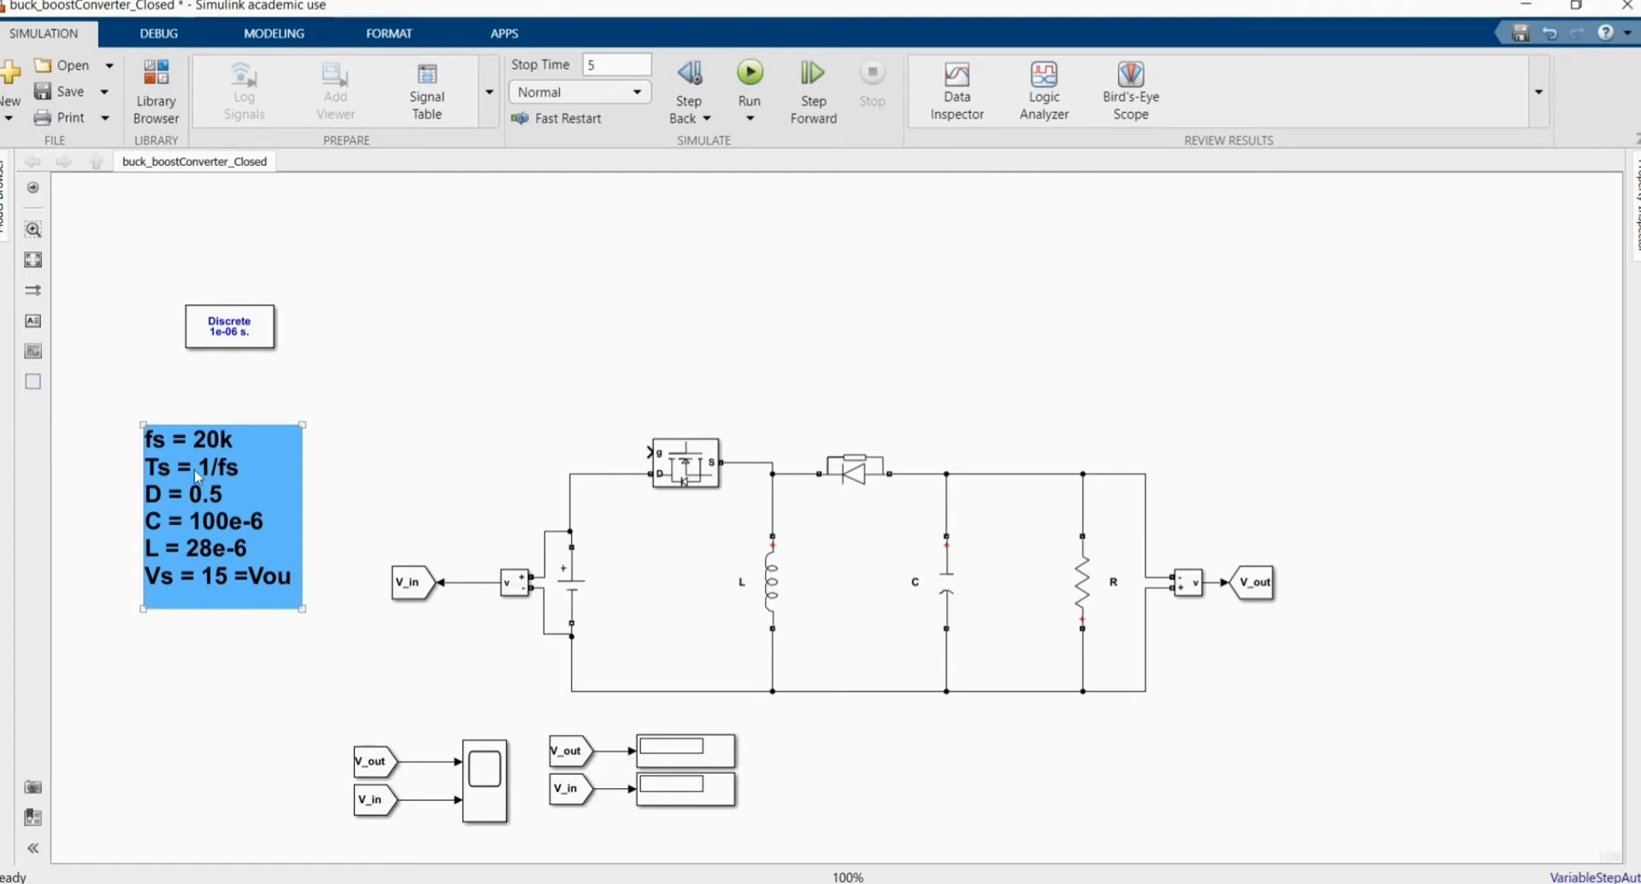
mouse_move(260, 474)
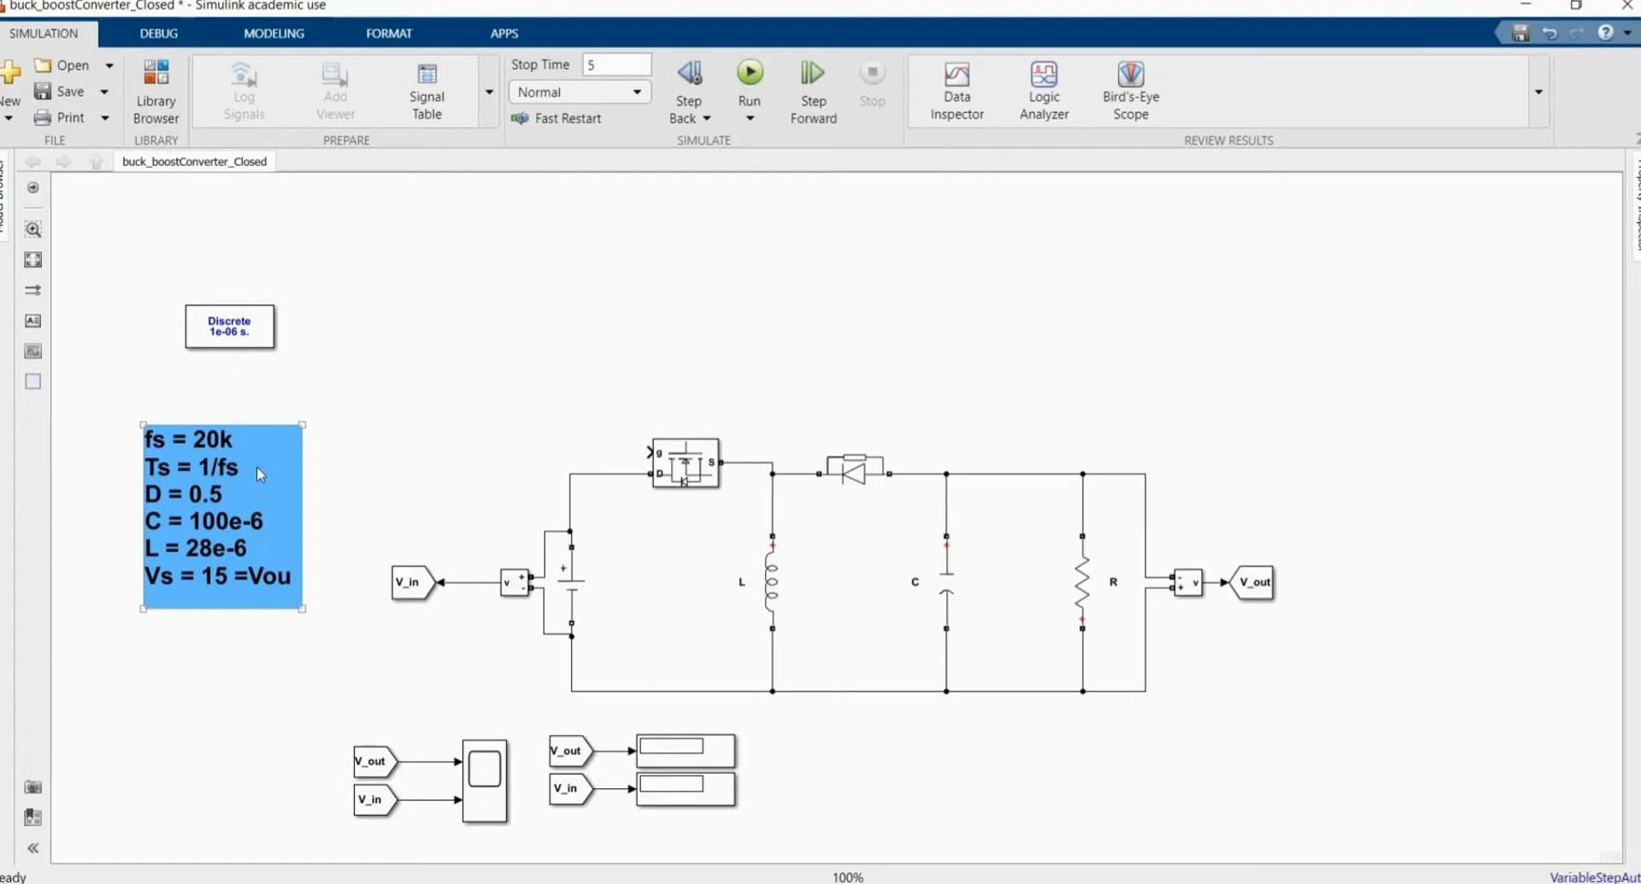
mouse_move(215, 496)
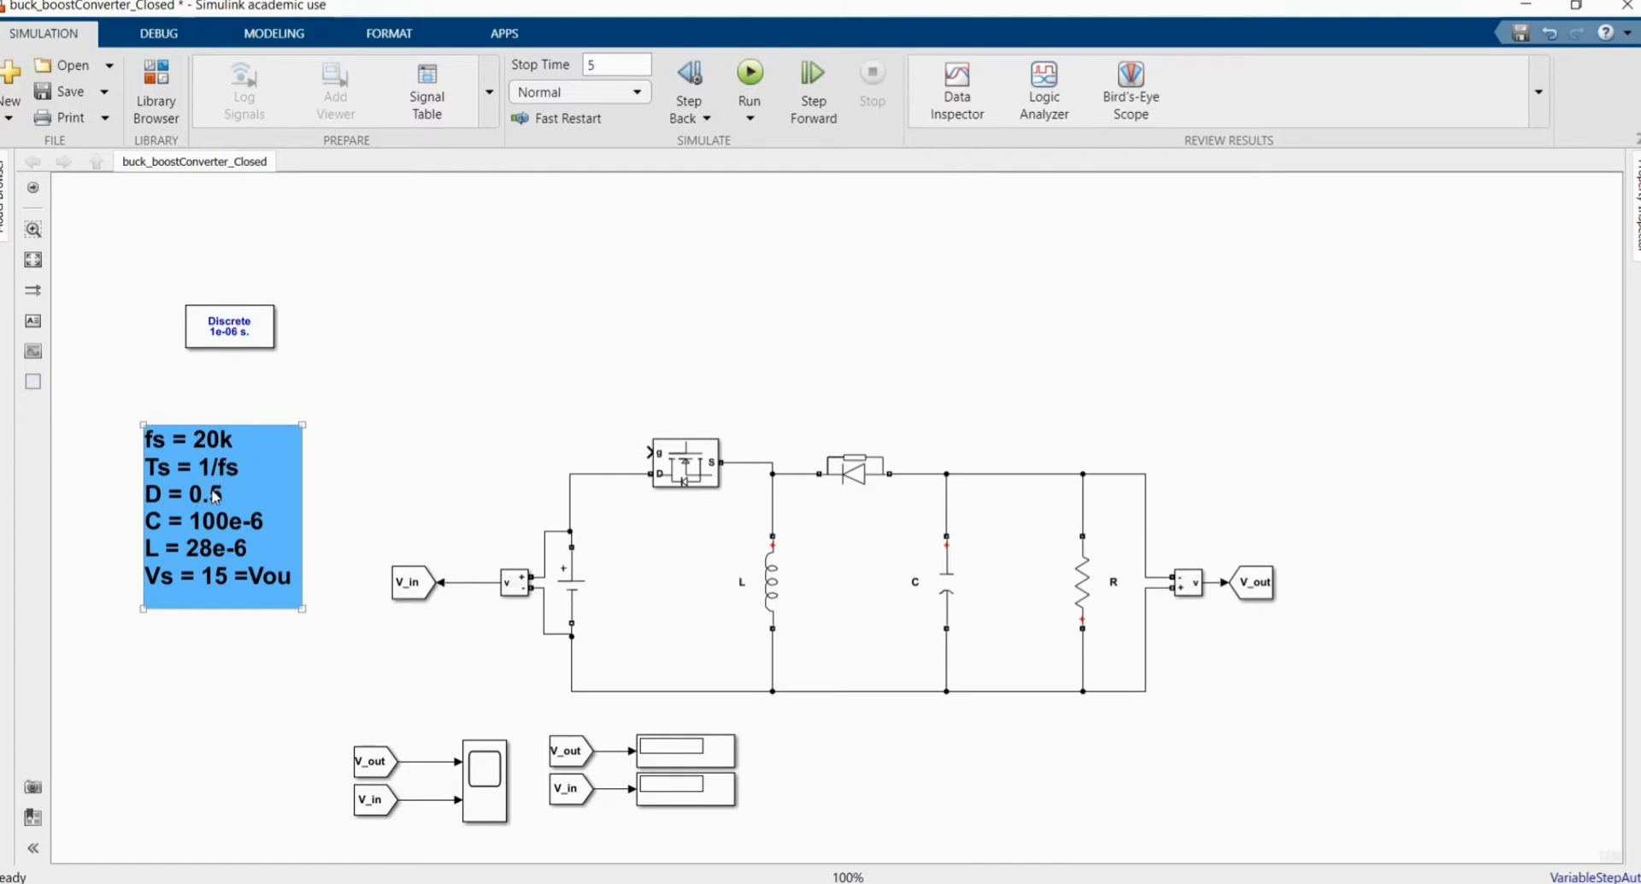
mouse_move(223, 498)
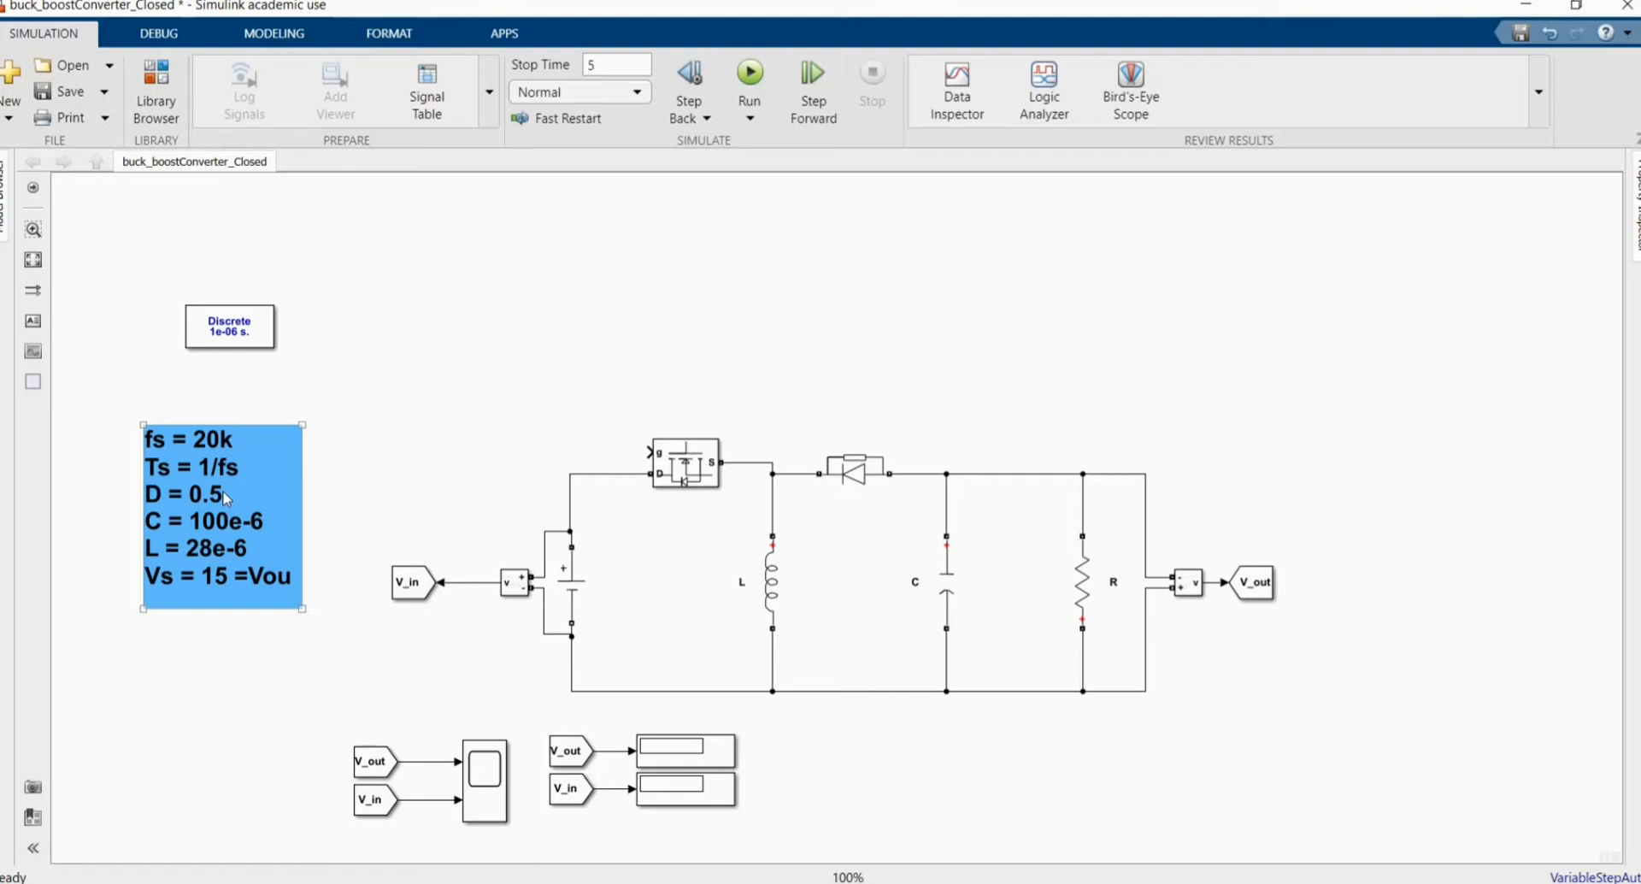
mouse_move(204, 537)
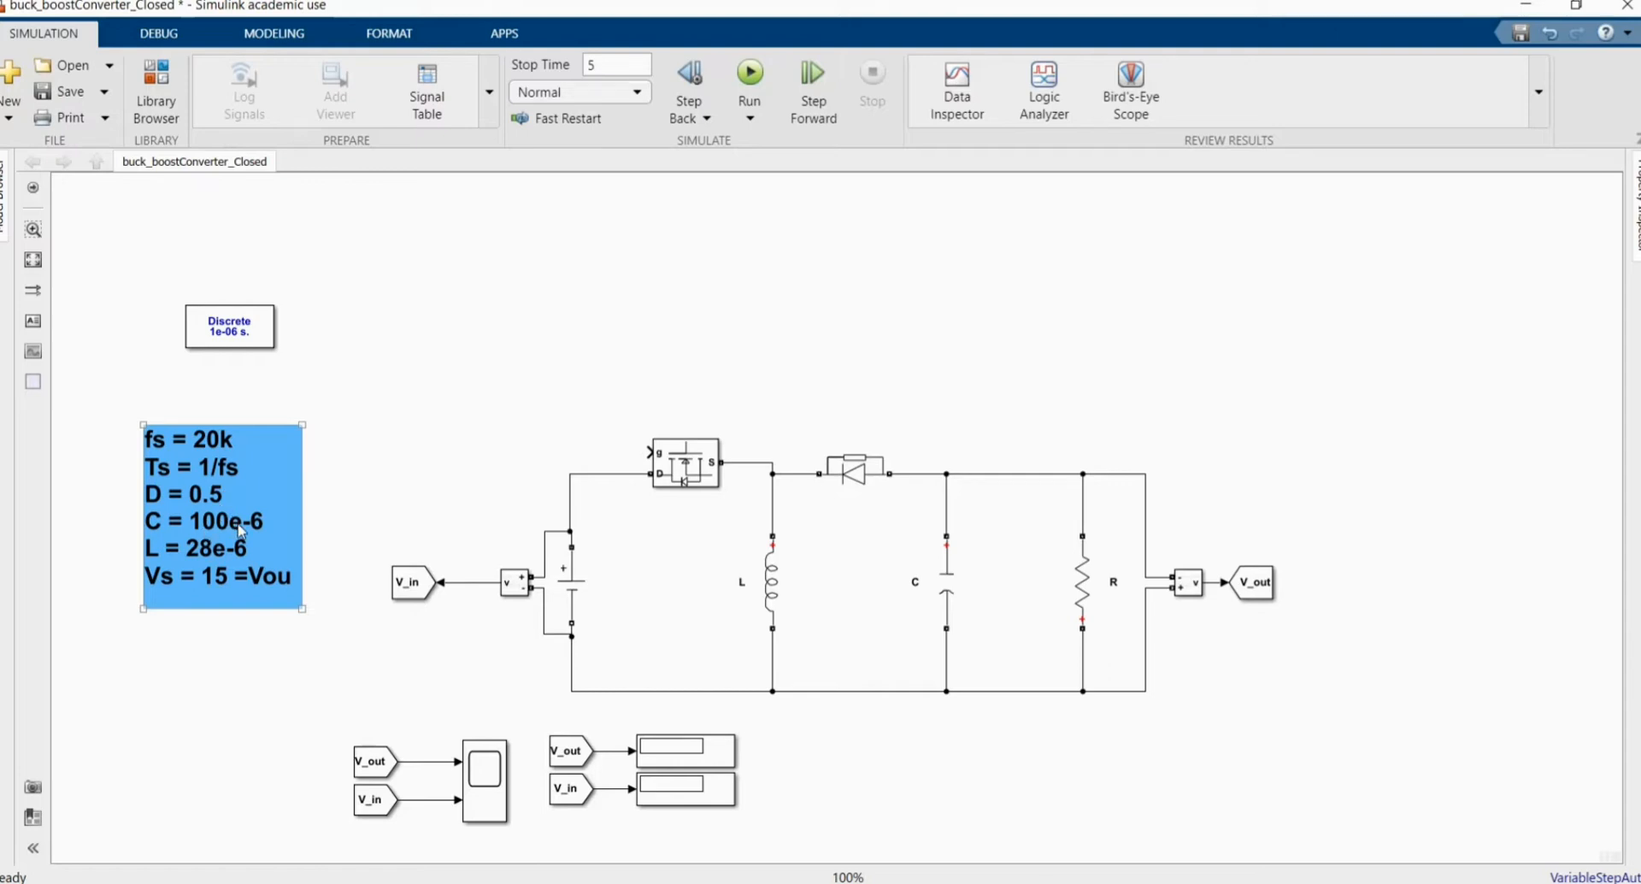
mouse_move(162, 566)
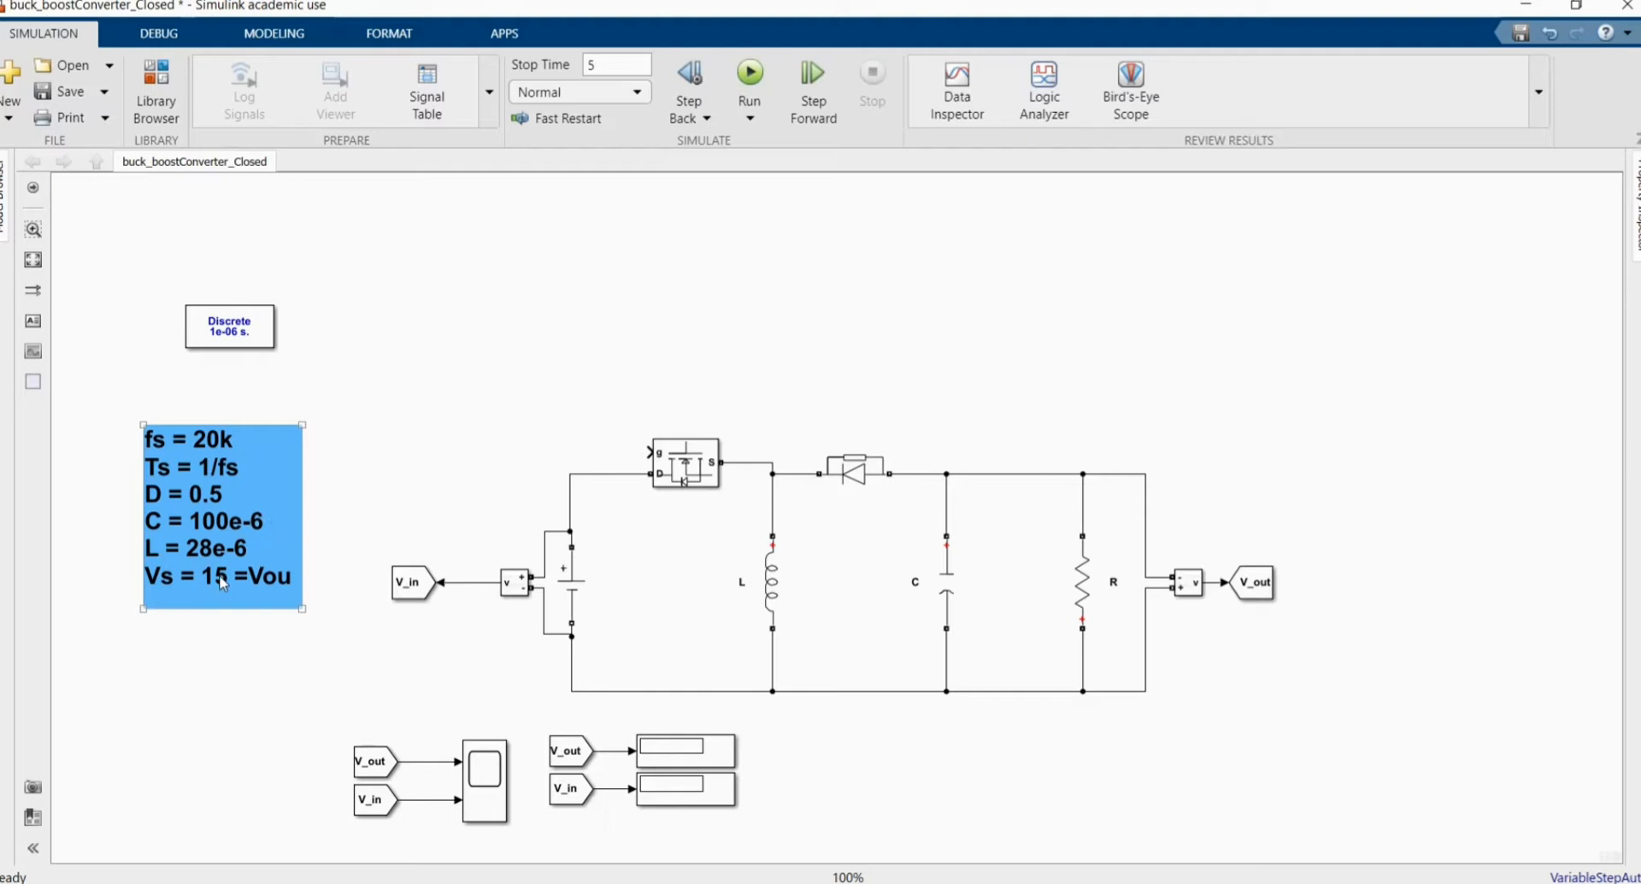
mouse_move(215, 581)
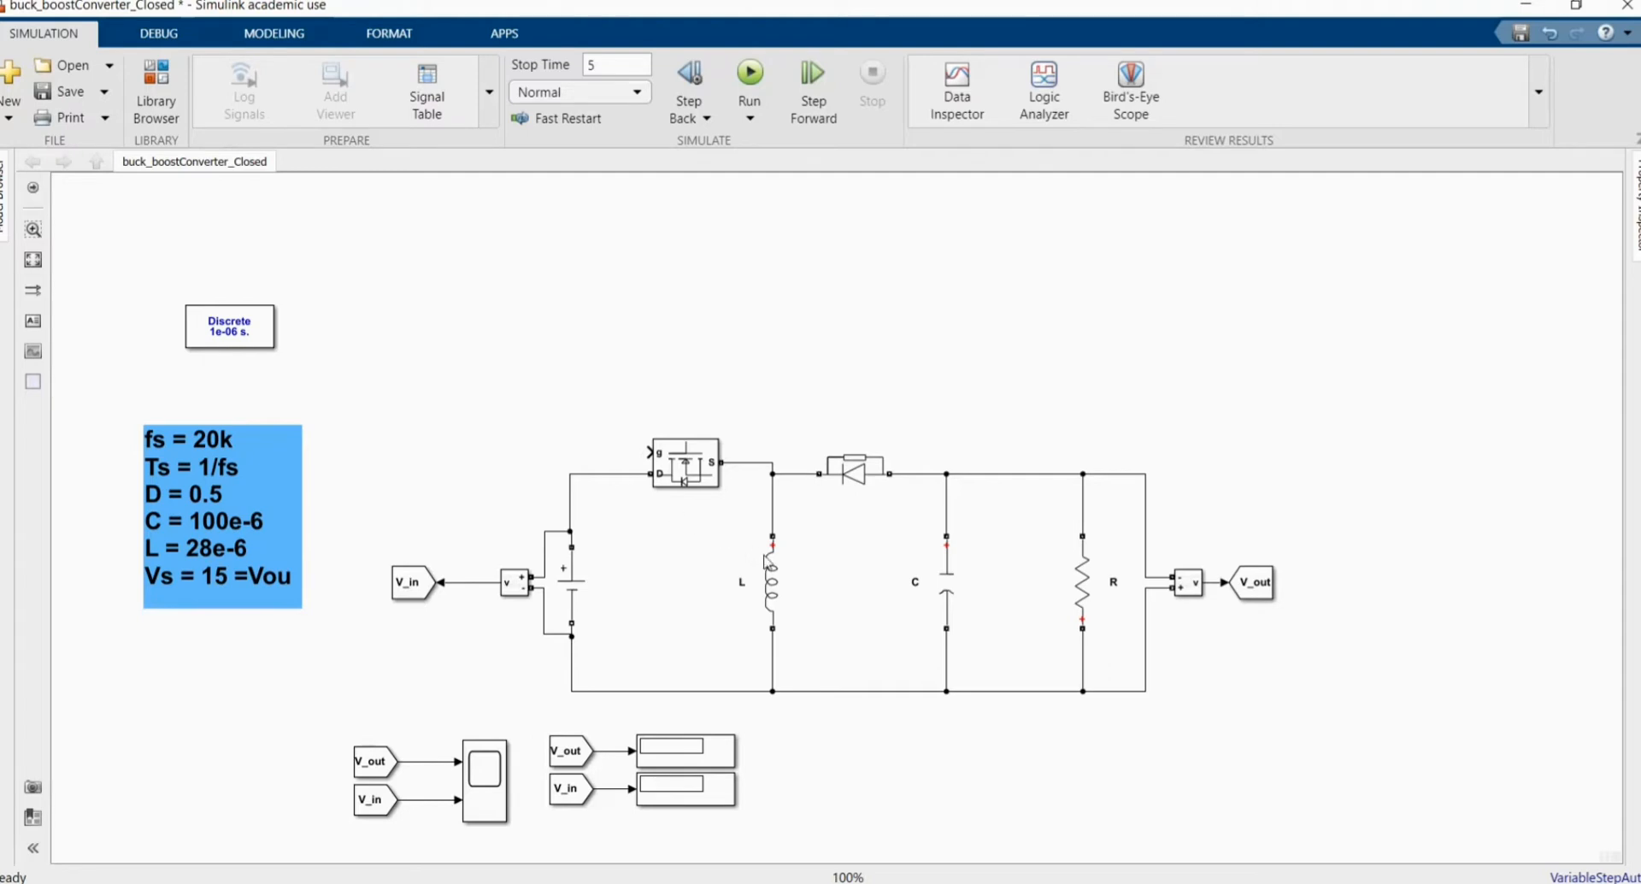
Review the inductor L, capacitor C and DC source parameters, leaving them unchanged
click(772, 581)
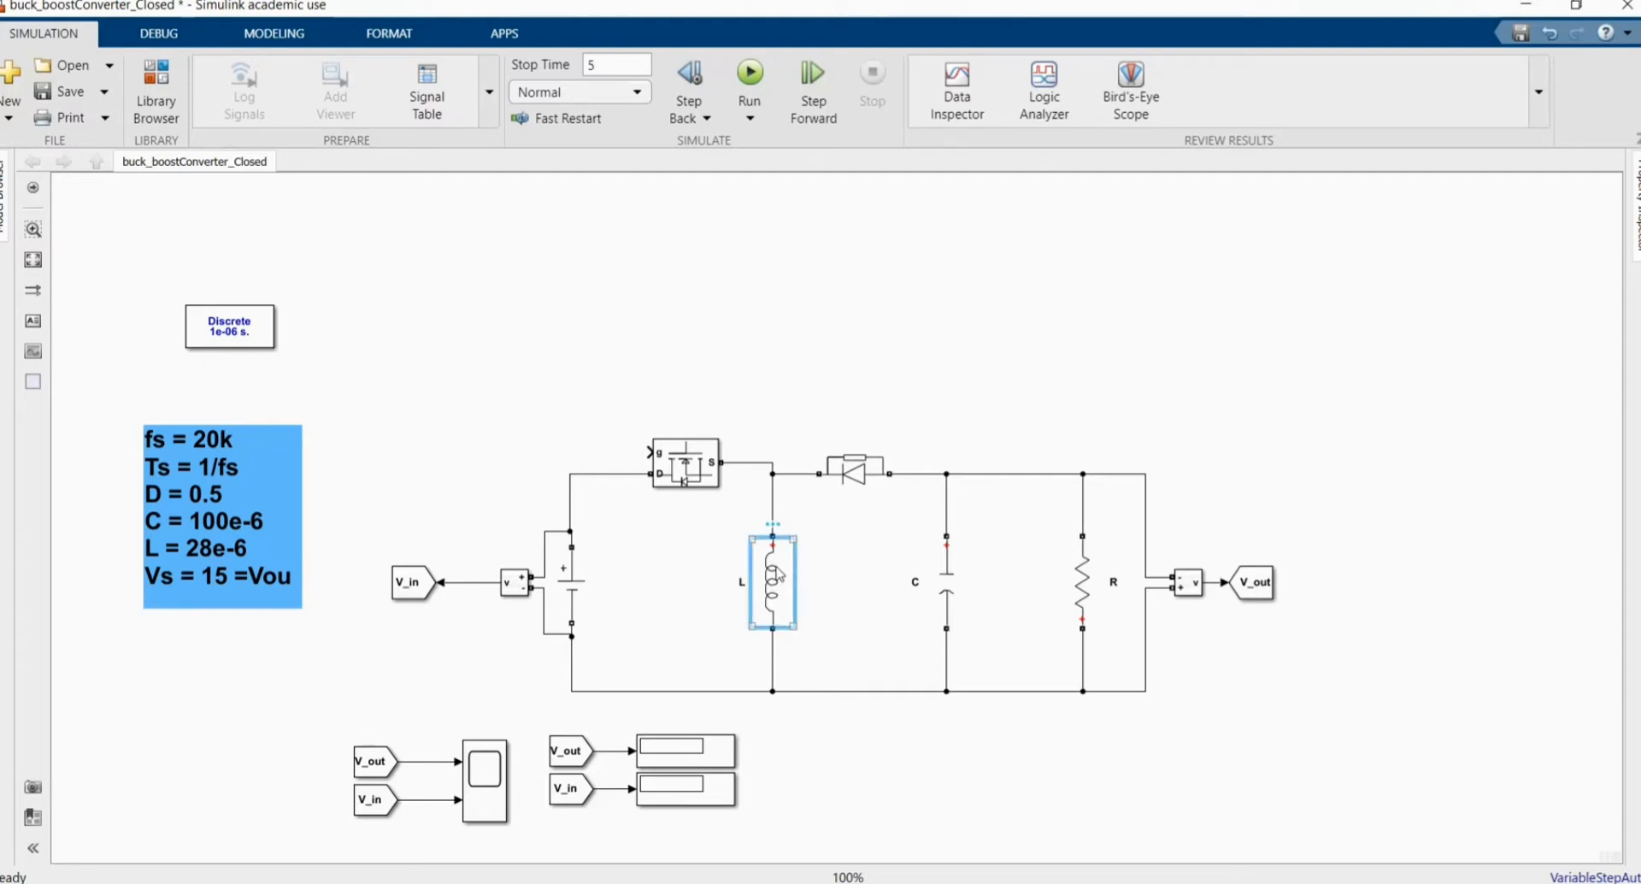
double_click(773, 581)
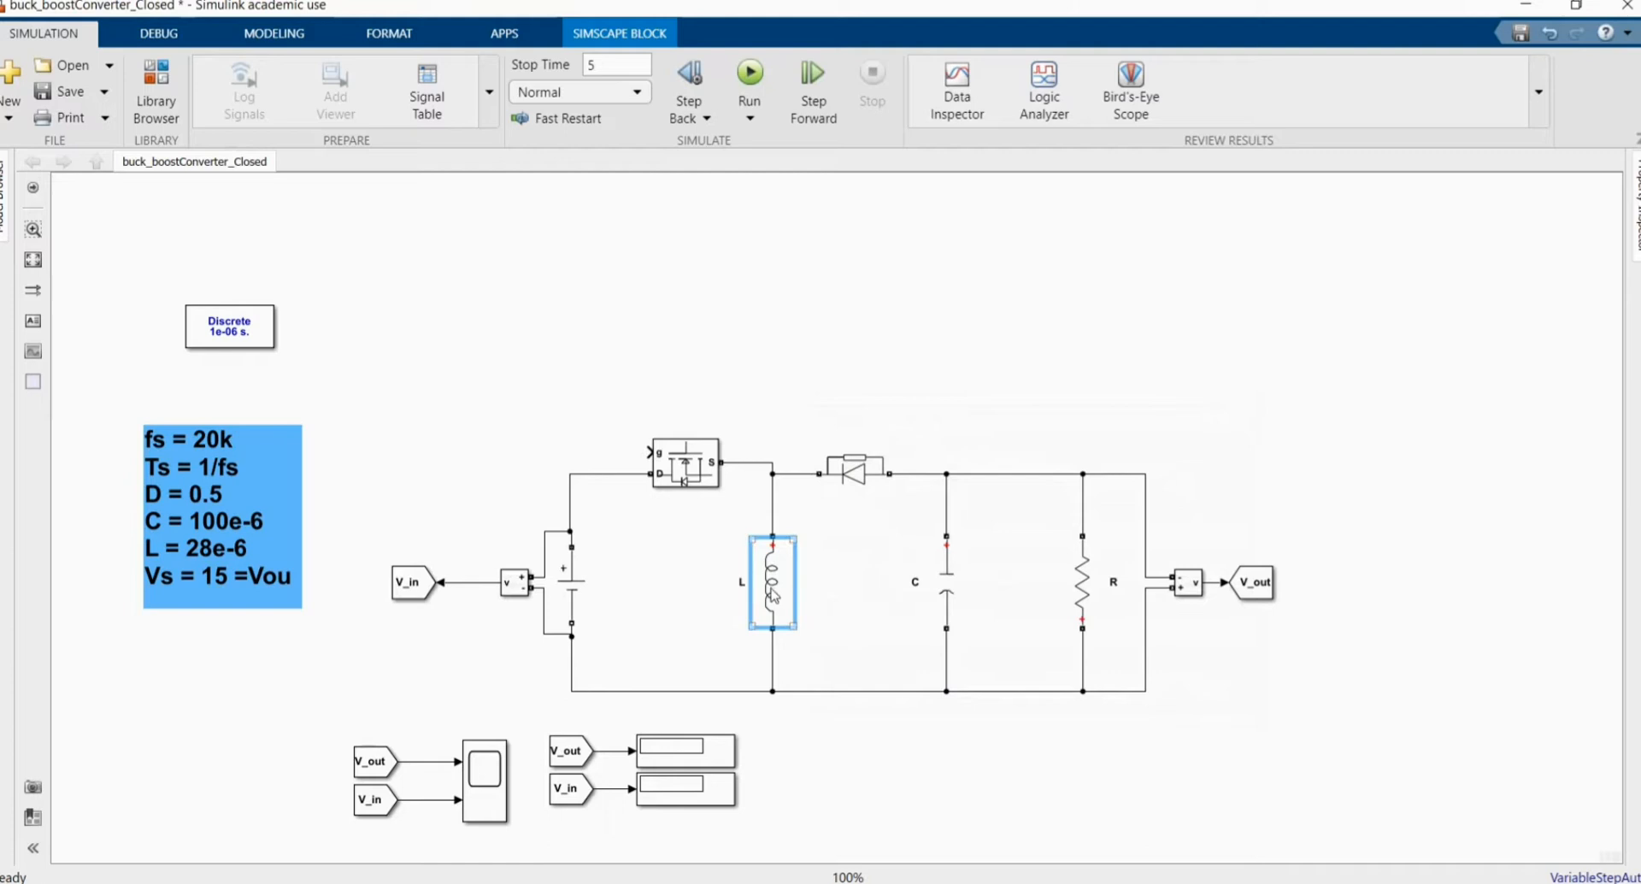
click(945, 581)
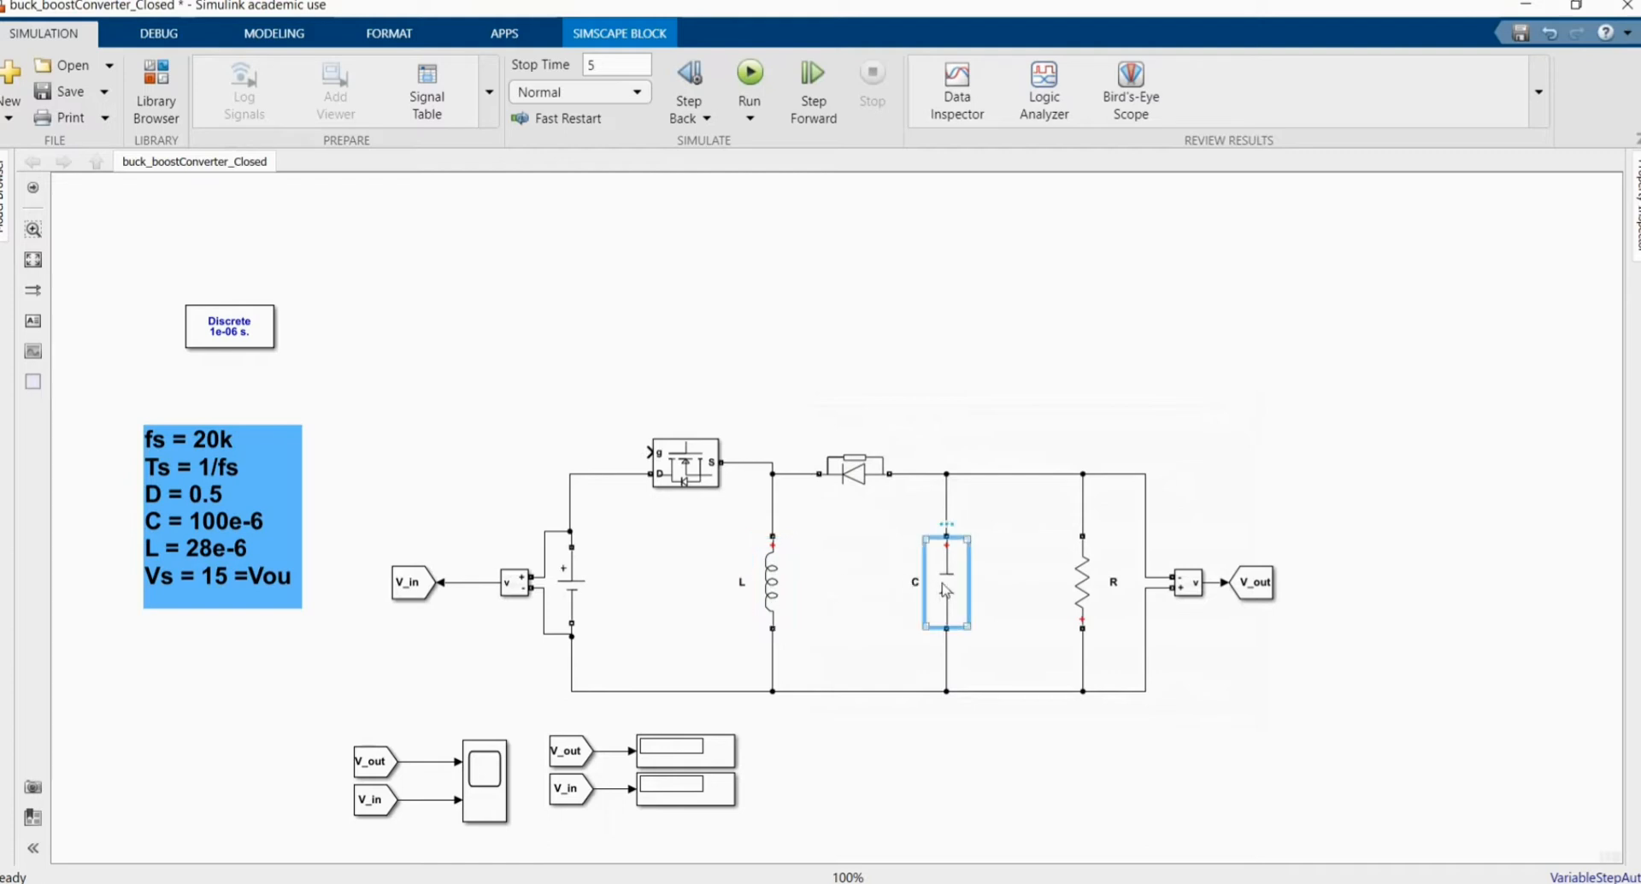
double_click(945, 581)
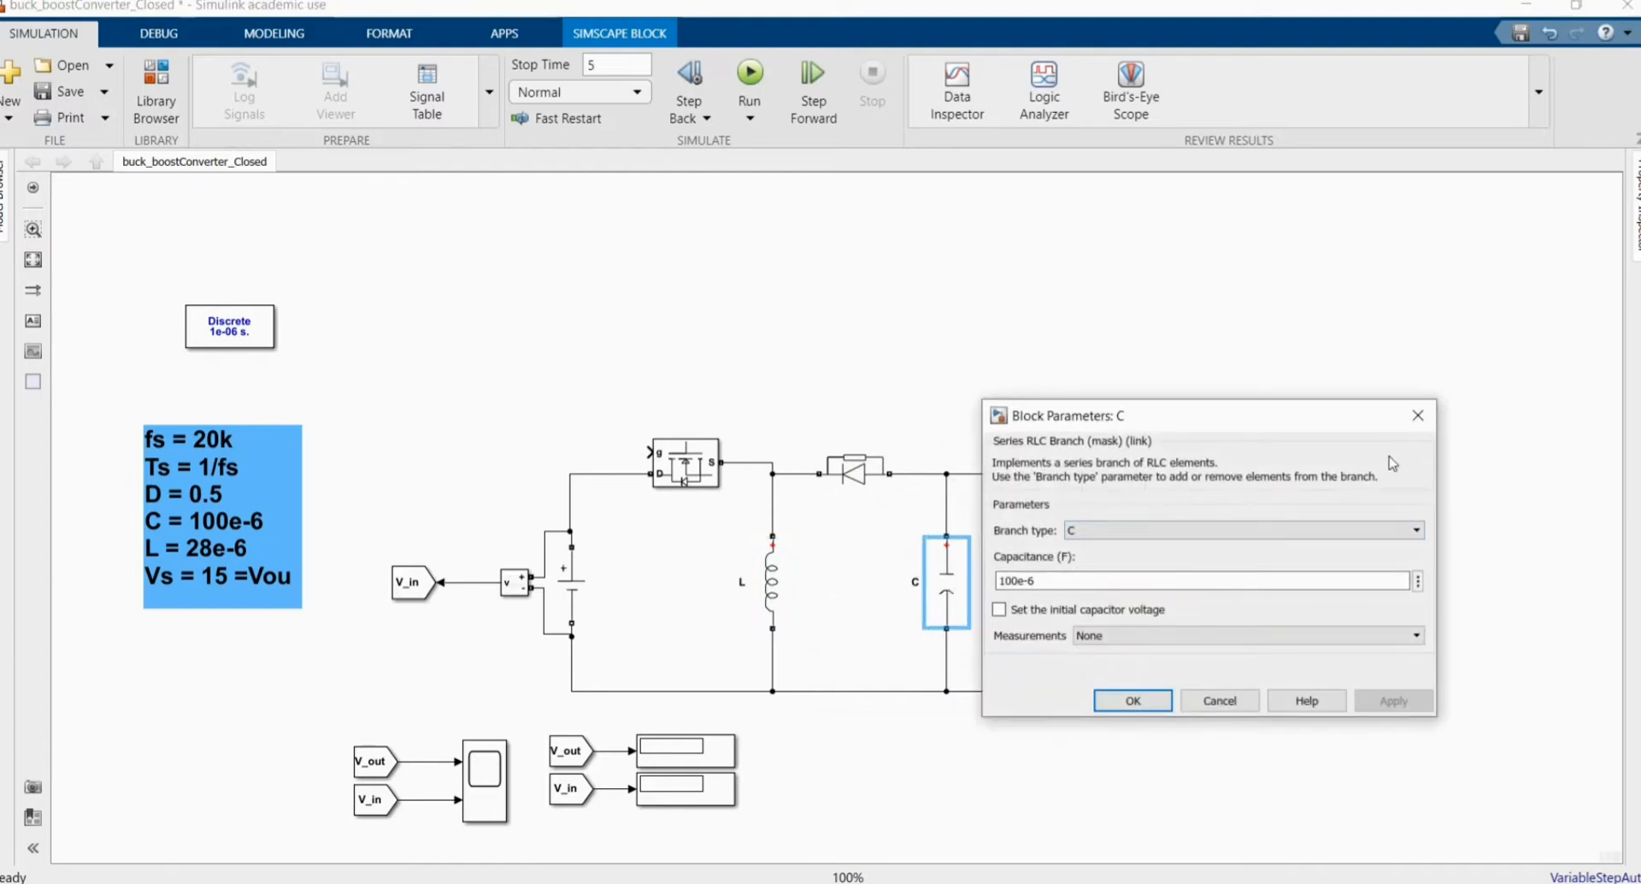
click(1131, 699)
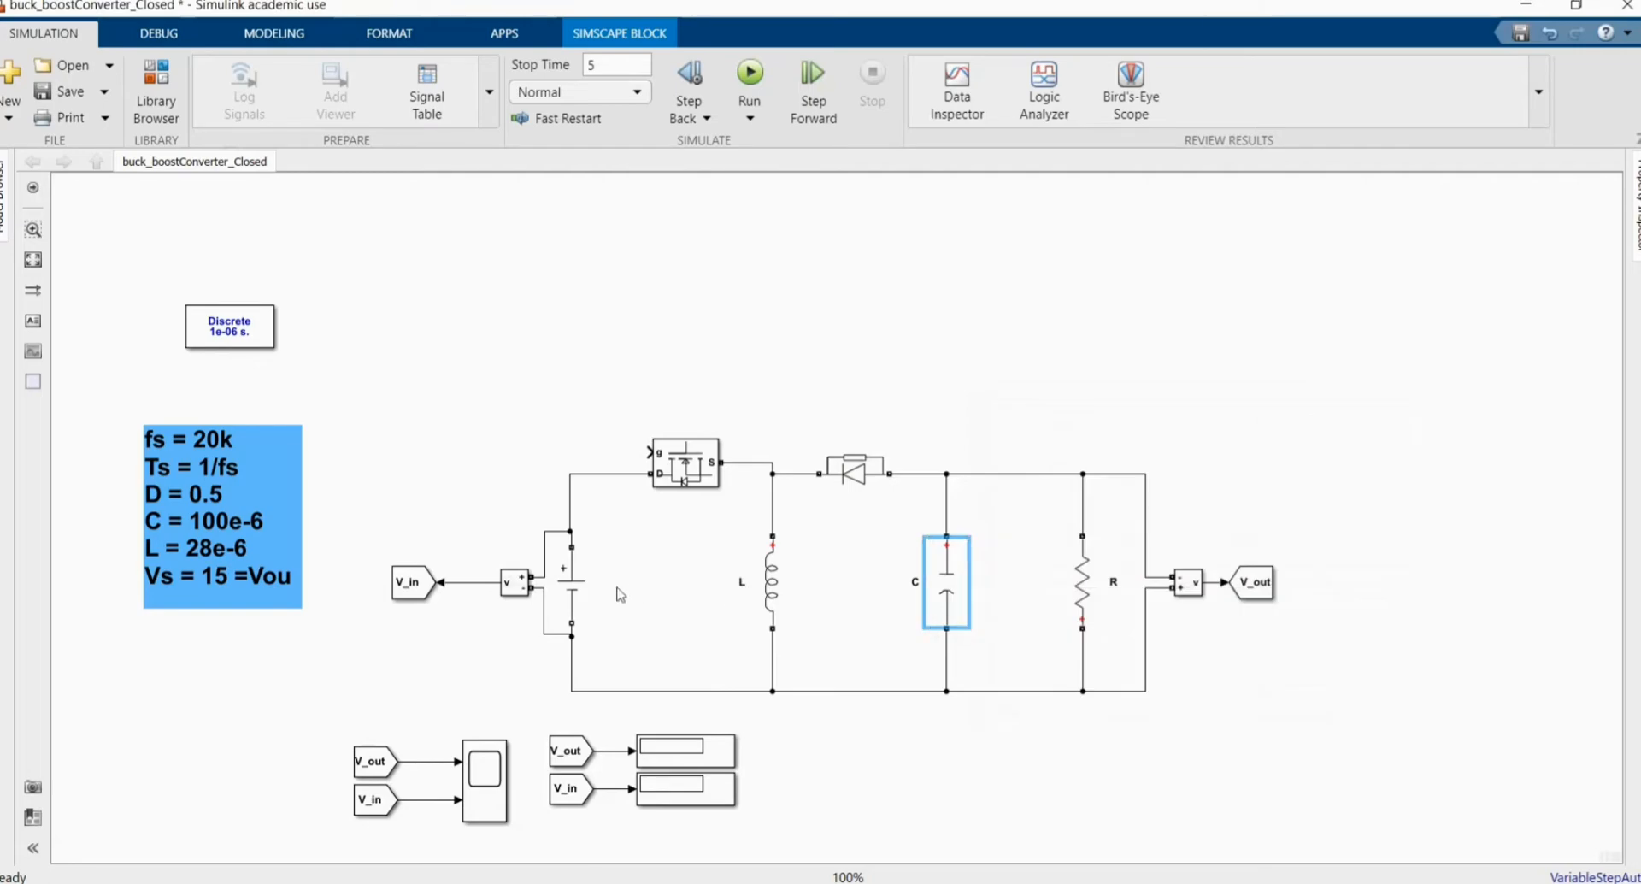
double_click(571, 581)
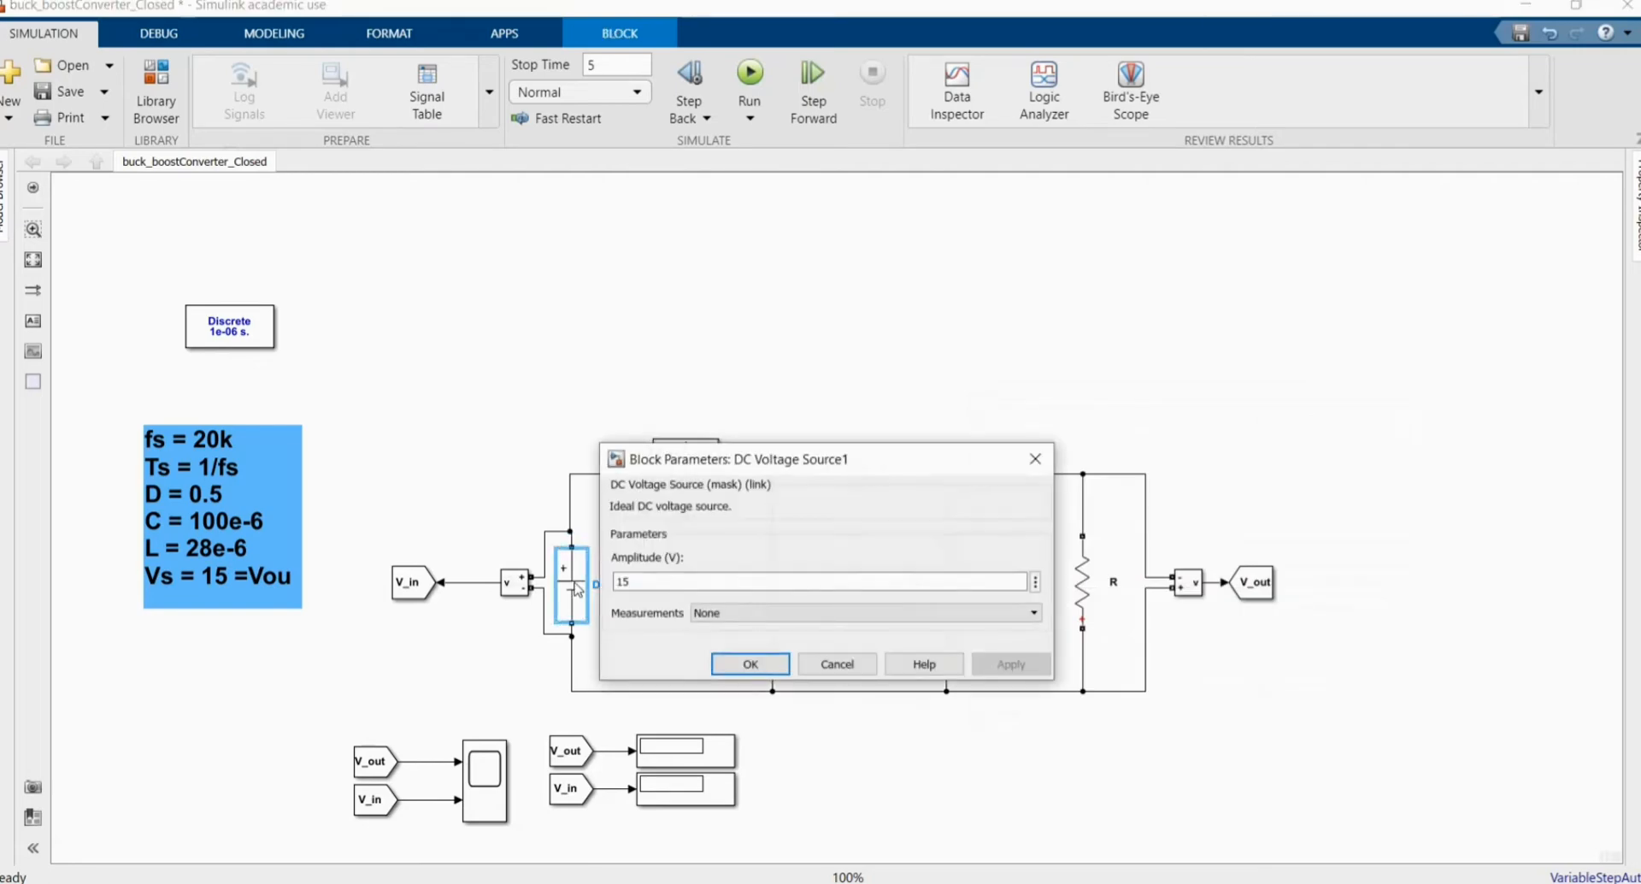
click(817, 581)
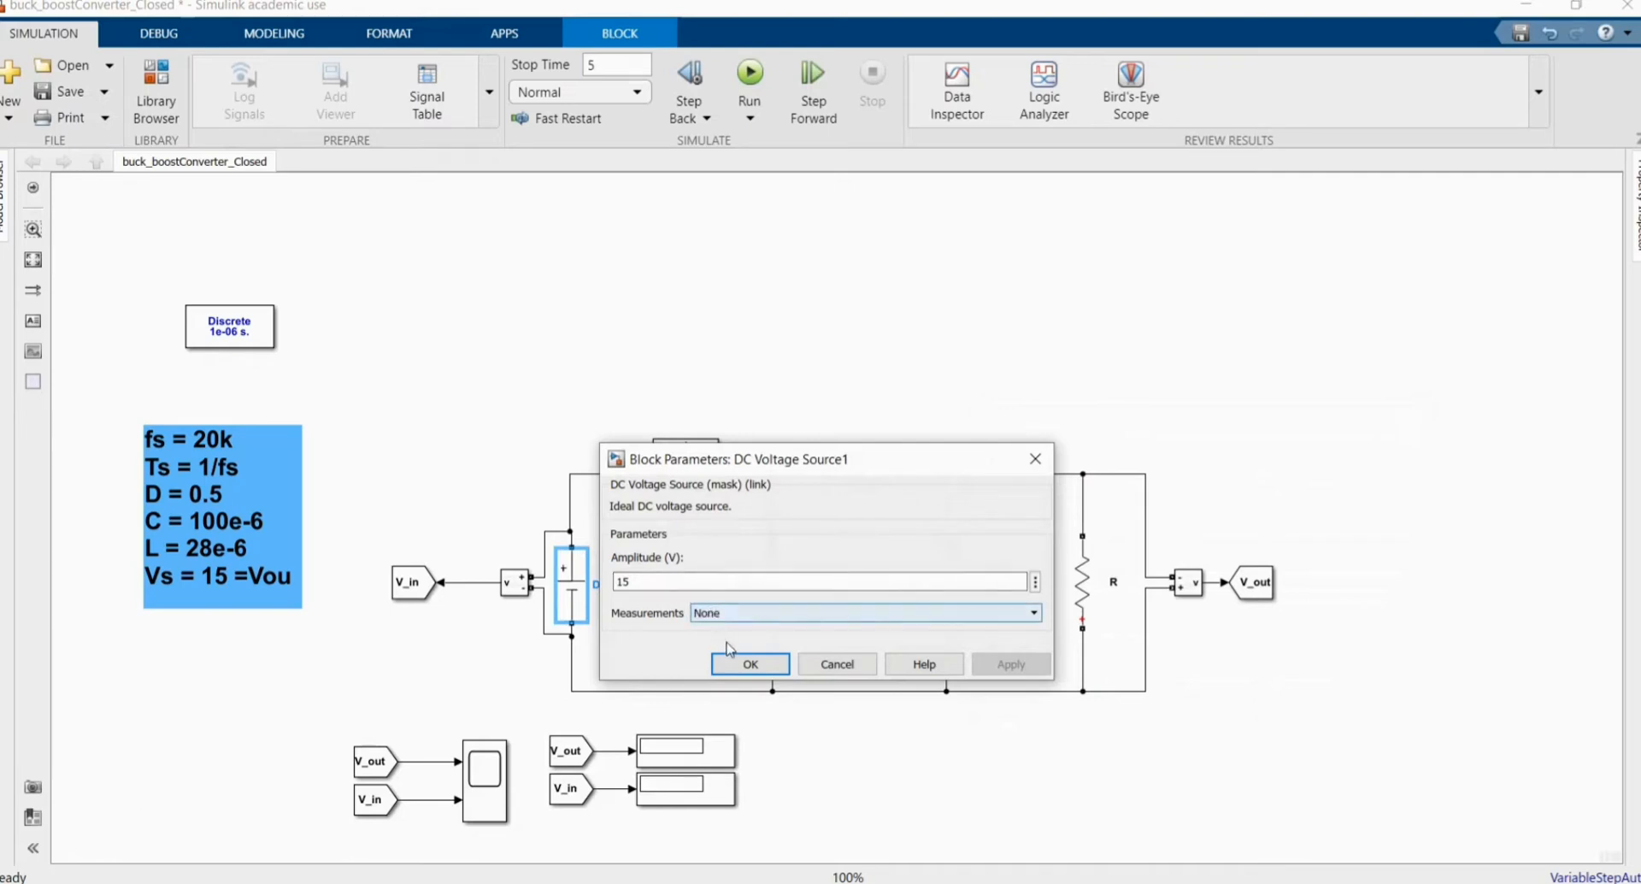
click(749, 664)
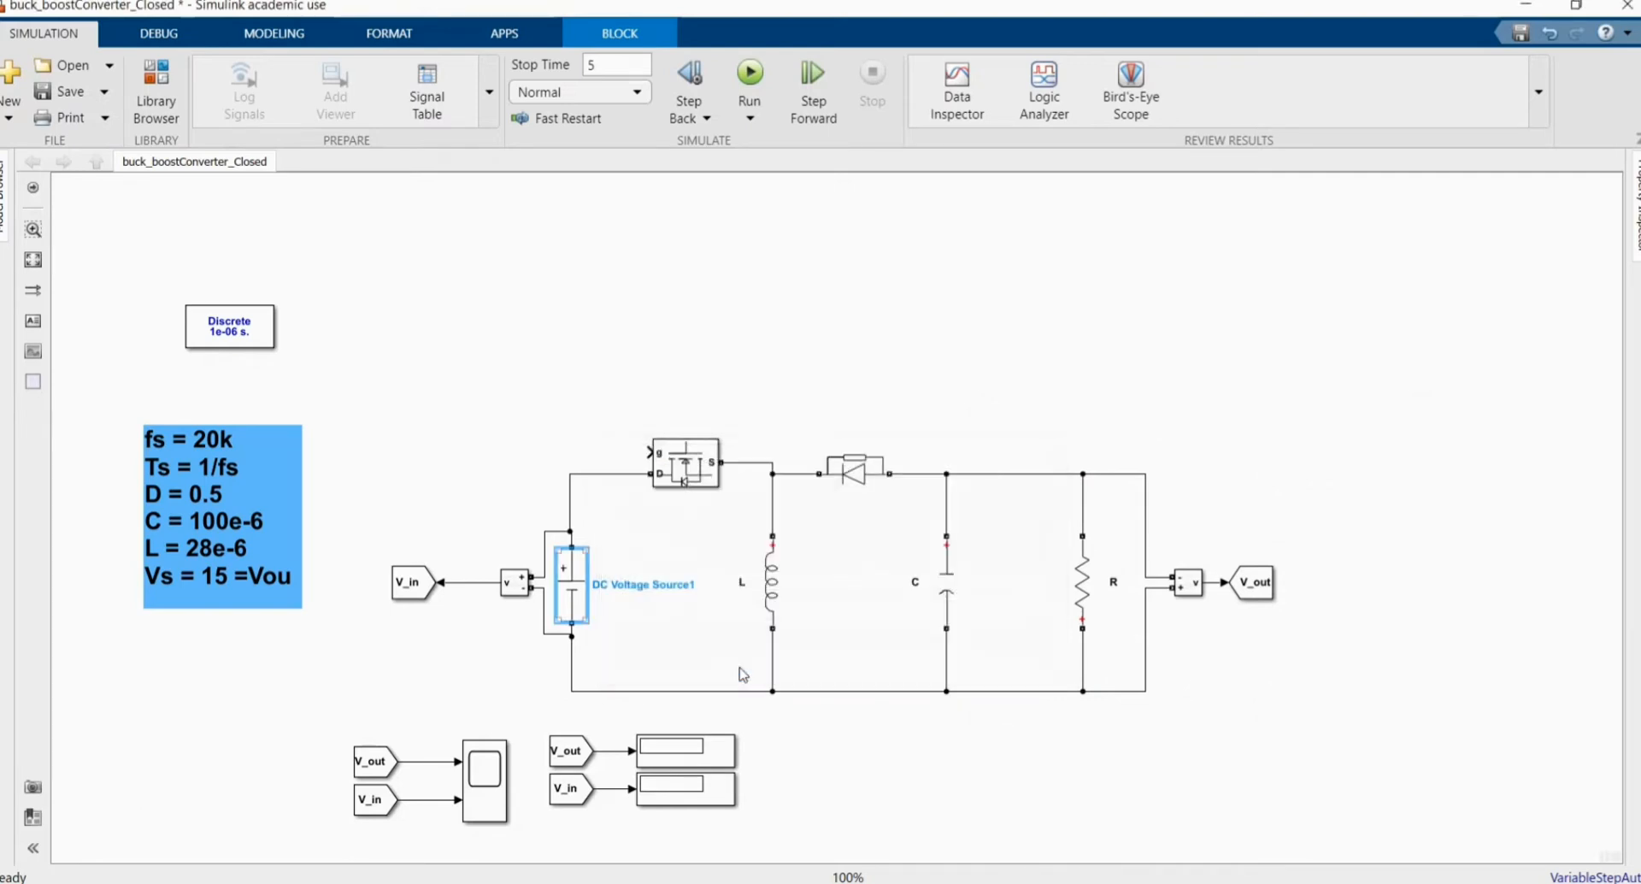
Review the Mosfet and load resistor R parameters, leaving them unchanged
click(683, 463)
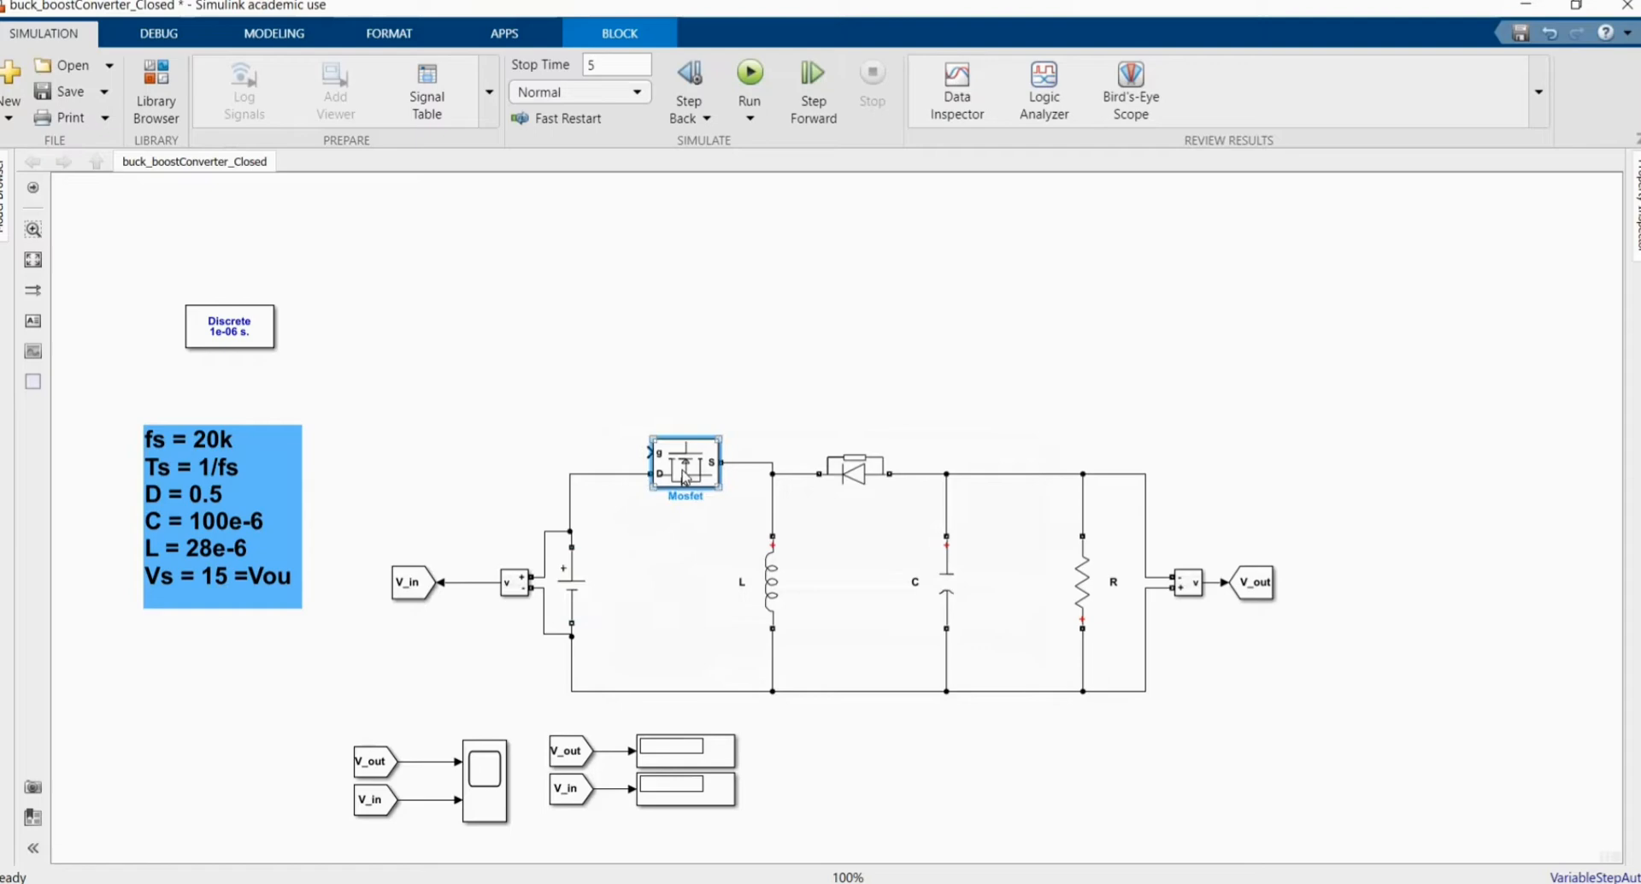
double_click(684, 466)
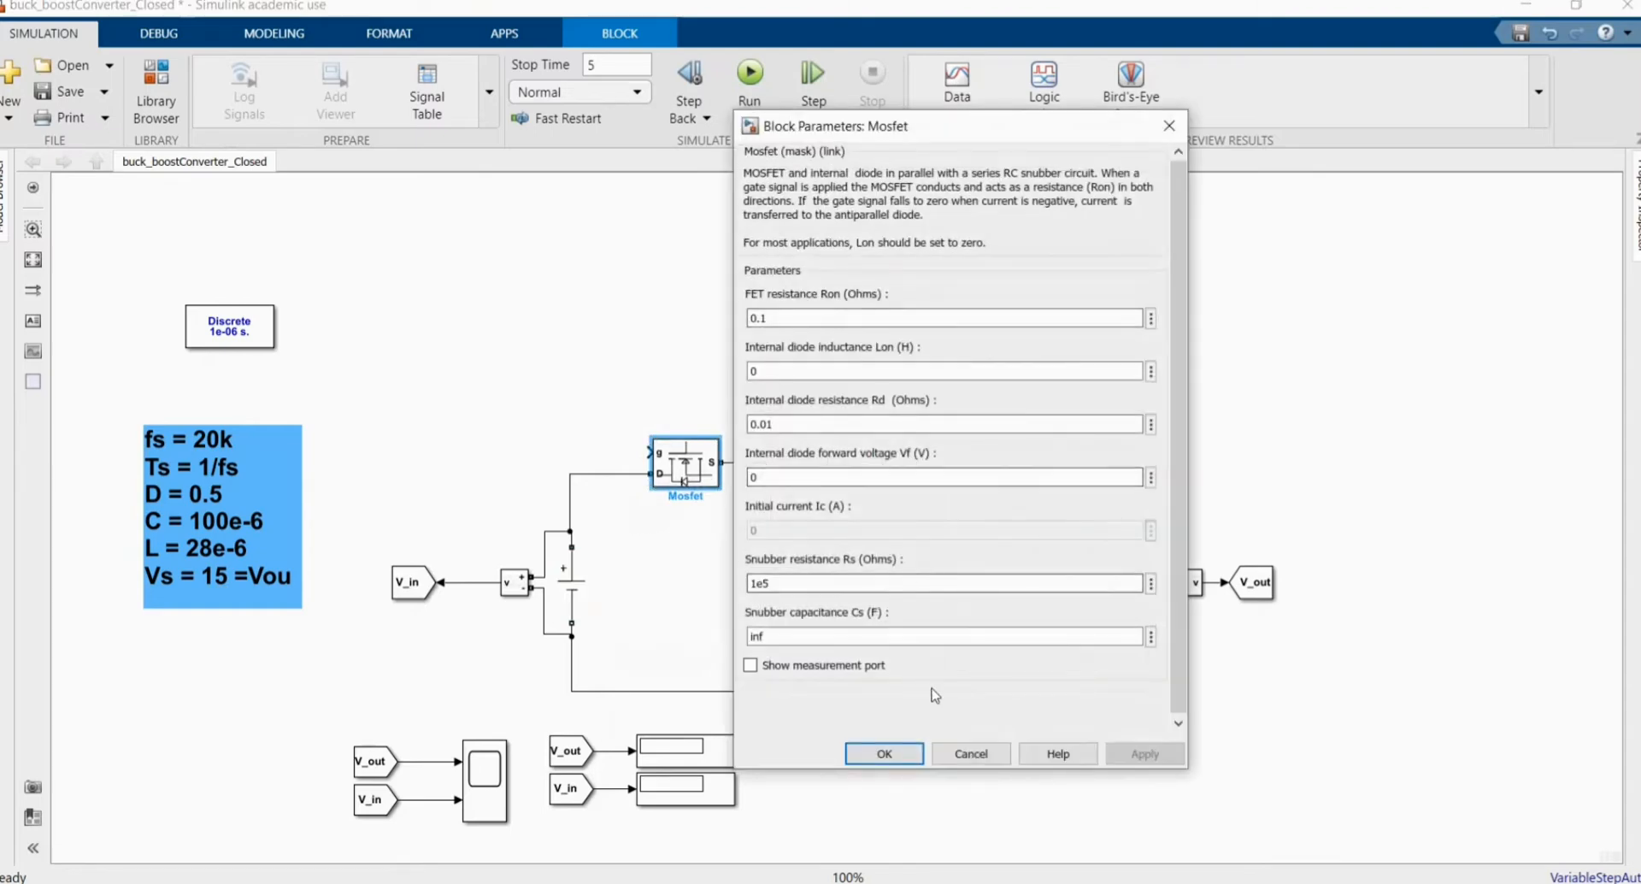
mouse_move(853, 735)
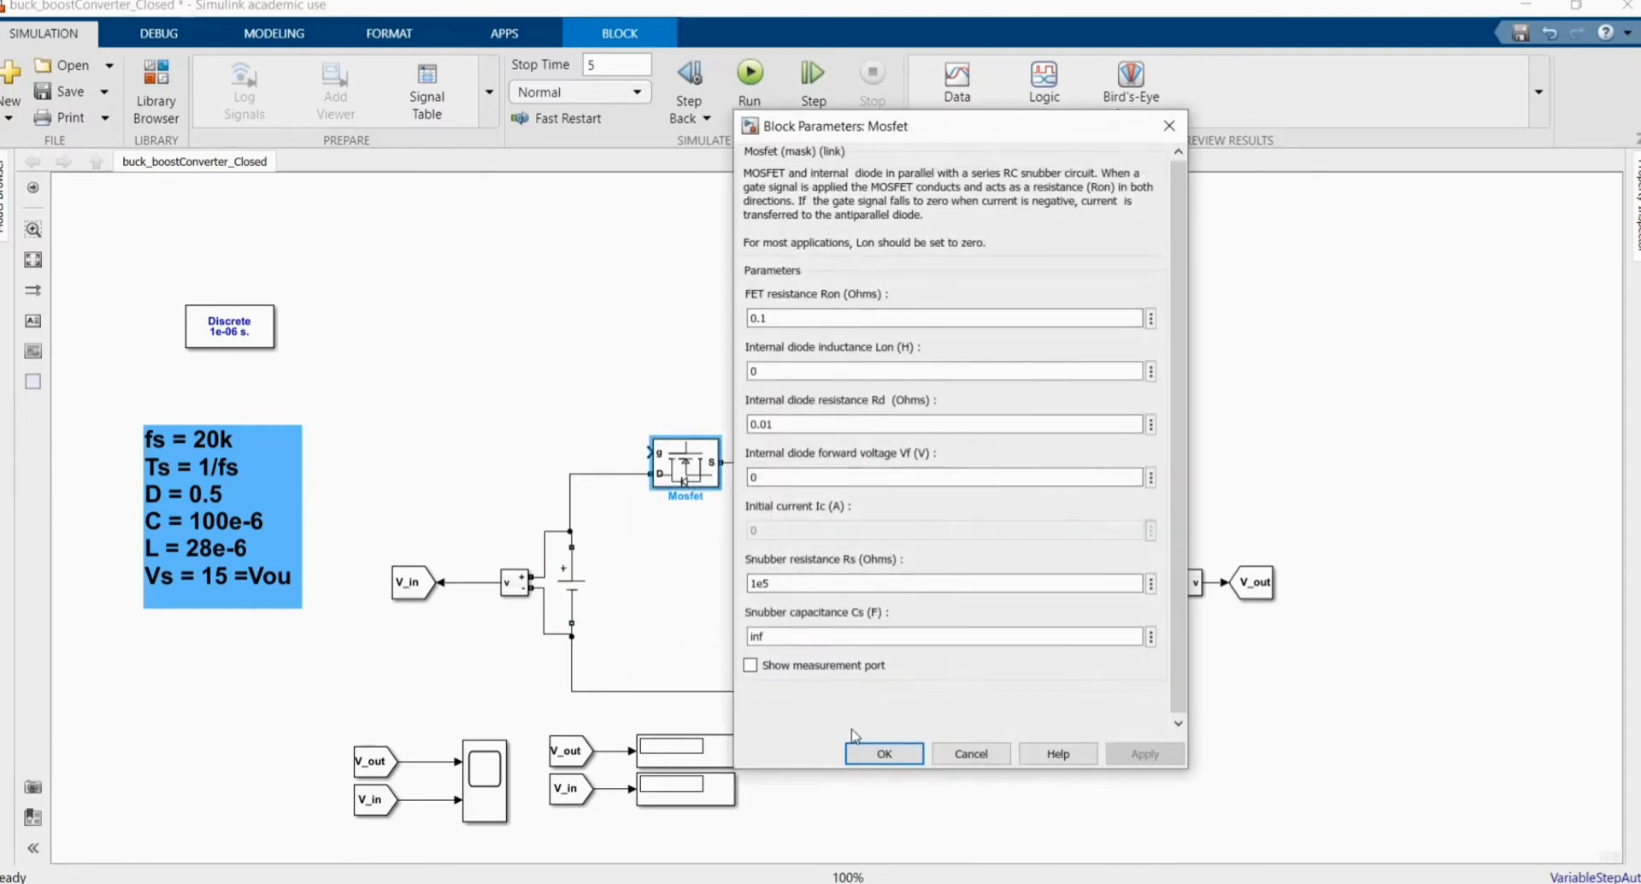
click(882, 754)
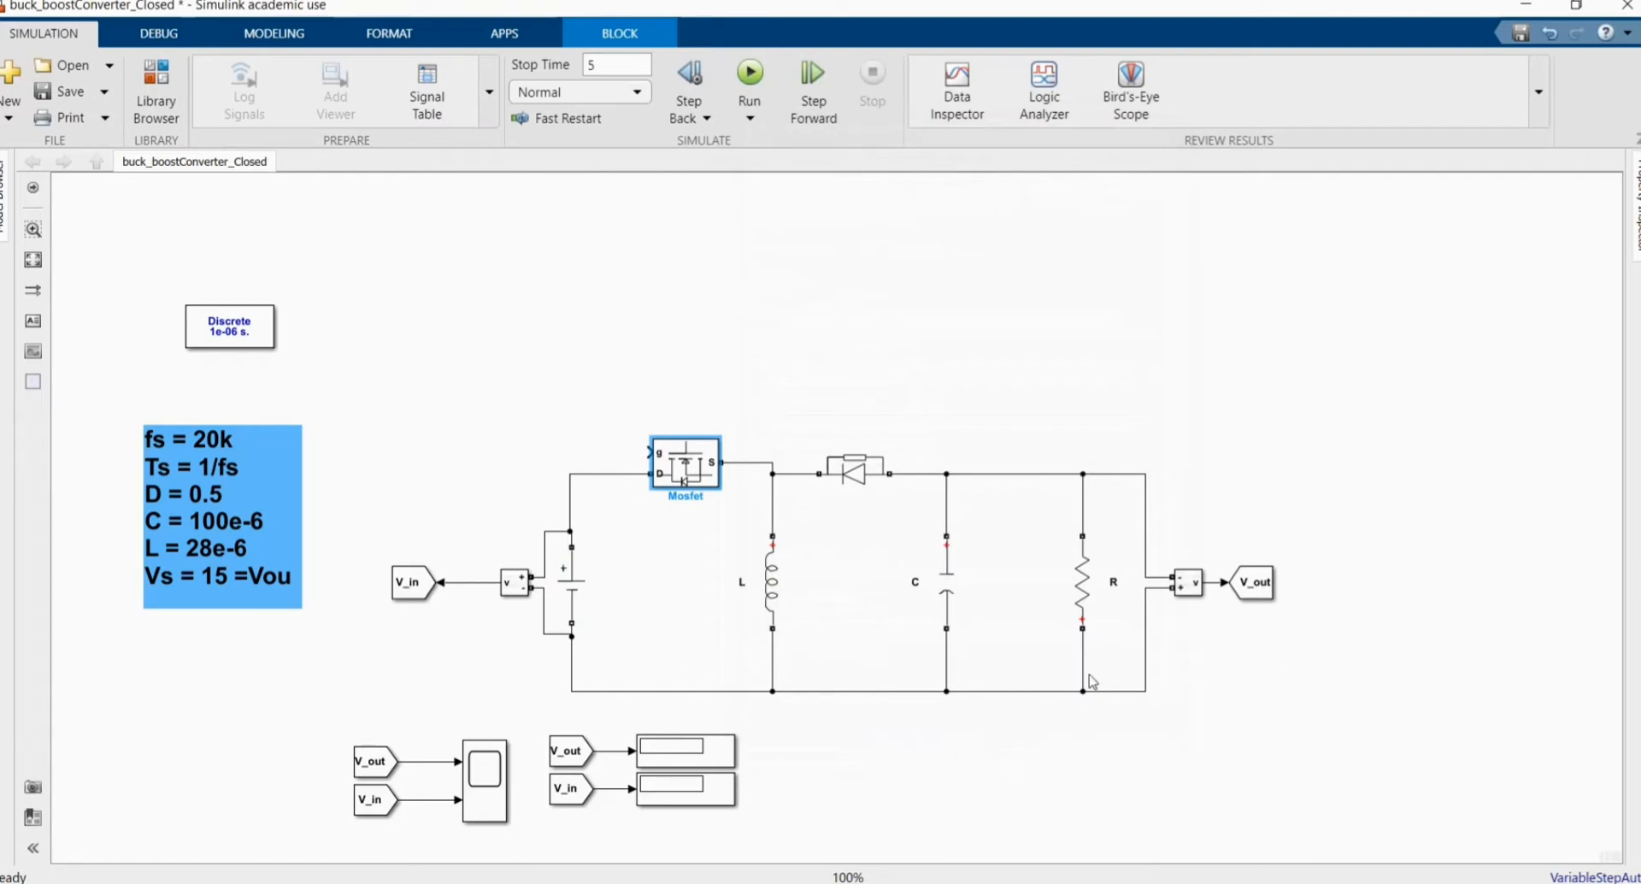
click(1082, 582)
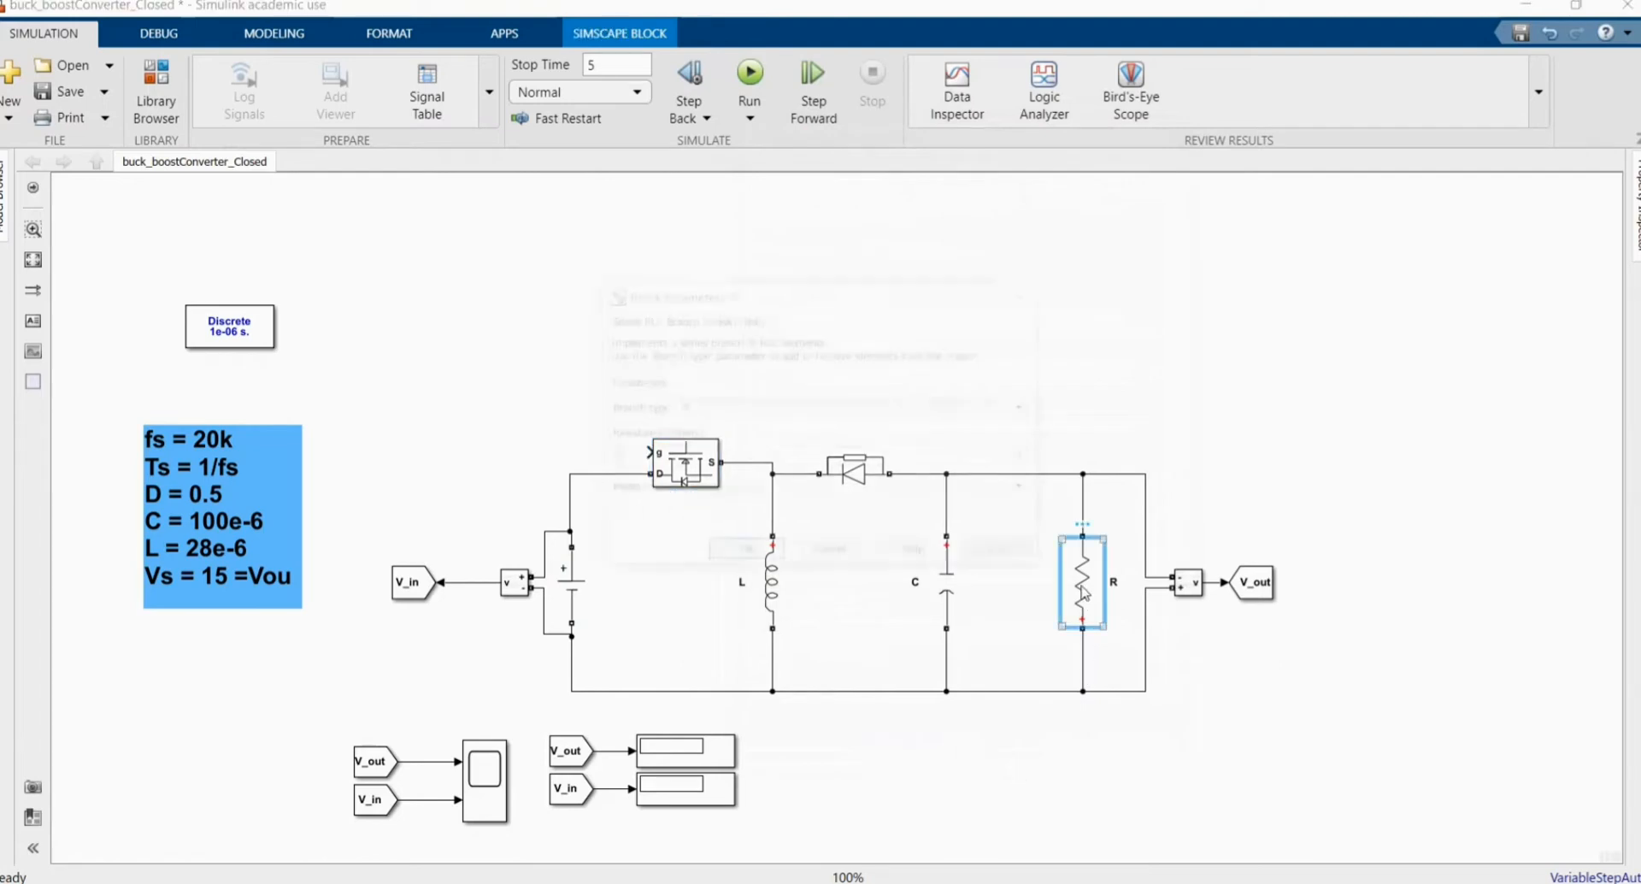
double_click(1081, 583)
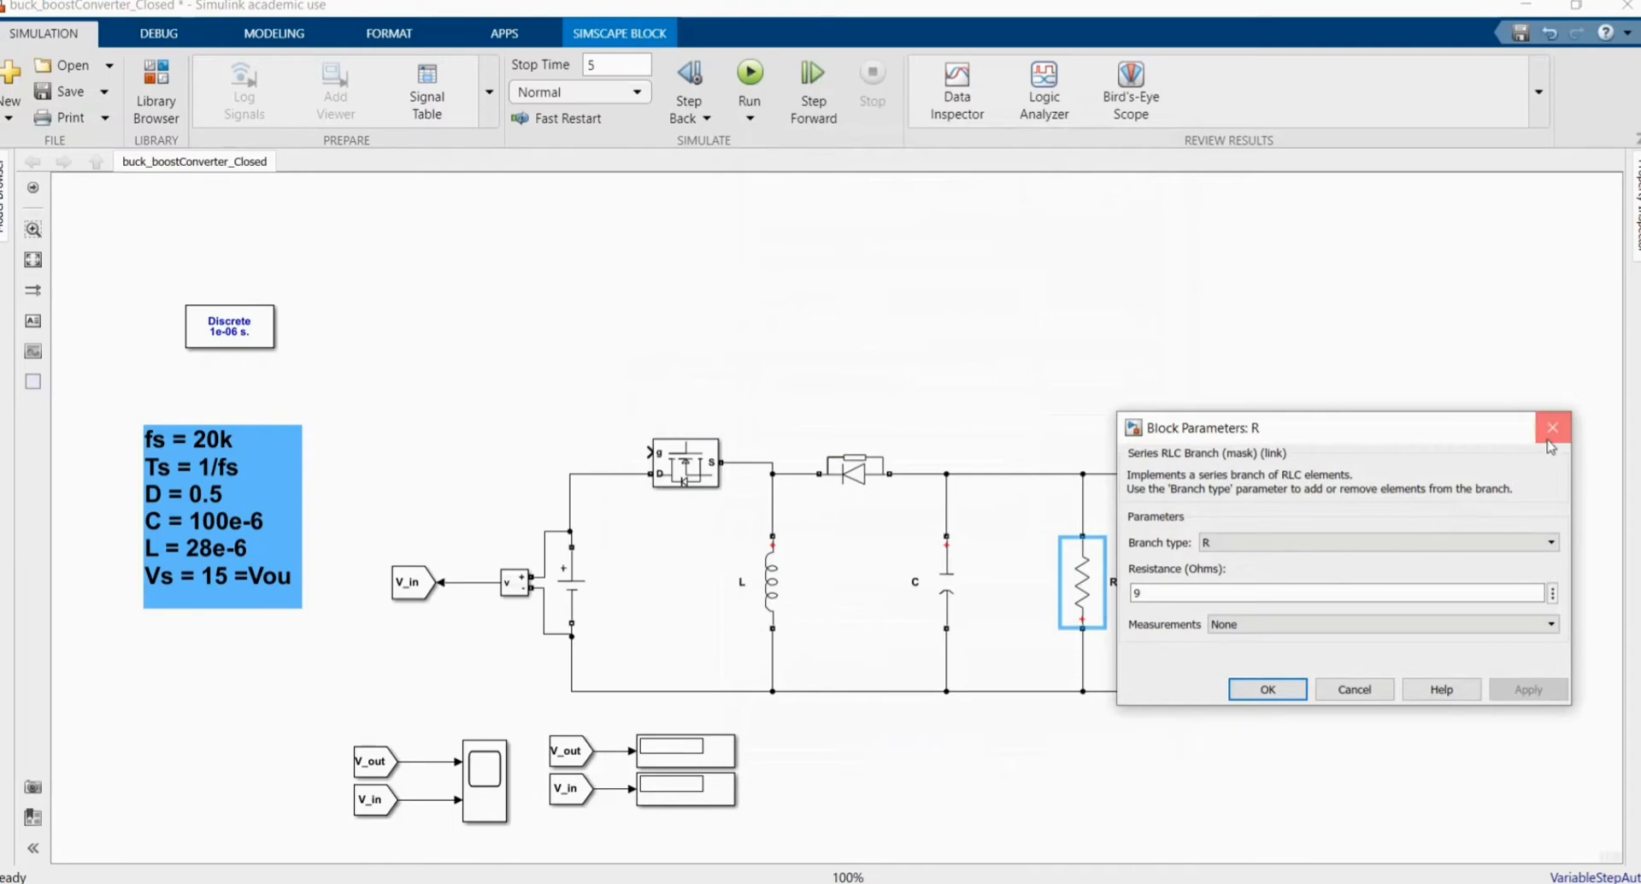
click(1554, 427)
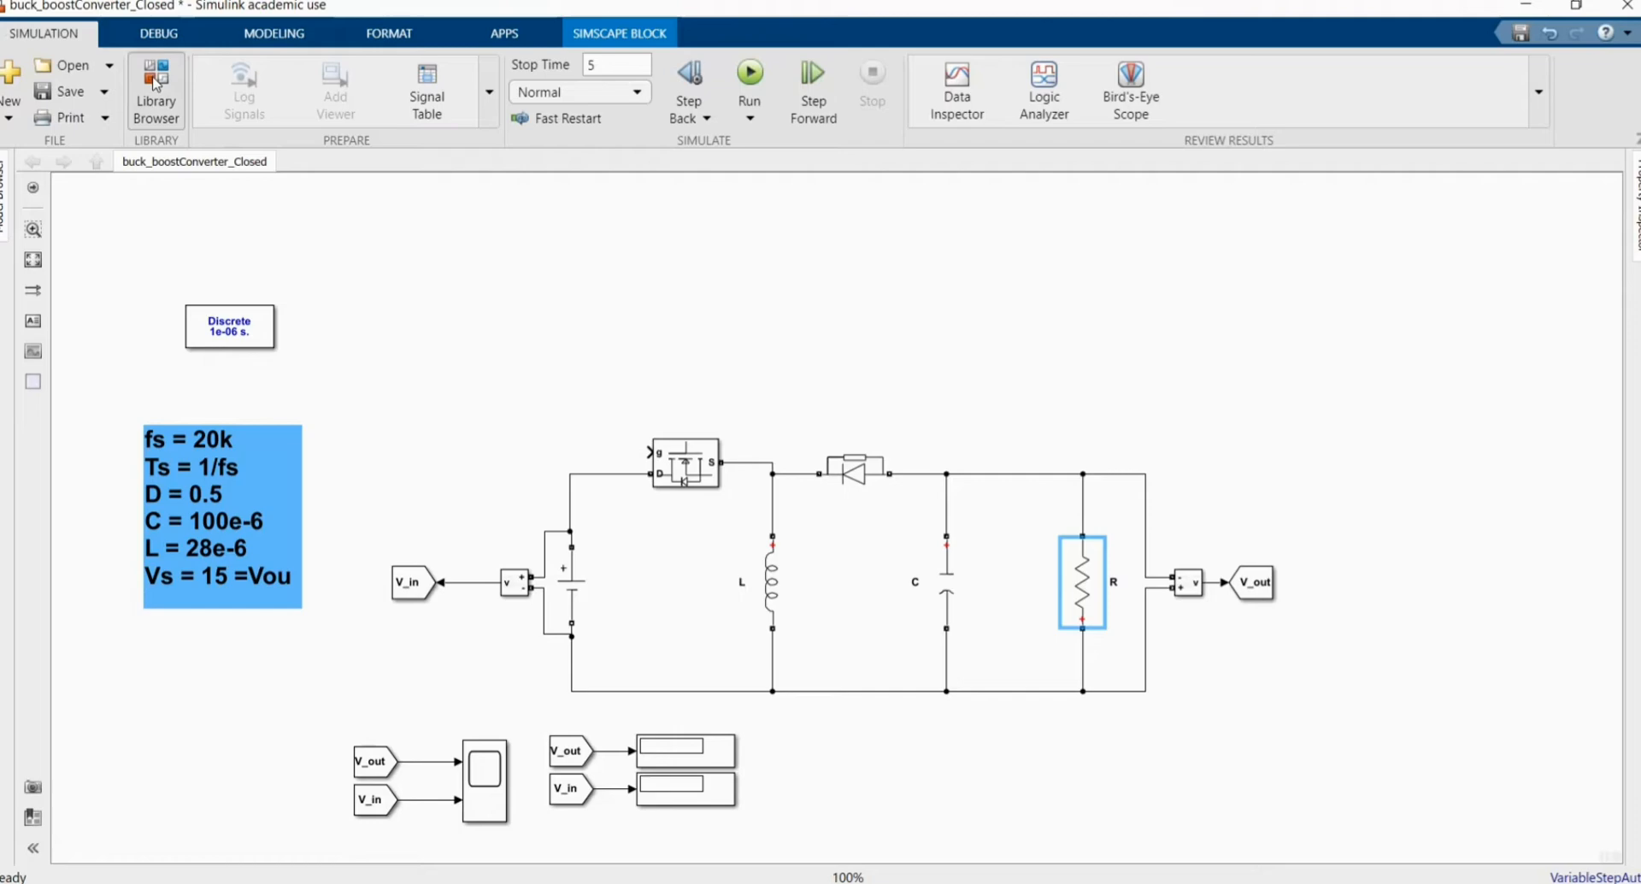
From the Library Browser's Recently Used list, add PWM Generator and Gain blocks to the model
click(155, 91)
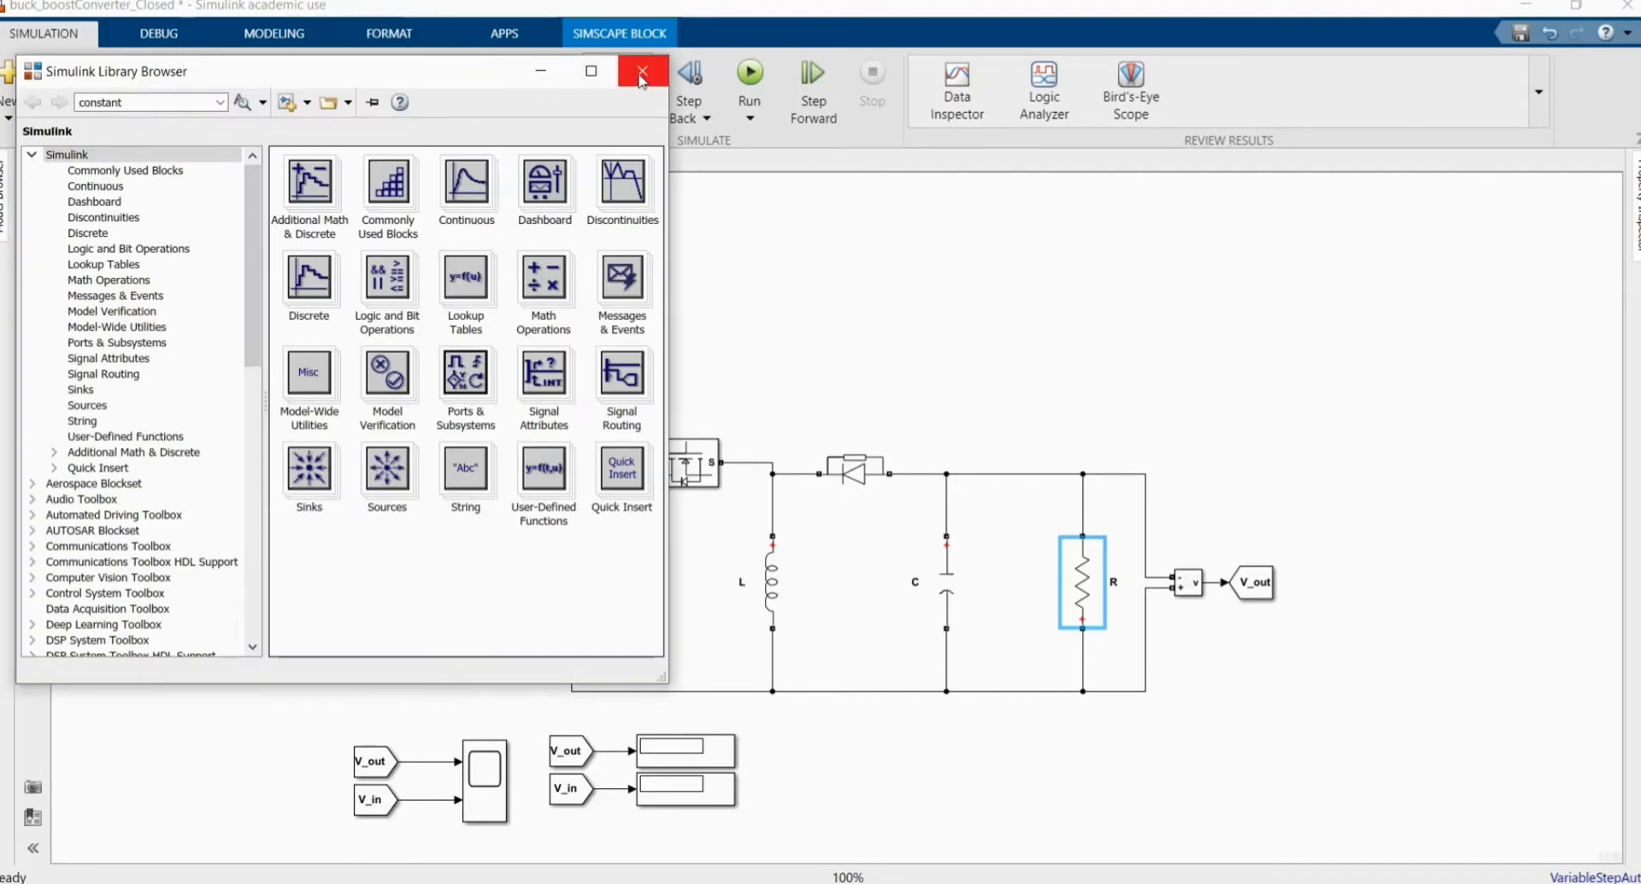
click(641, 72)
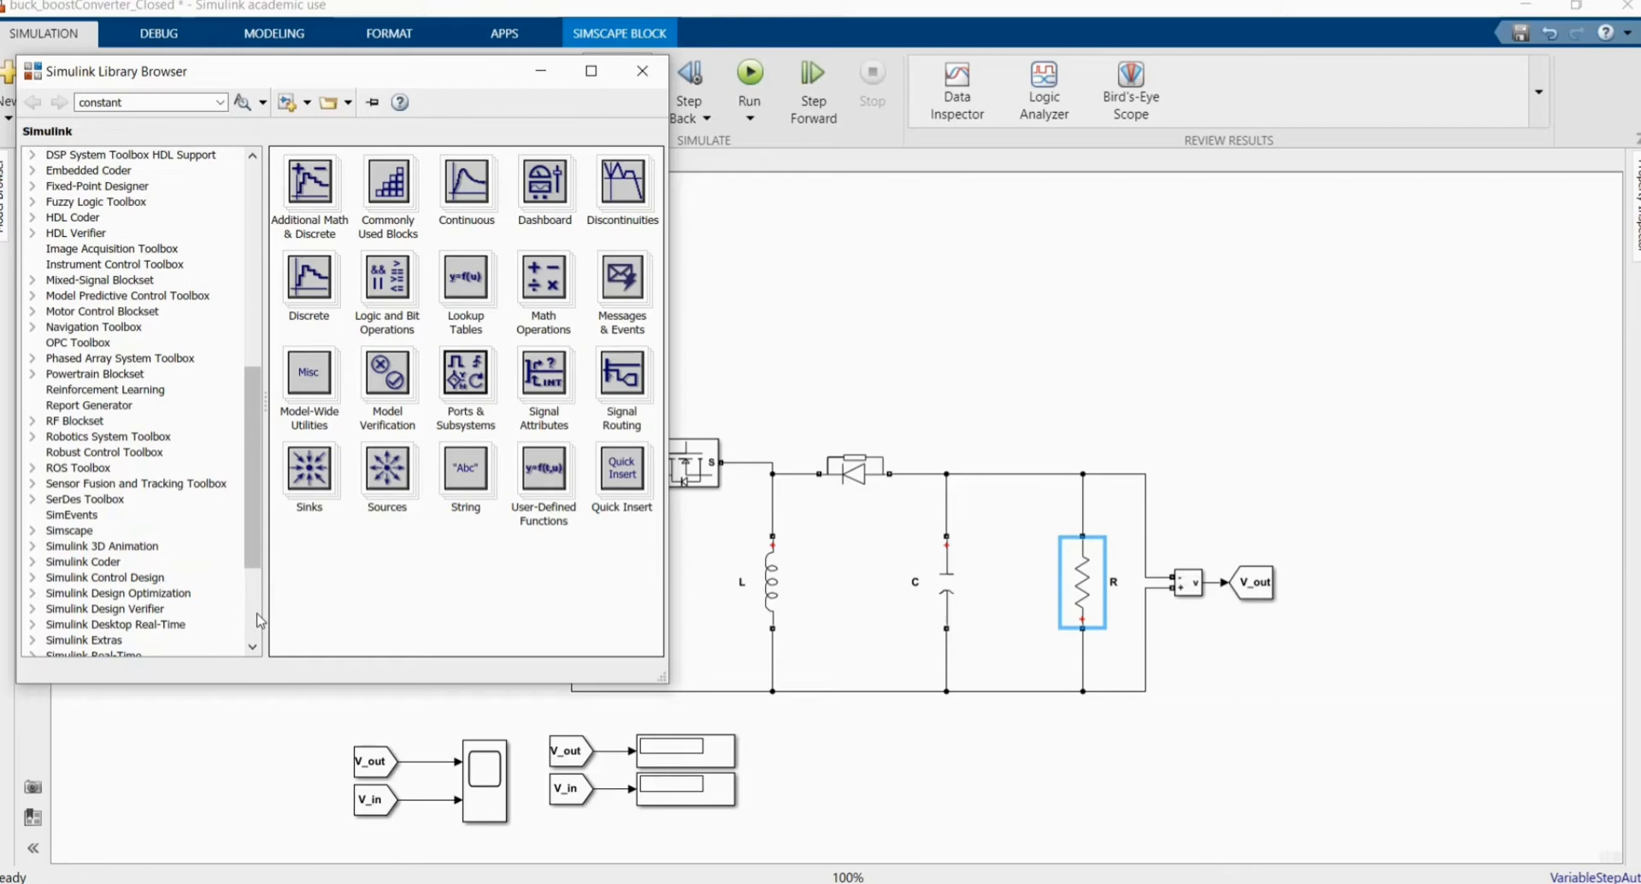
click(81, 640)
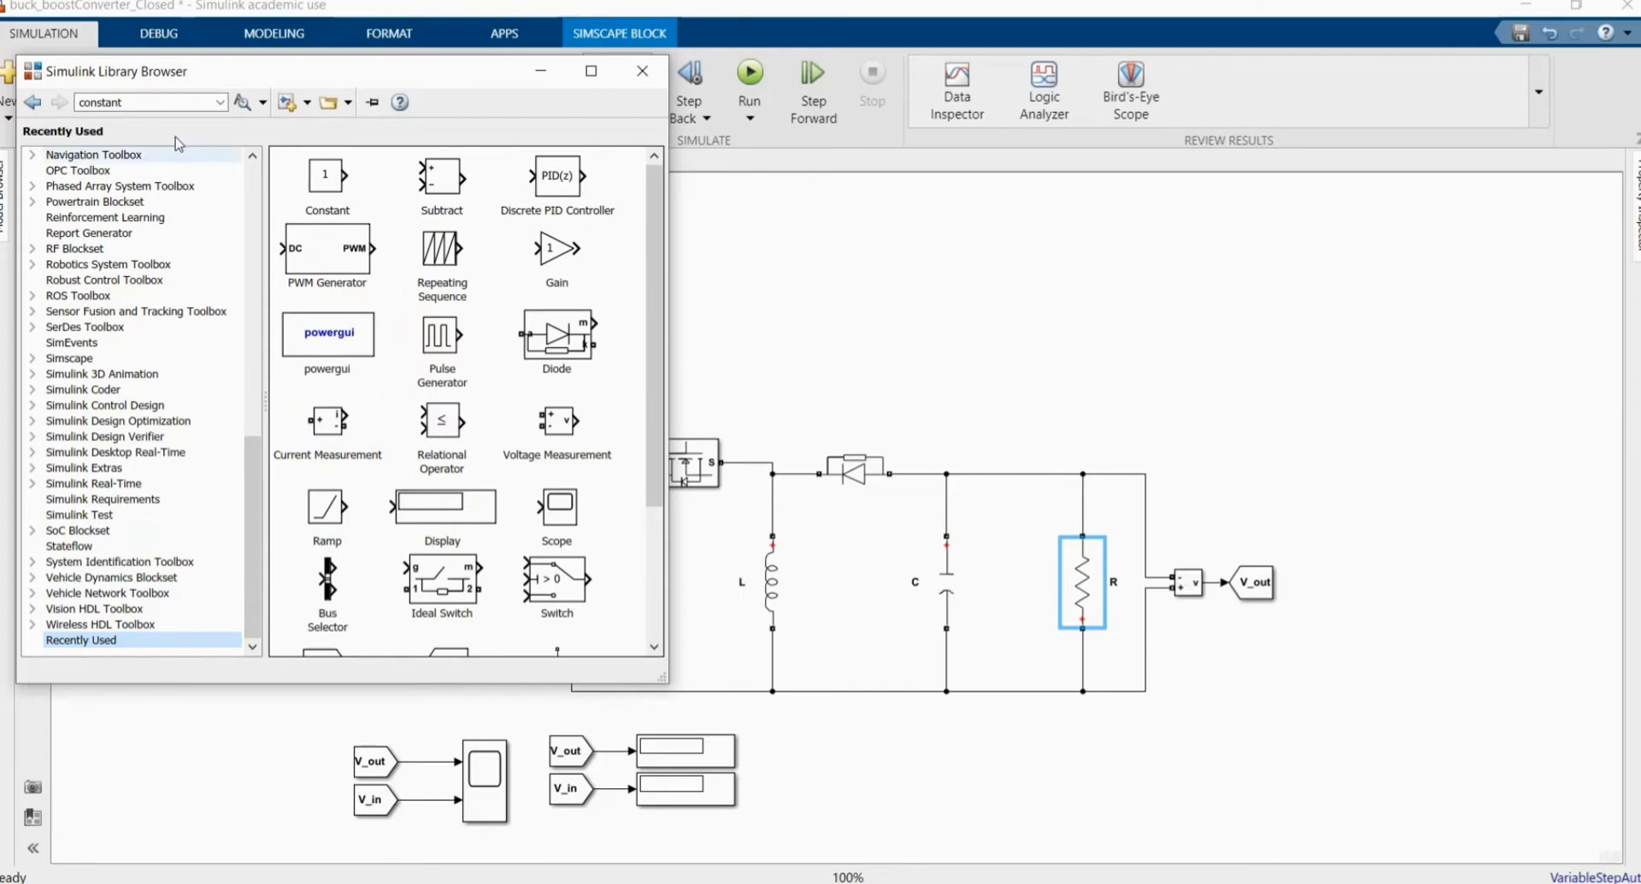
triple_click(147, 101)
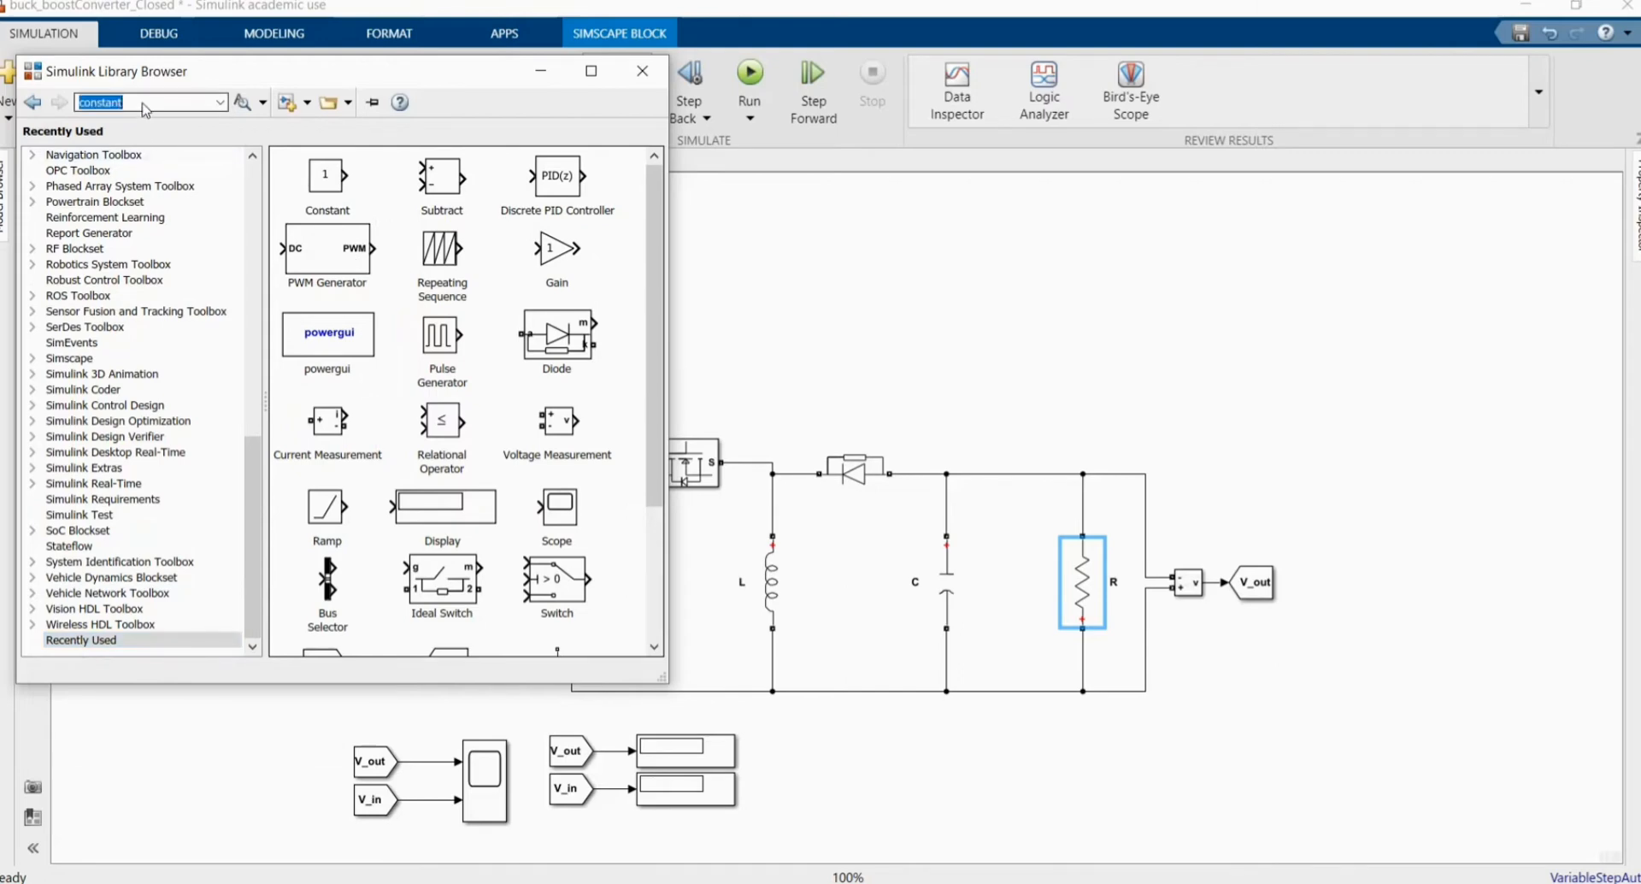
mouse_move(622, 248)
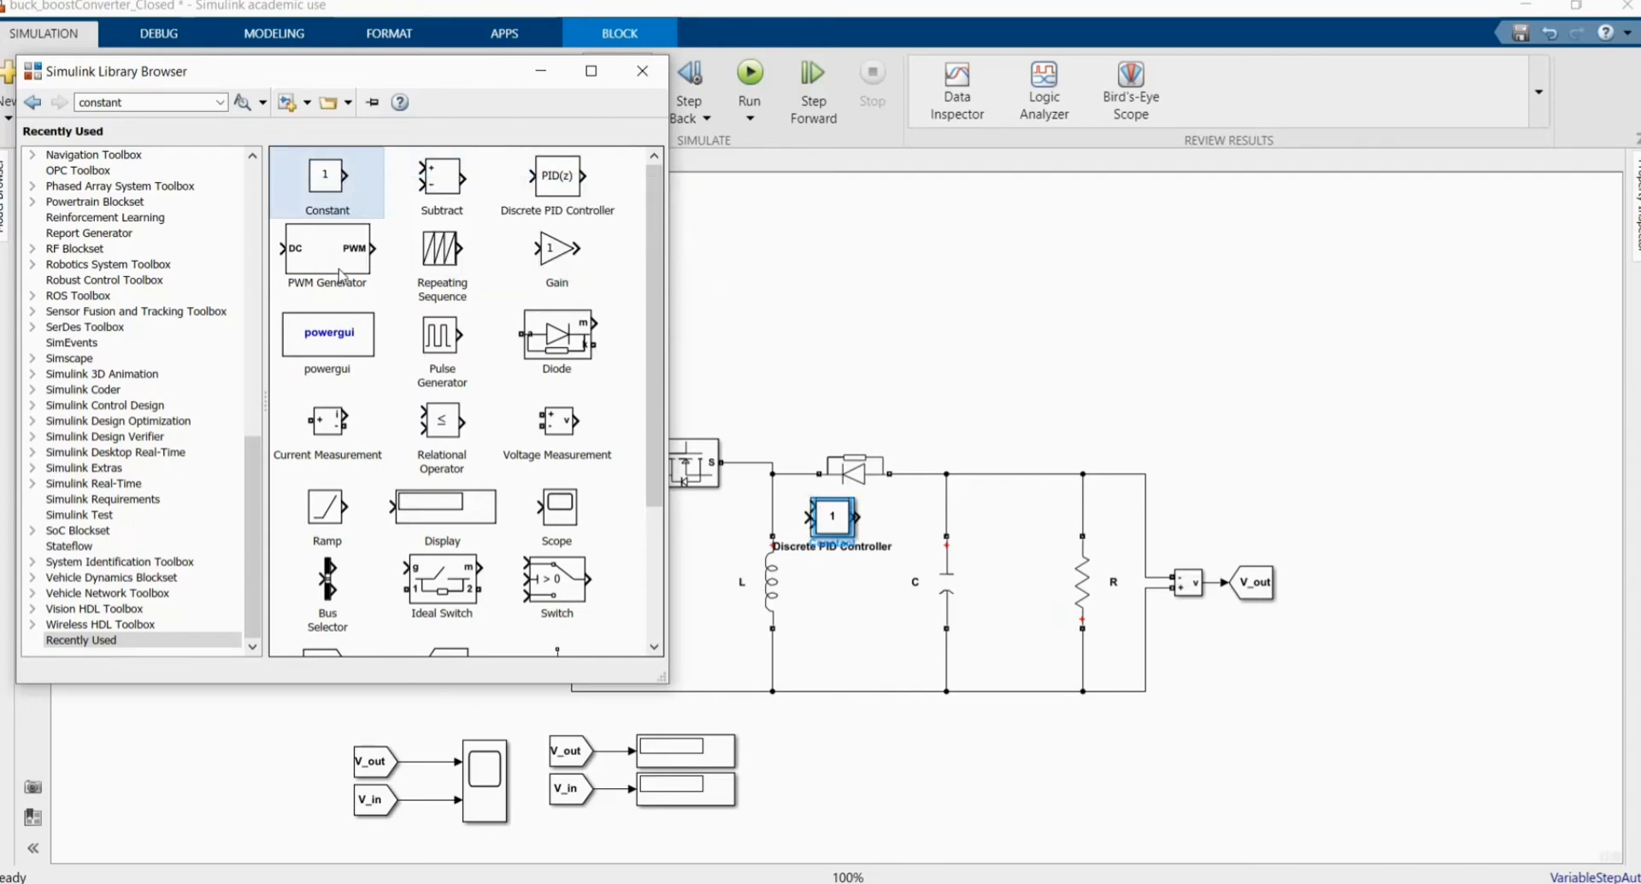
click(327, 256)
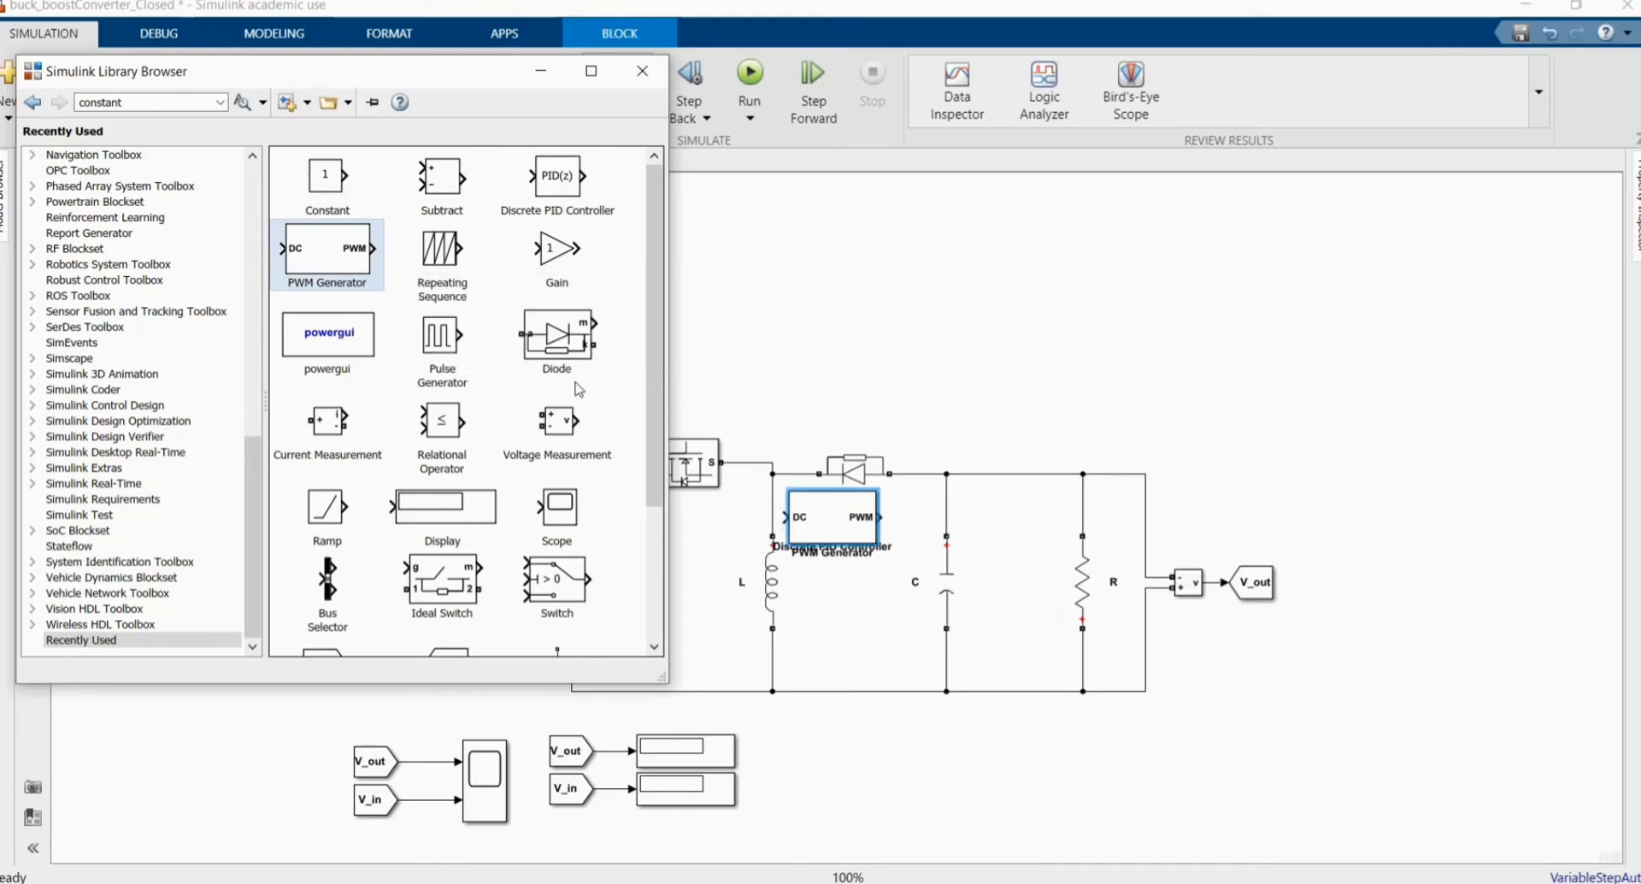
click(555, 248)
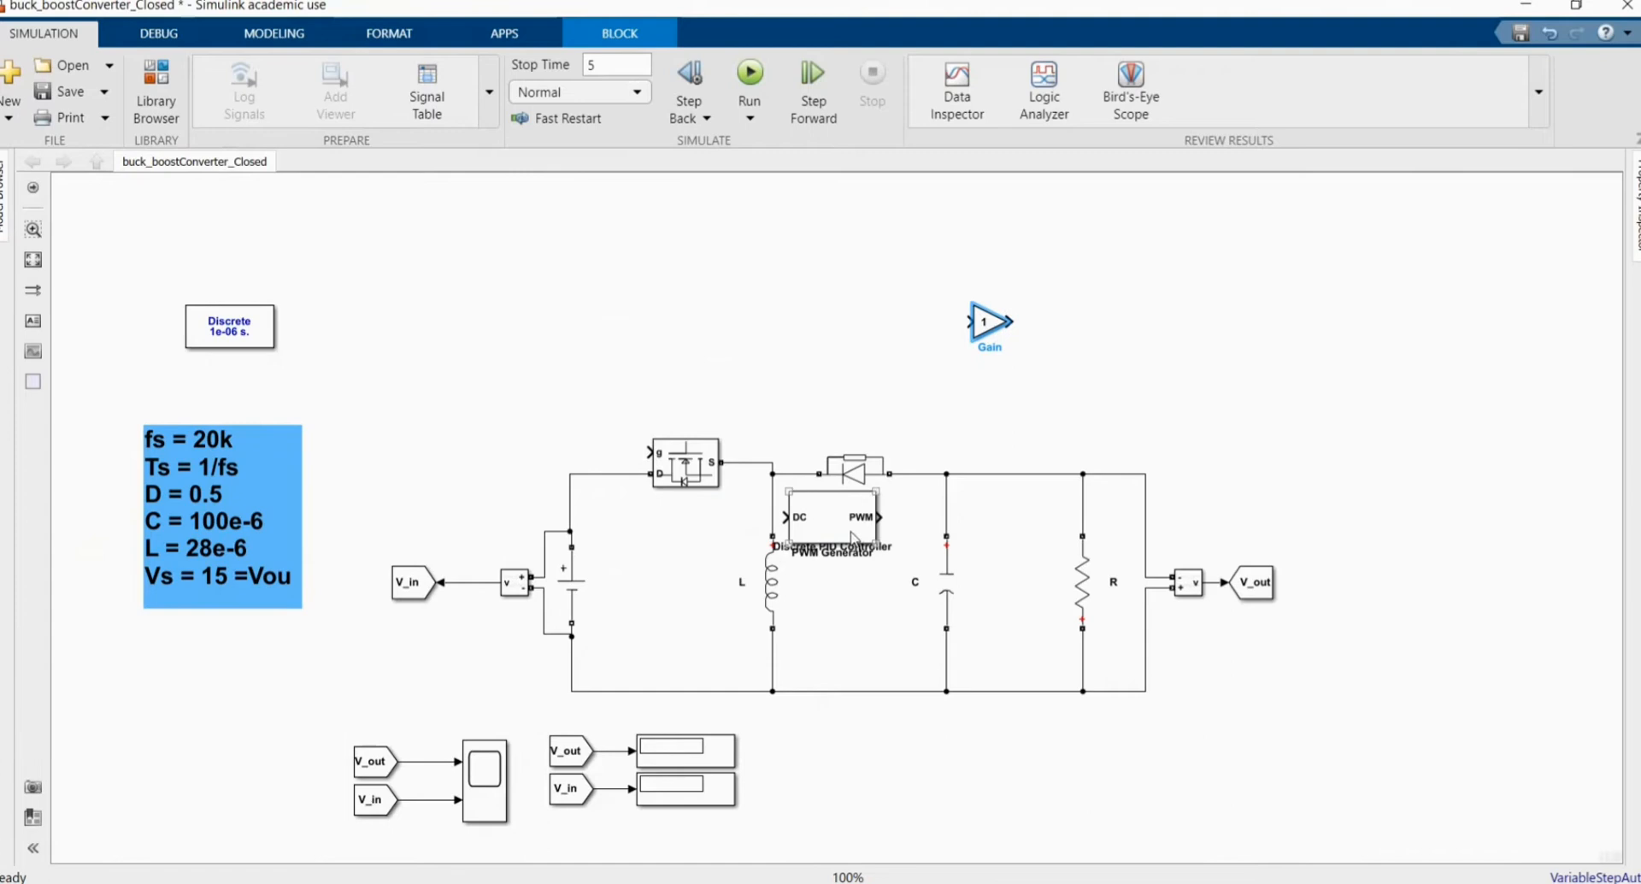
Place the PWM Generator and a Gain block, set the gain to 1/12 and position it upper left
drag(832, 518, 408, 282)
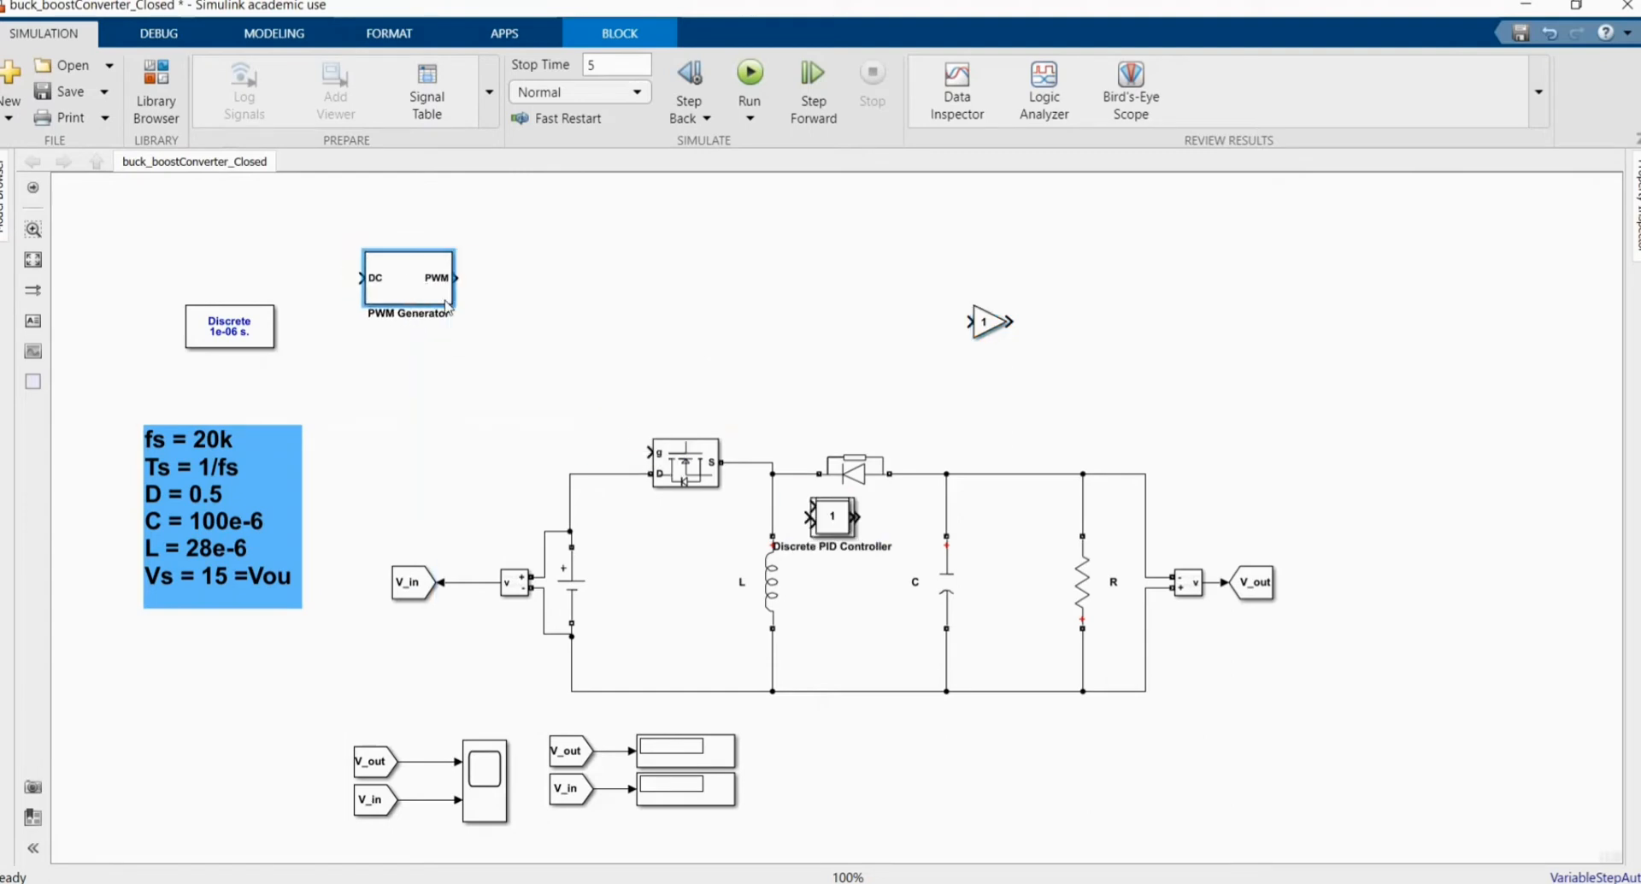
drag(408, 282, 608, 316)
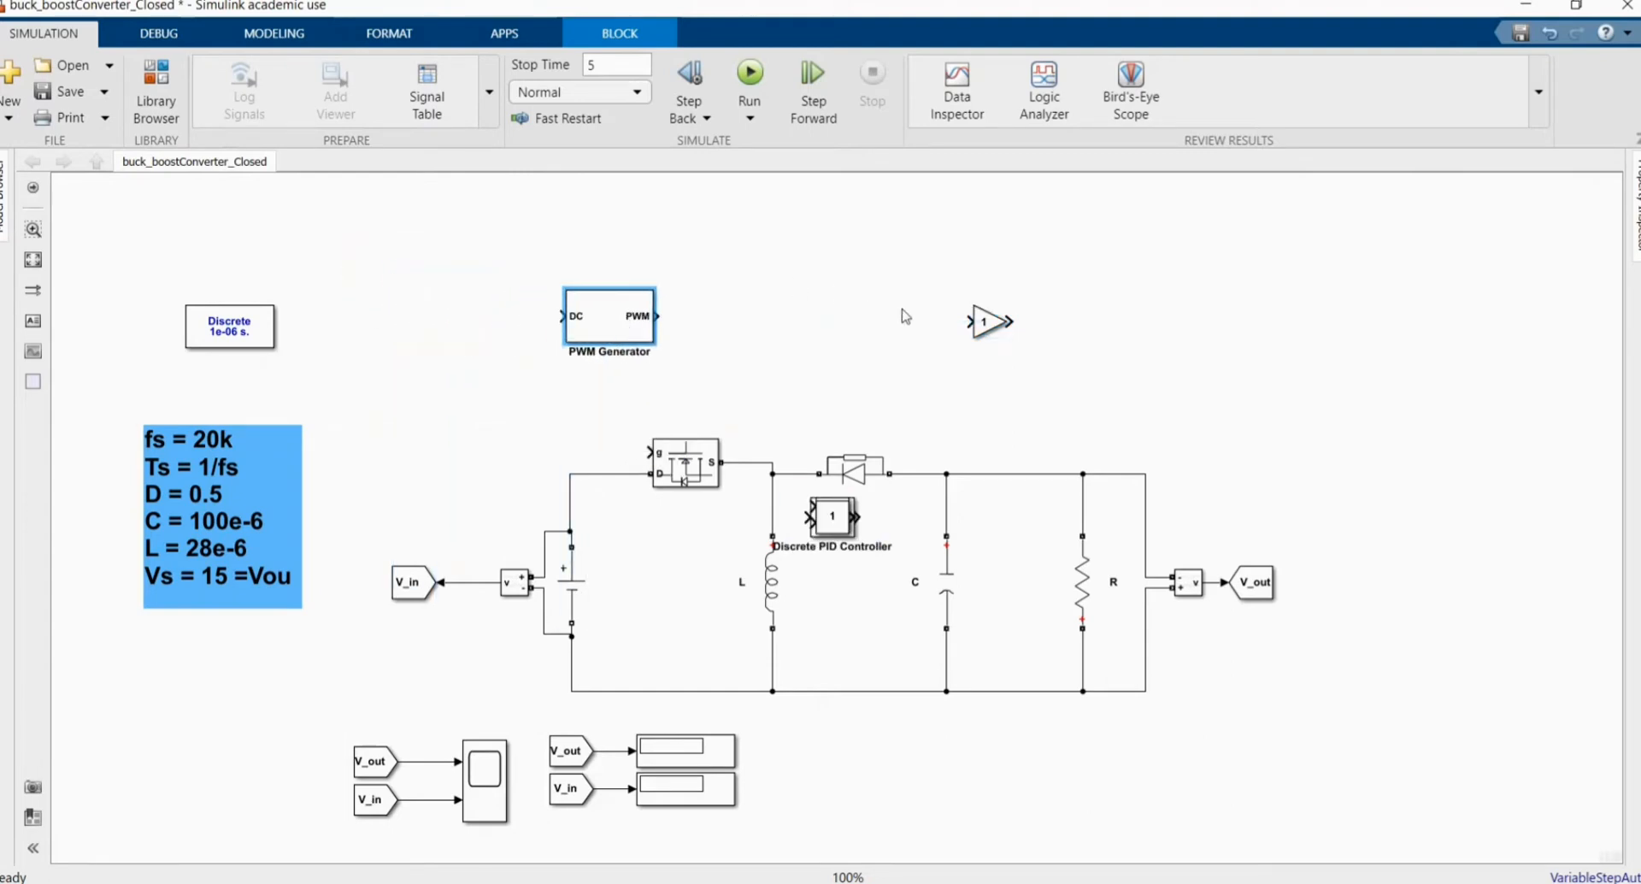
double_click(985, 322)
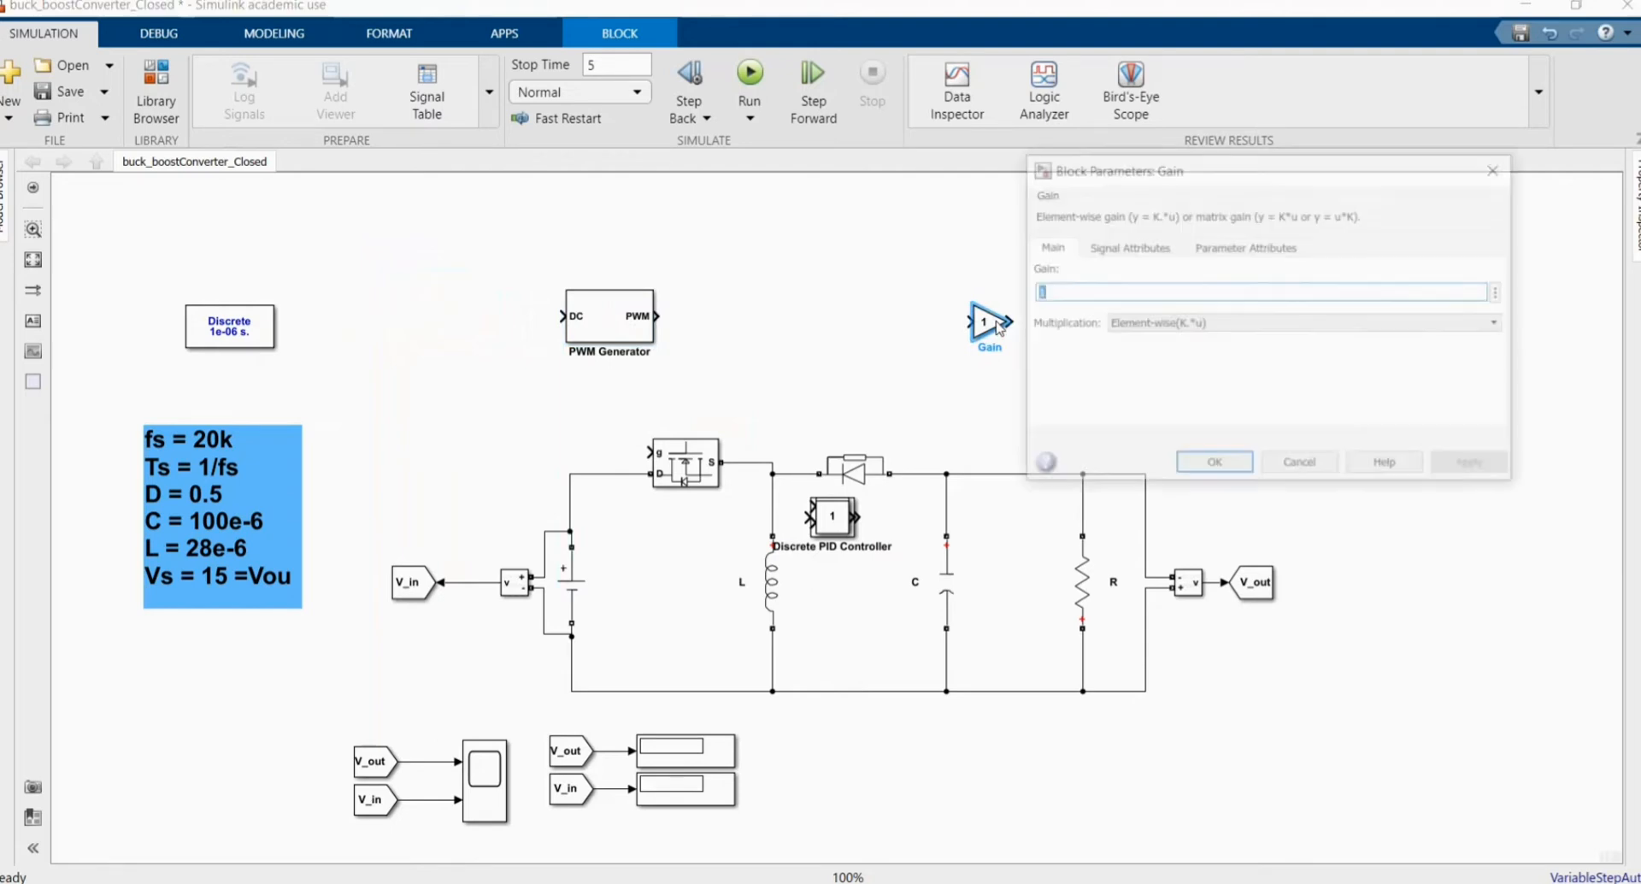
text(1/12)
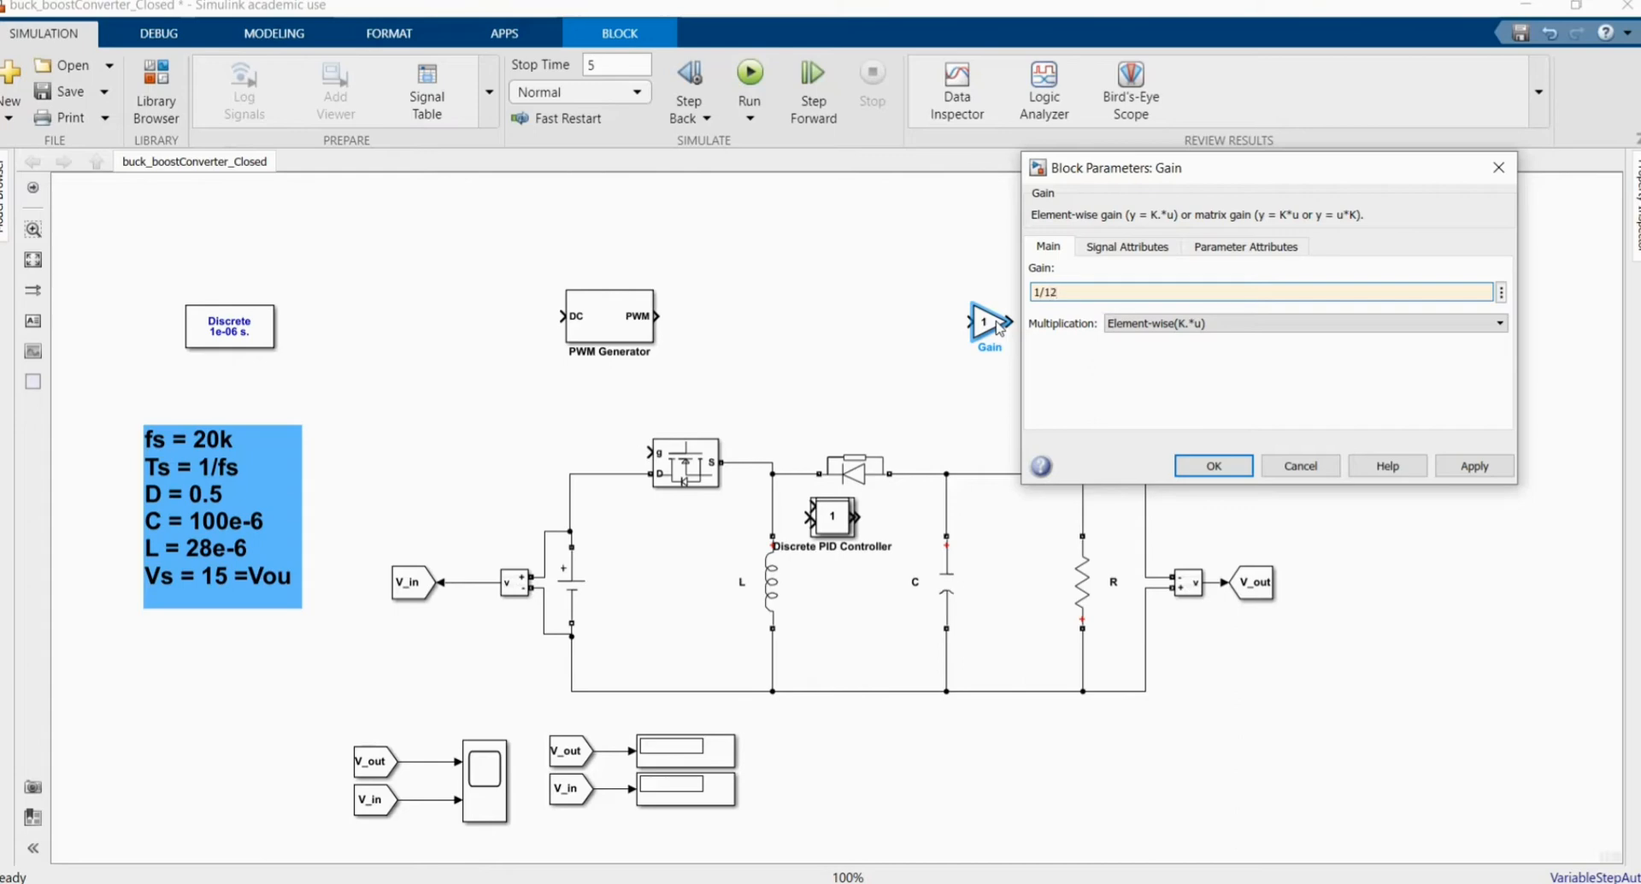
click(1212, 465)
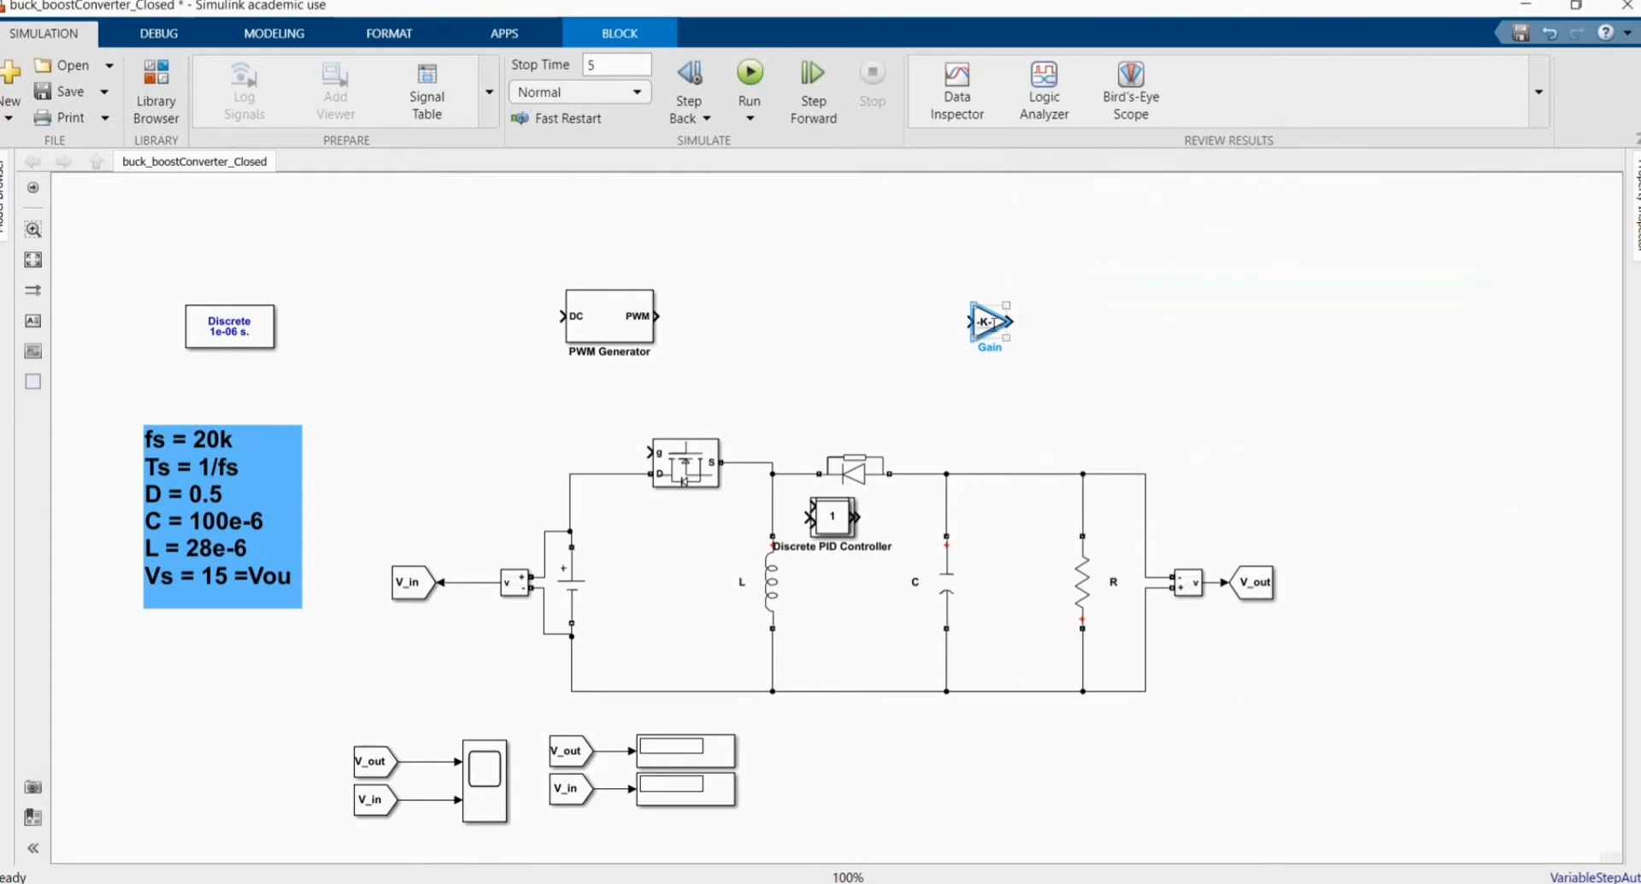
drag(990, 322, 468, 314)
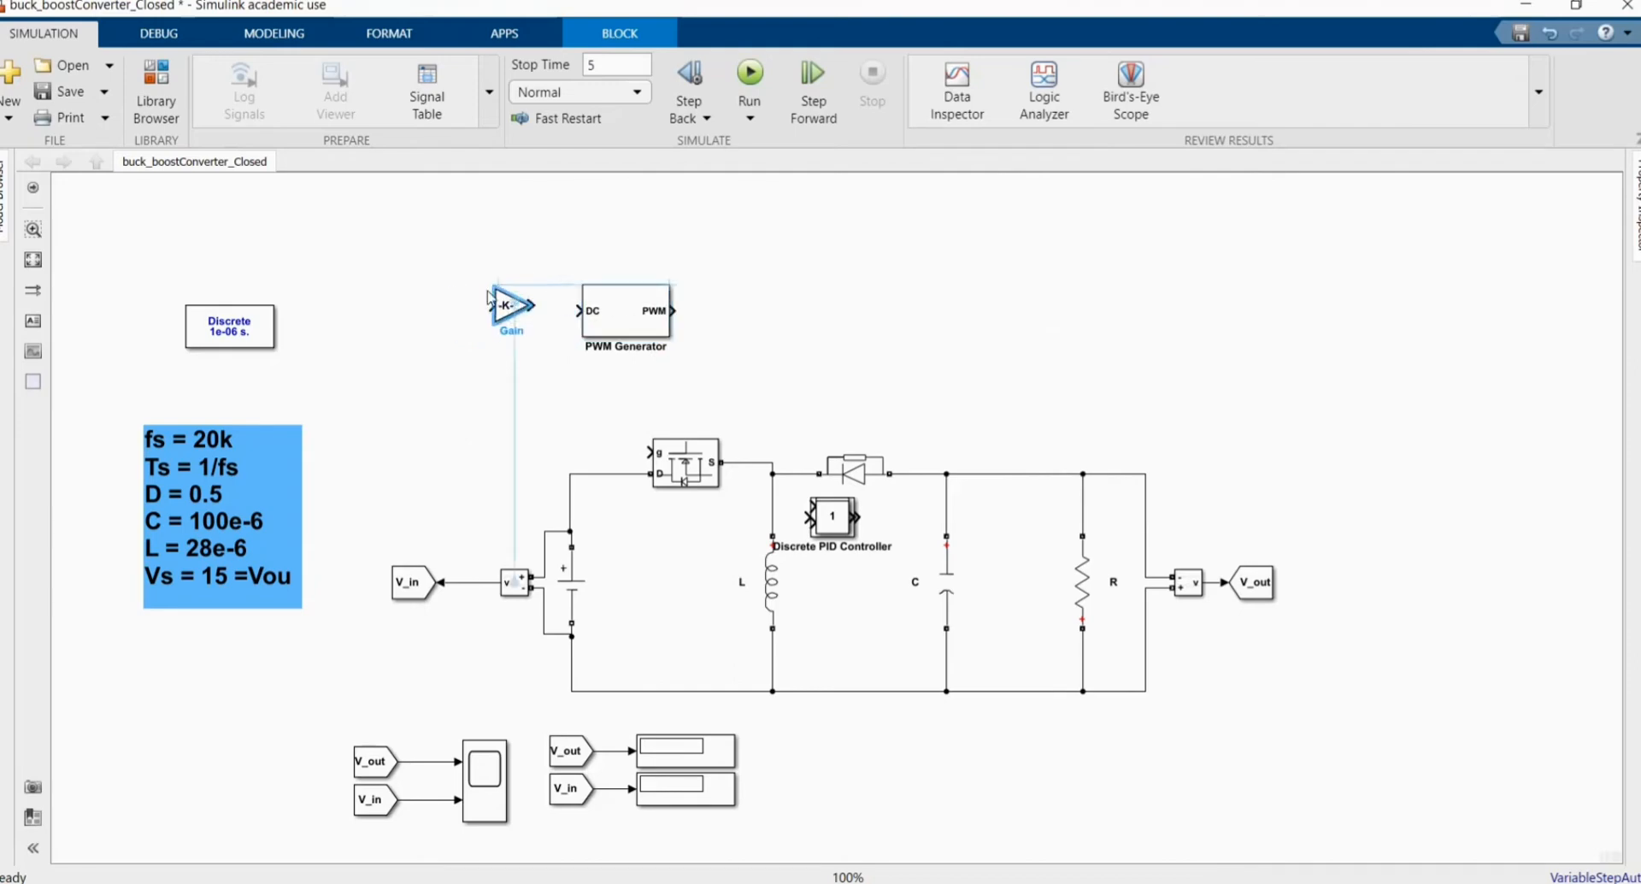
drag(511, 304, 429, 267)
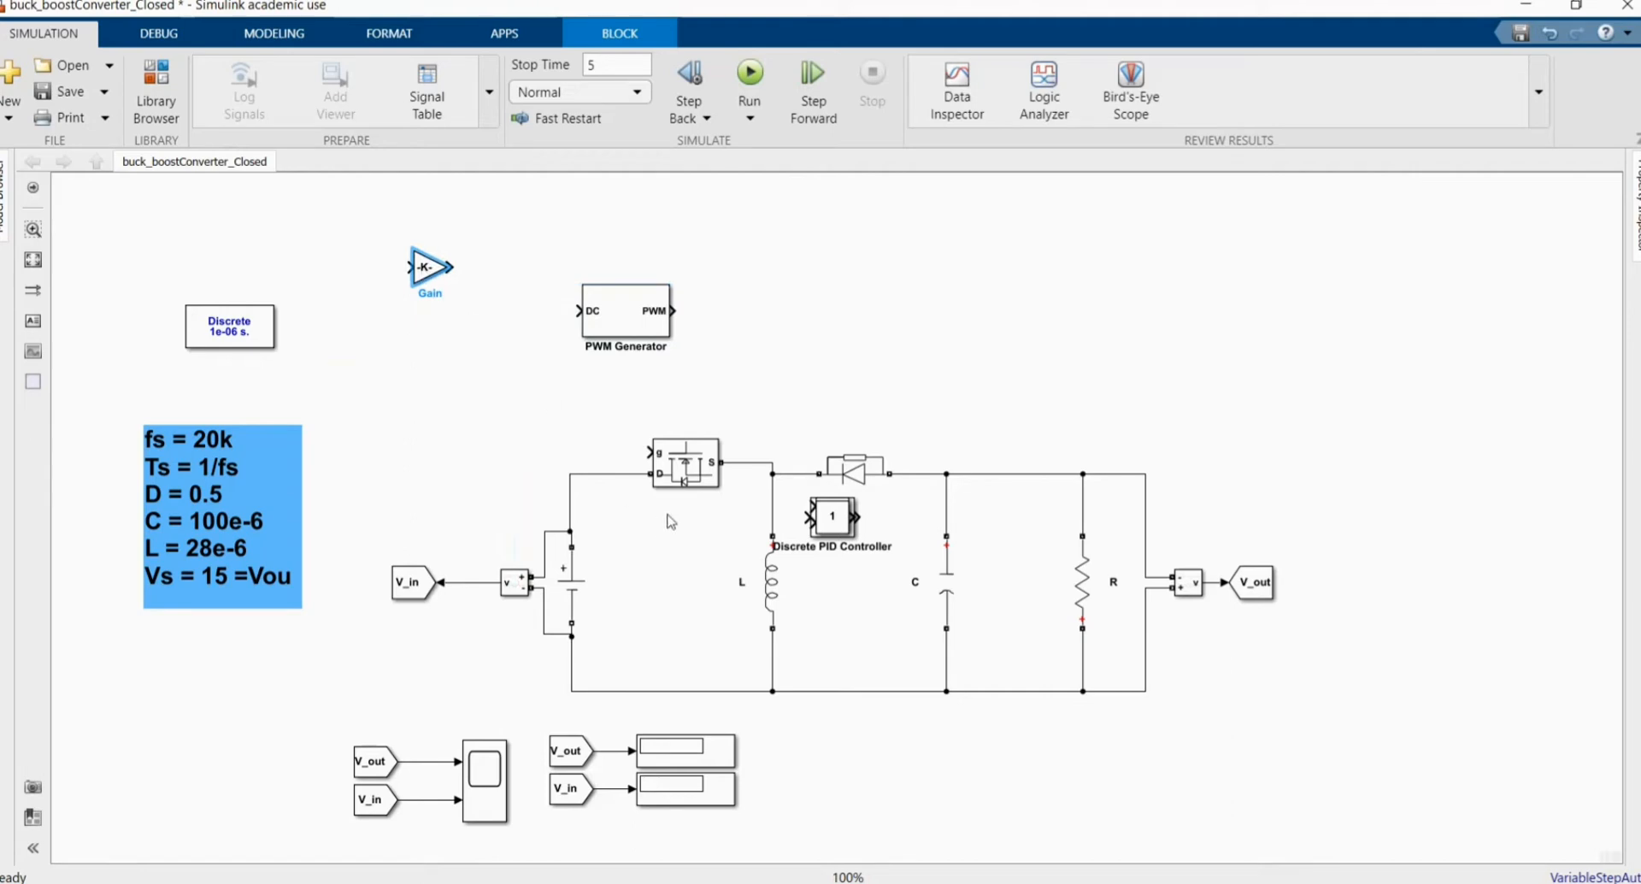
Add a Constant feeding the Subtract plus input with the 1/12 gain on its minus input
click(337, 388)
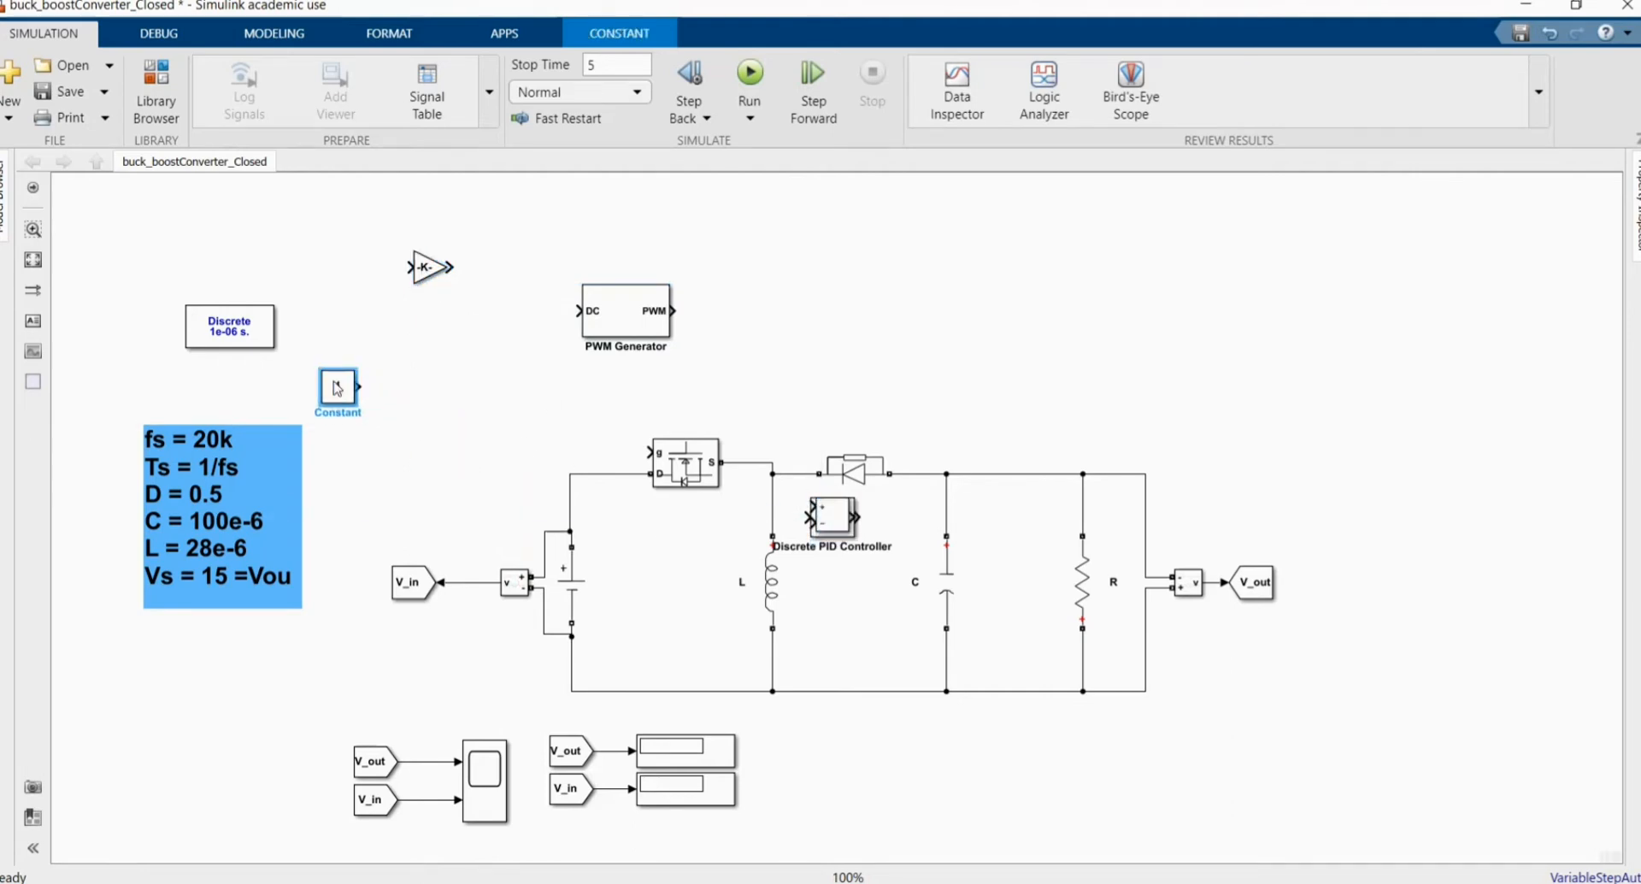
drag(337, 385, 393, 371)
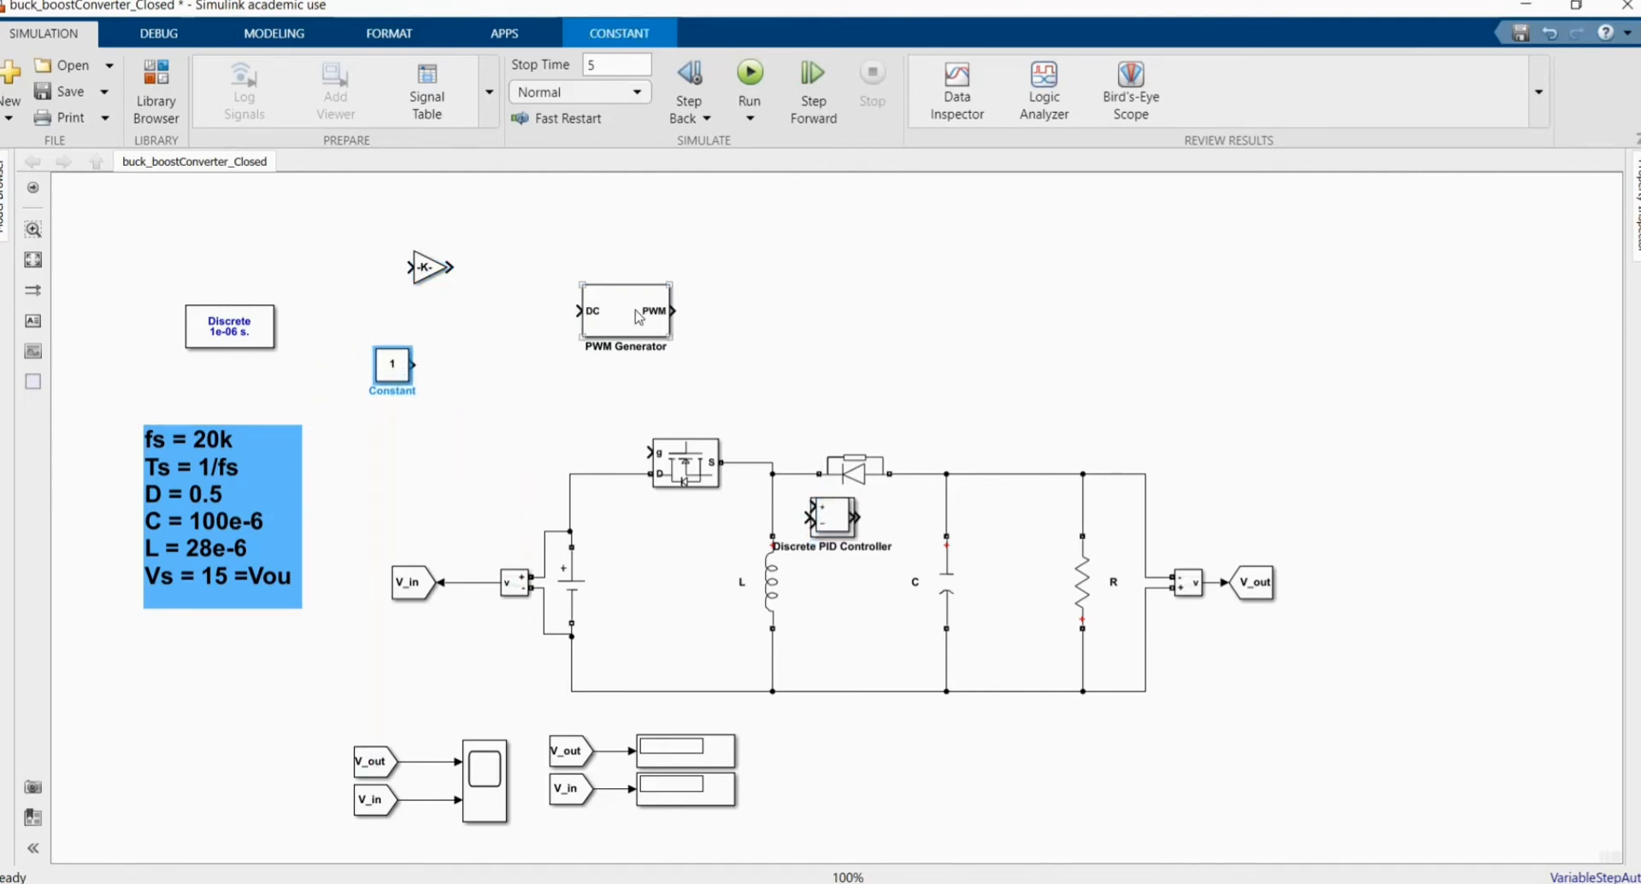
drag(626, 313, 853, 296)
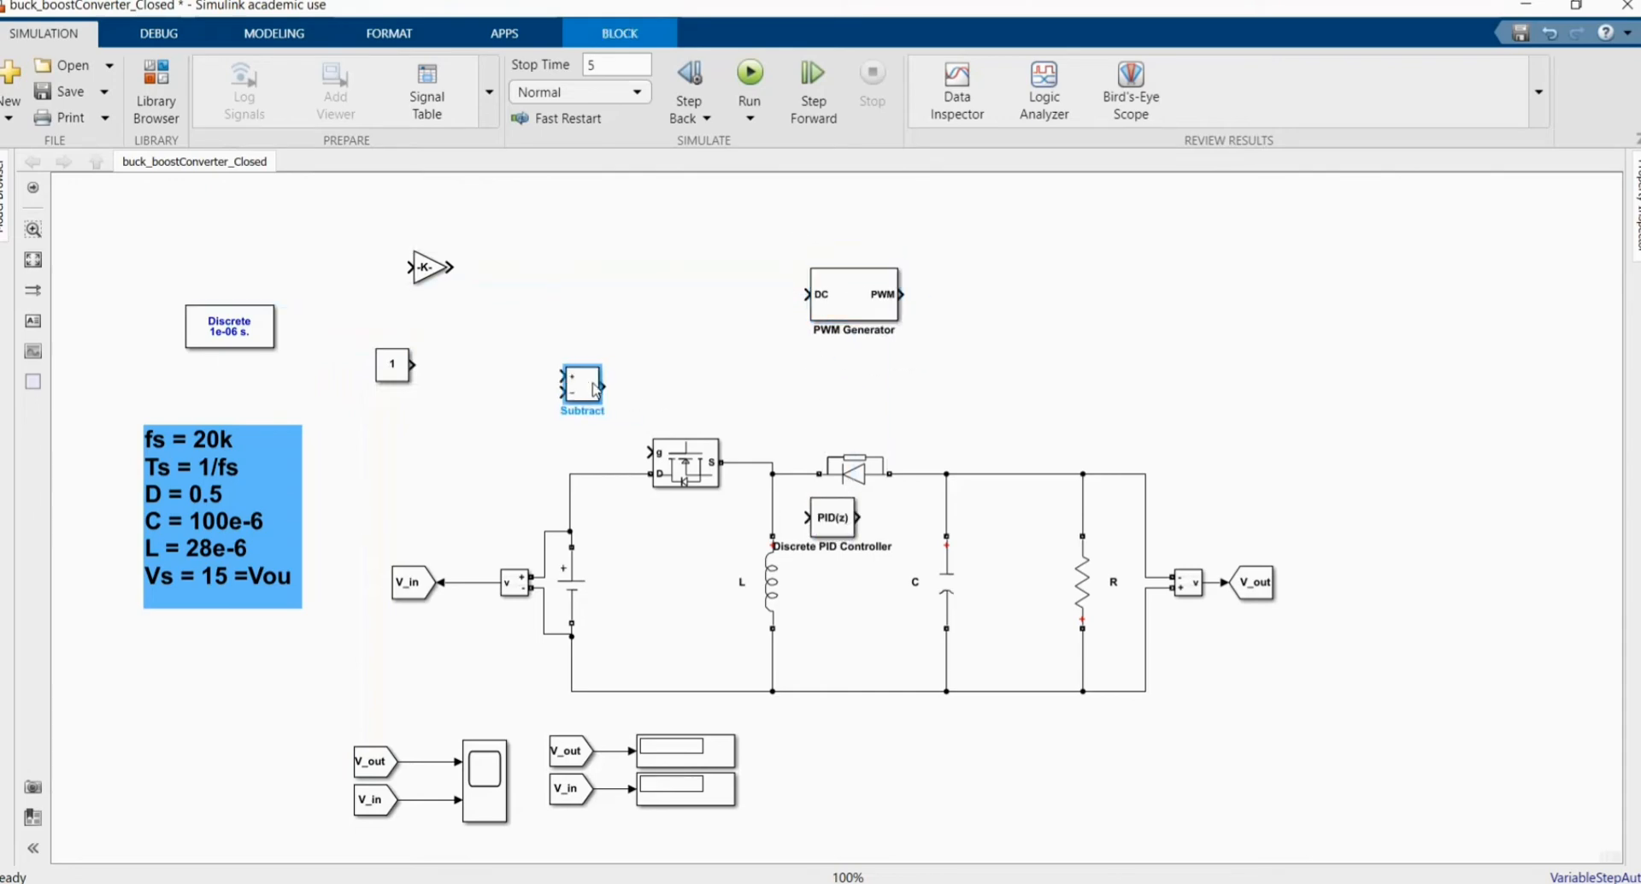
drag(581, 383, 516, 375)
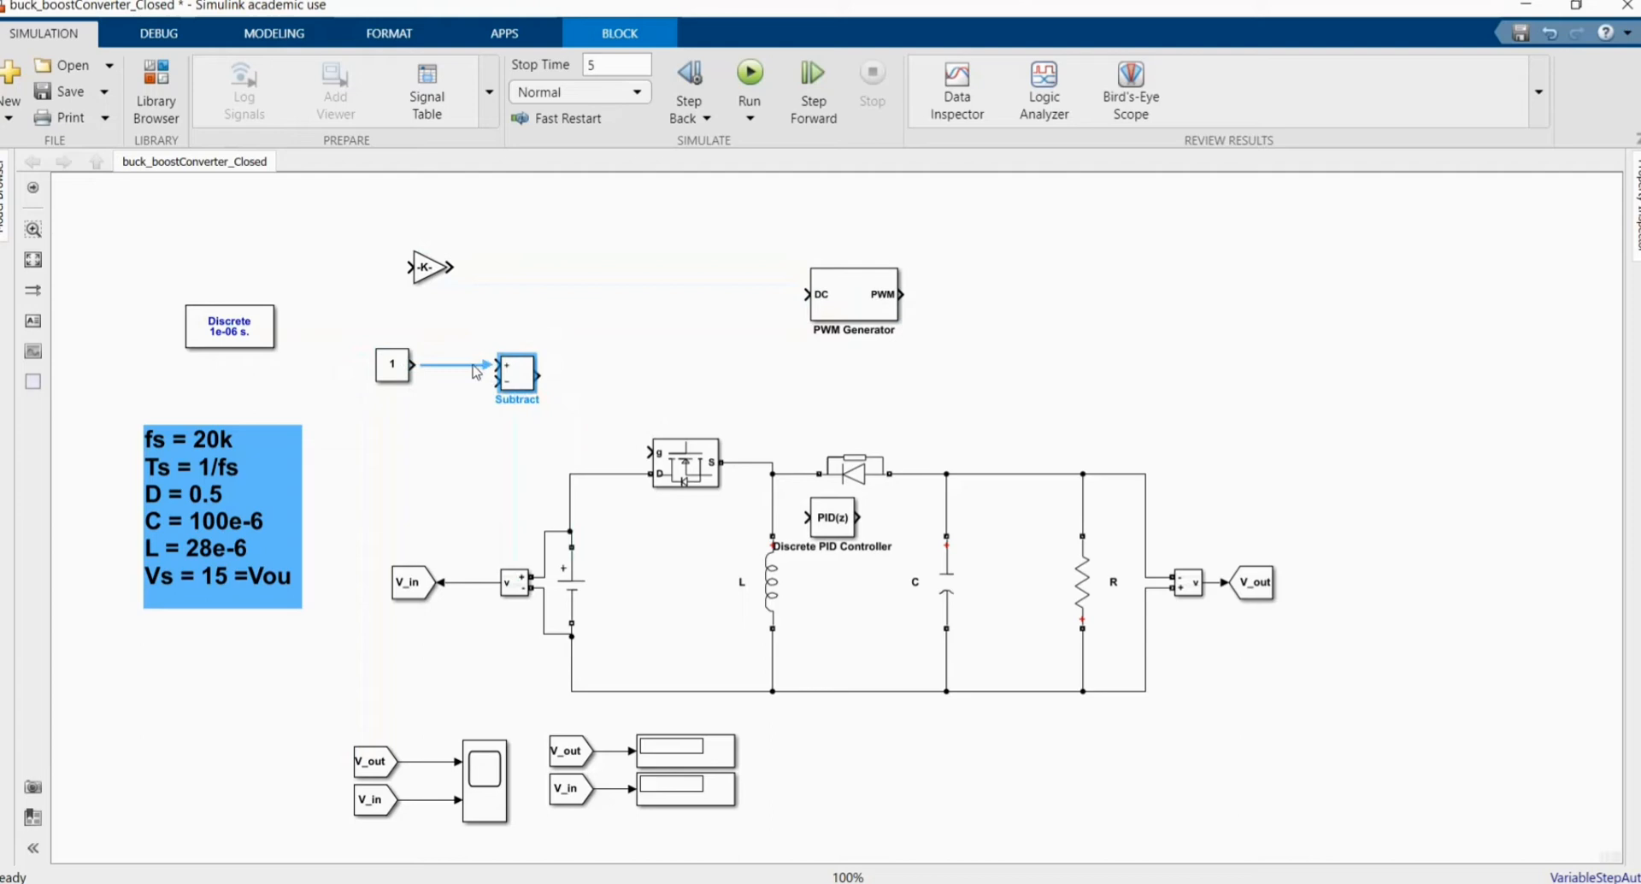
click(429, 266)
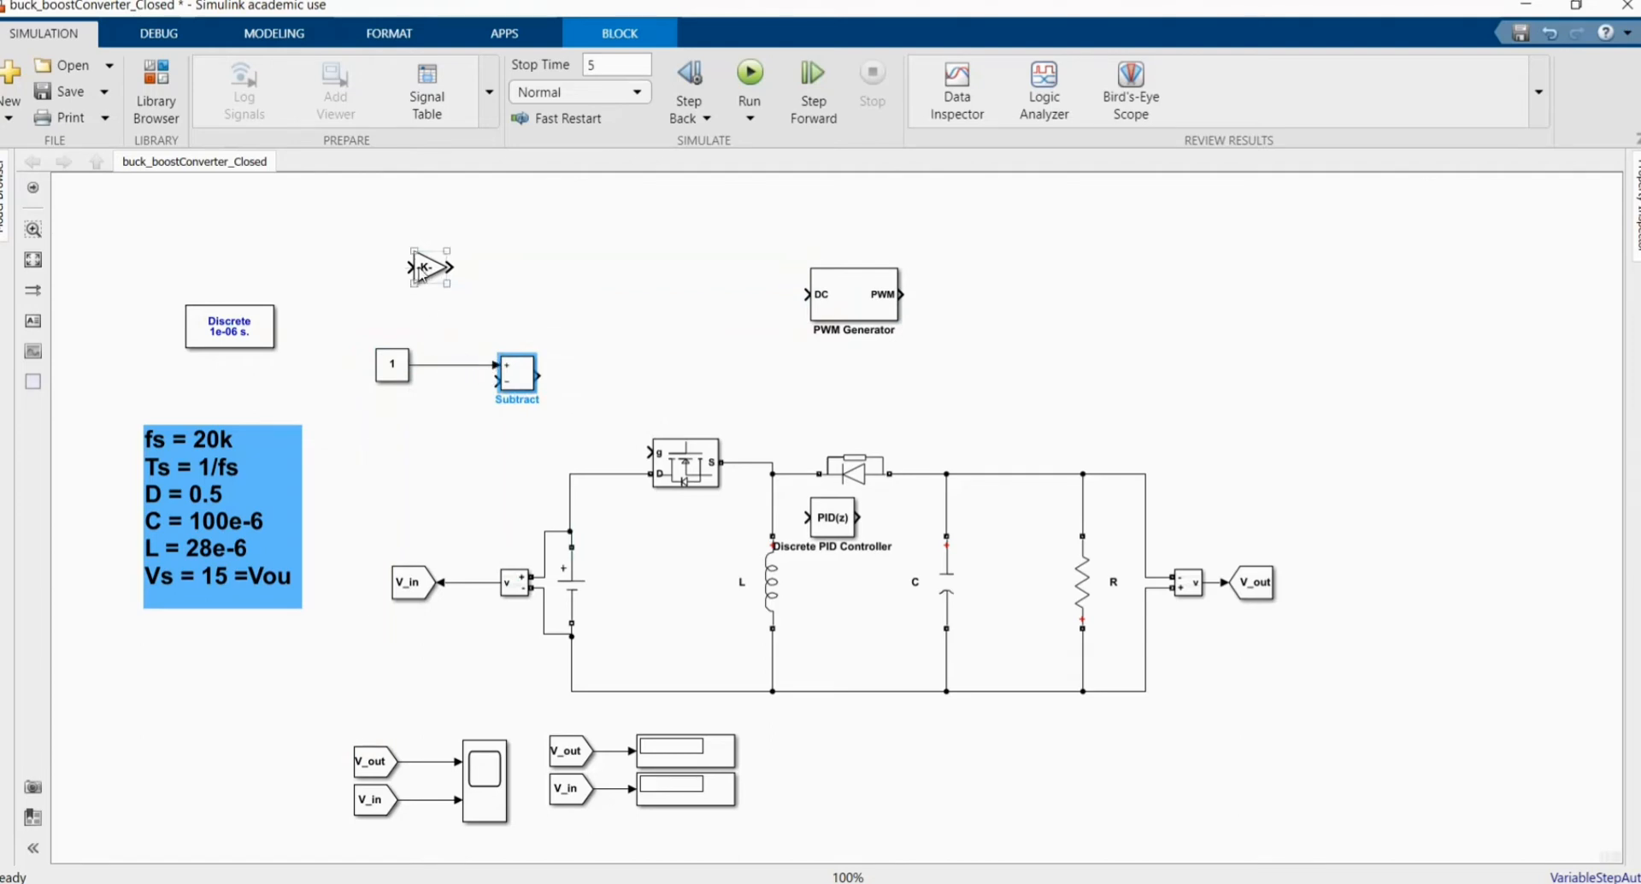
drag(424, 267, 418, 413)
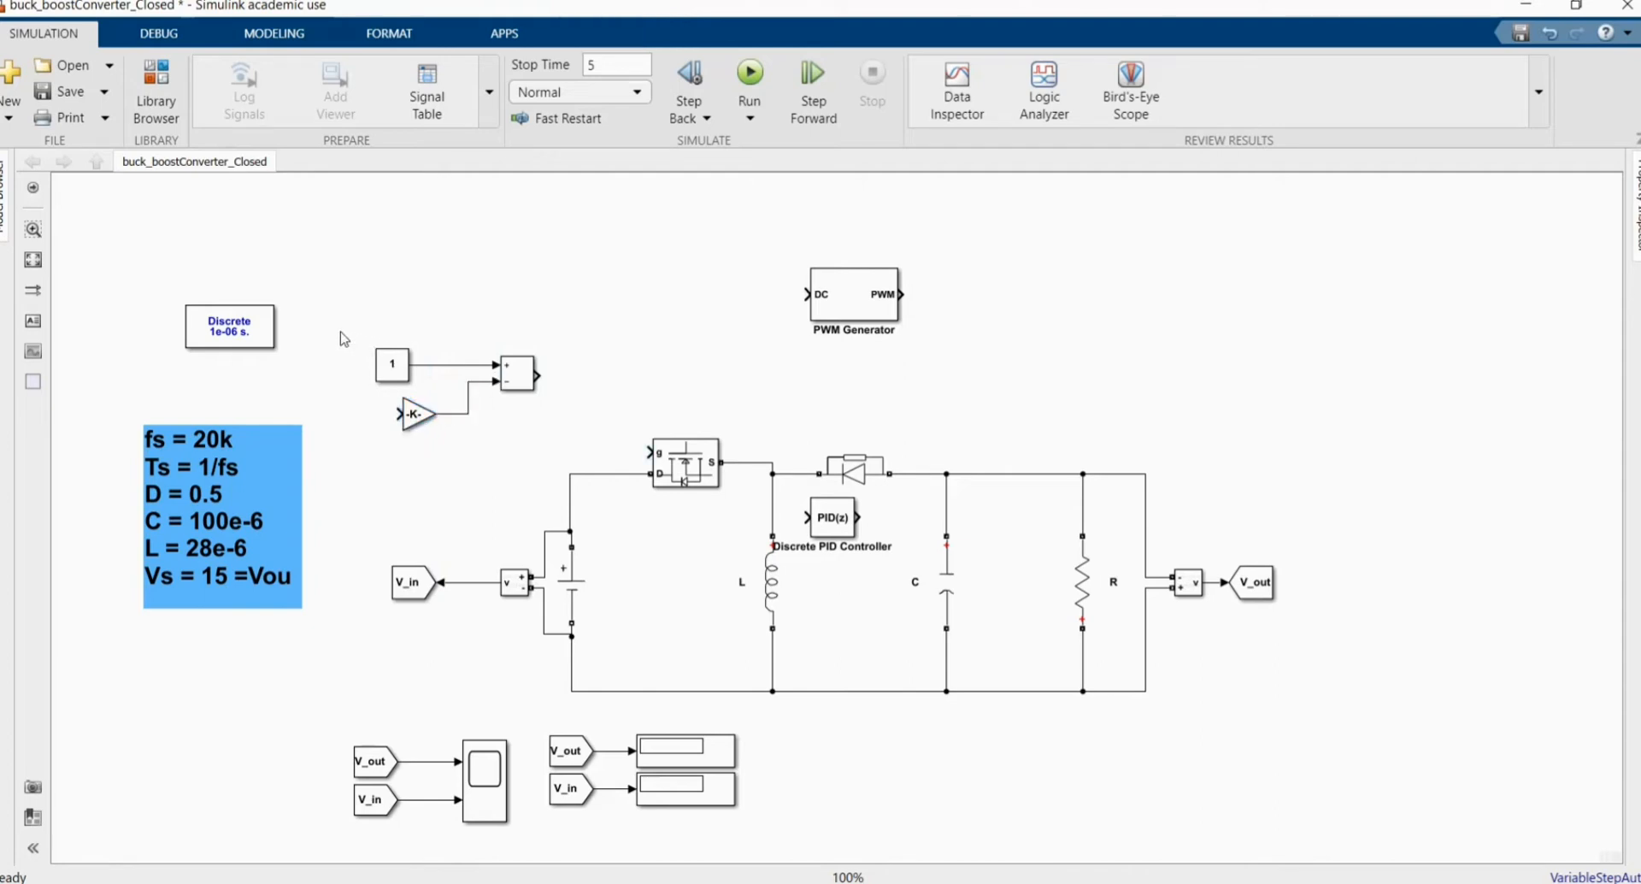
drag(345, 335, 566, 439)
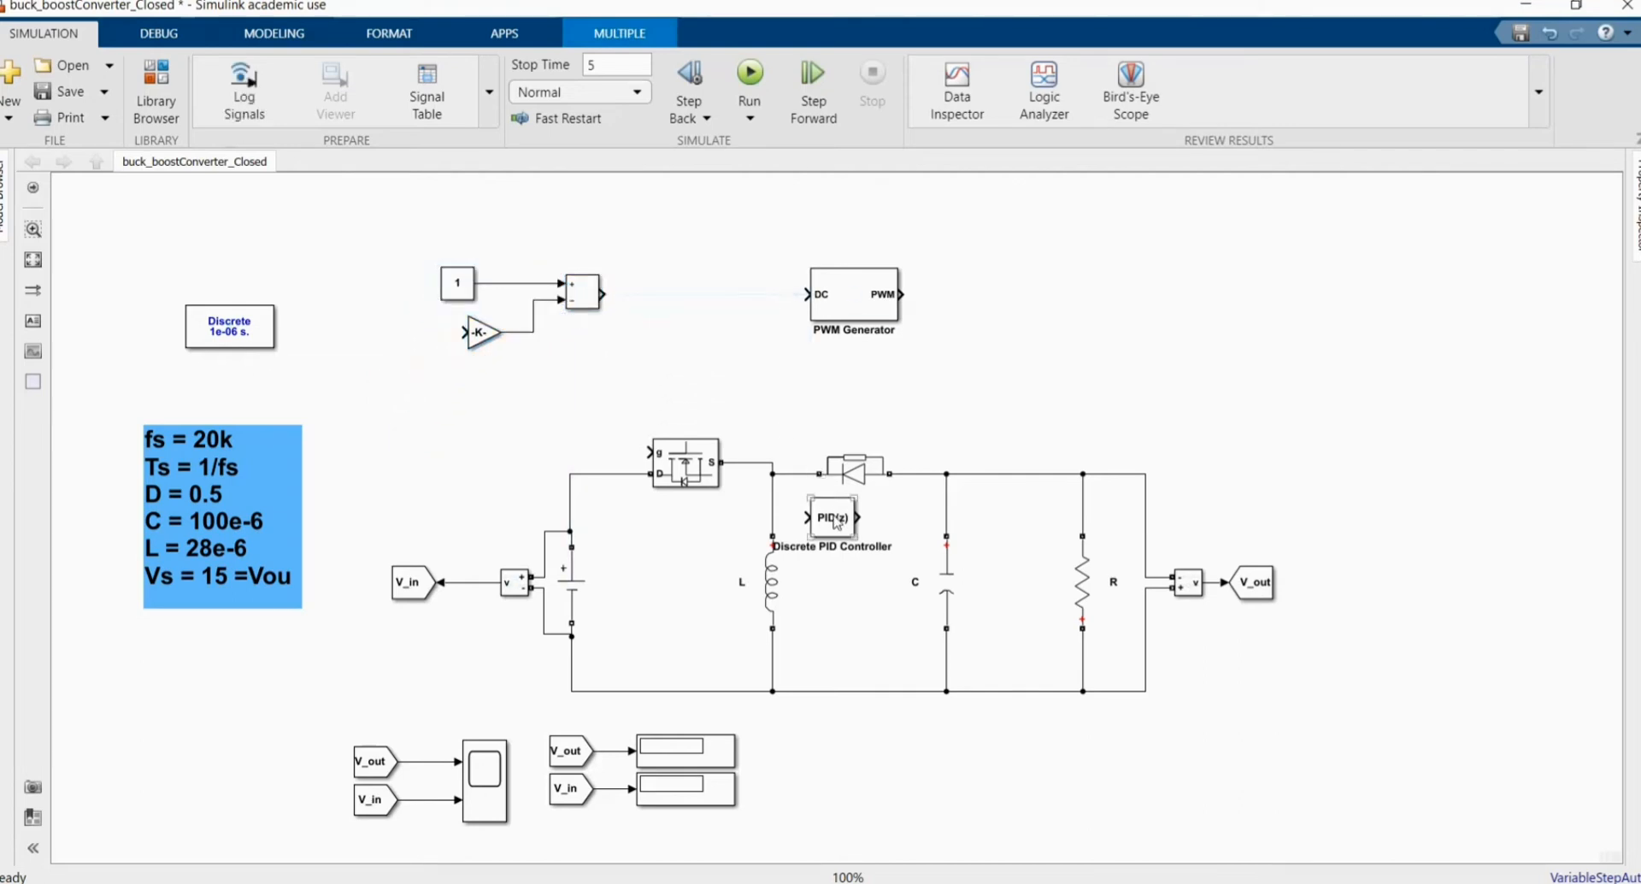
Wire V_out feedback into the gain, Subtract→PID→PWM Generator DC, and PWM output to the MOSFET gate
drag(833, 516, 675, 294)
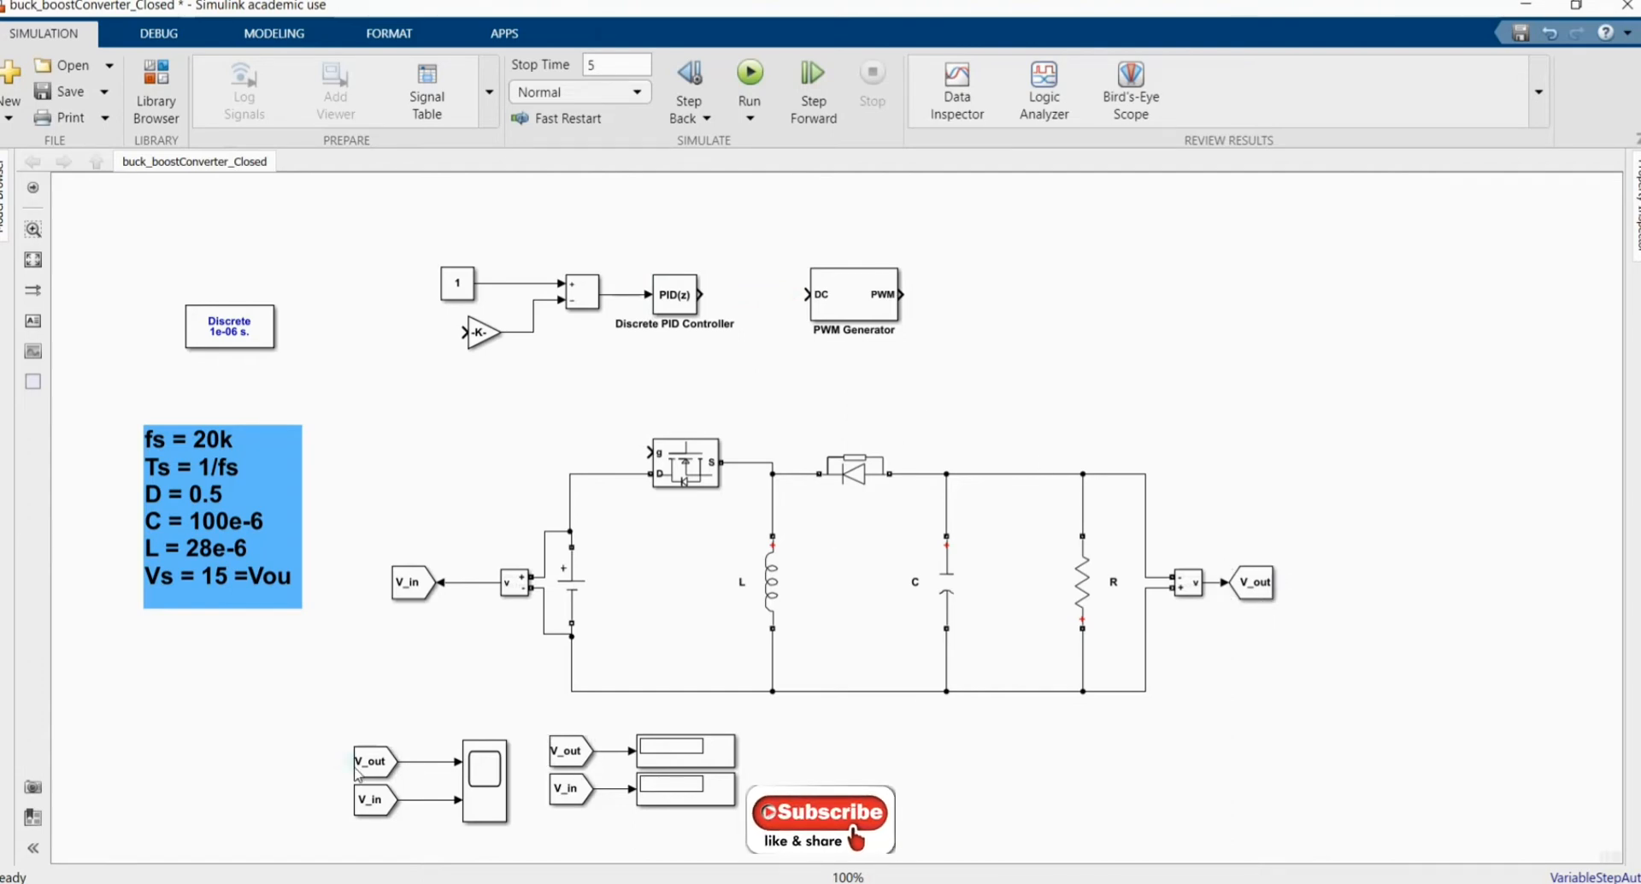
click(371, 760)
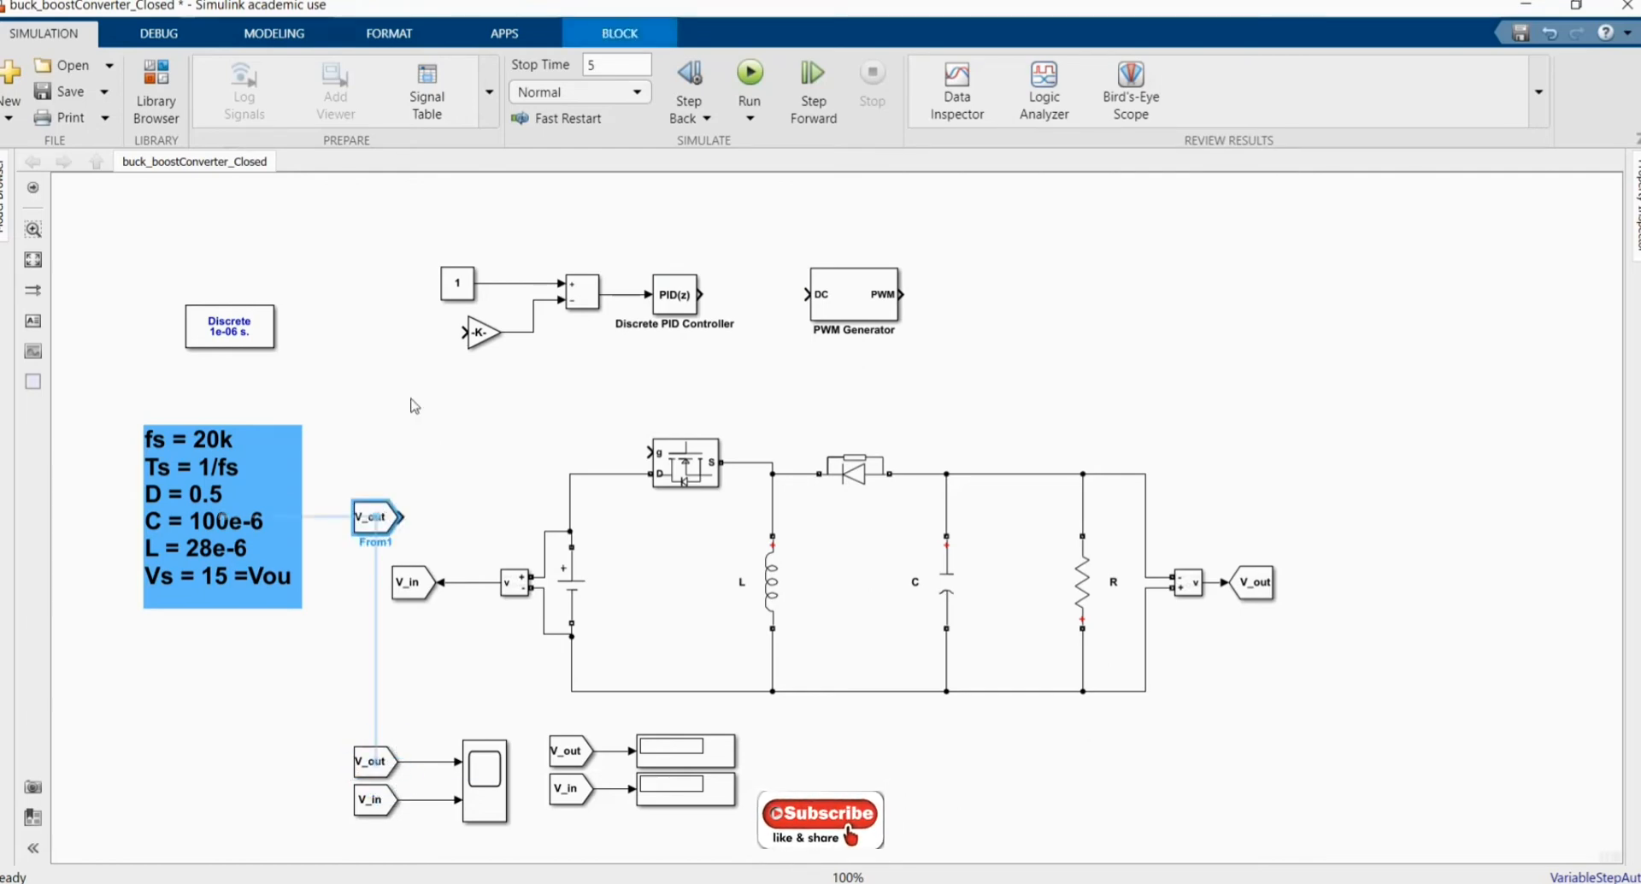
drag(374, 516, 412, 331)
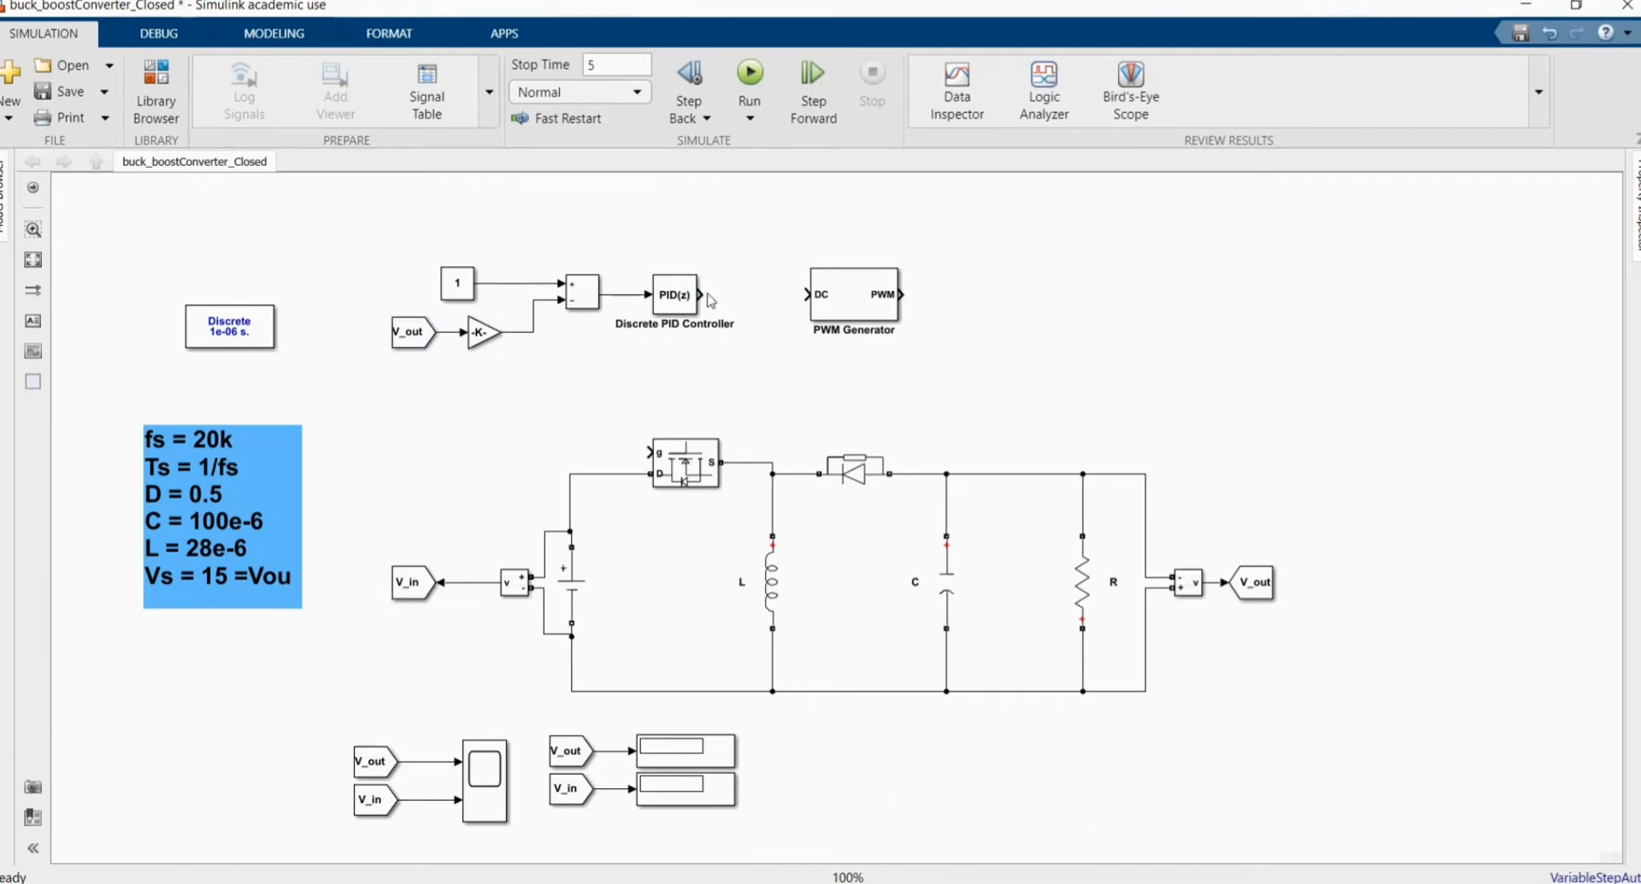
drag(701, 296, 805, 295)
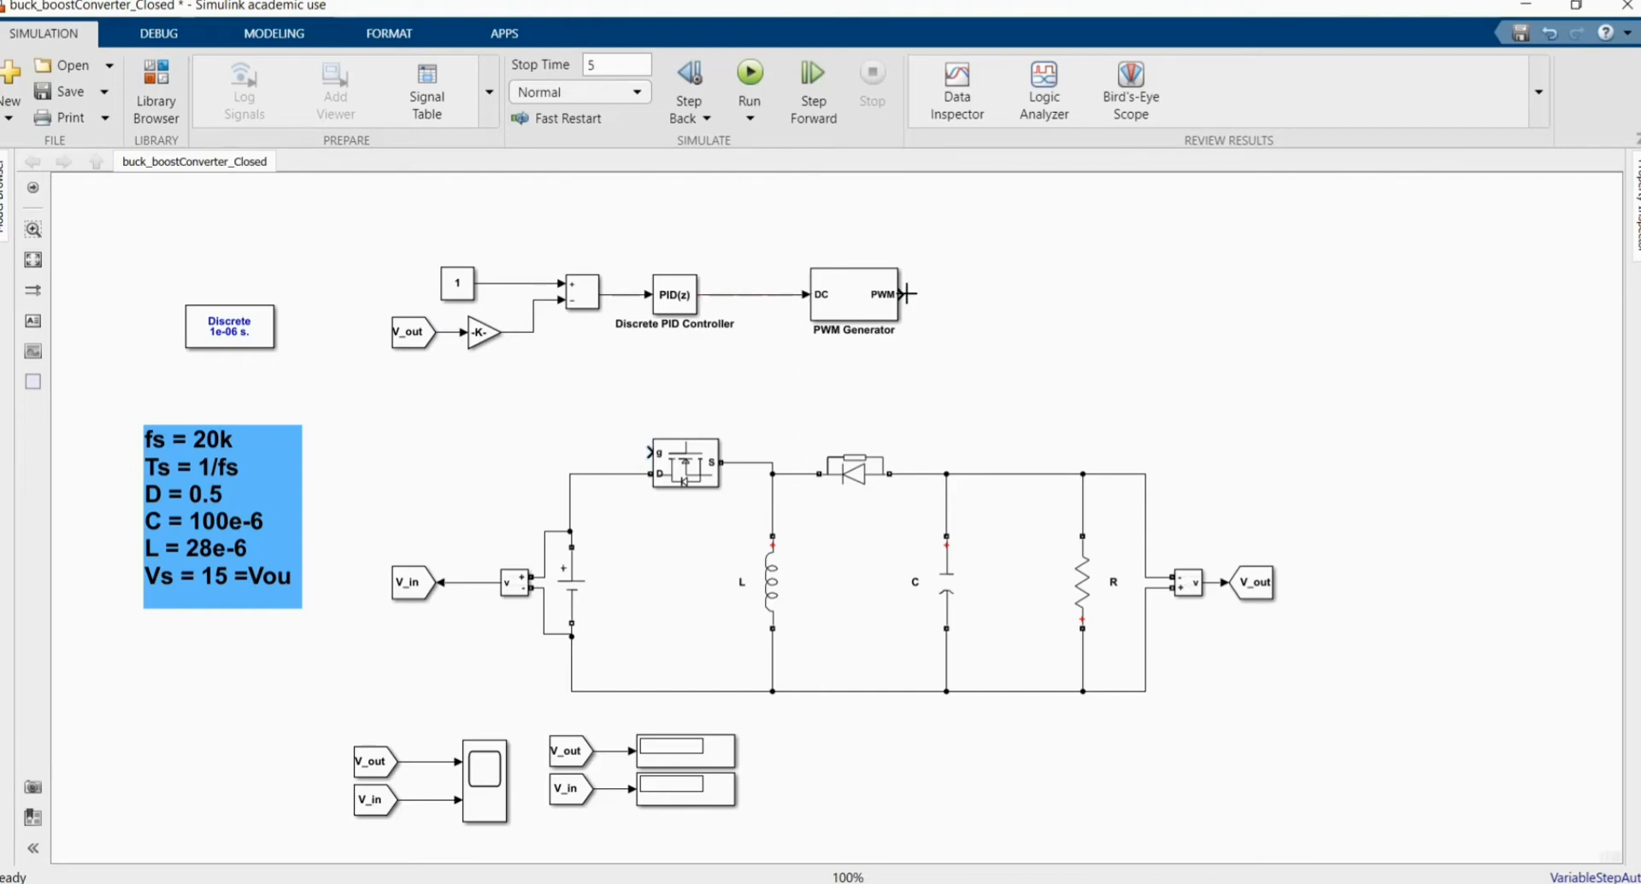
drag(903, 294, 665, 397)
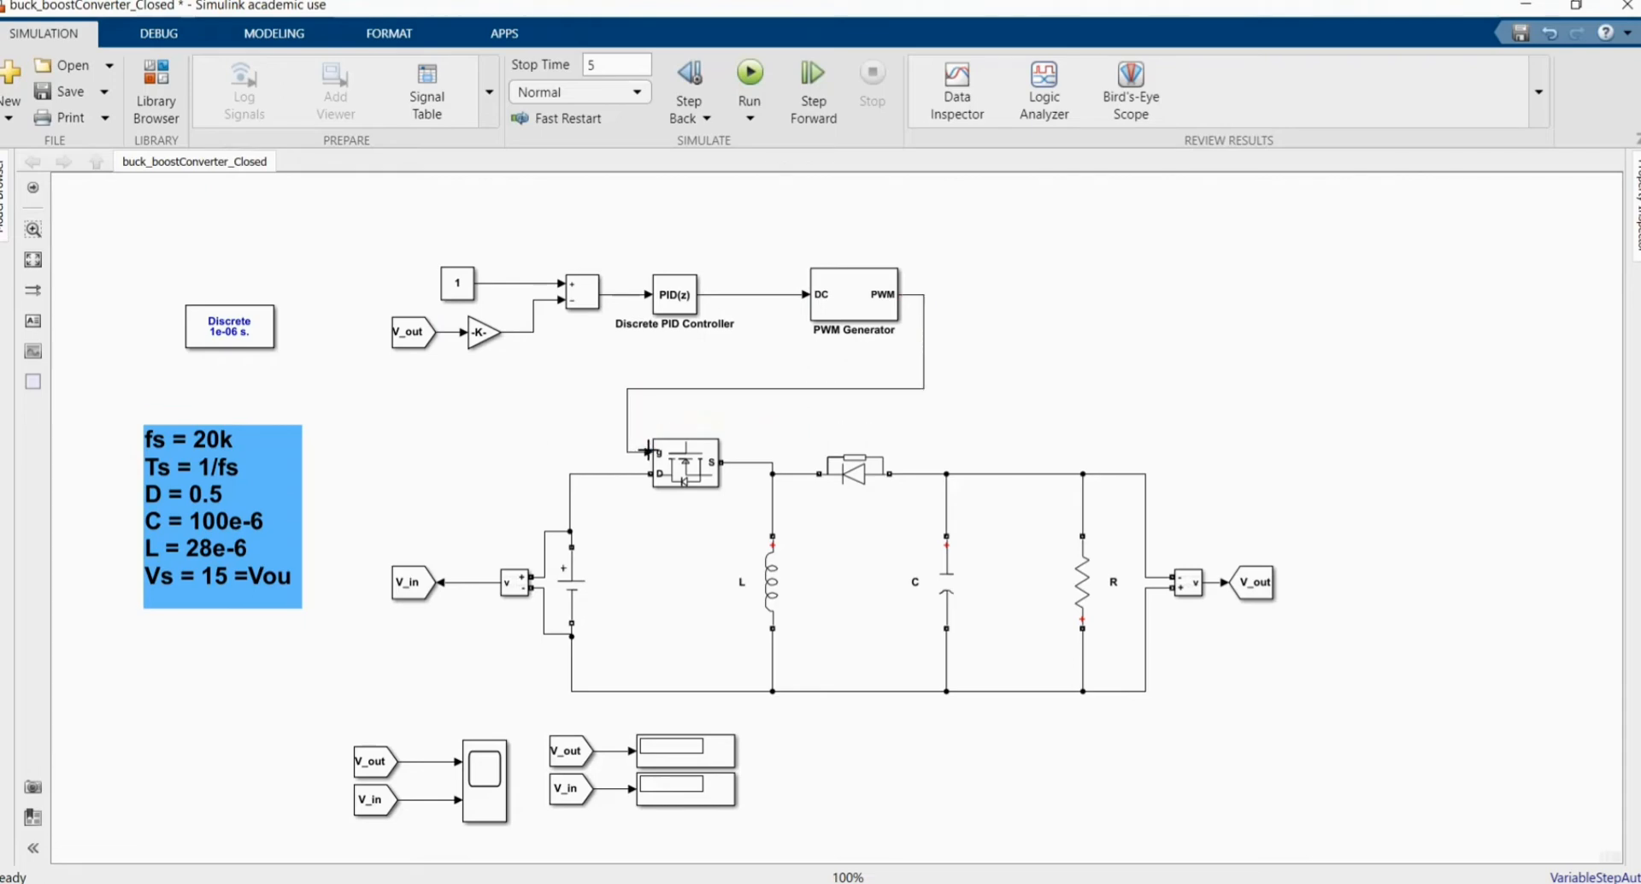
click(456, 283)
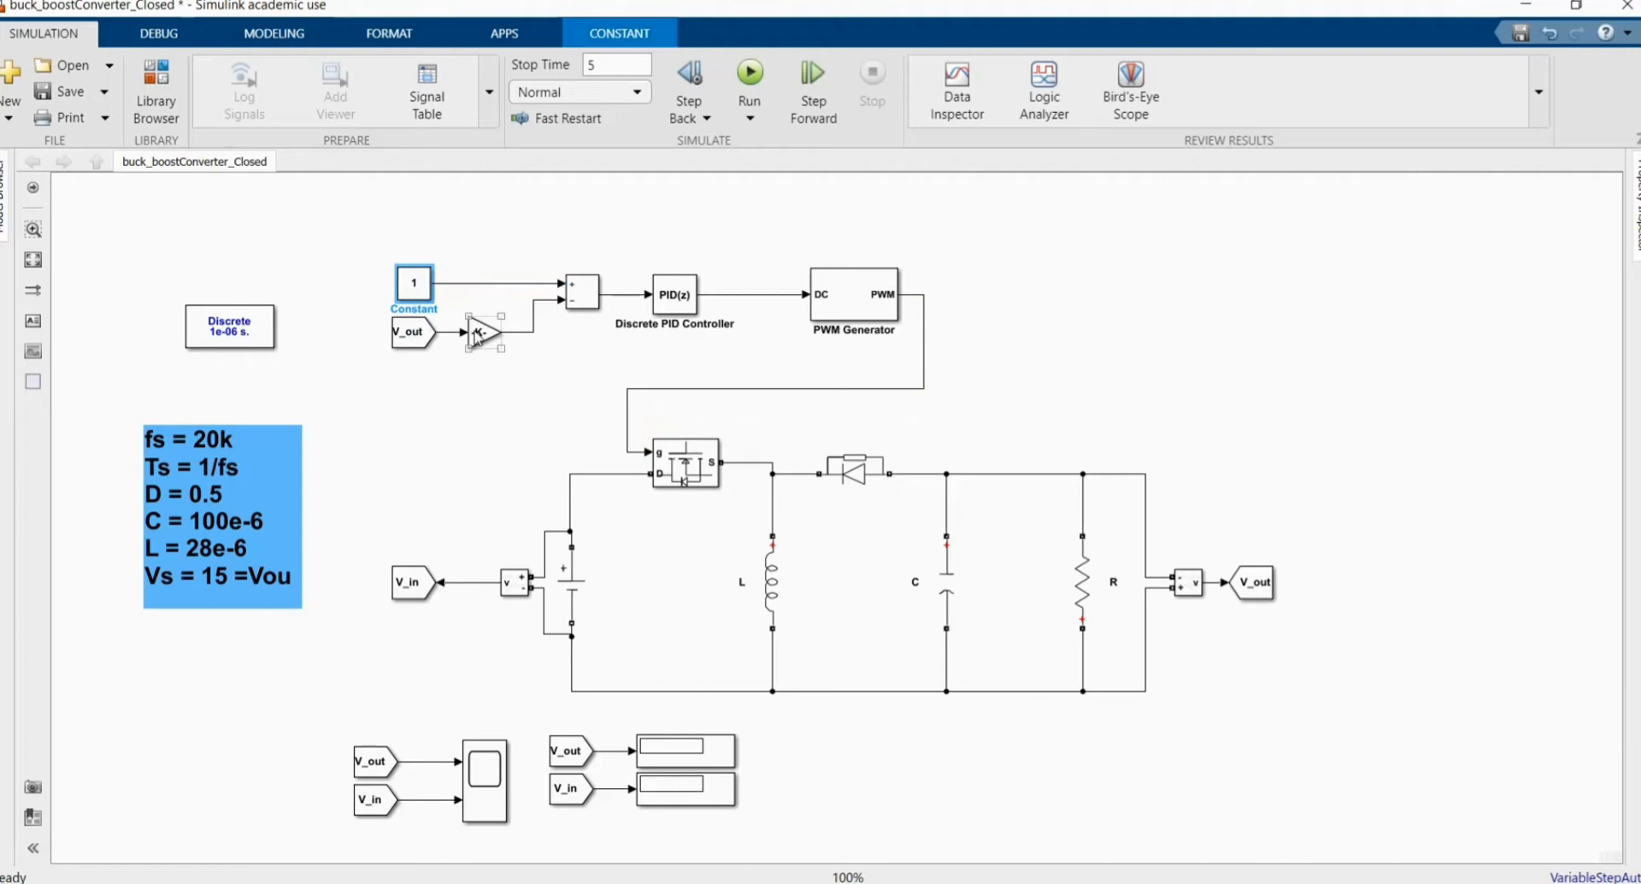
double_click(482, 333)
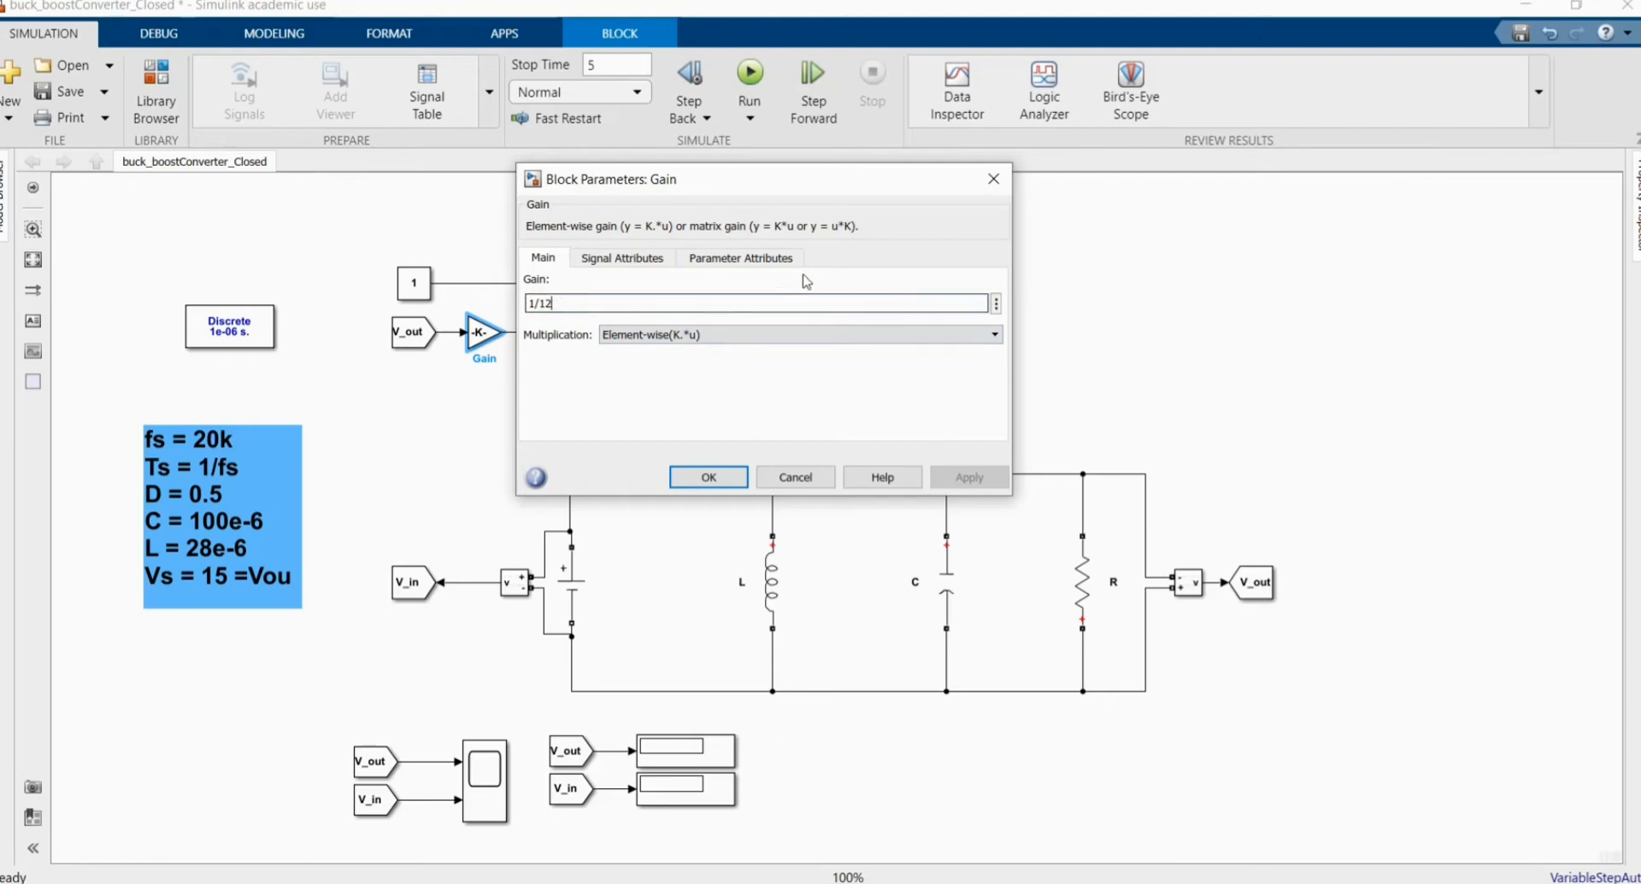
click(708, 477)
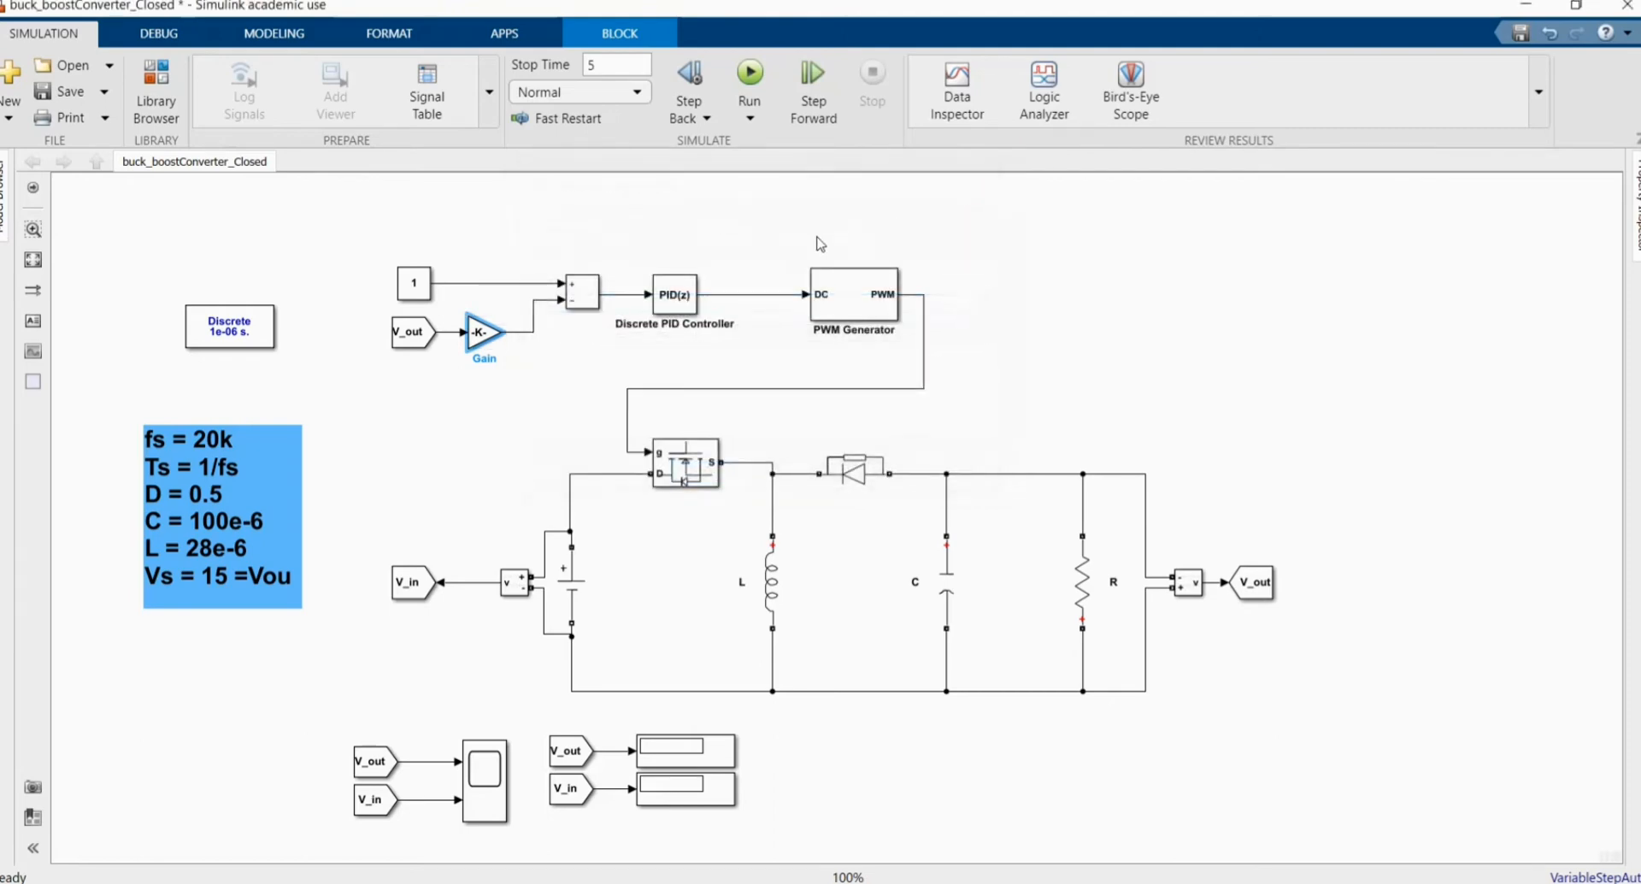
click(673, 294)
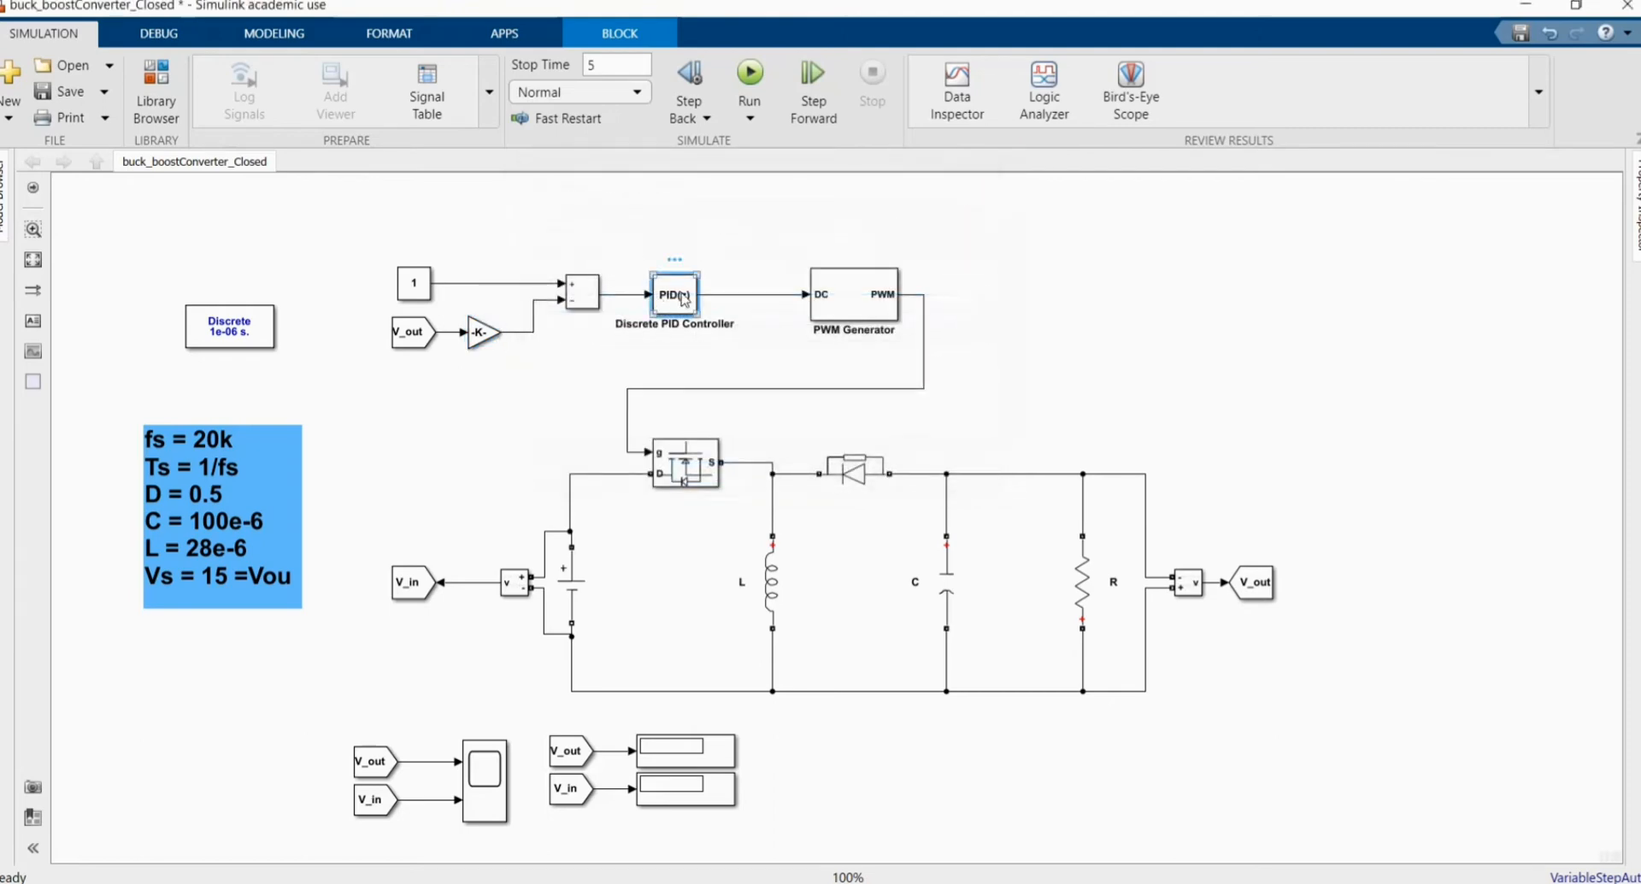
Set the Discrete PID Controller to PI with sample time 1e-6, P 0.7 and I 100
double_click(673, 294)
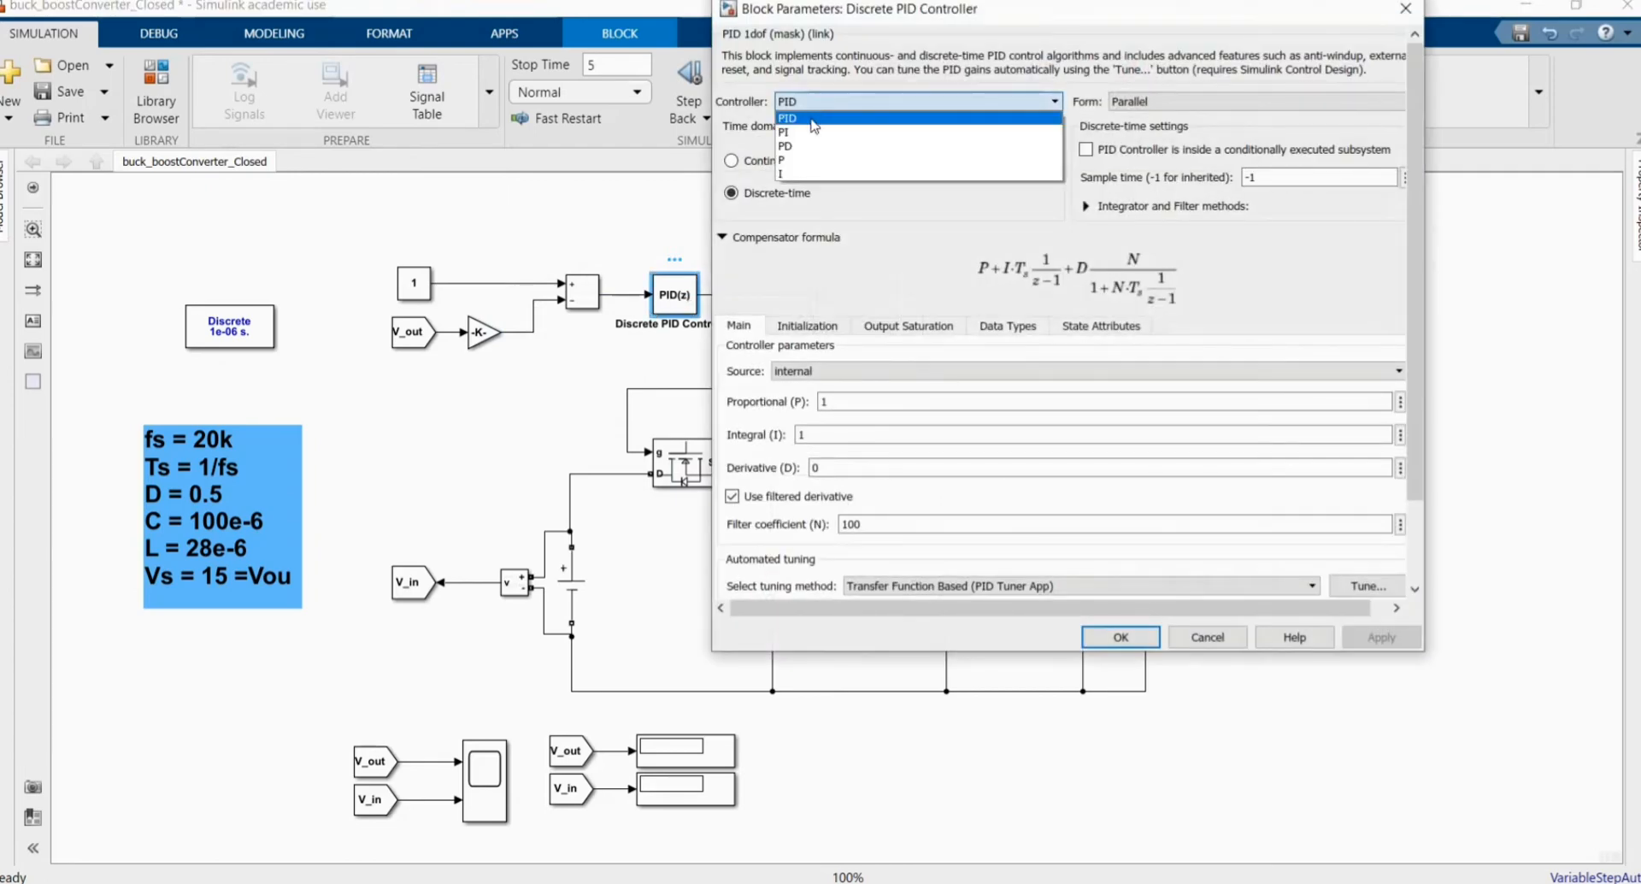
click(783, 132)
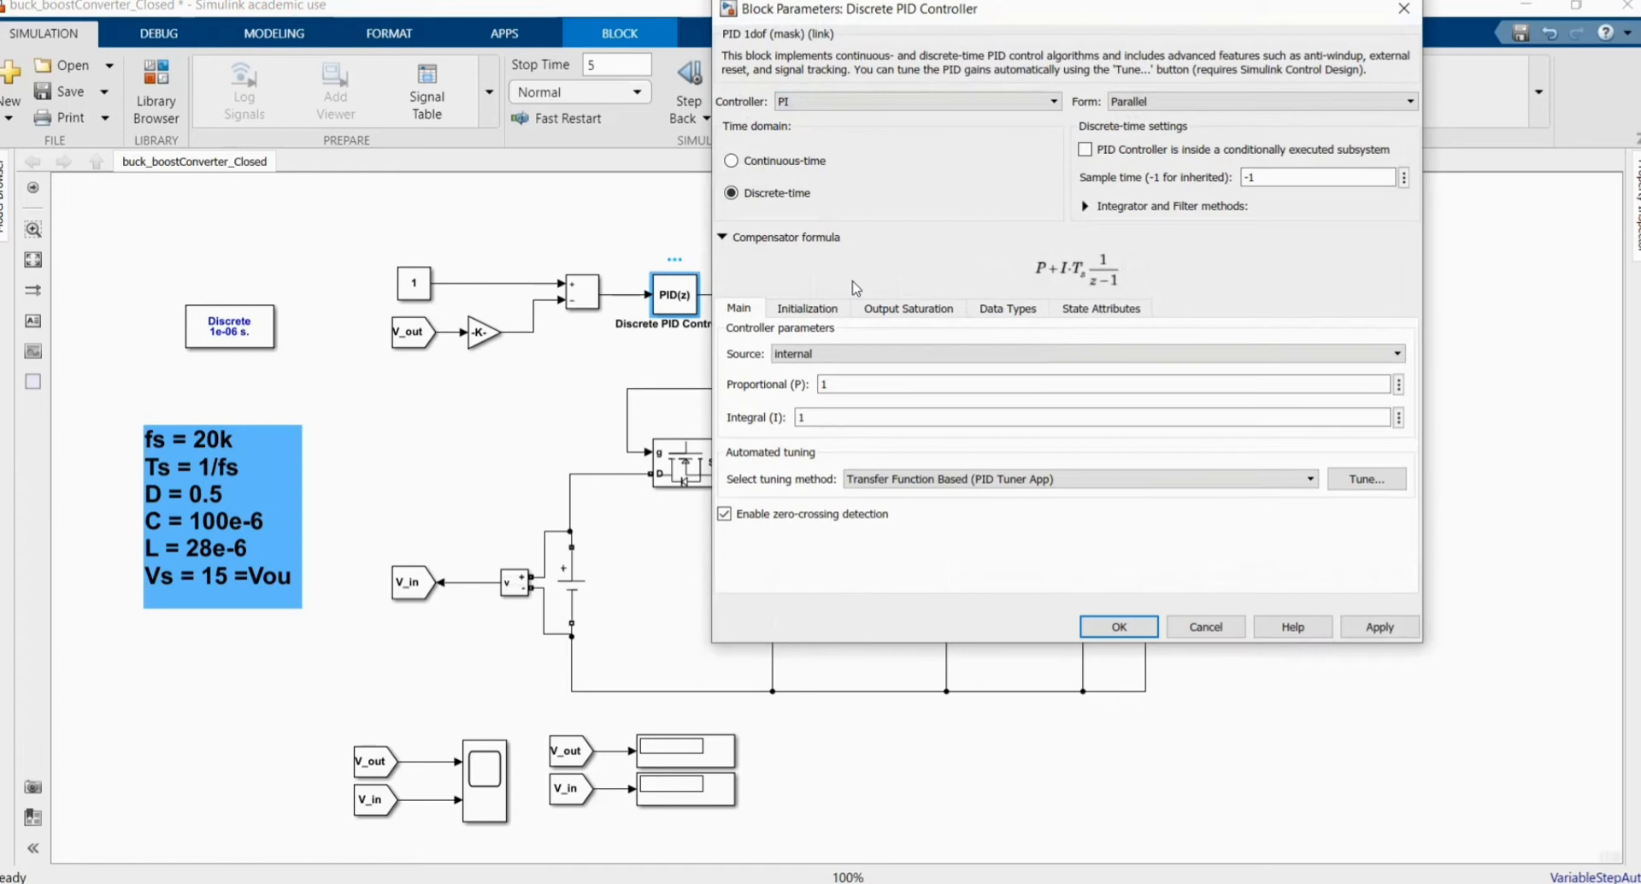
click(1312, 178)
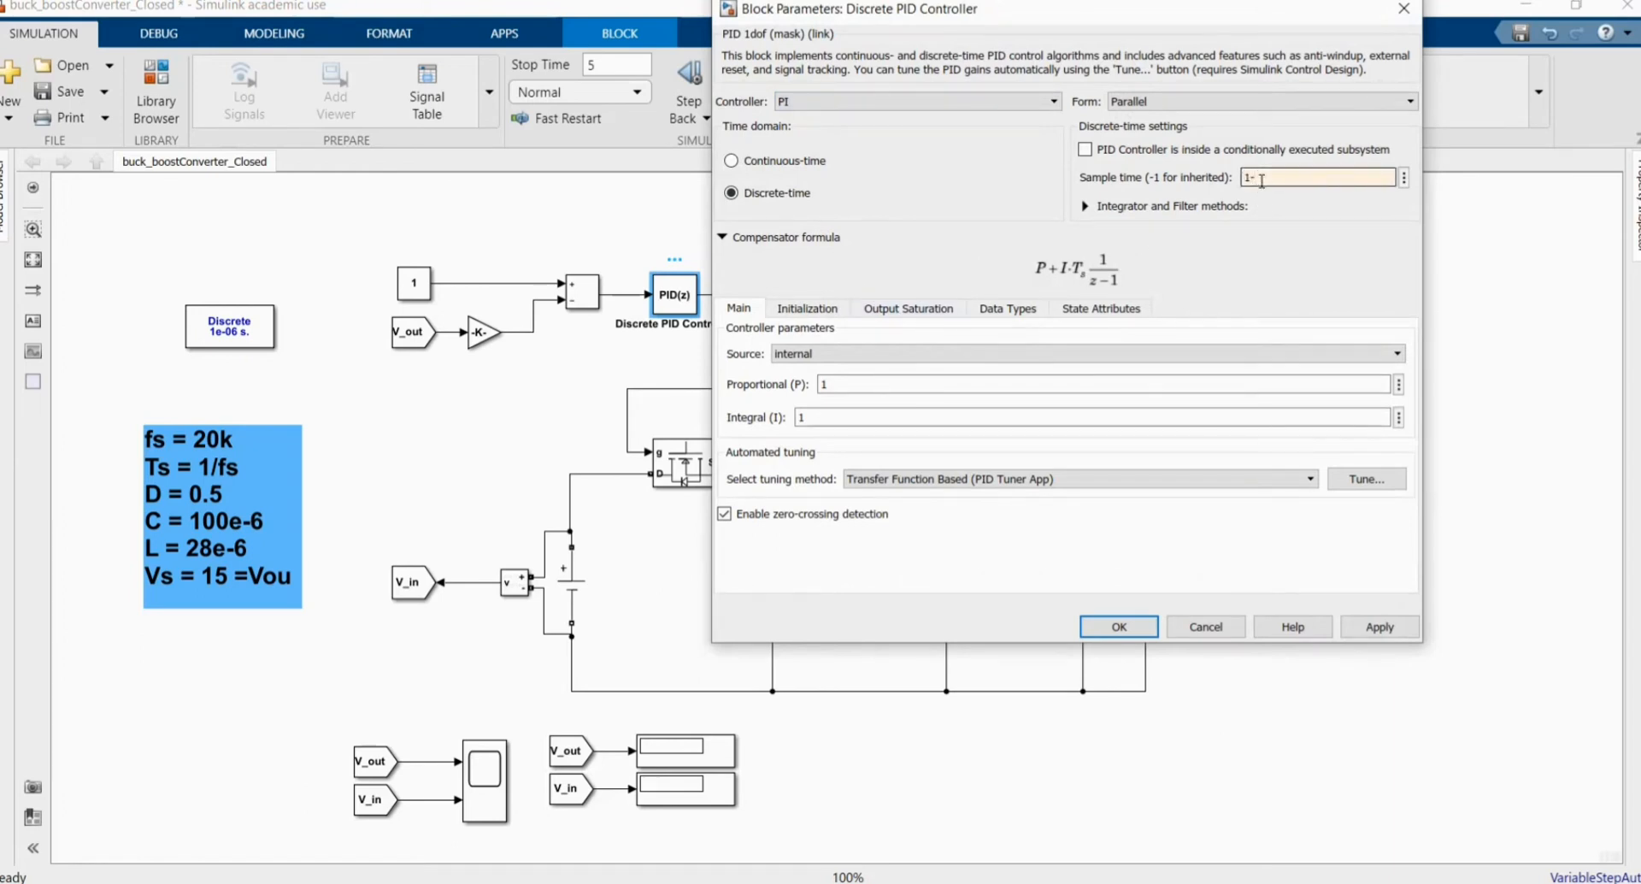
text(e)
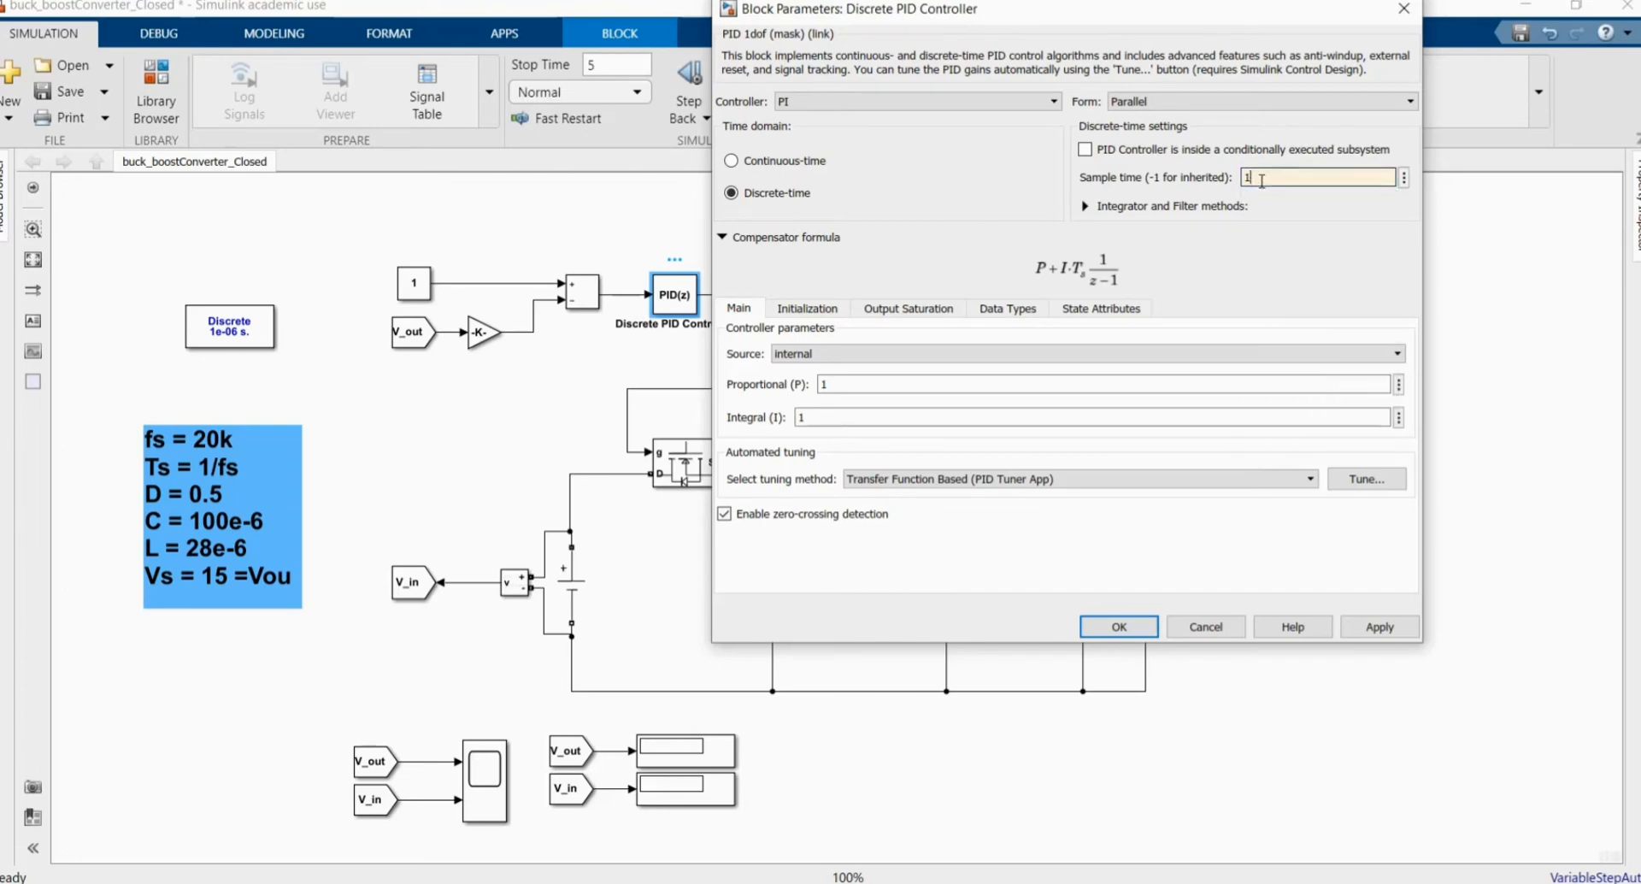
text(1e-6)
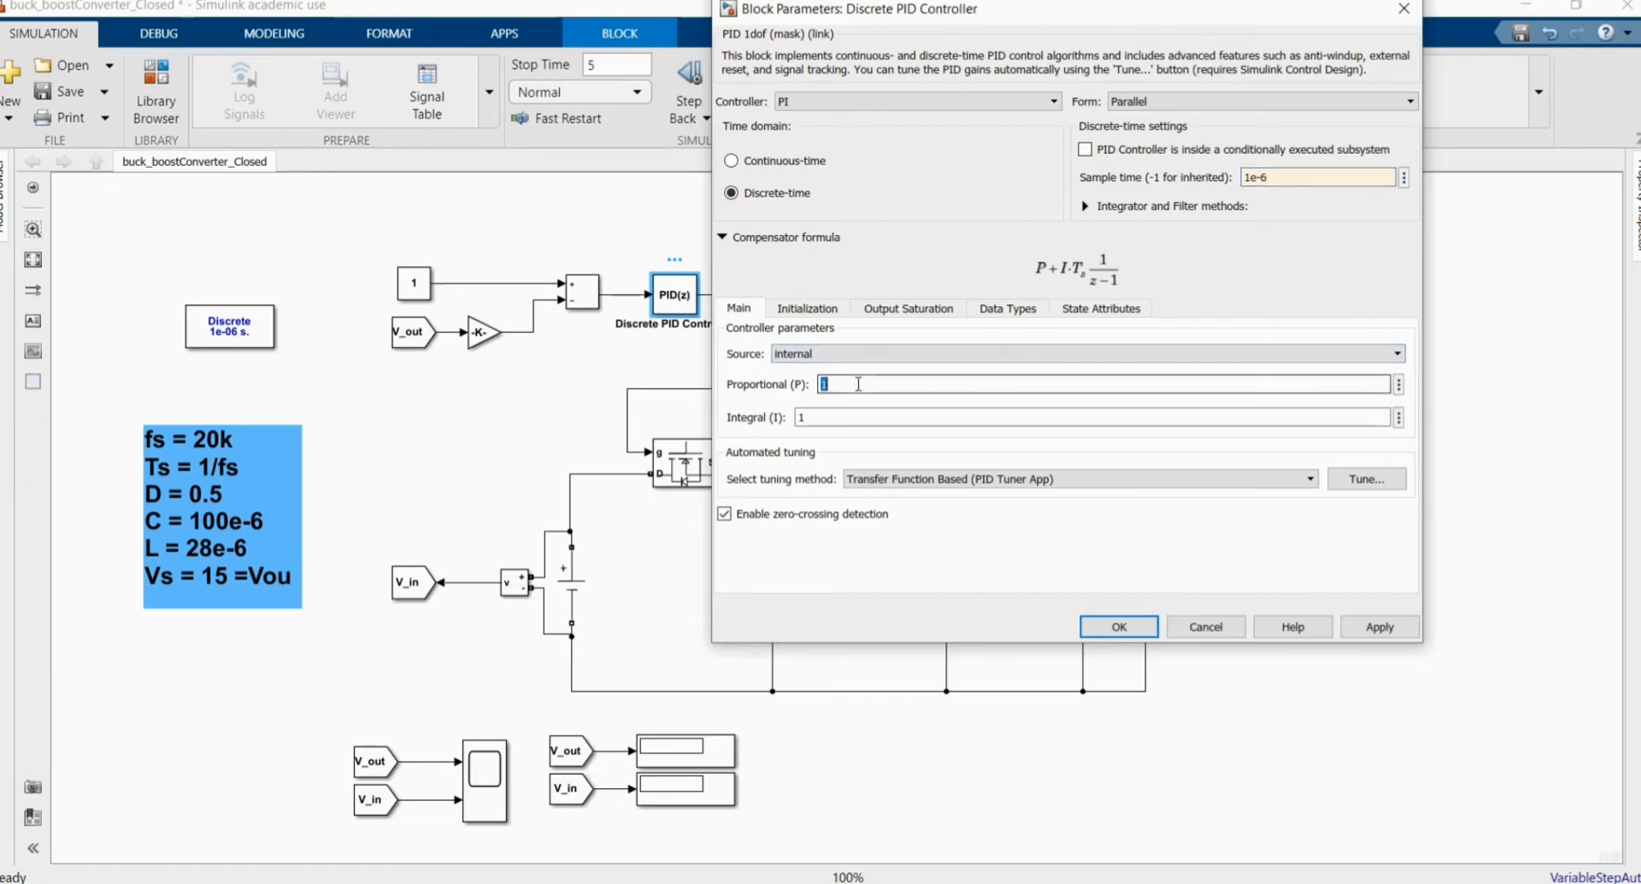
text(0.7)
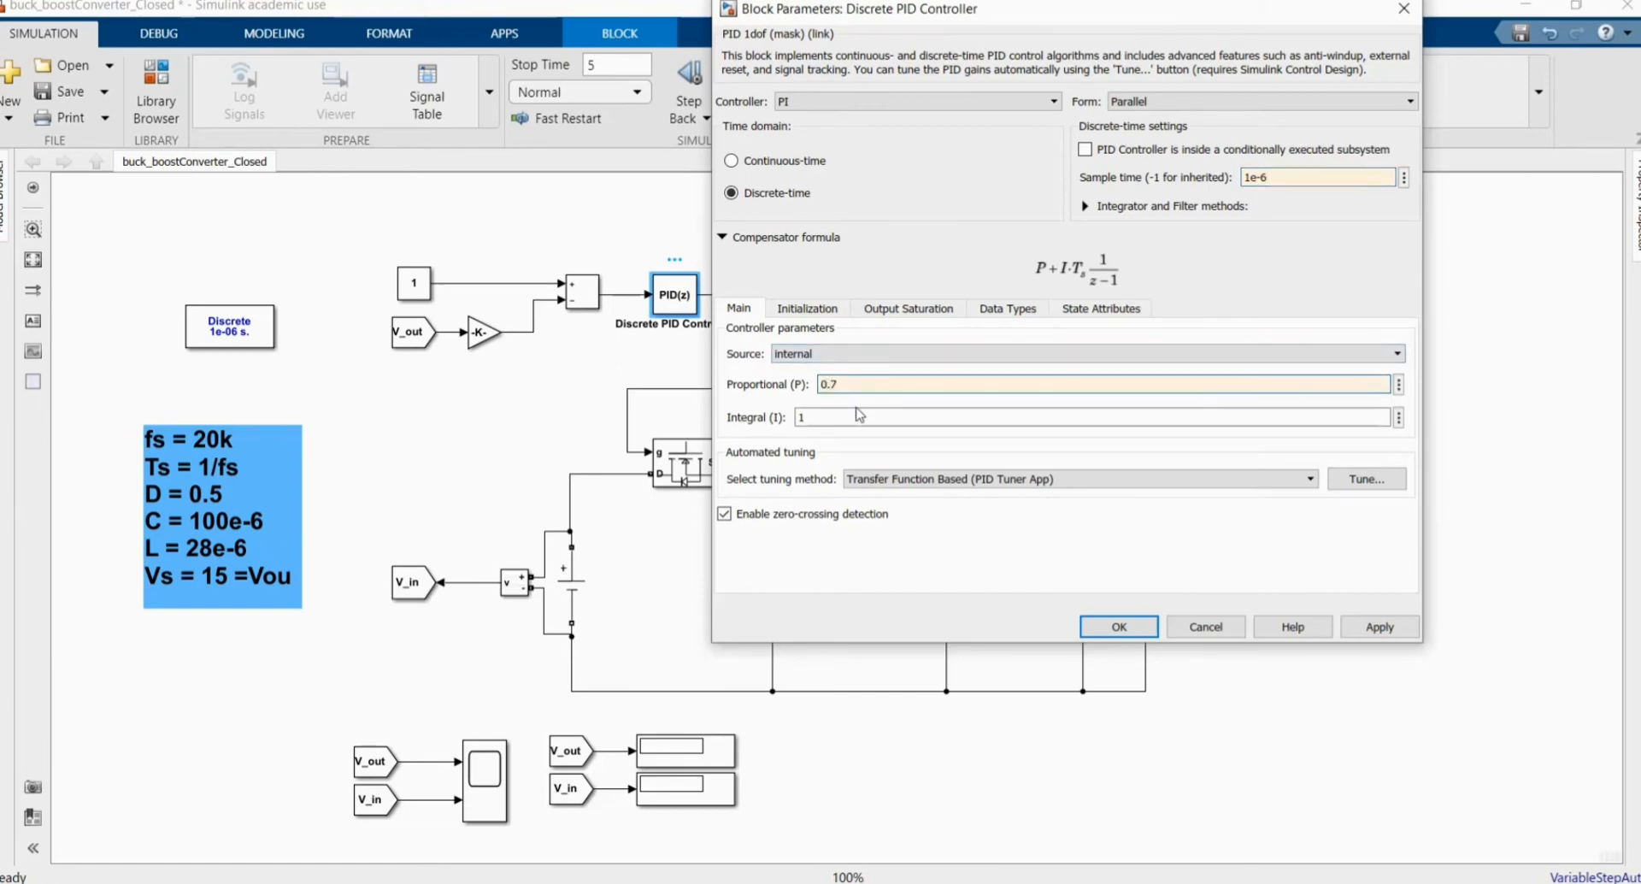
text(100)
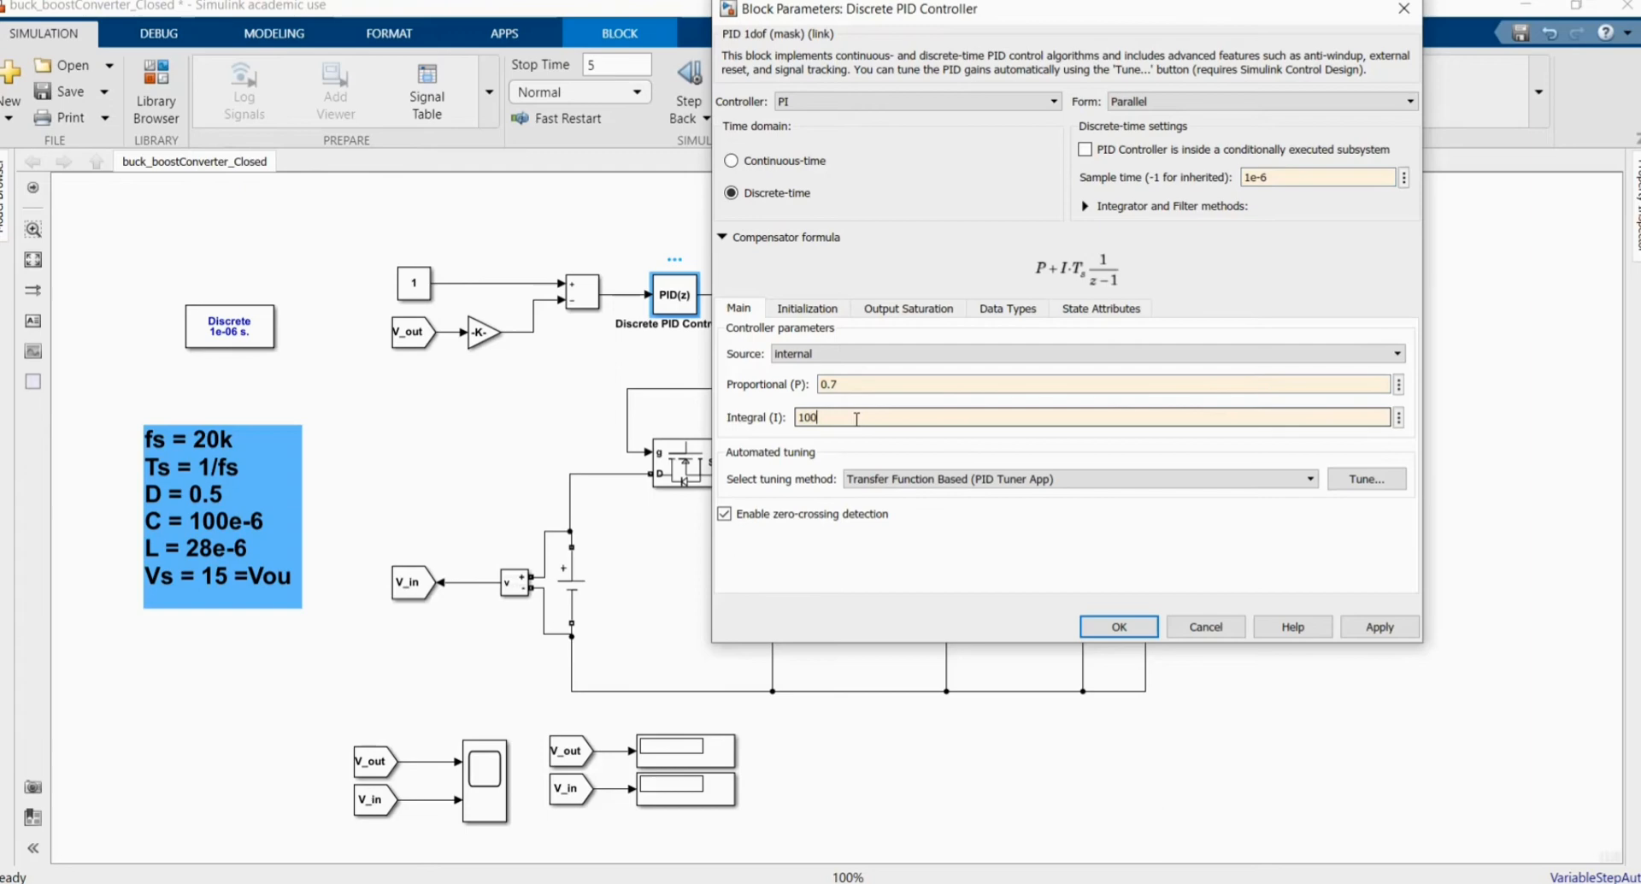
Enable output limiting with upper limit 0.99 and lower limit 0.1, and confirm
click(806, 307)
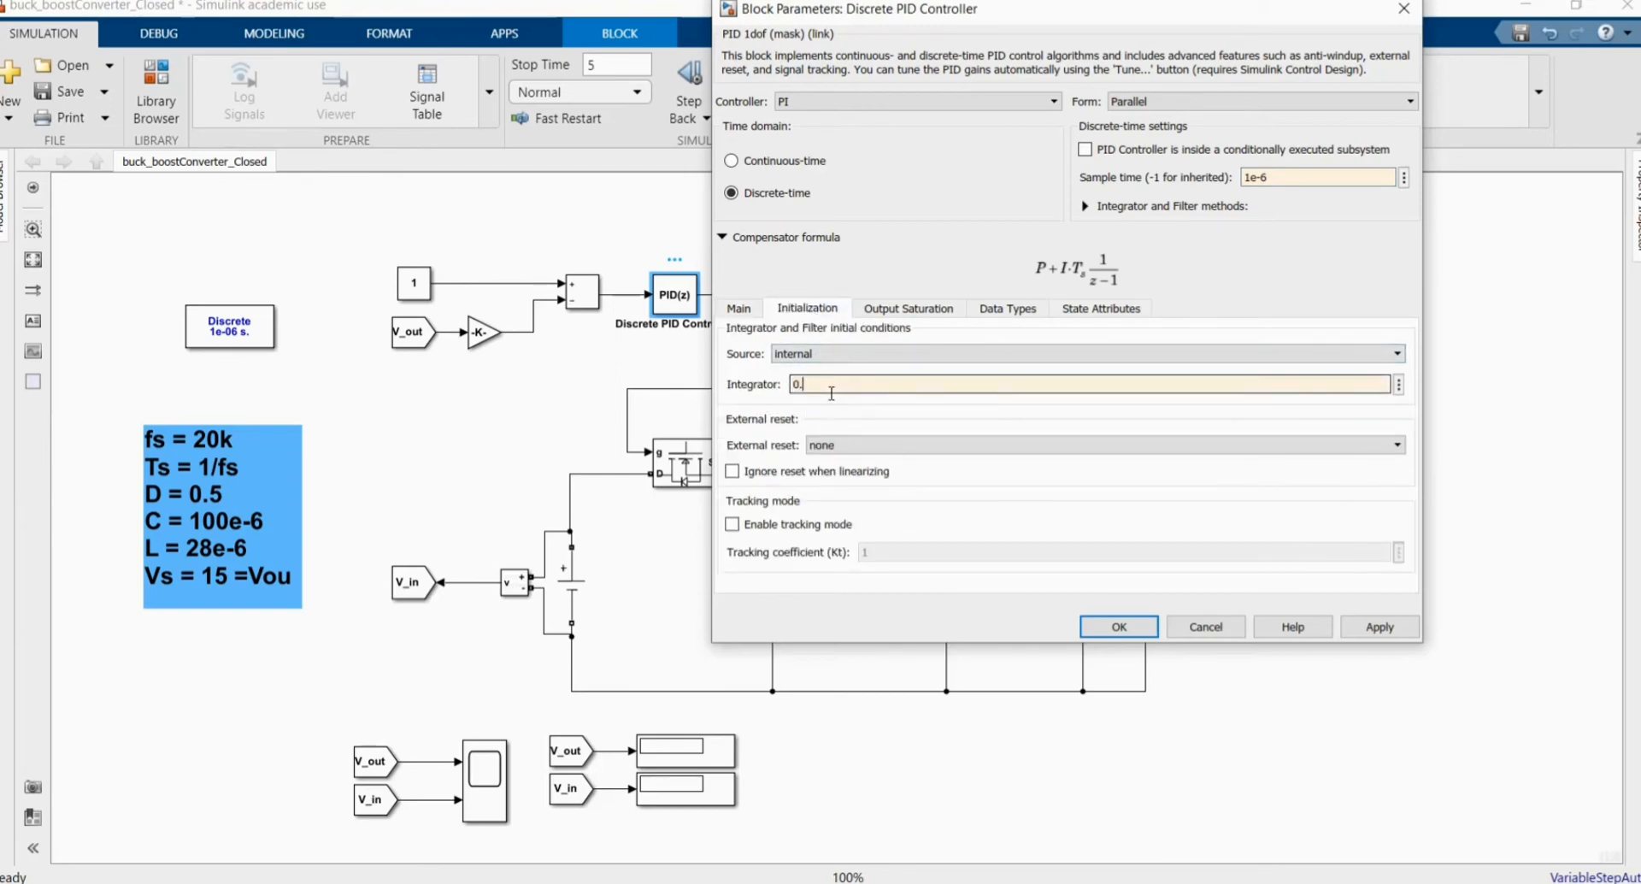
click(908, 308)
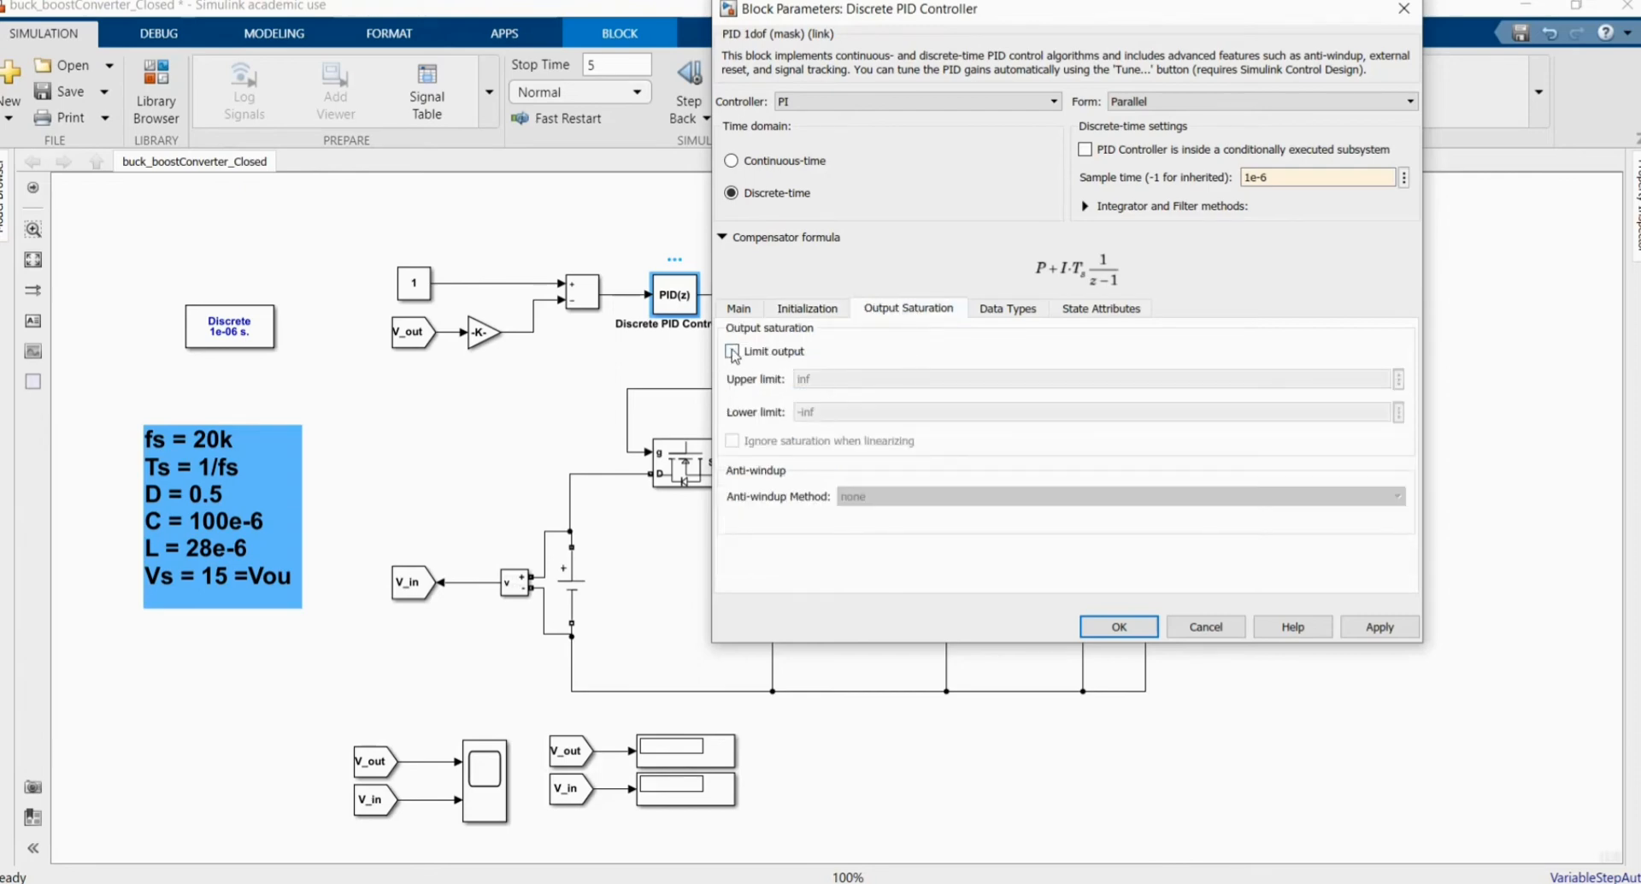
click(734, 351)
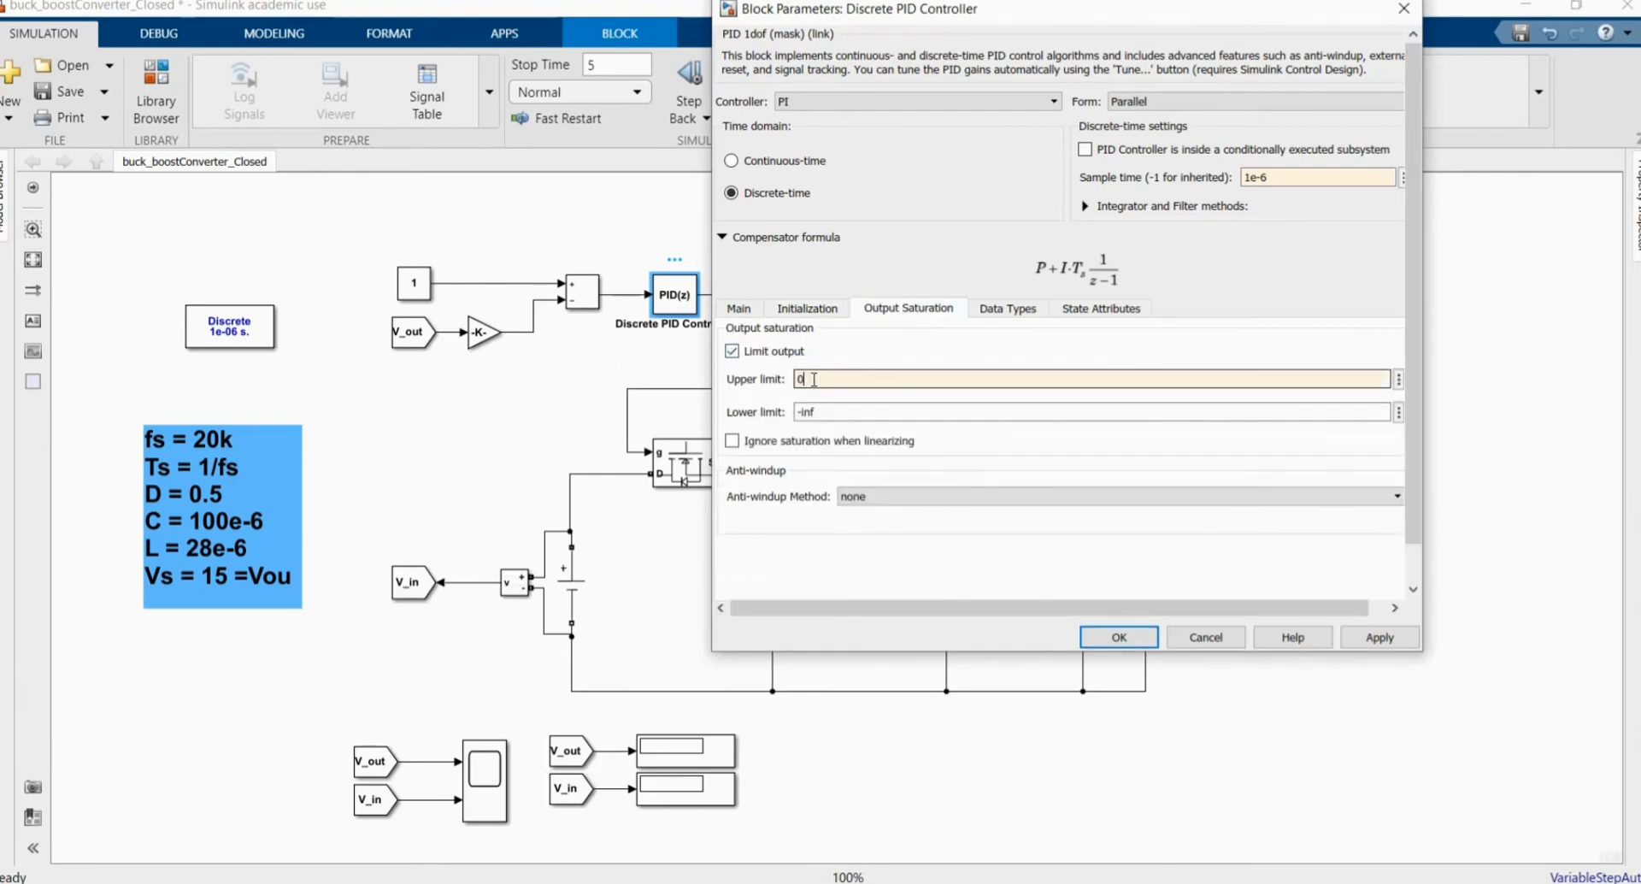
text(0.99)
click(1092, 412)
text(0.1)
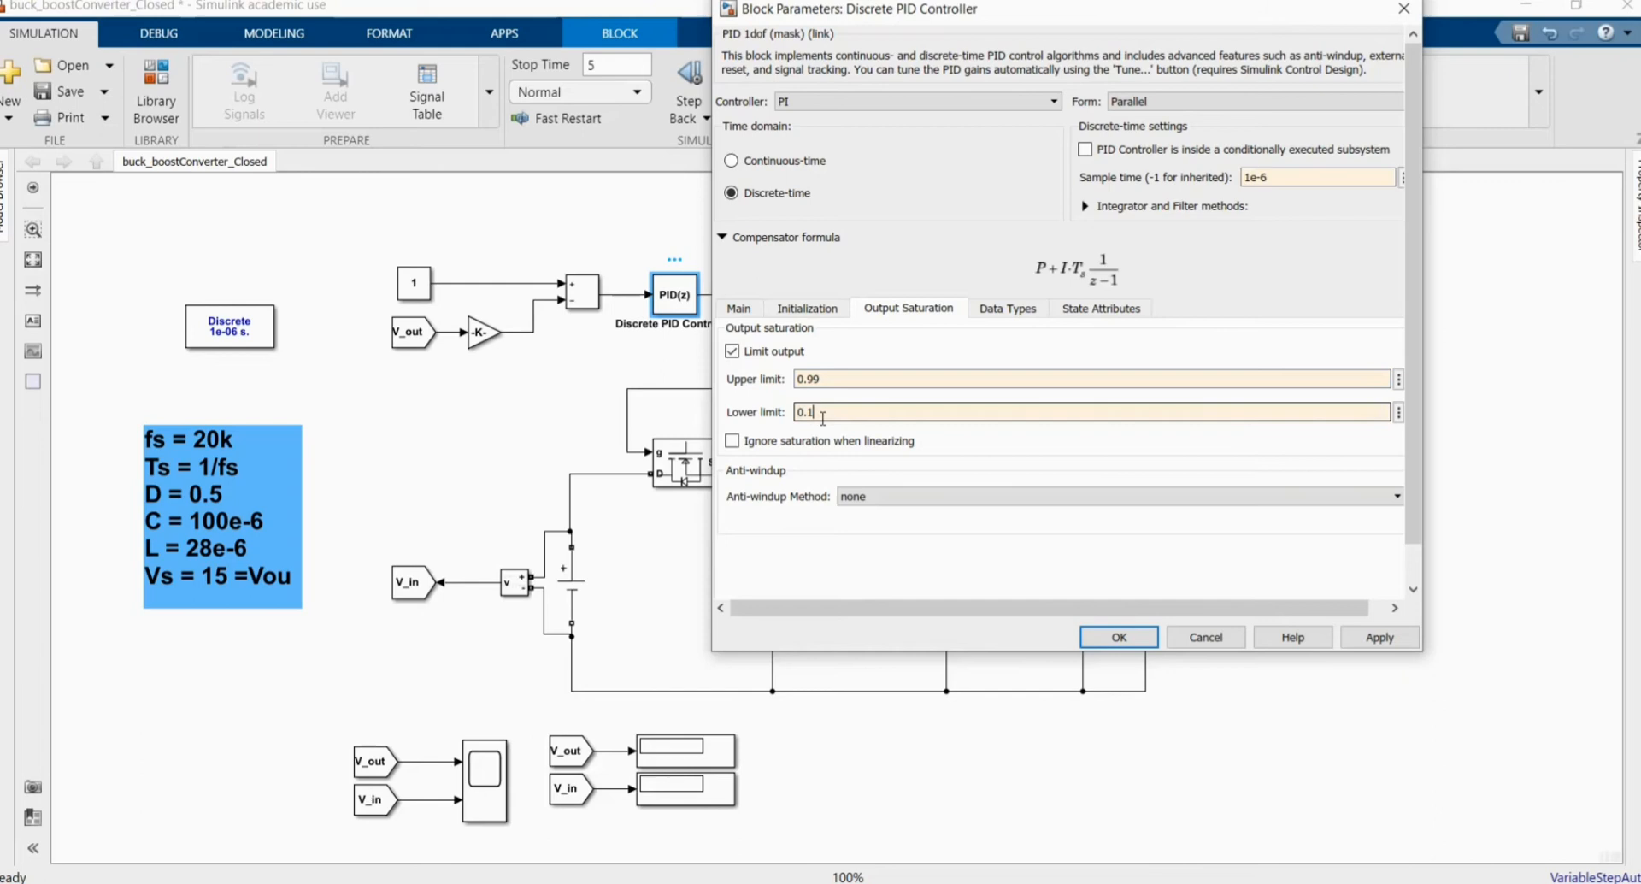
mouse_move(936, 417)
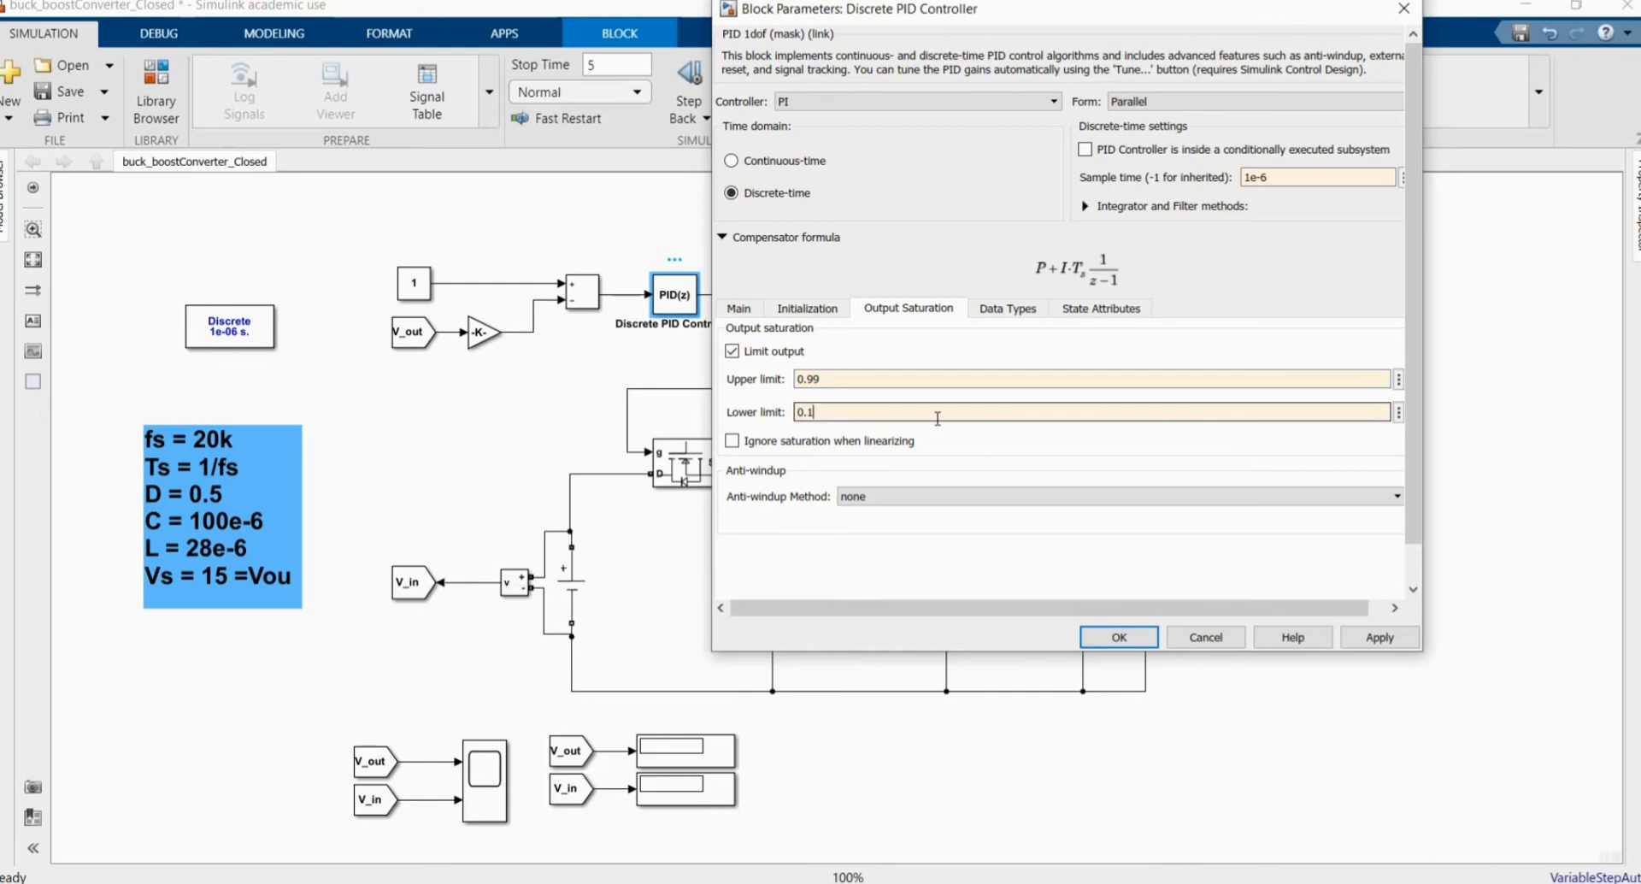
mouse_move(1162, 556)
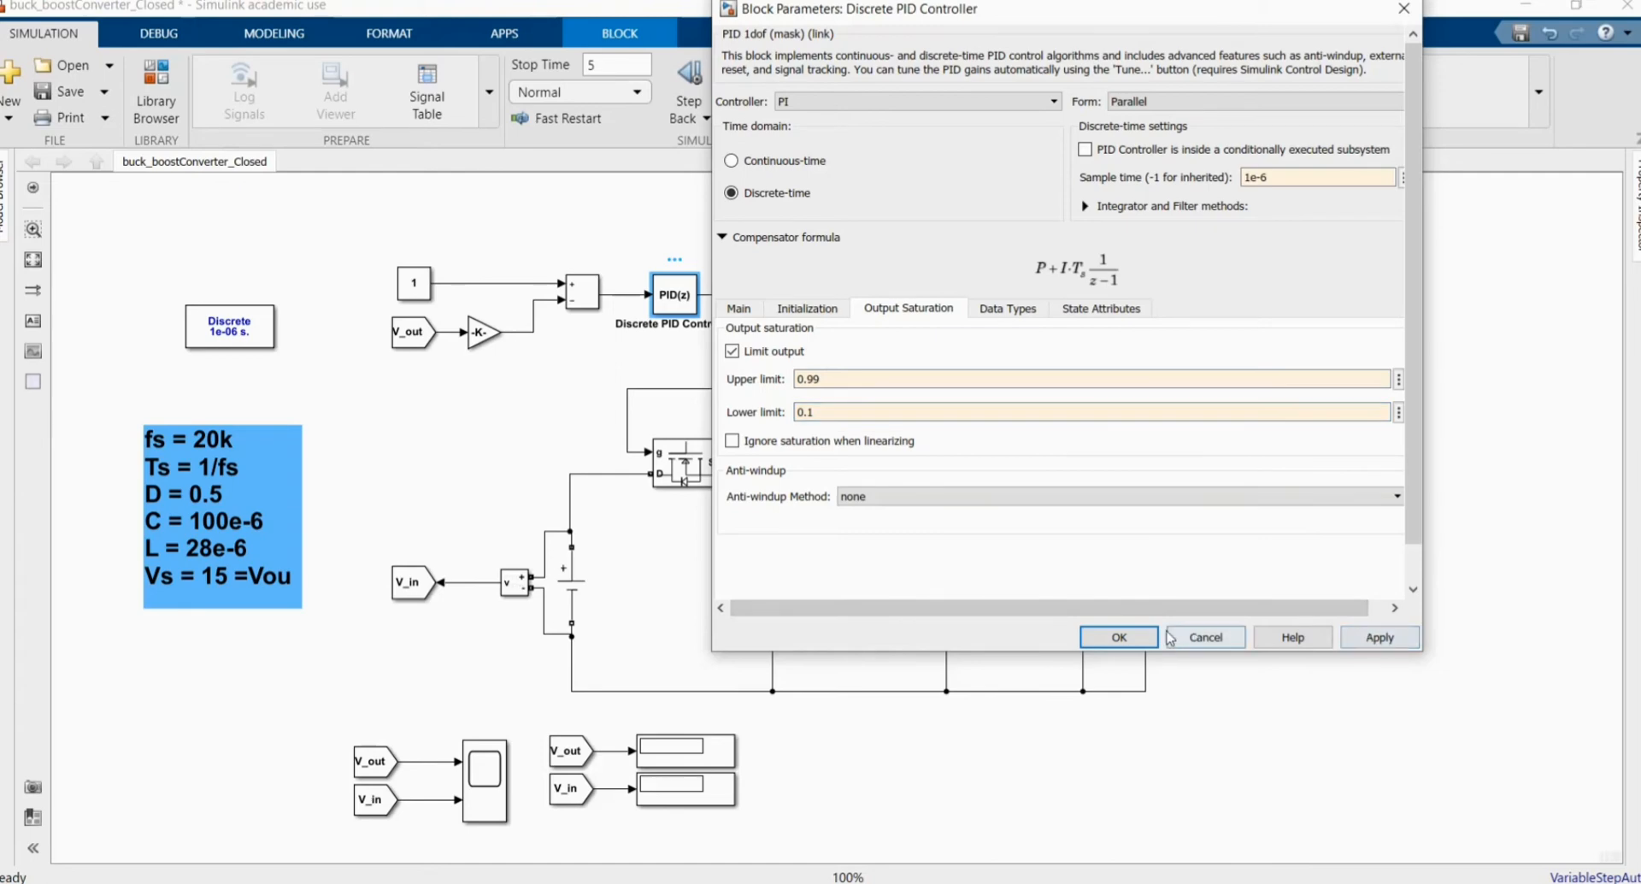
click(1118, 636)
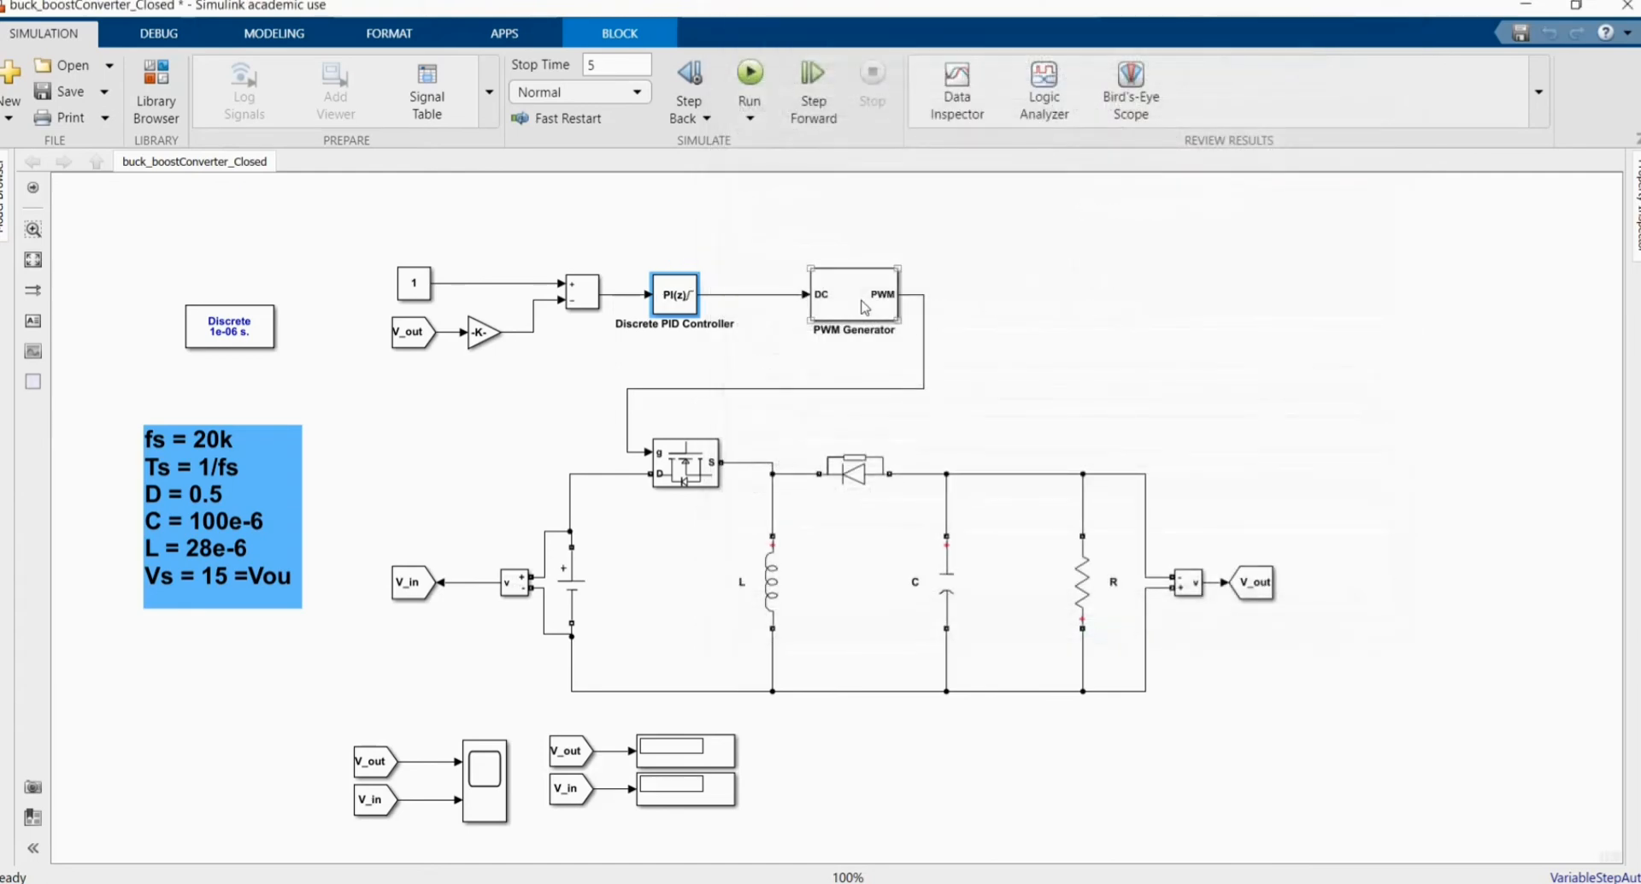
Set the PWM Generator timer period to 0.00005 and sample time to 1e-6
double_click(853, 294)
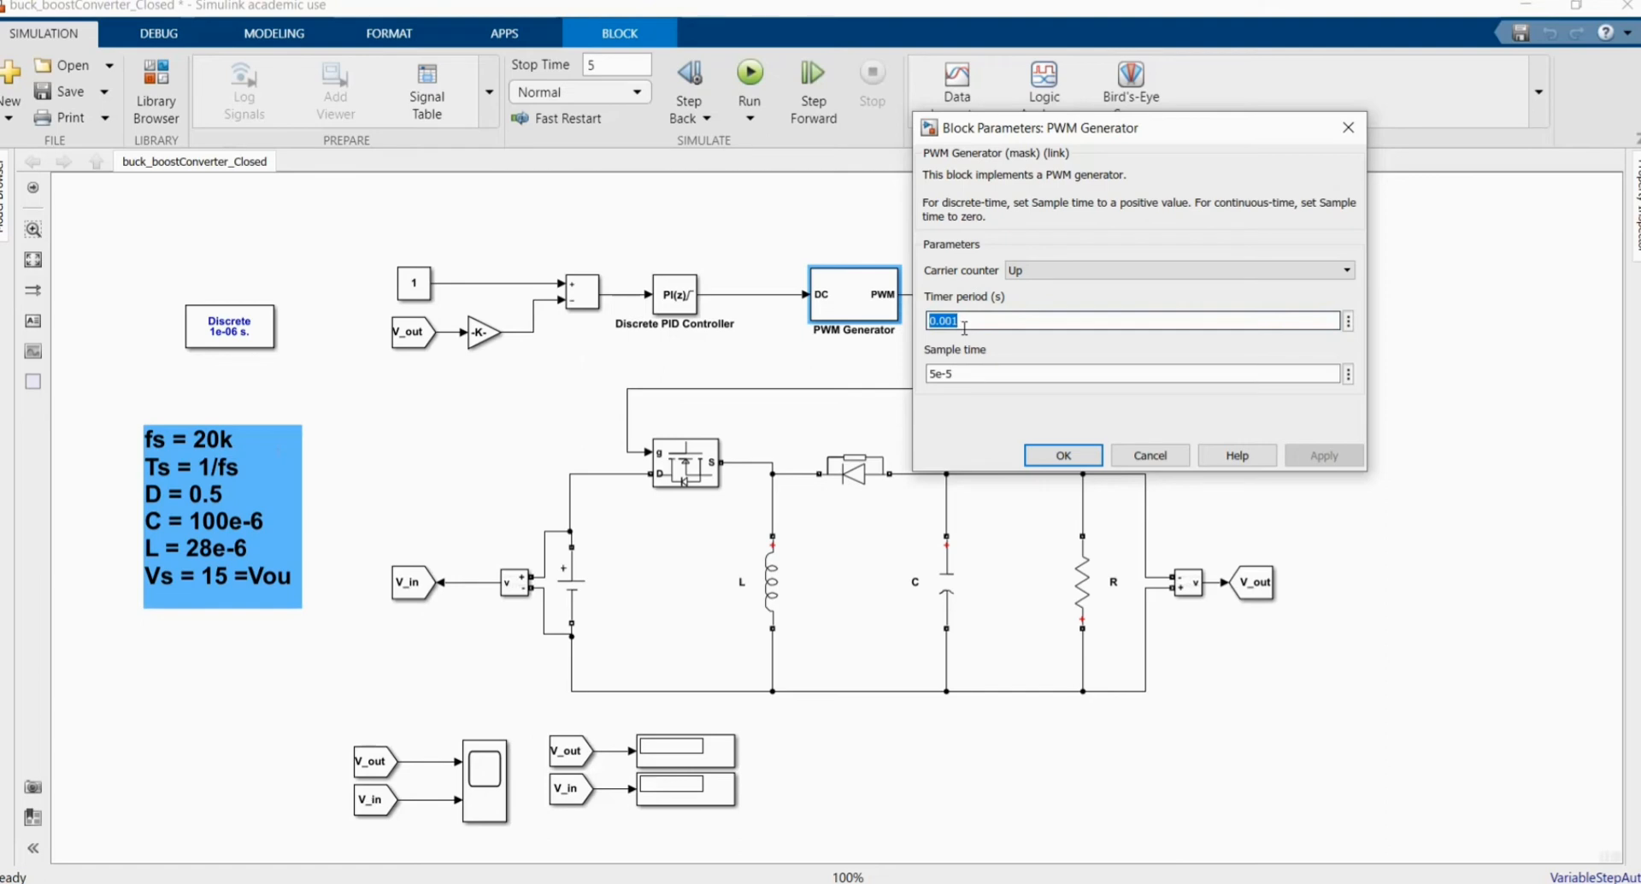
text(0.00005)
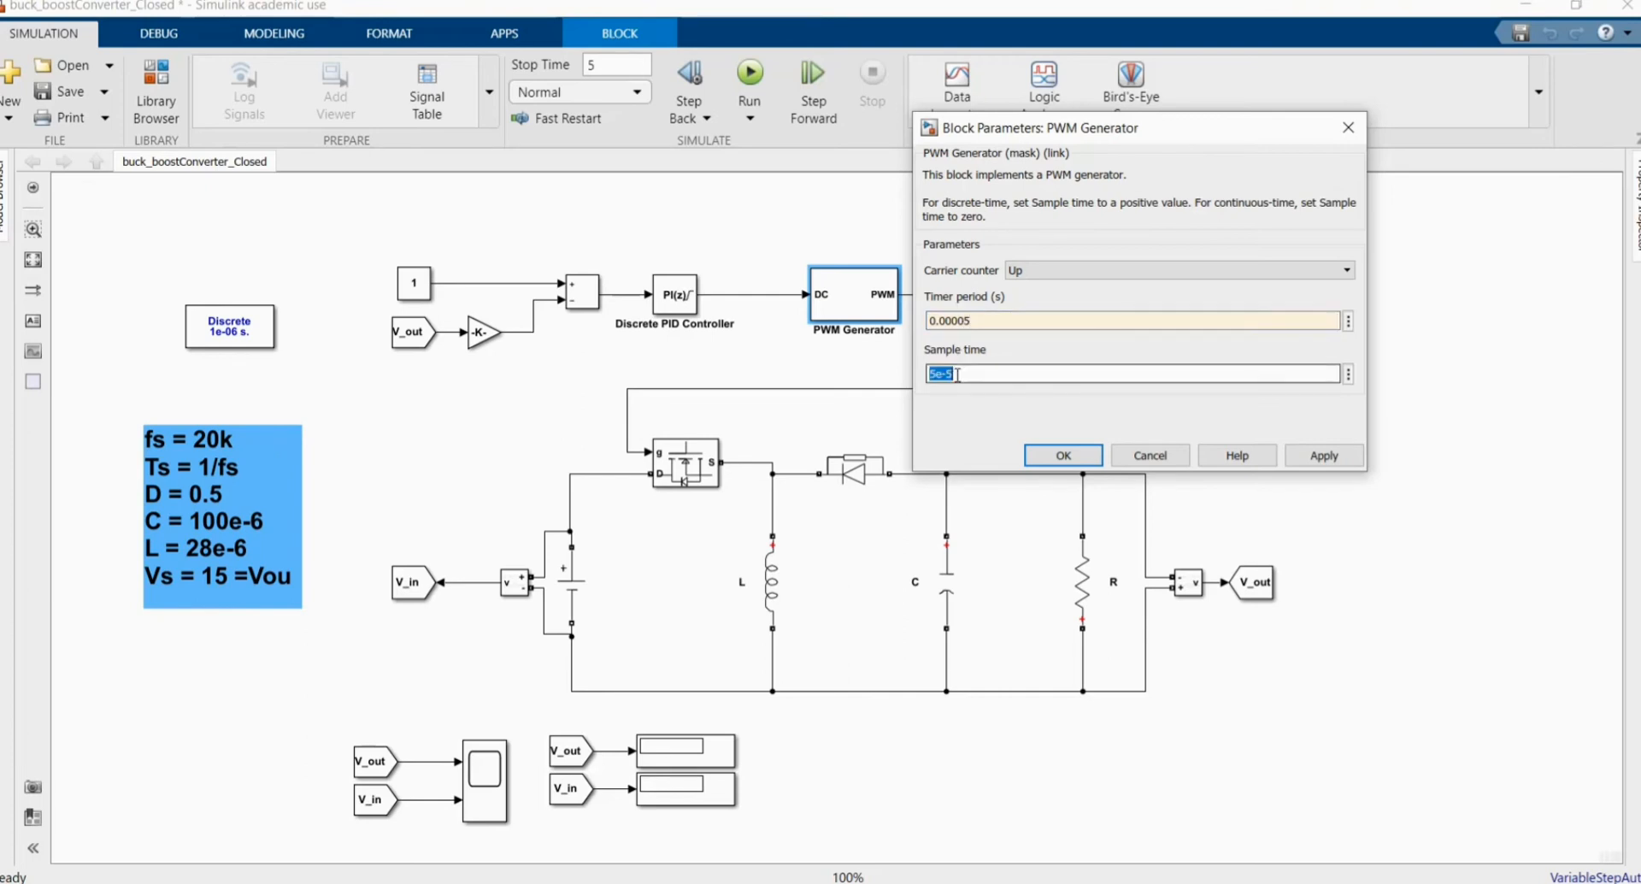
text(1)
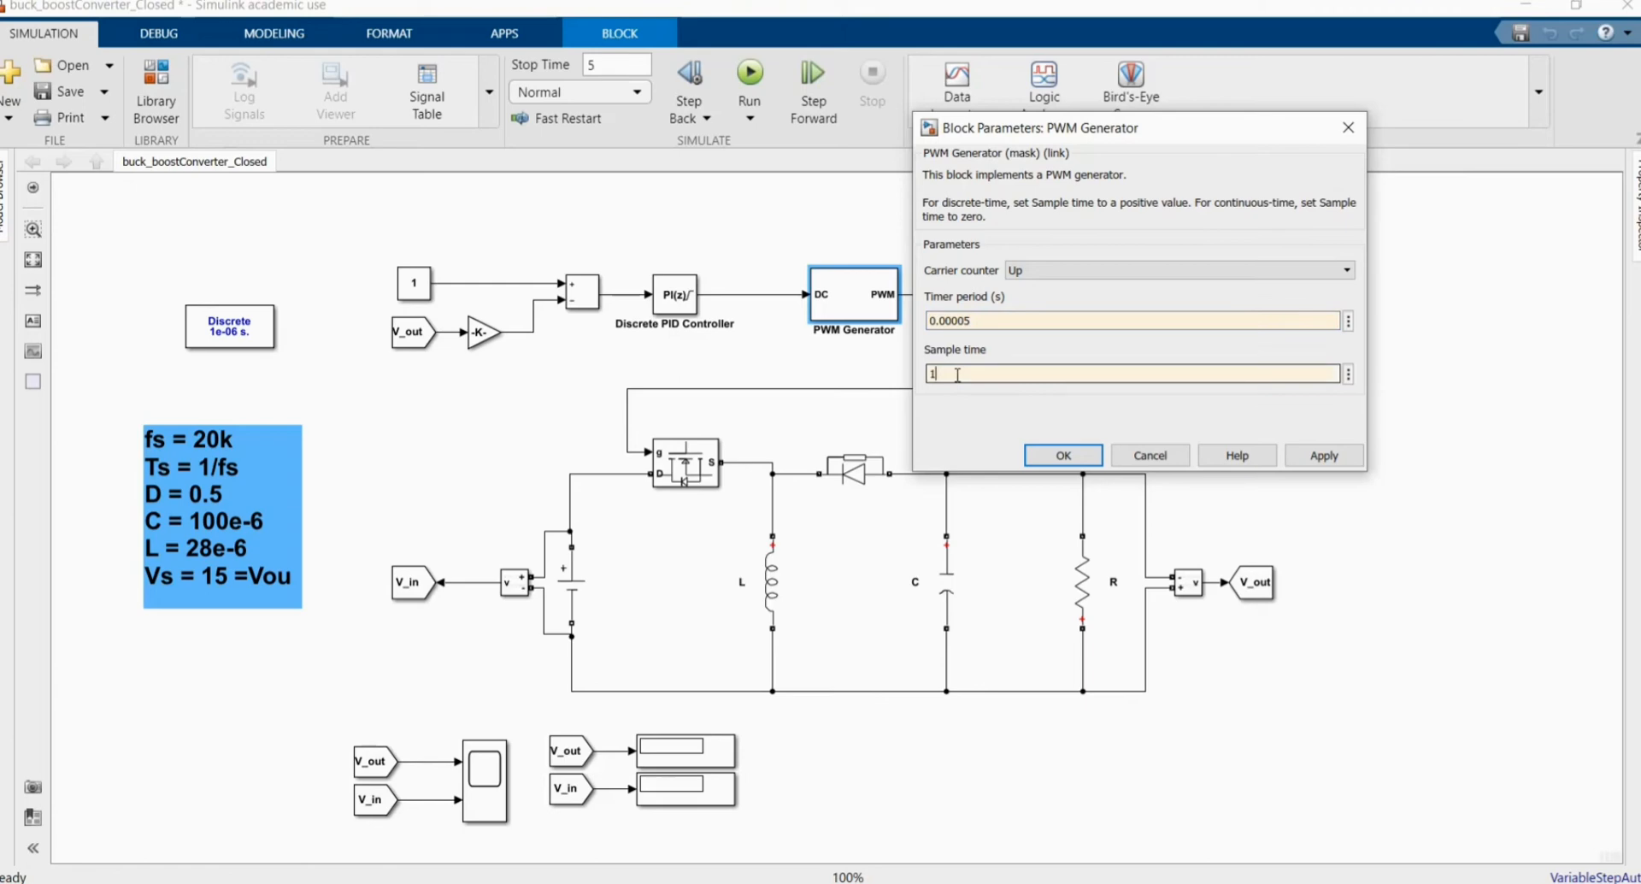
text(e-6)
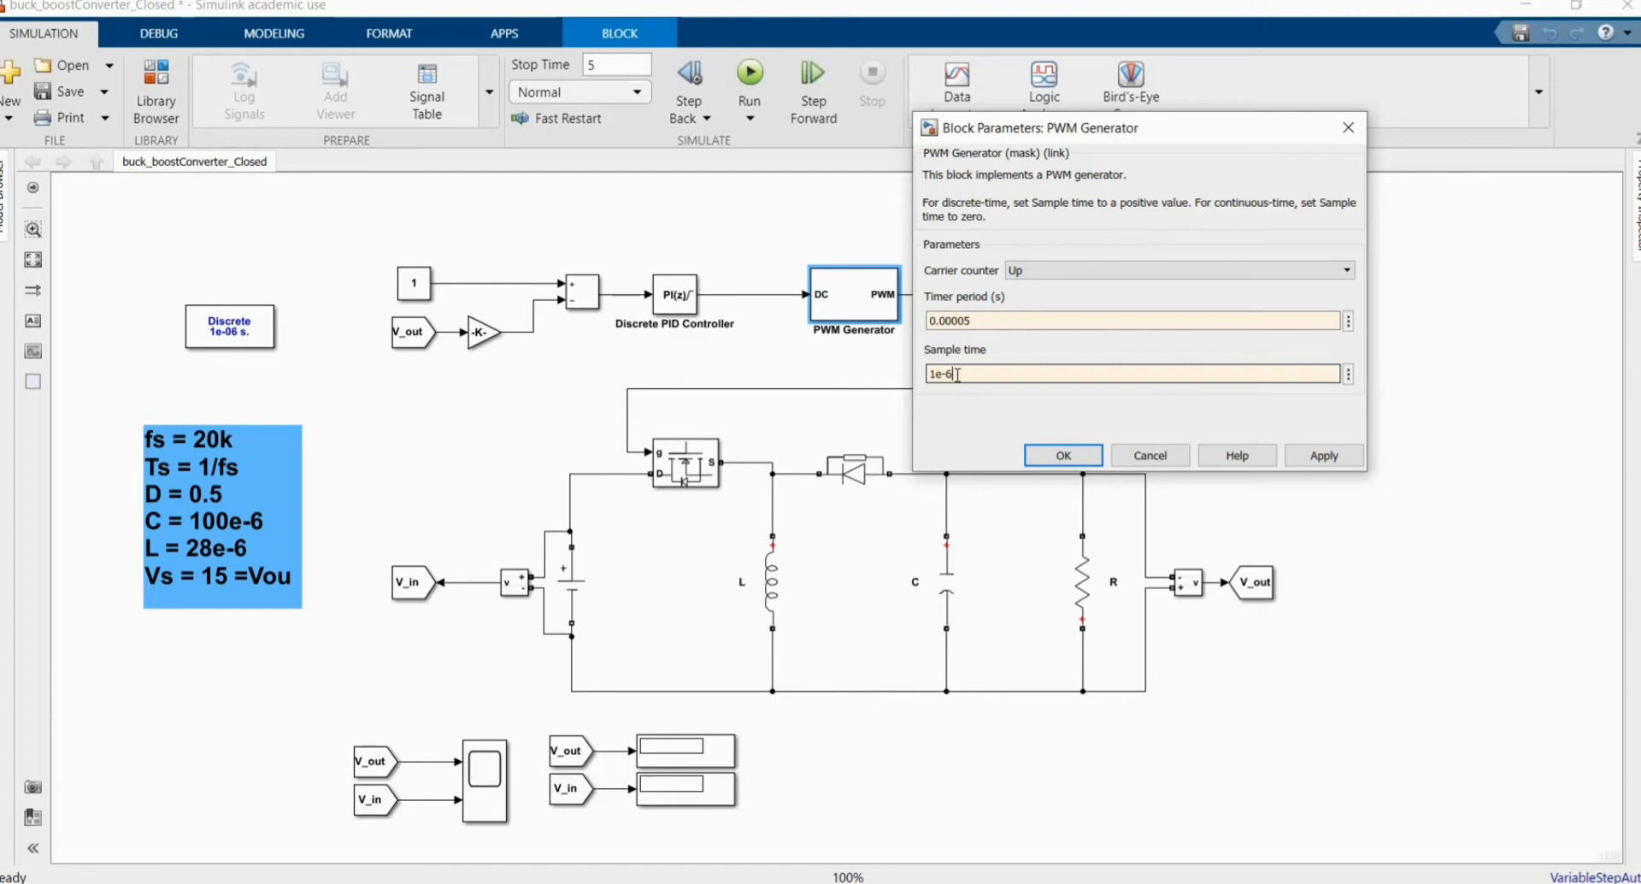
click(1061, 455)
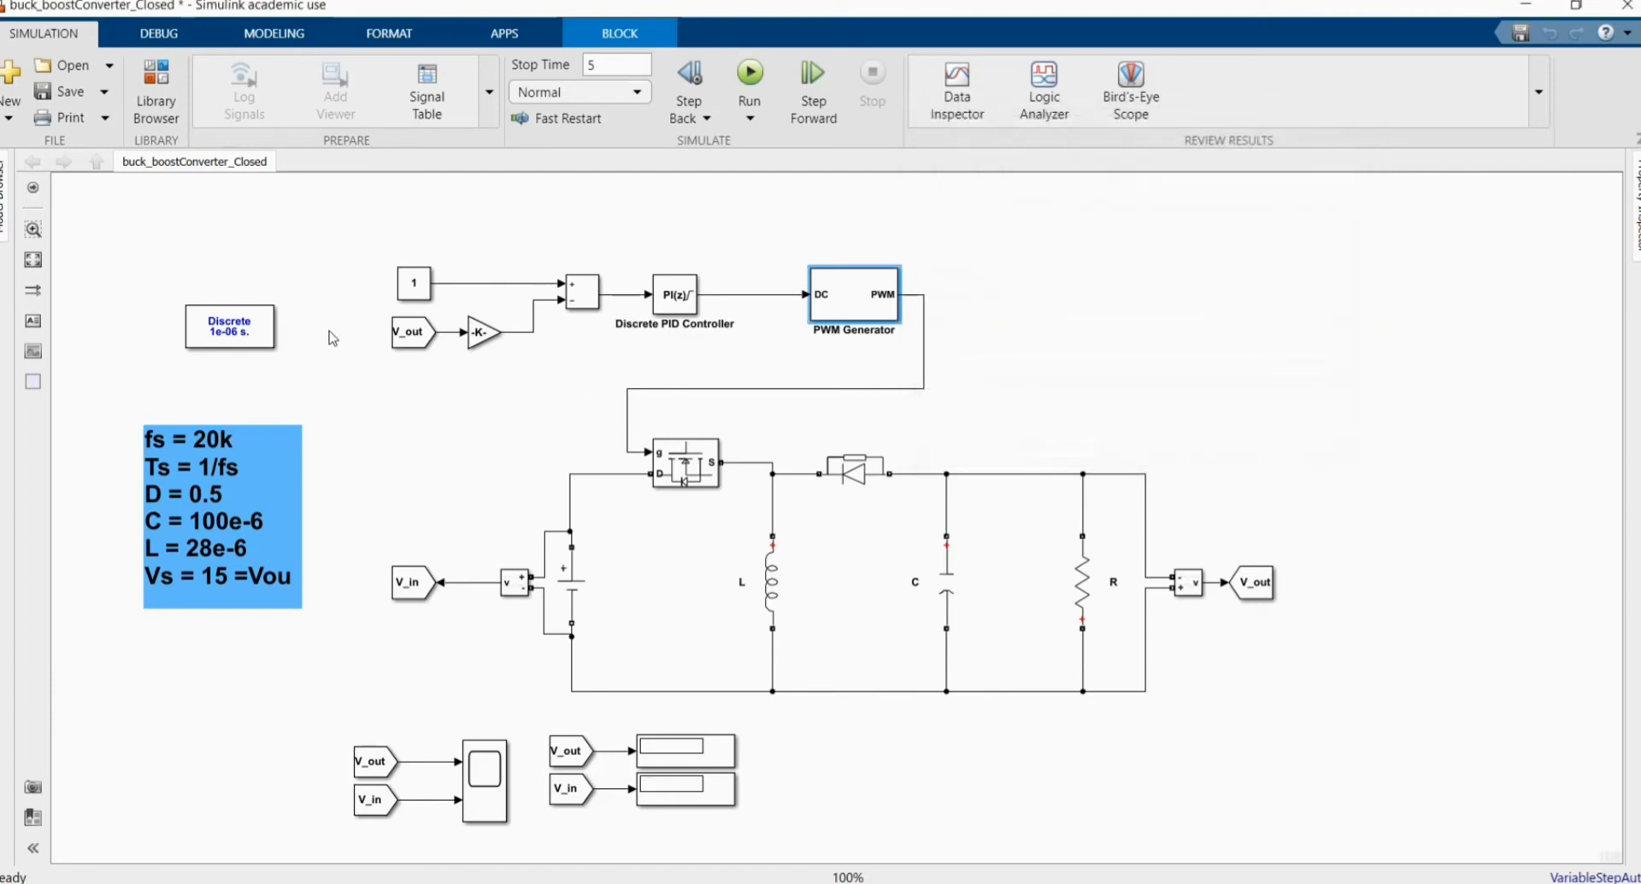
Box-select the constant, gain, subtract, PI and PWM blocks into a subsystem named Closed loop Control
click(412, 282)
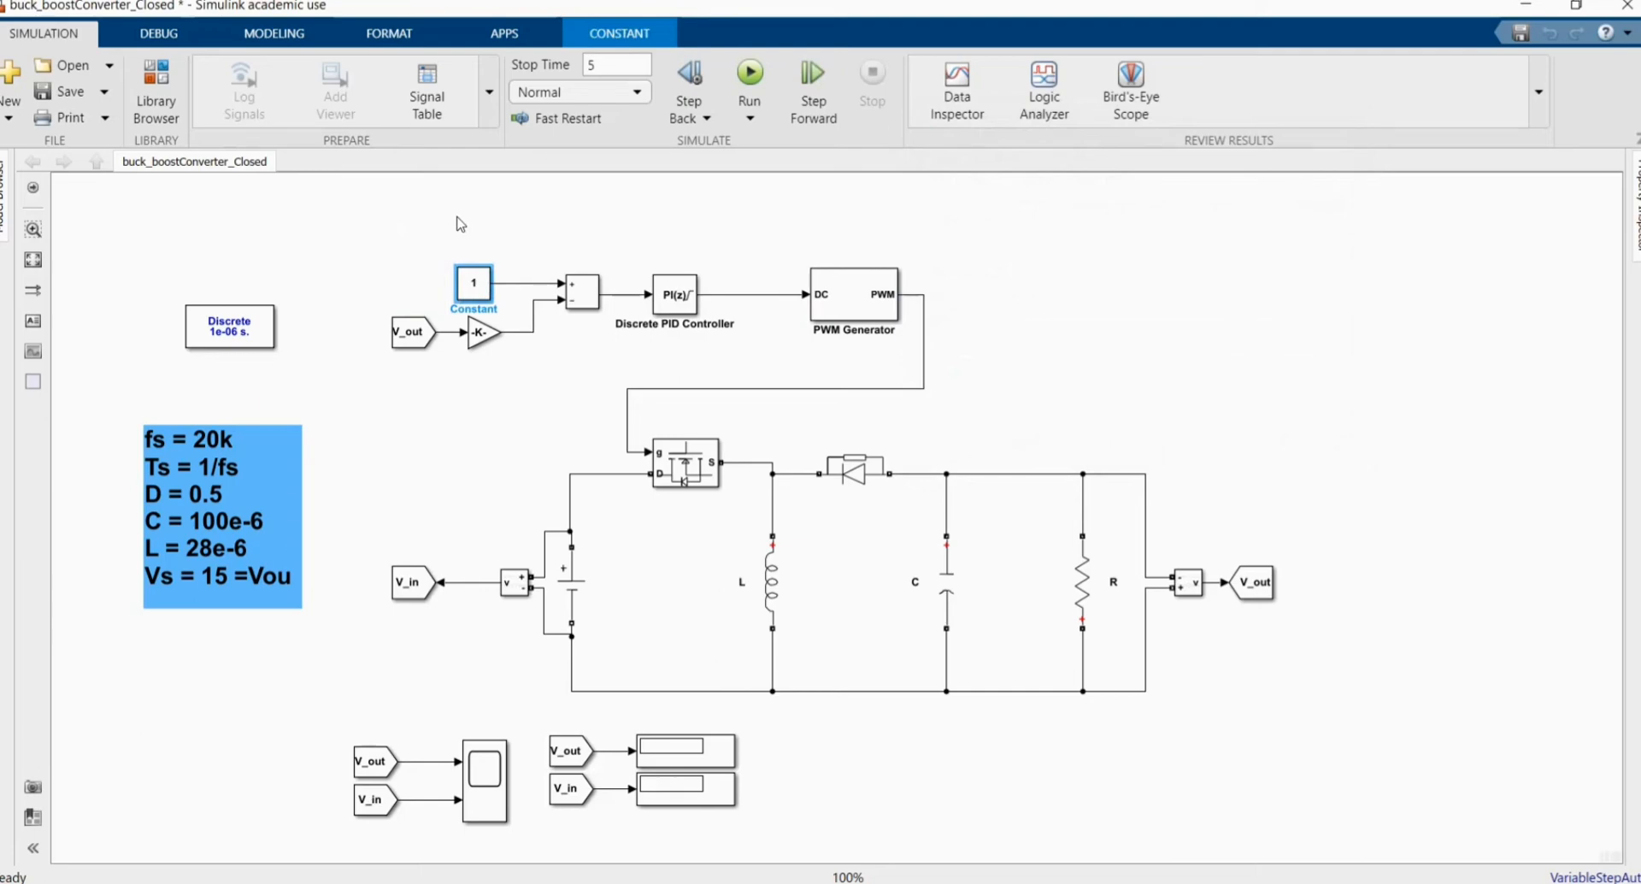
drag(458, 222, 911, 366)
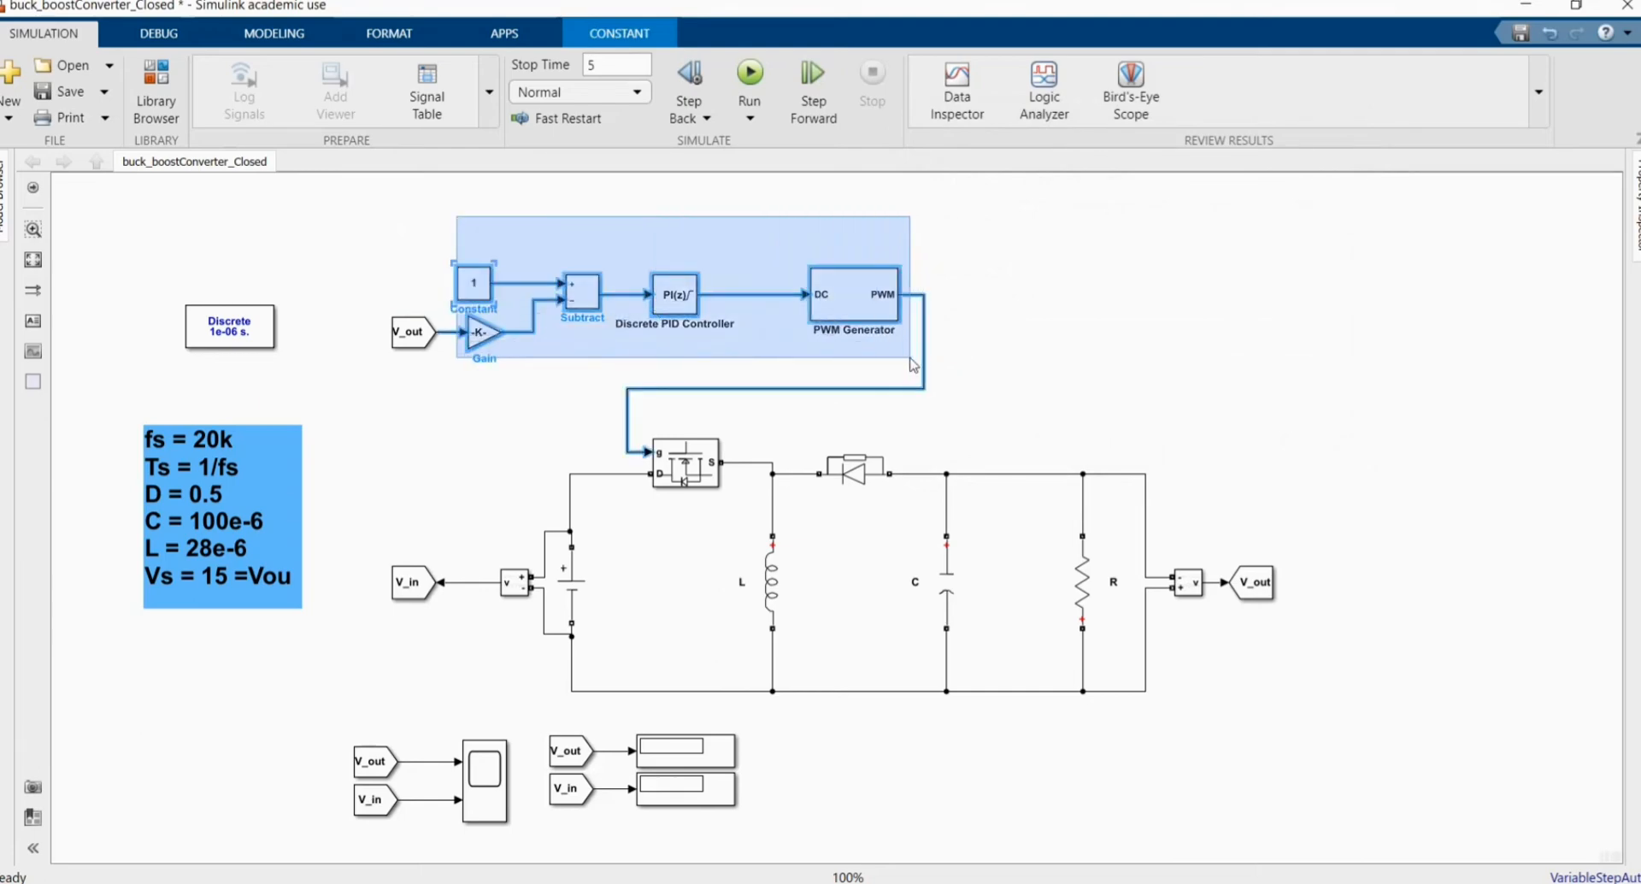
mouse_move(934, 343)
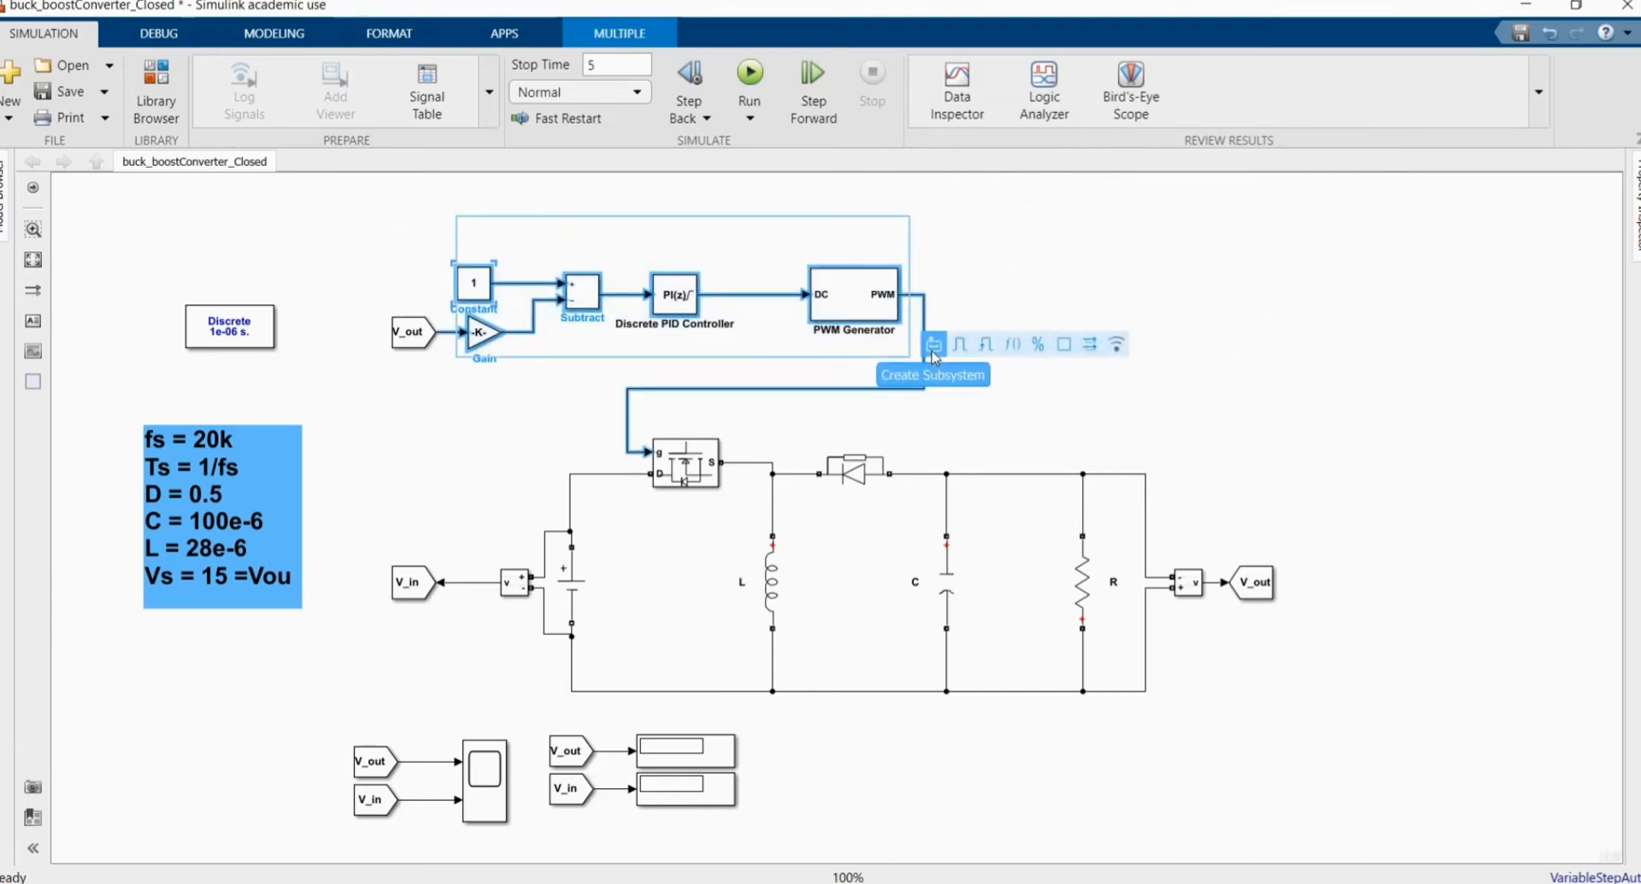
click(934, 344)
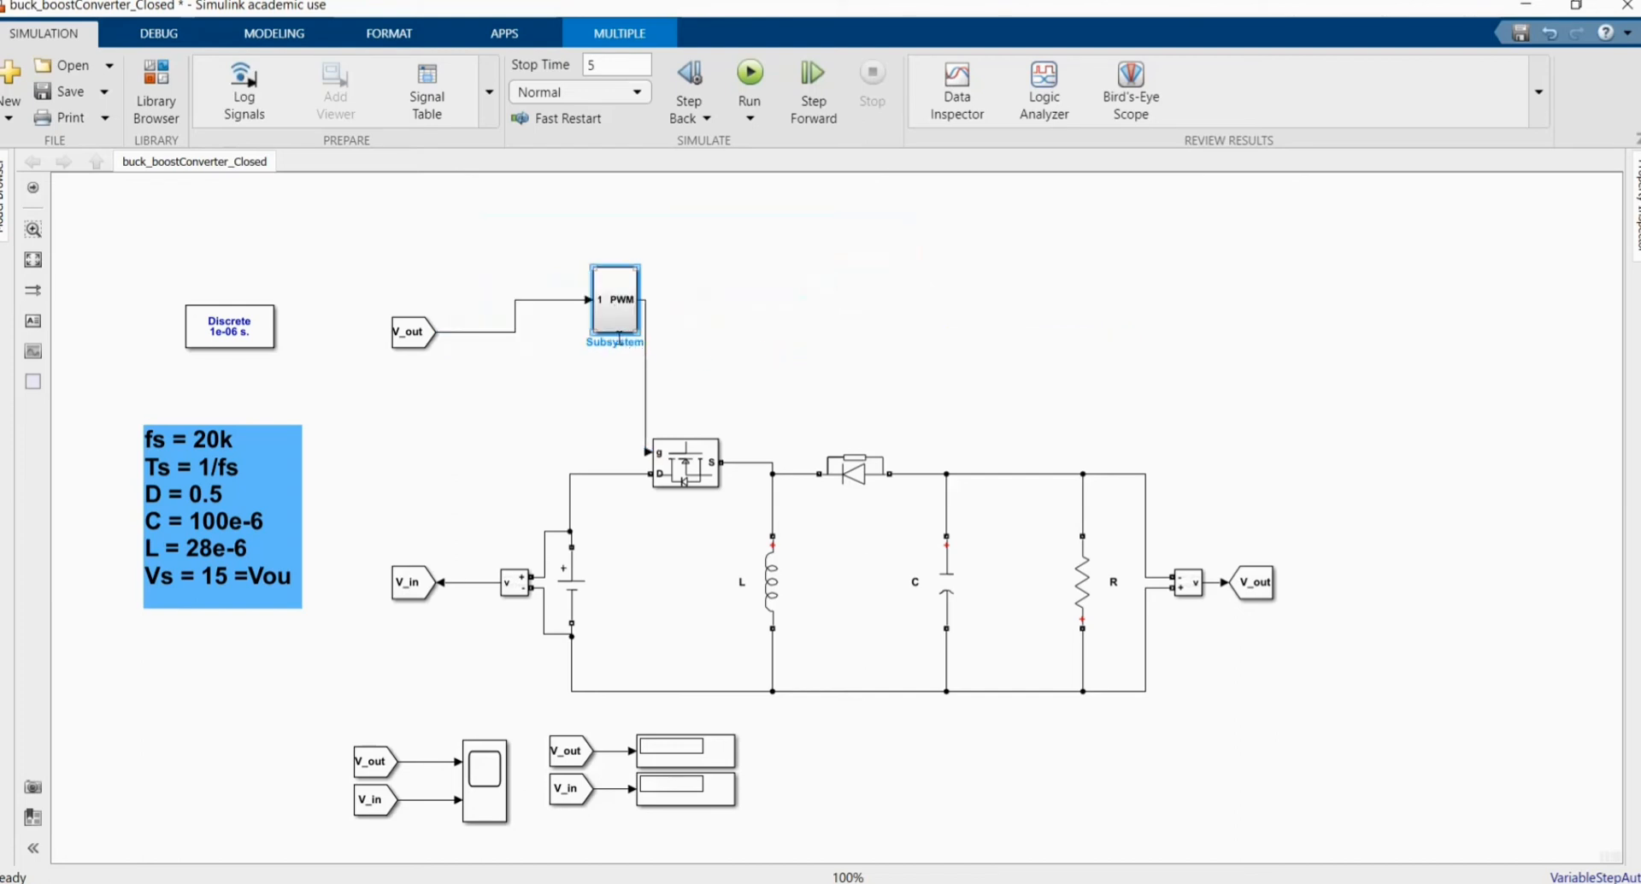
double_click(614, 342)
text(Closed loop Control)
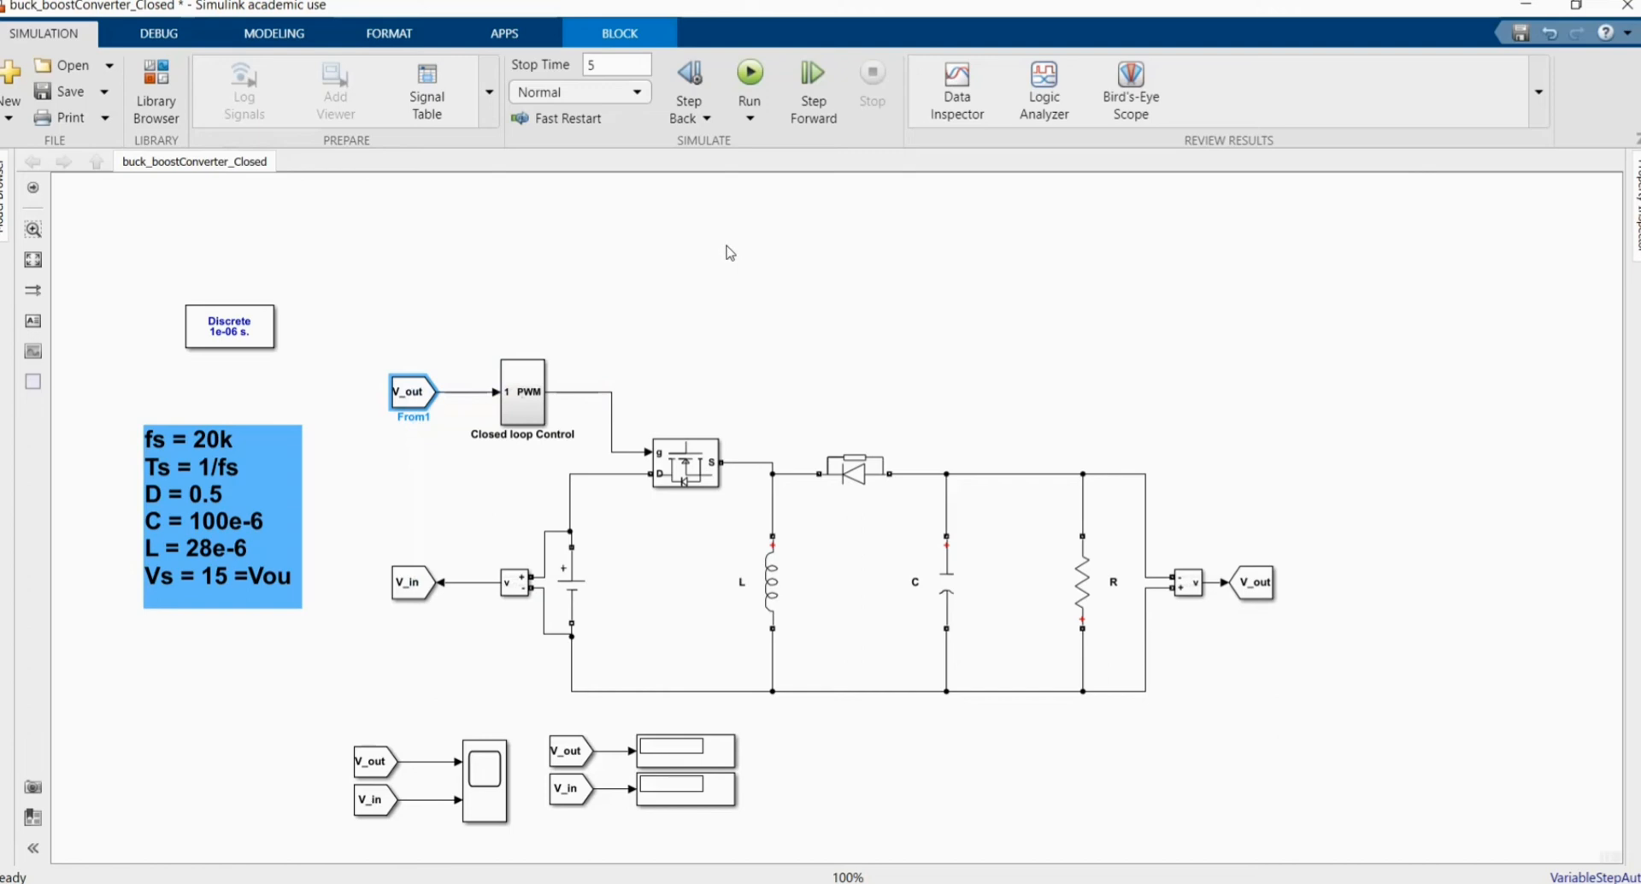
mouse_move(711, 167)
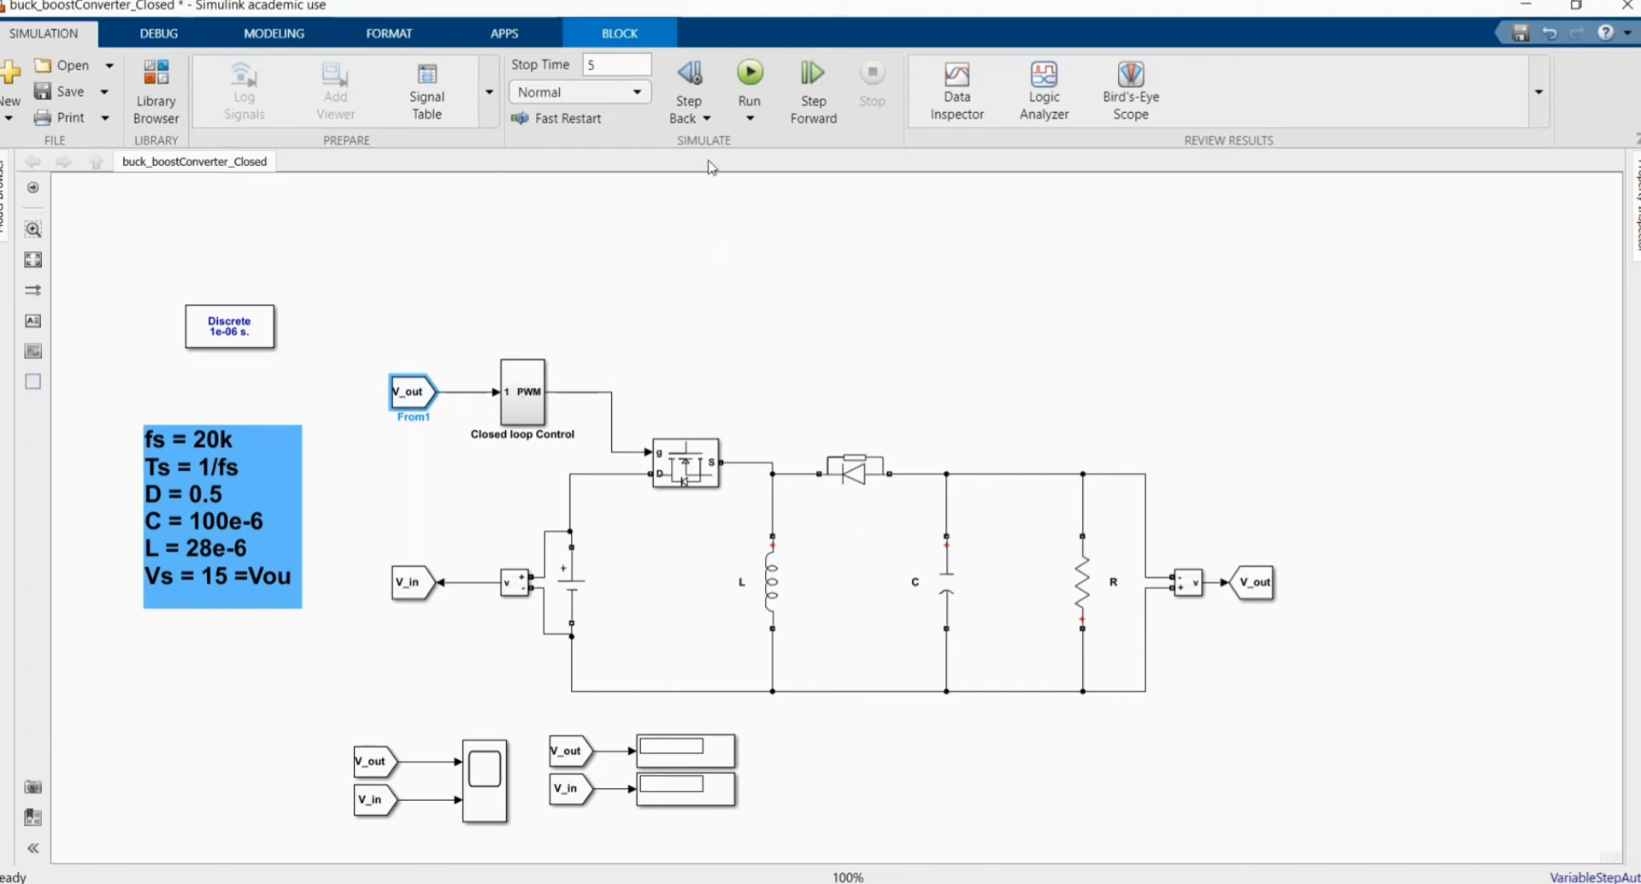
mouse_move(752, 180)
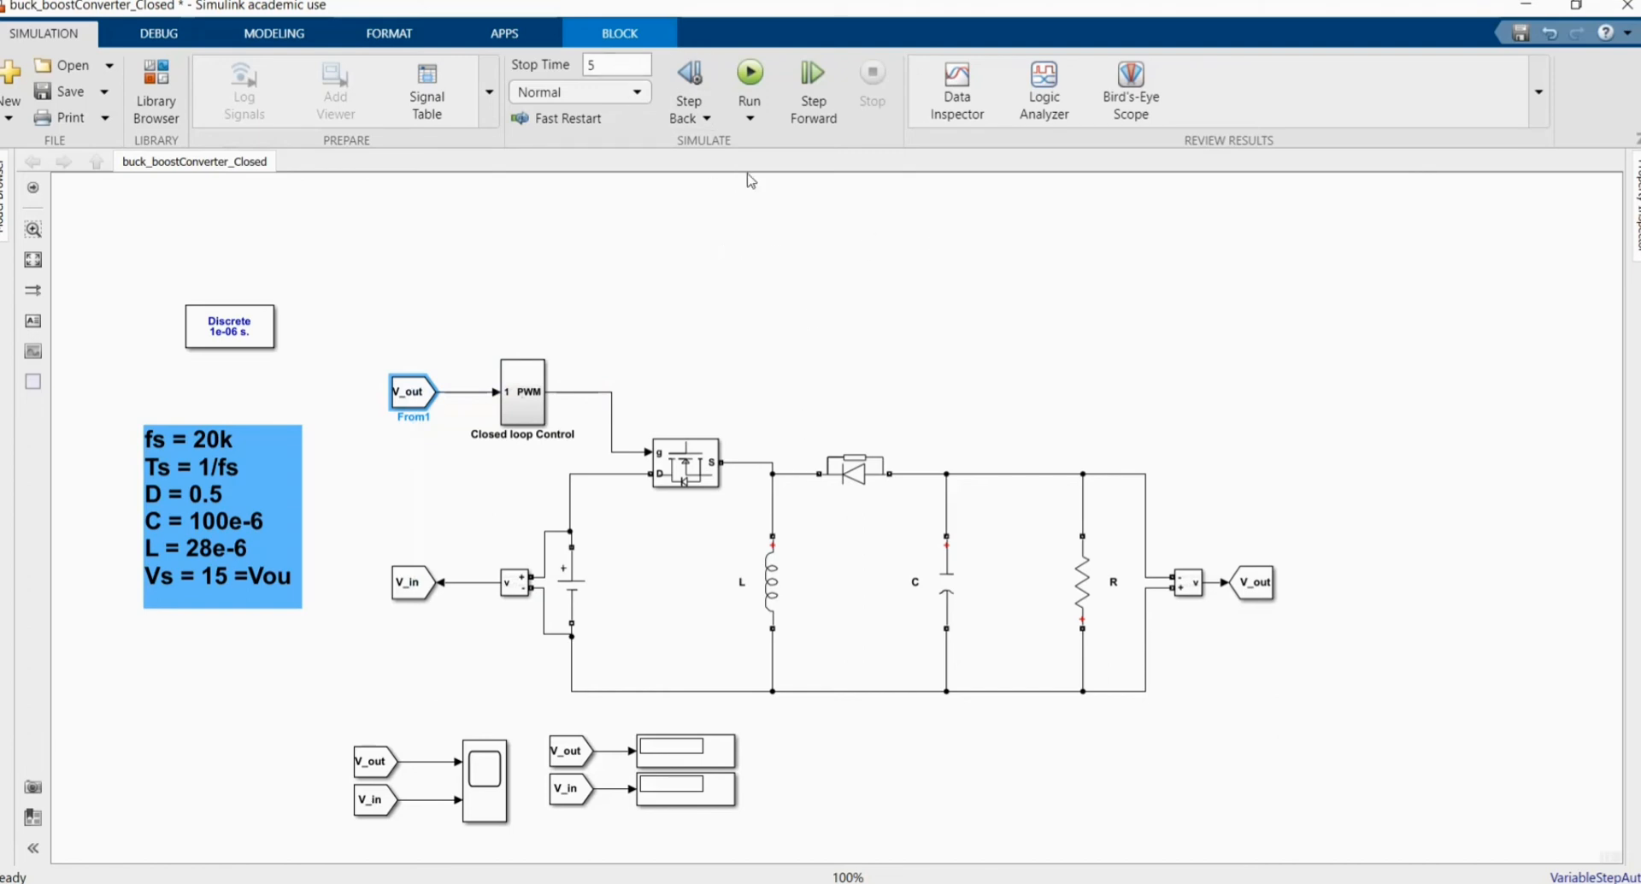
Run the simulation and view the scope showing V_out settling near 12 V from 15 V input
click(749, 73)
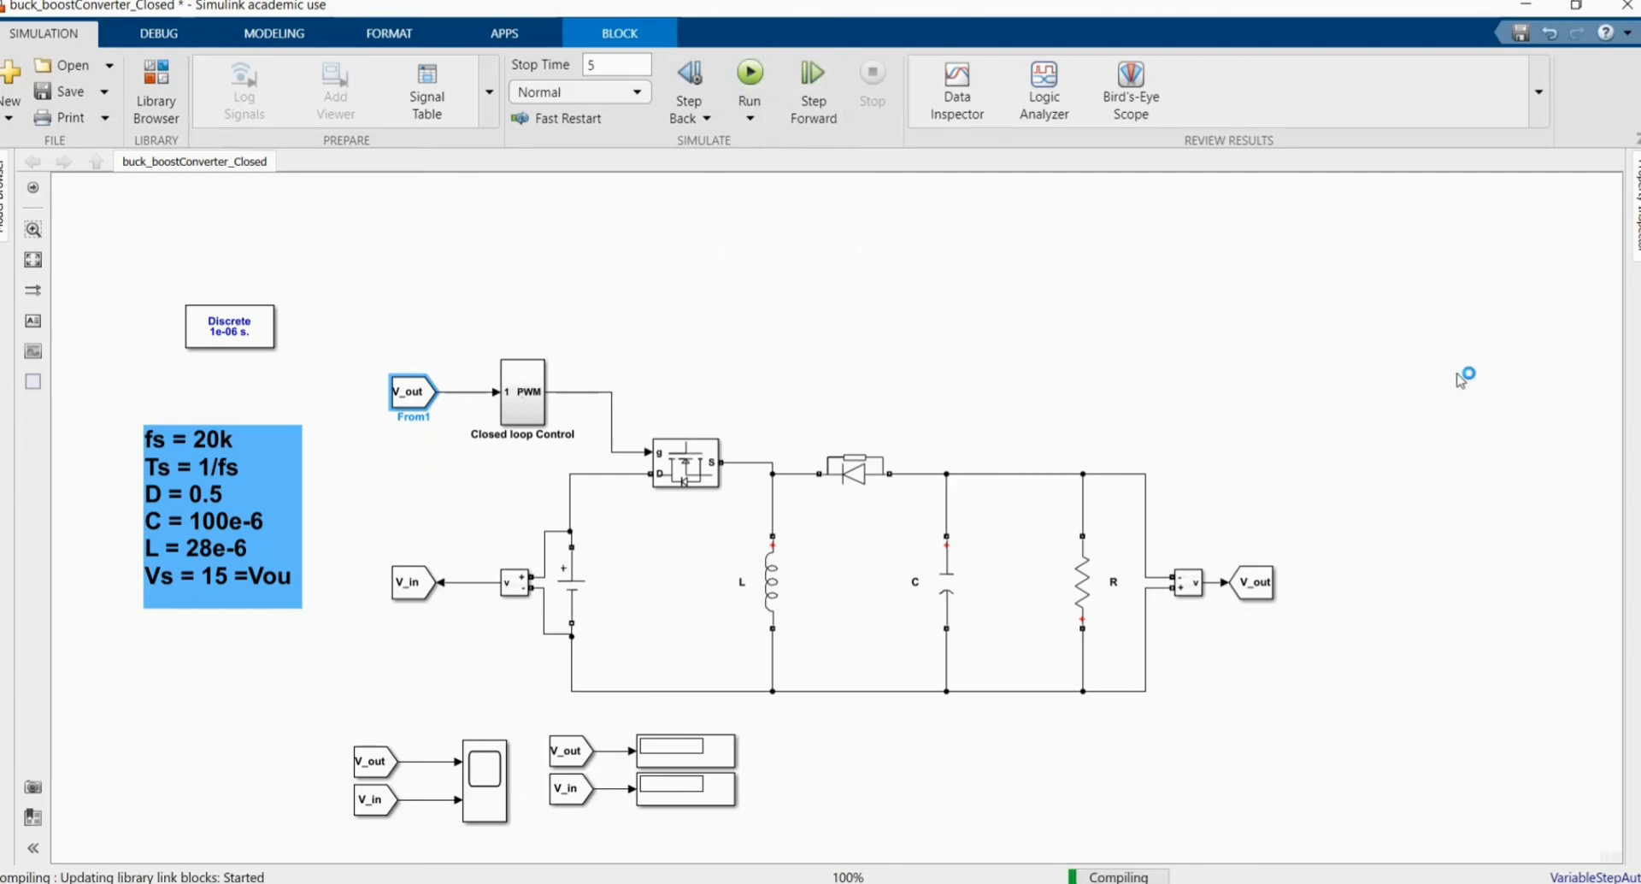
click(749, 73)
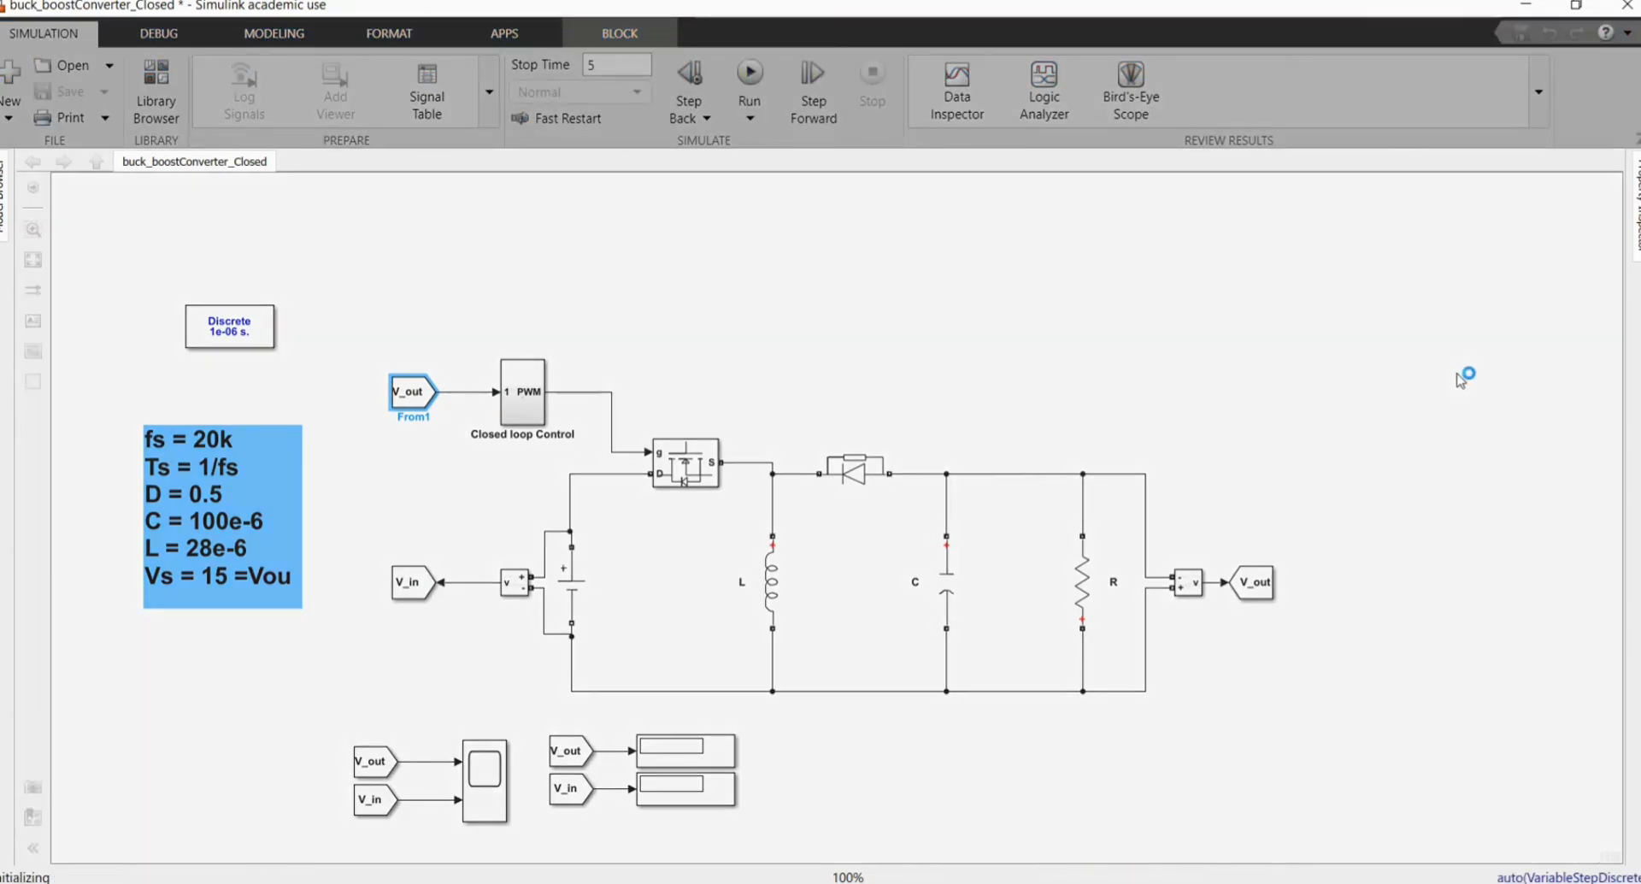
click(749, 73)
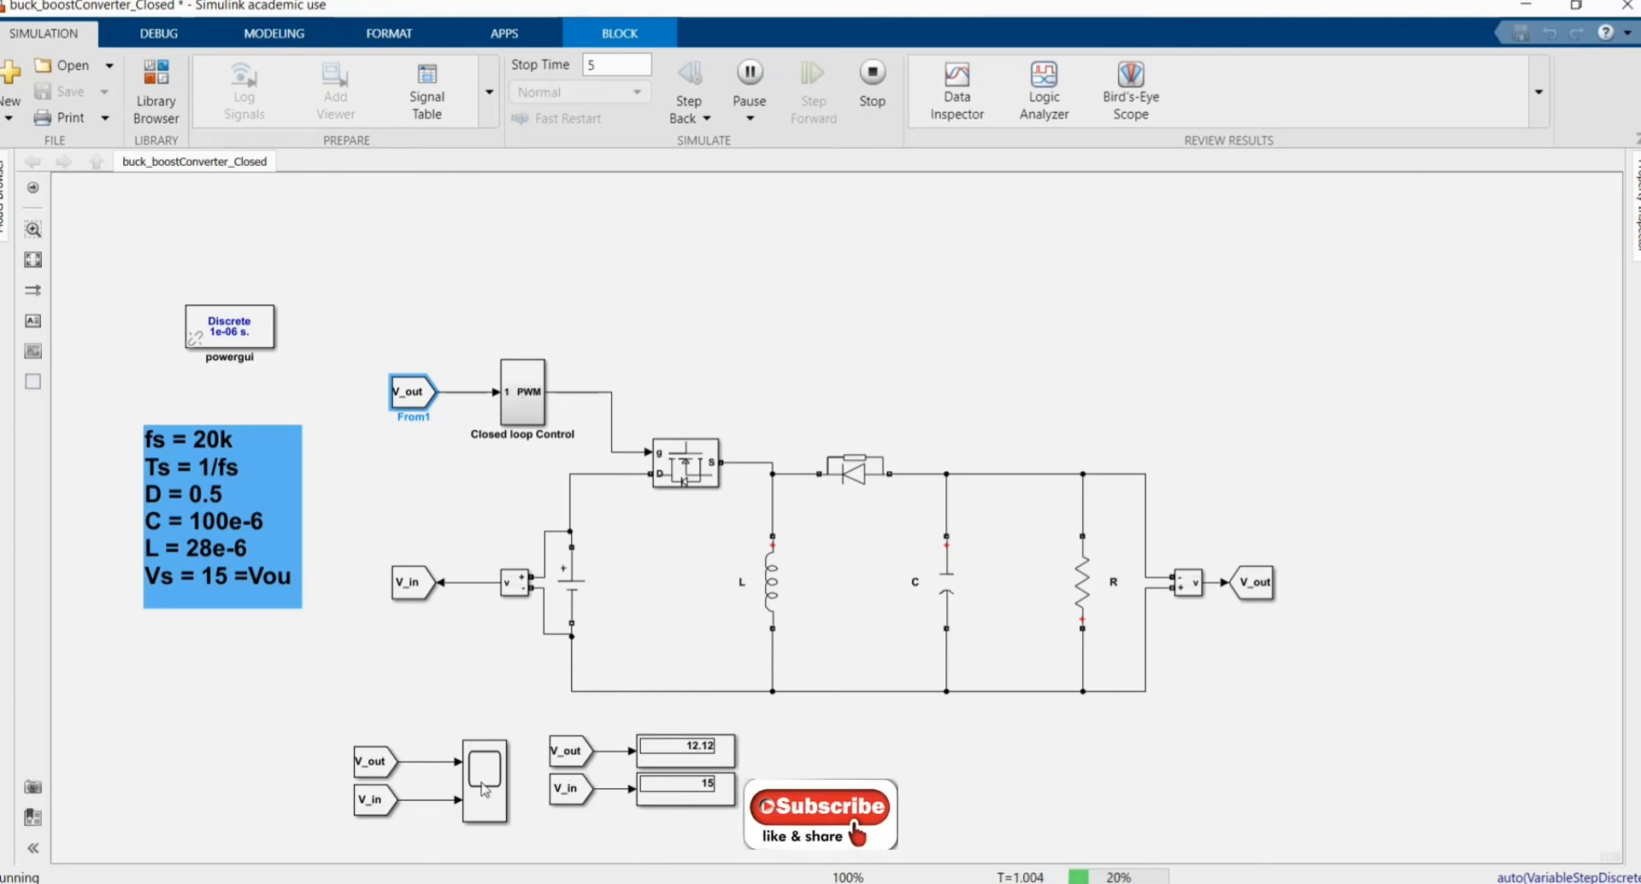
click(484, 783)
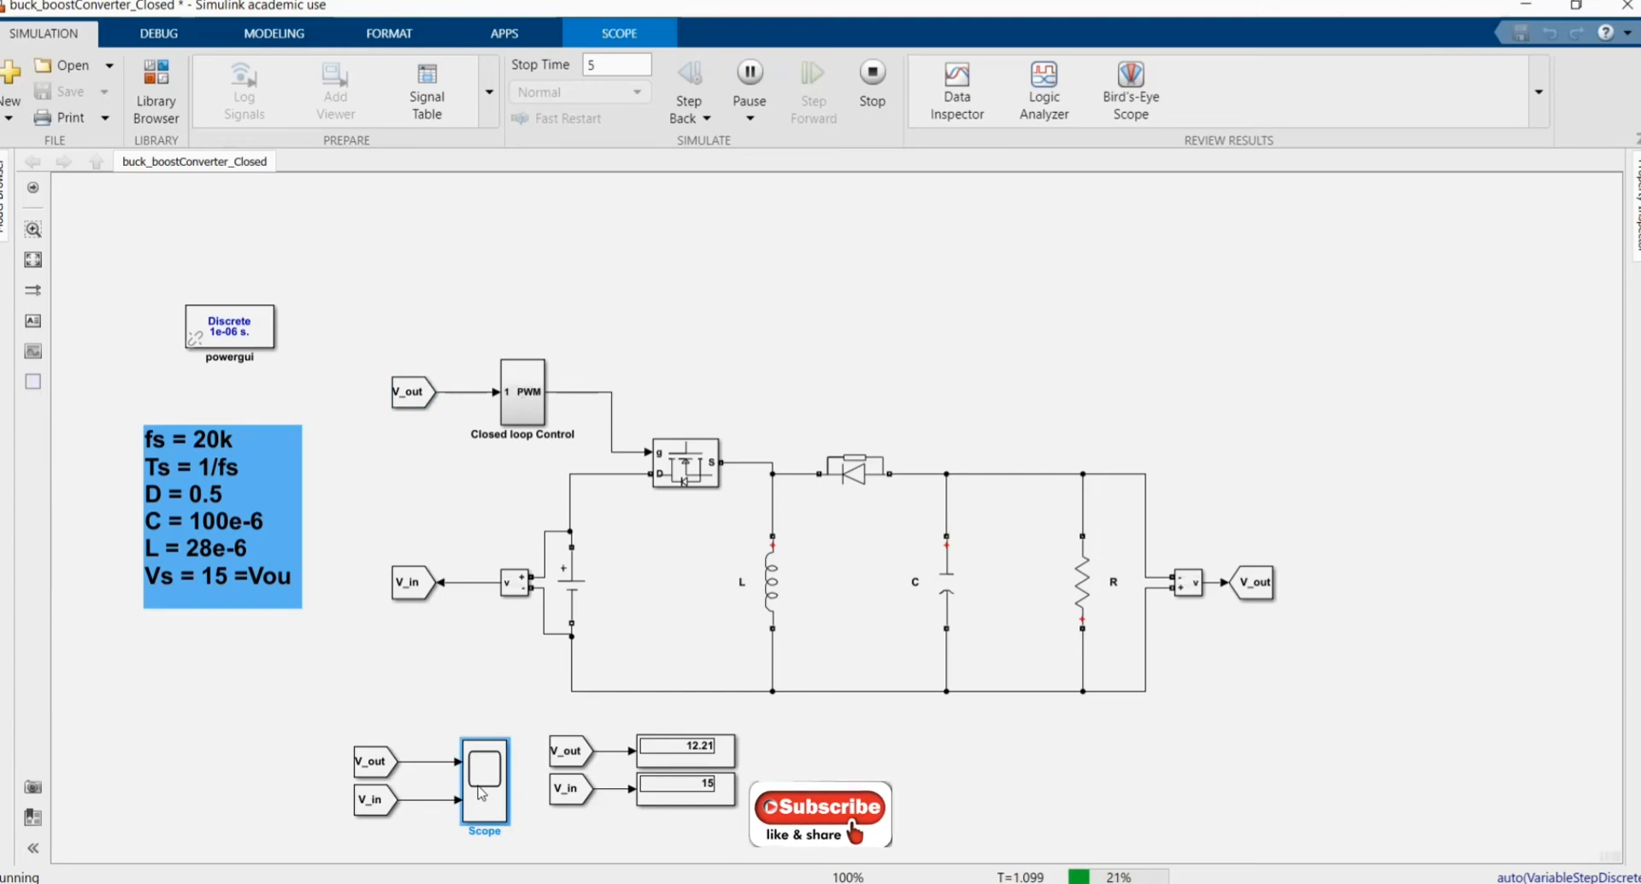
double_click(484, 783)
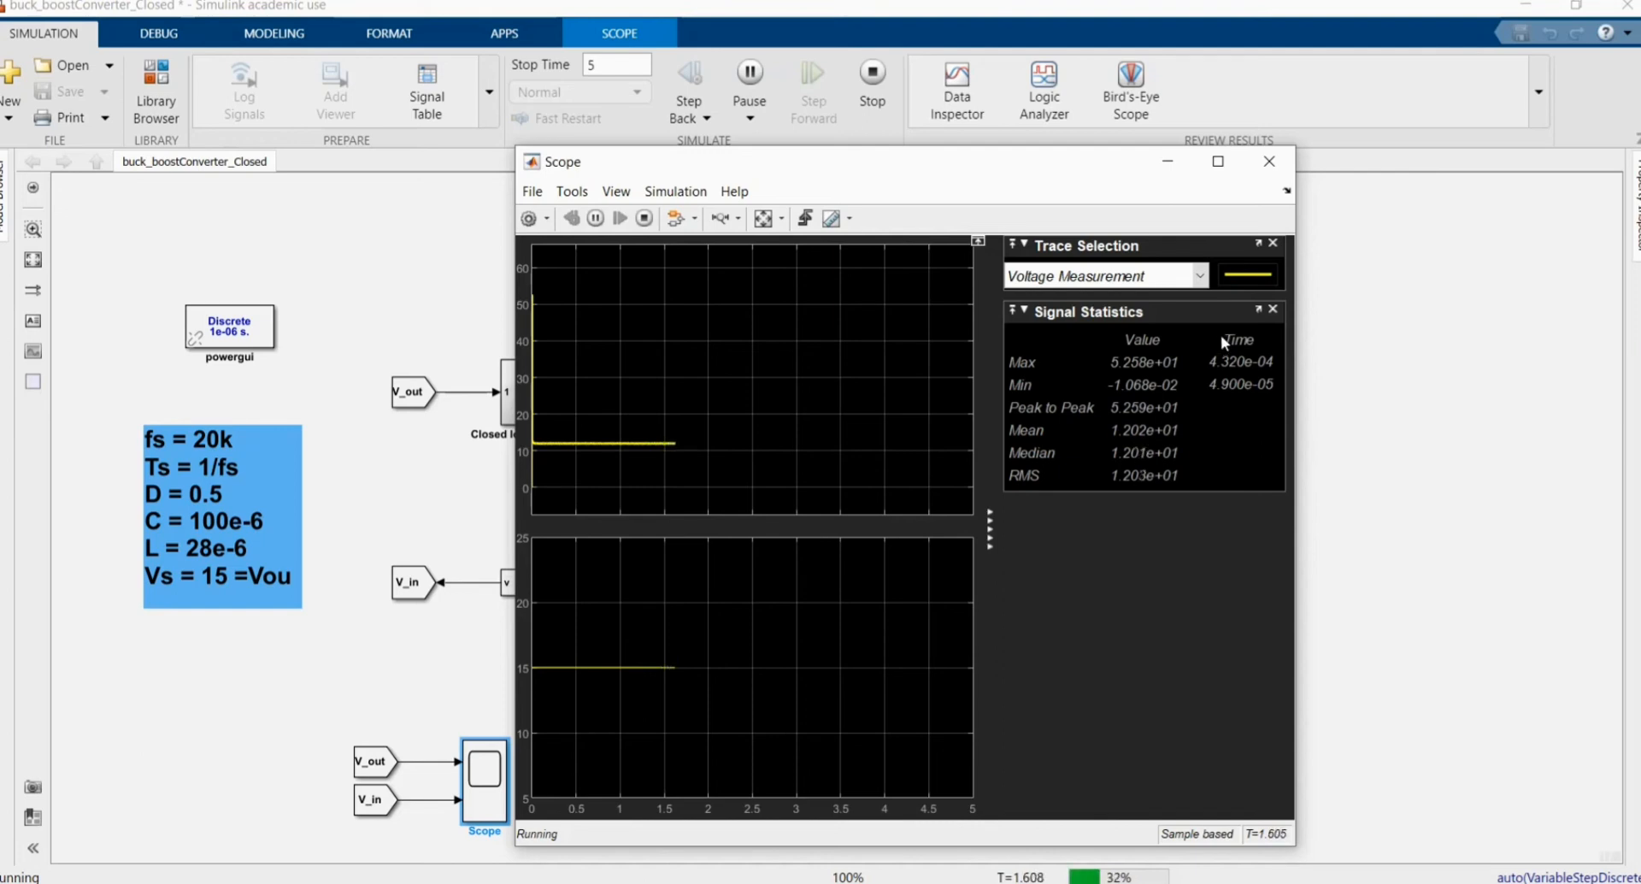
mouse_move(1261, 183)
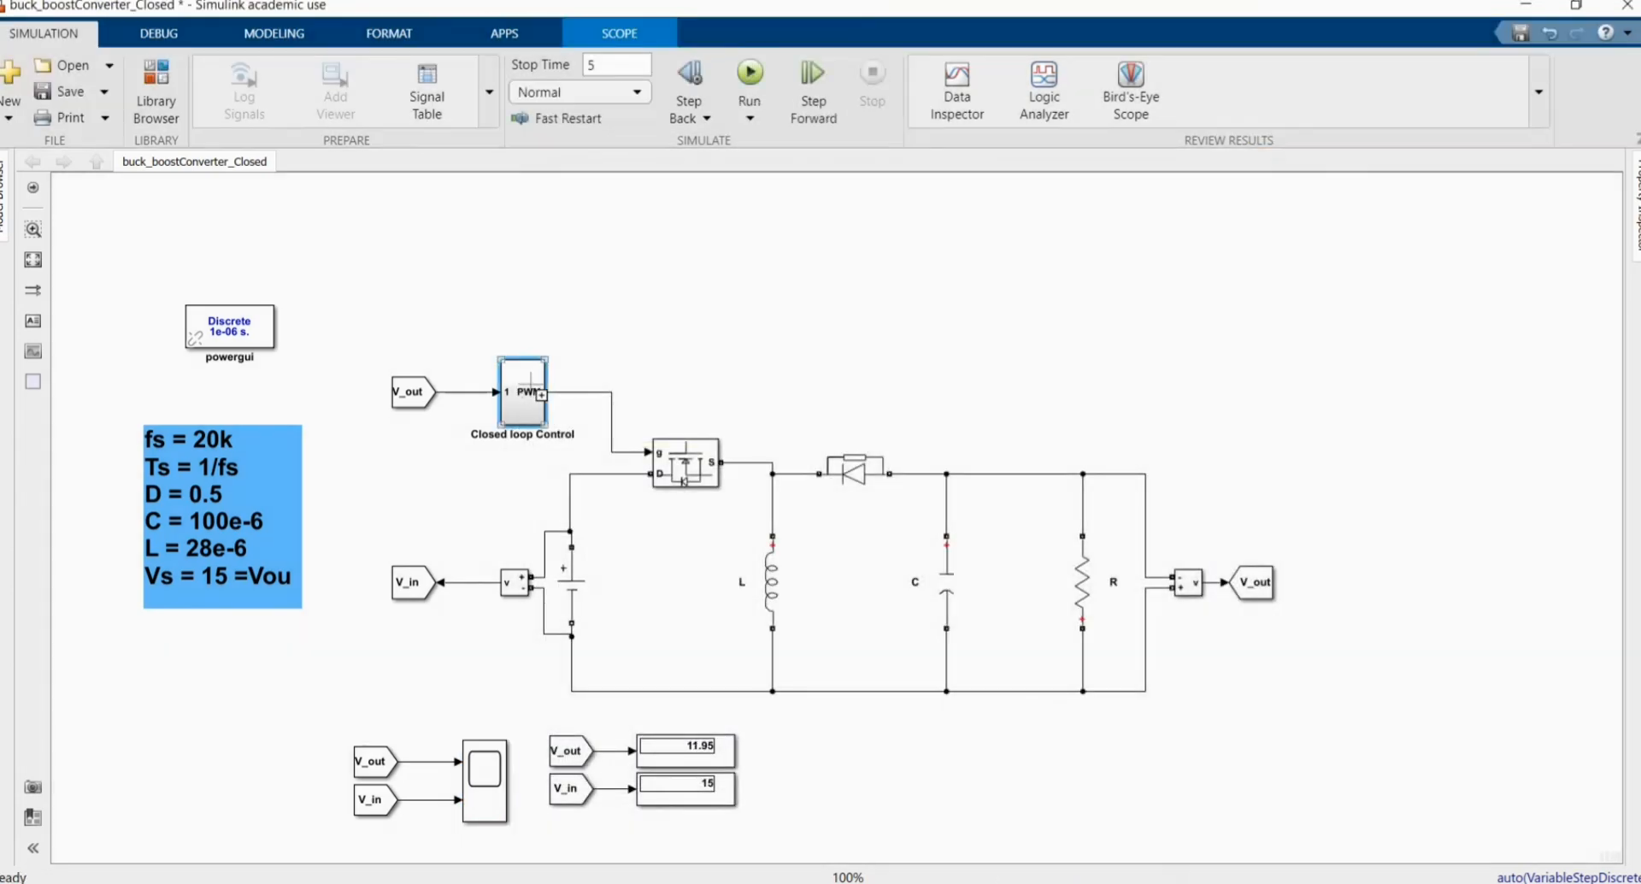
Inside Closed loop Control confirm the feedback gain at 1/12 and return to the top-level model
double_click(523, 397)
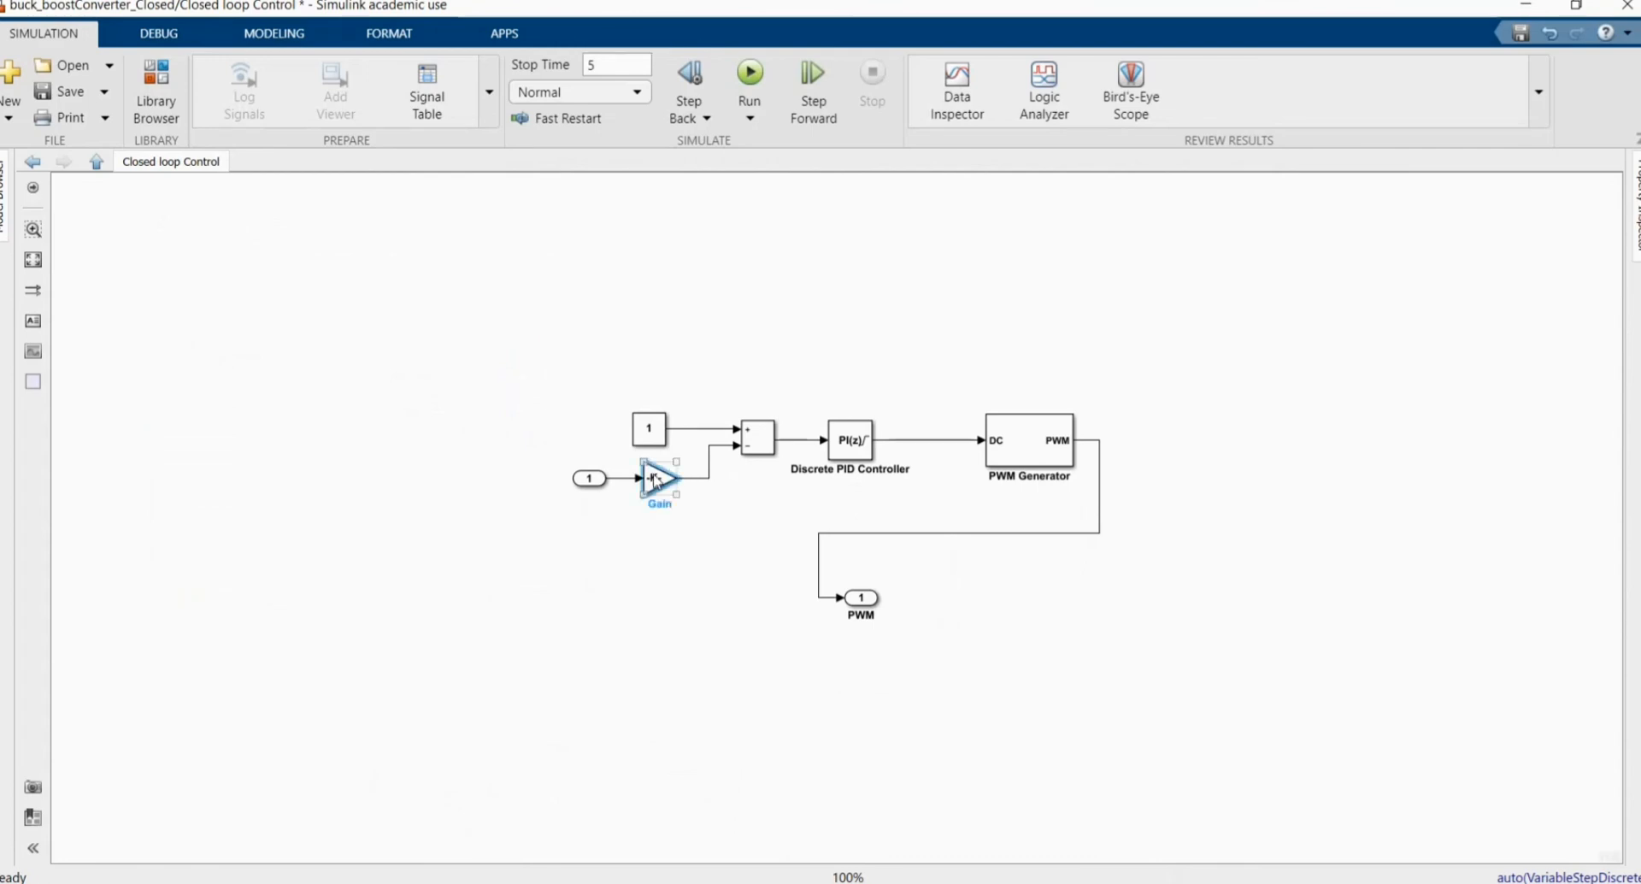
double_click(658, 479)
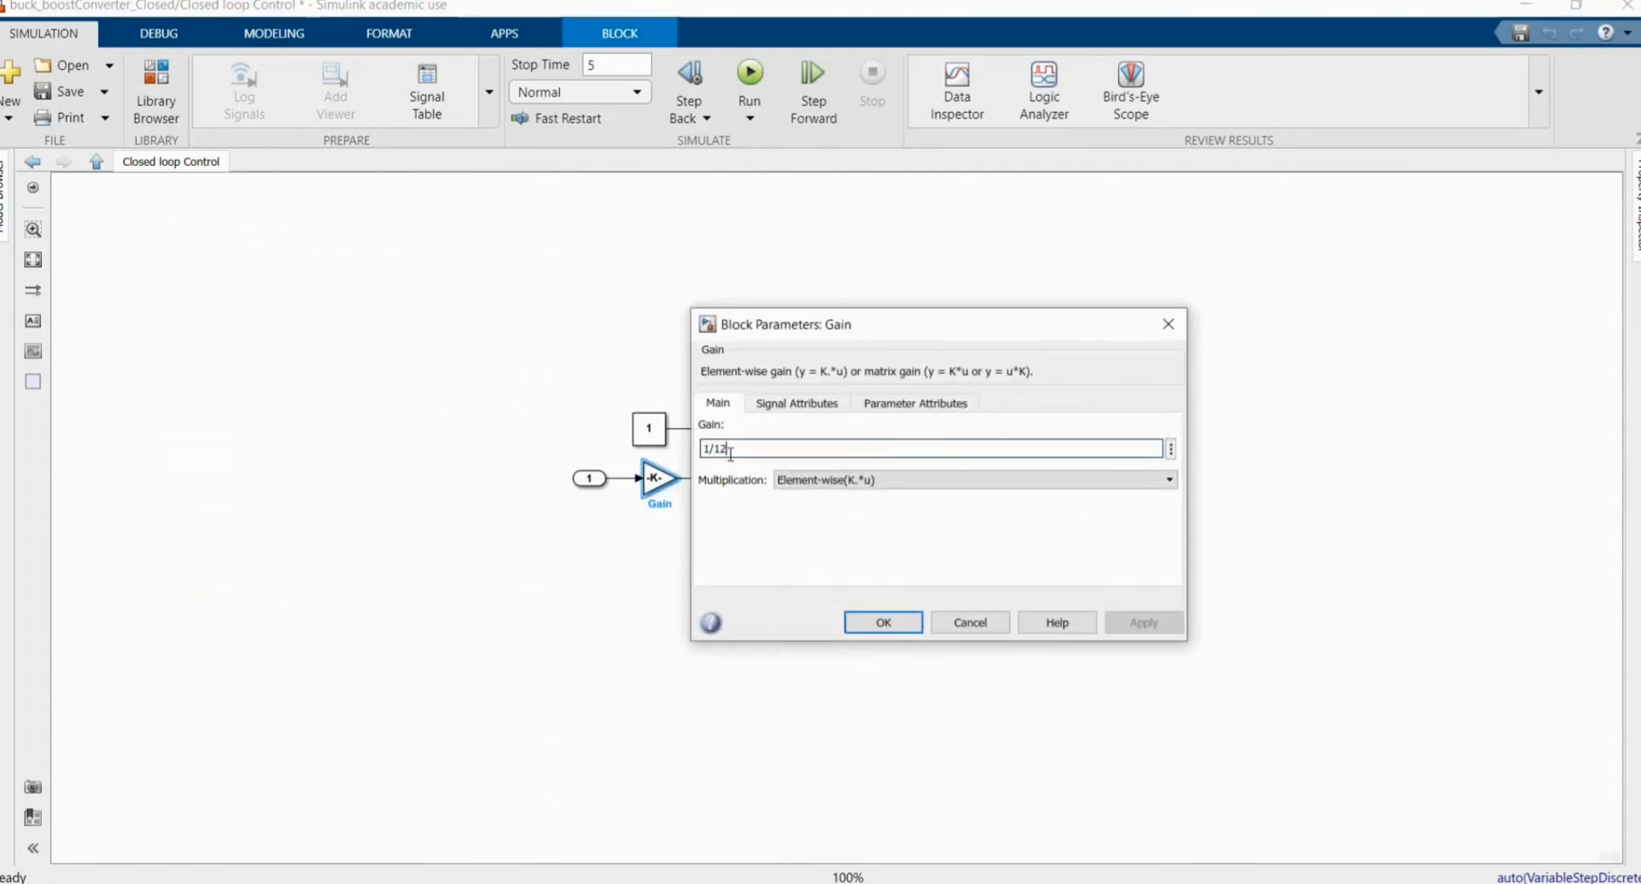
click(882, 623)
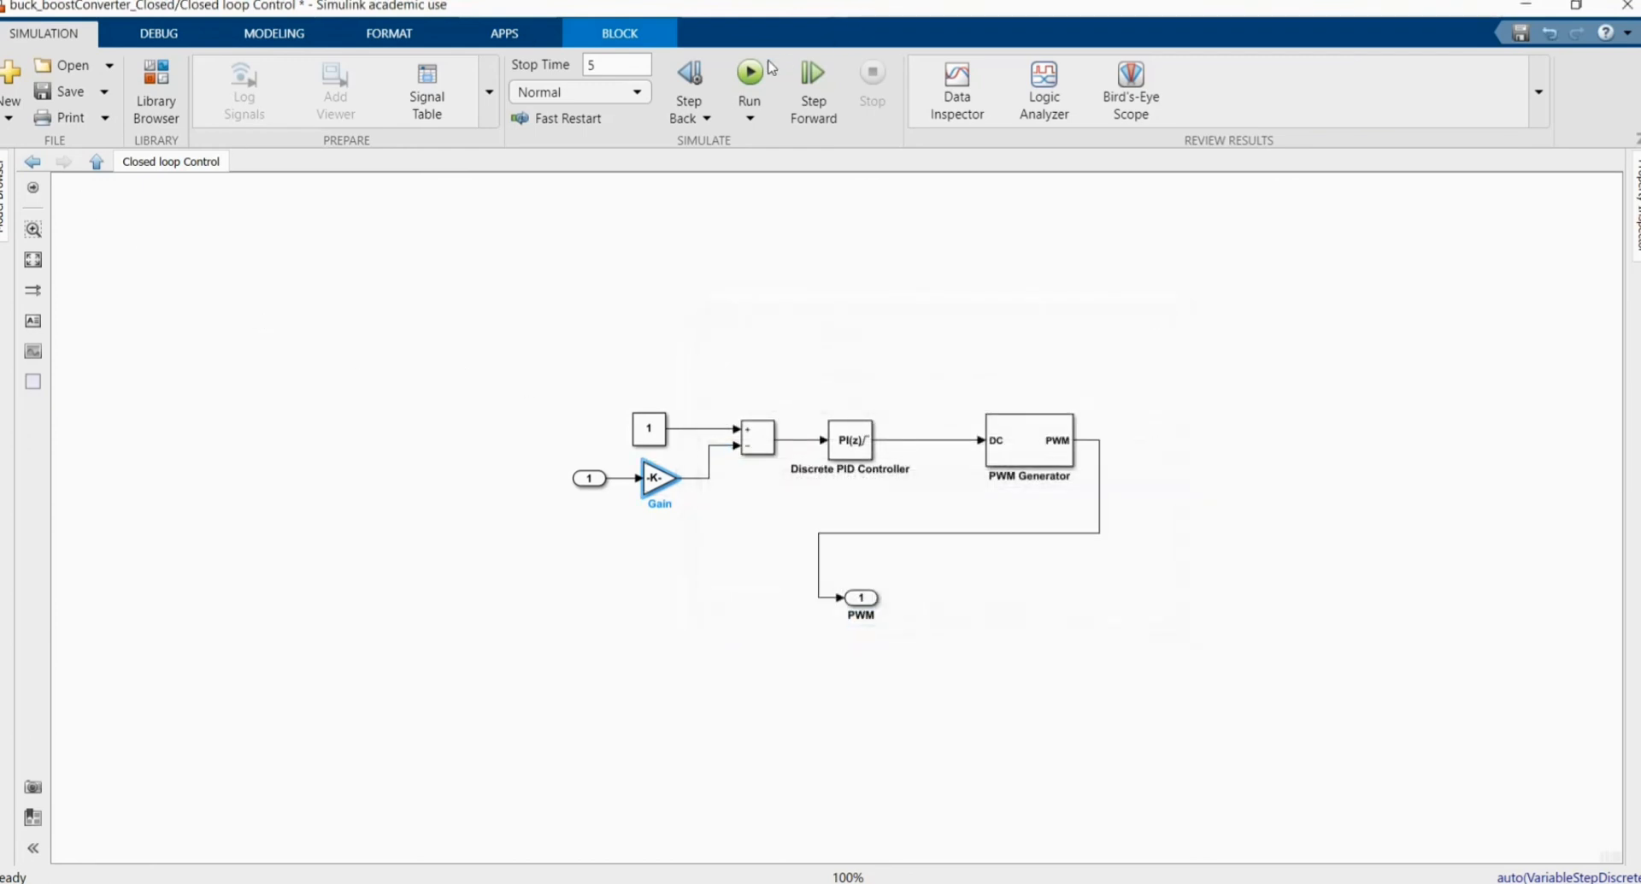
click(749, 72)
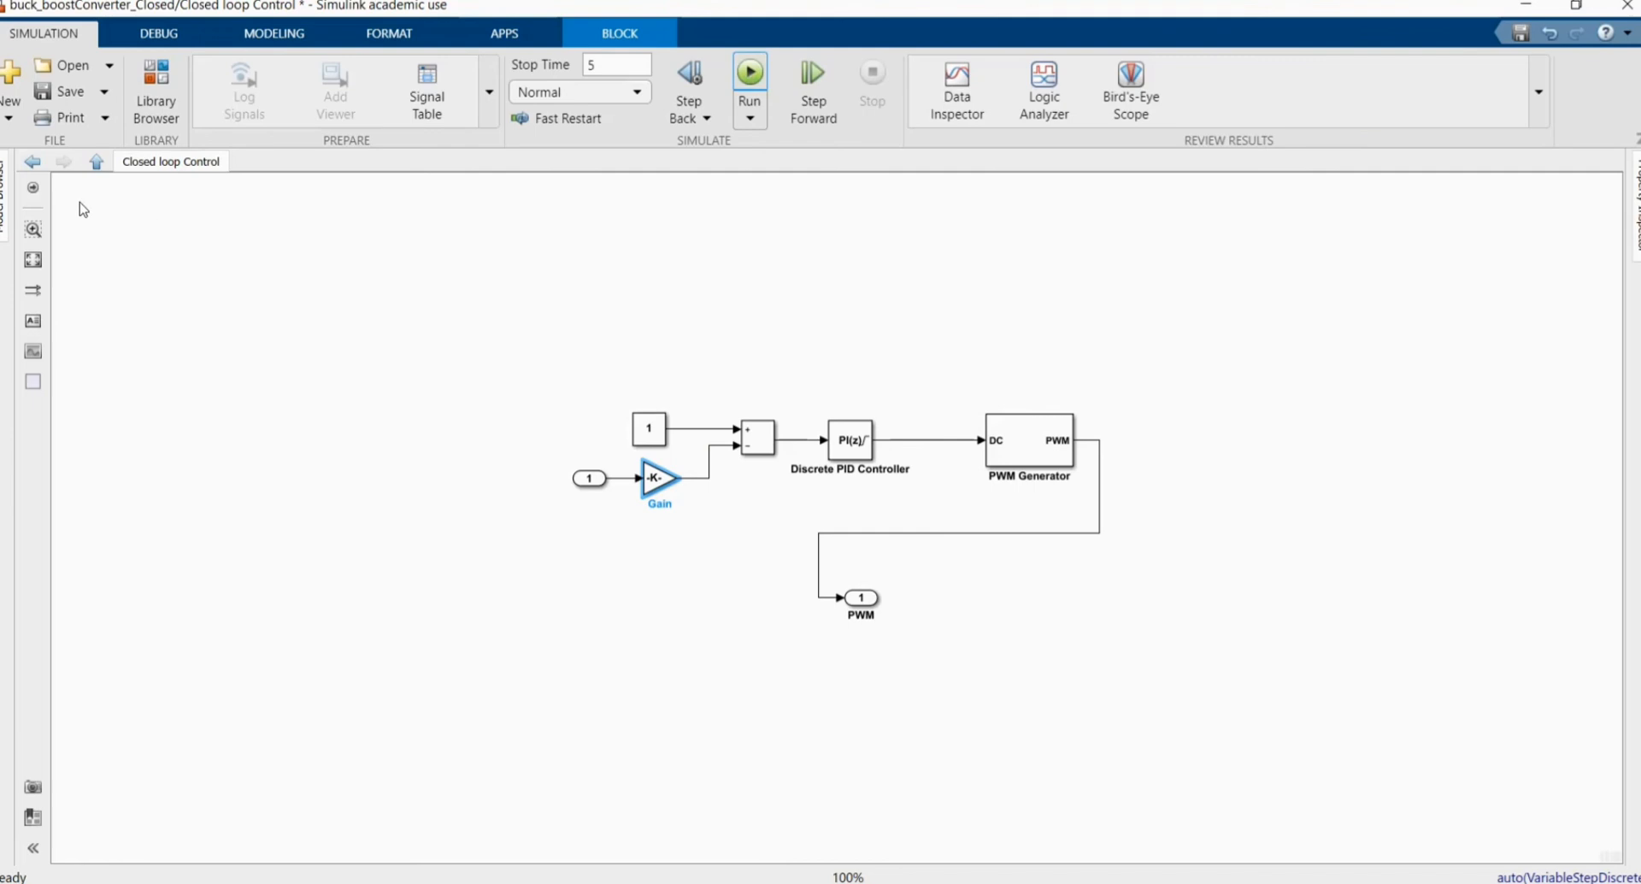
click(96, 161)
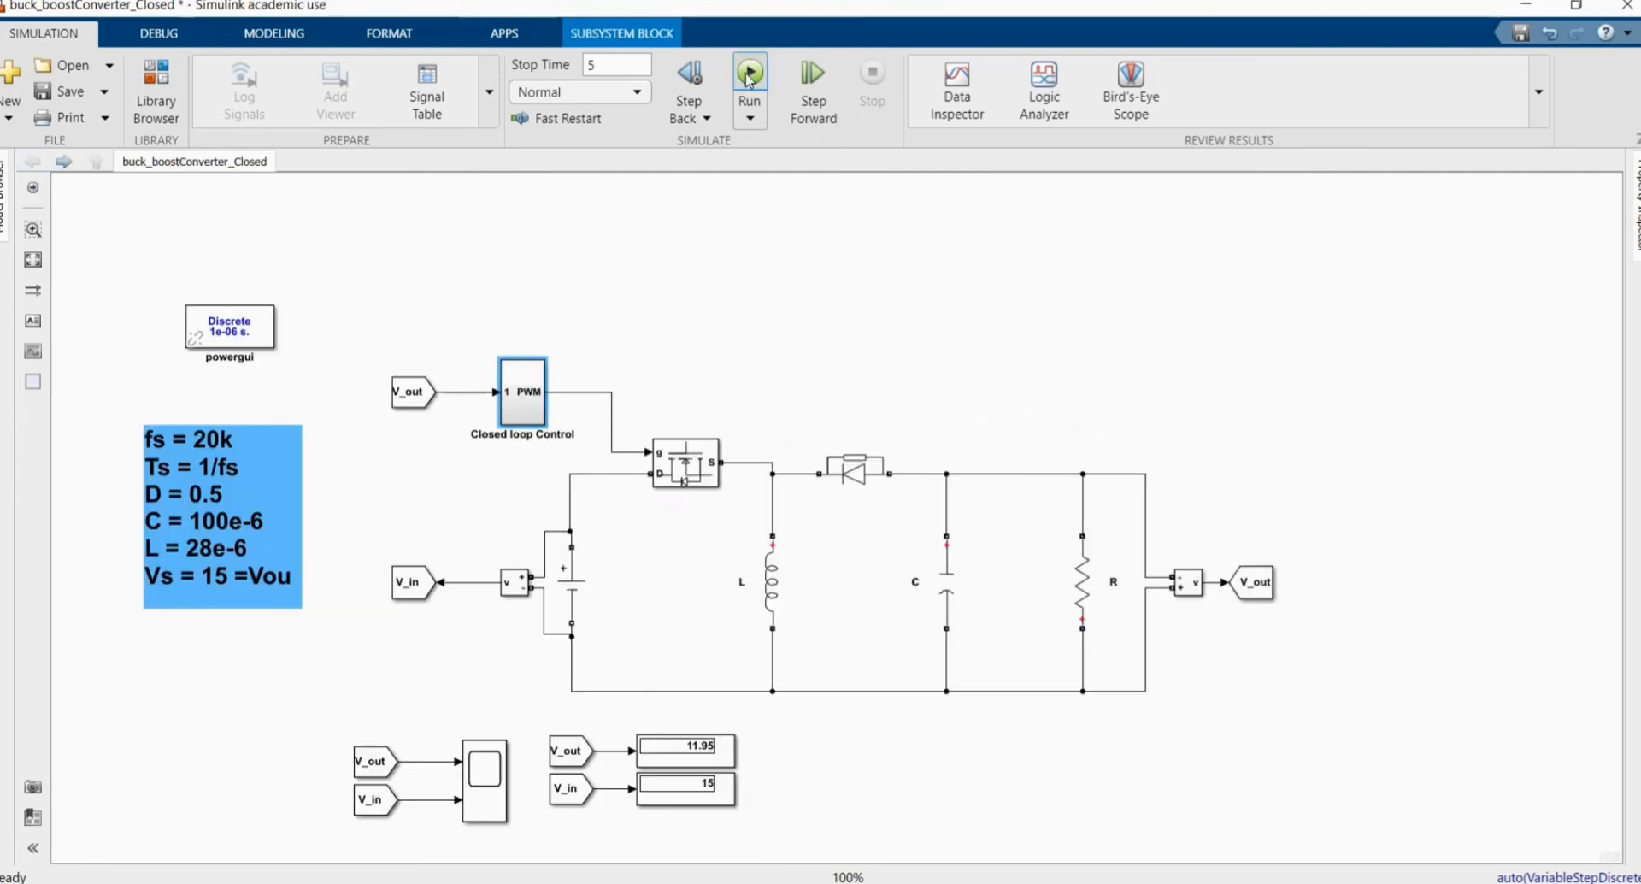
Rerun the simulation and check on the scope that V_out settles near 10 V, then close it
click(749, 72)
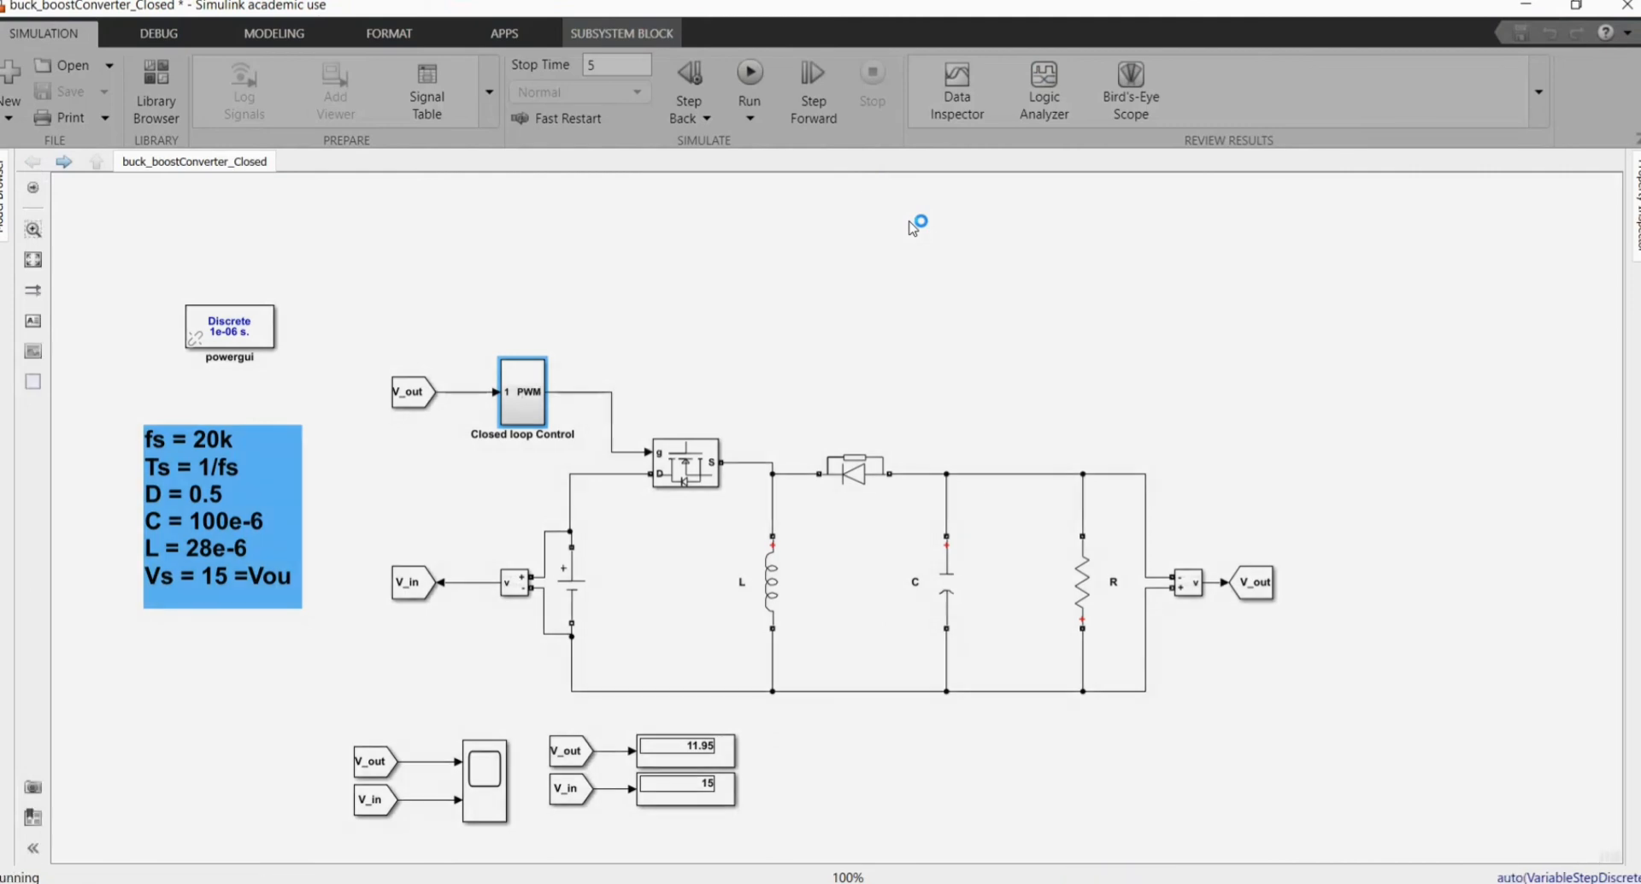
click(748, 82)
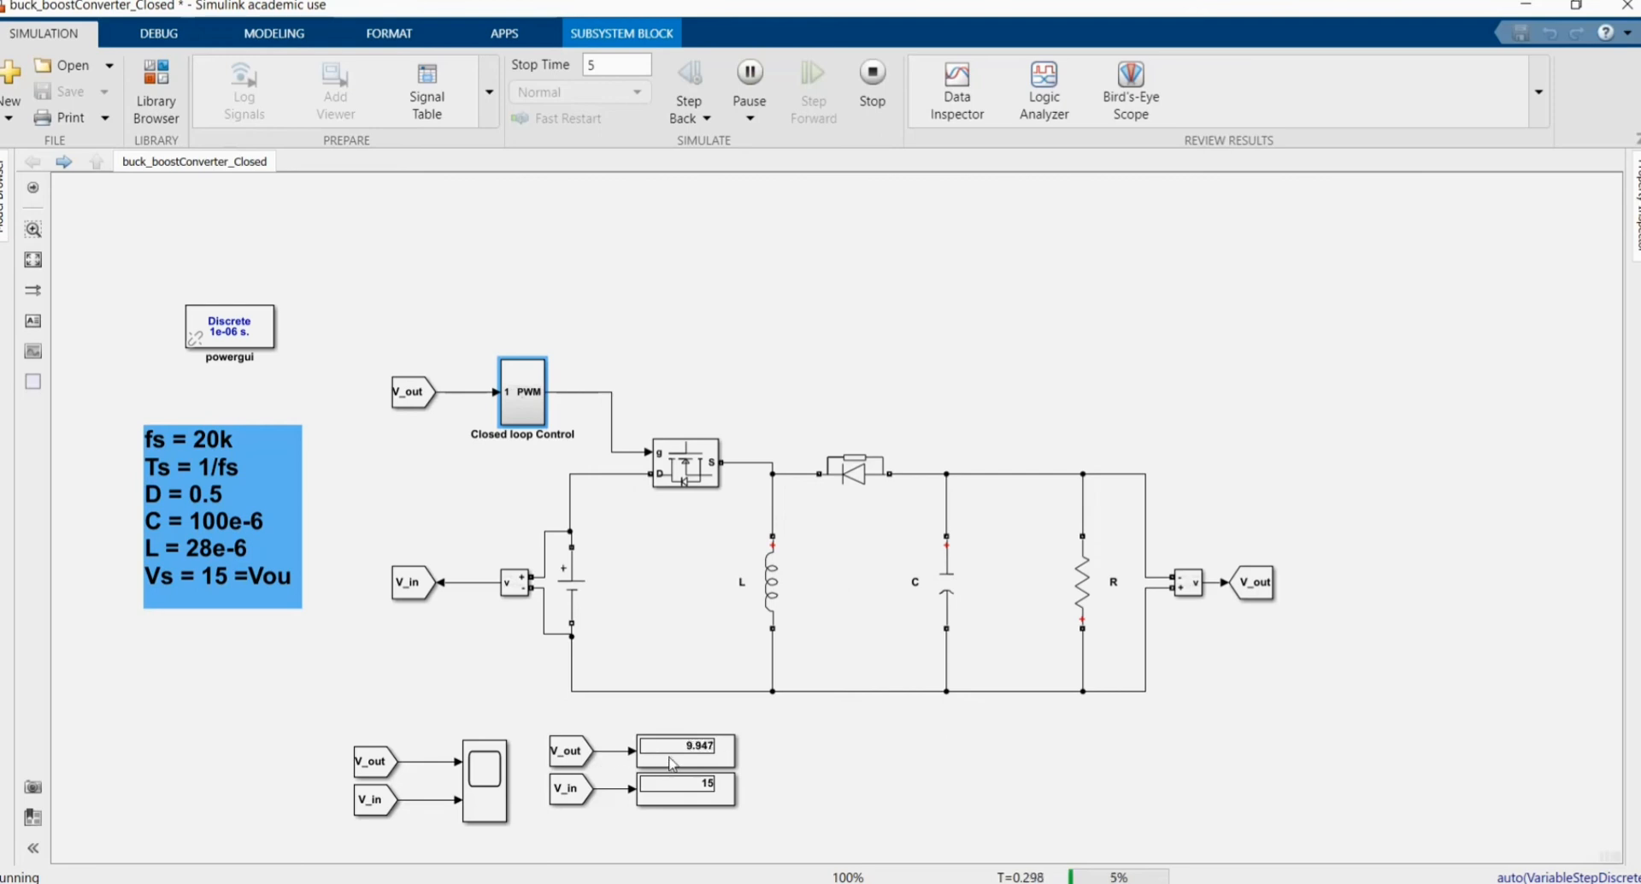
click(484, 783)
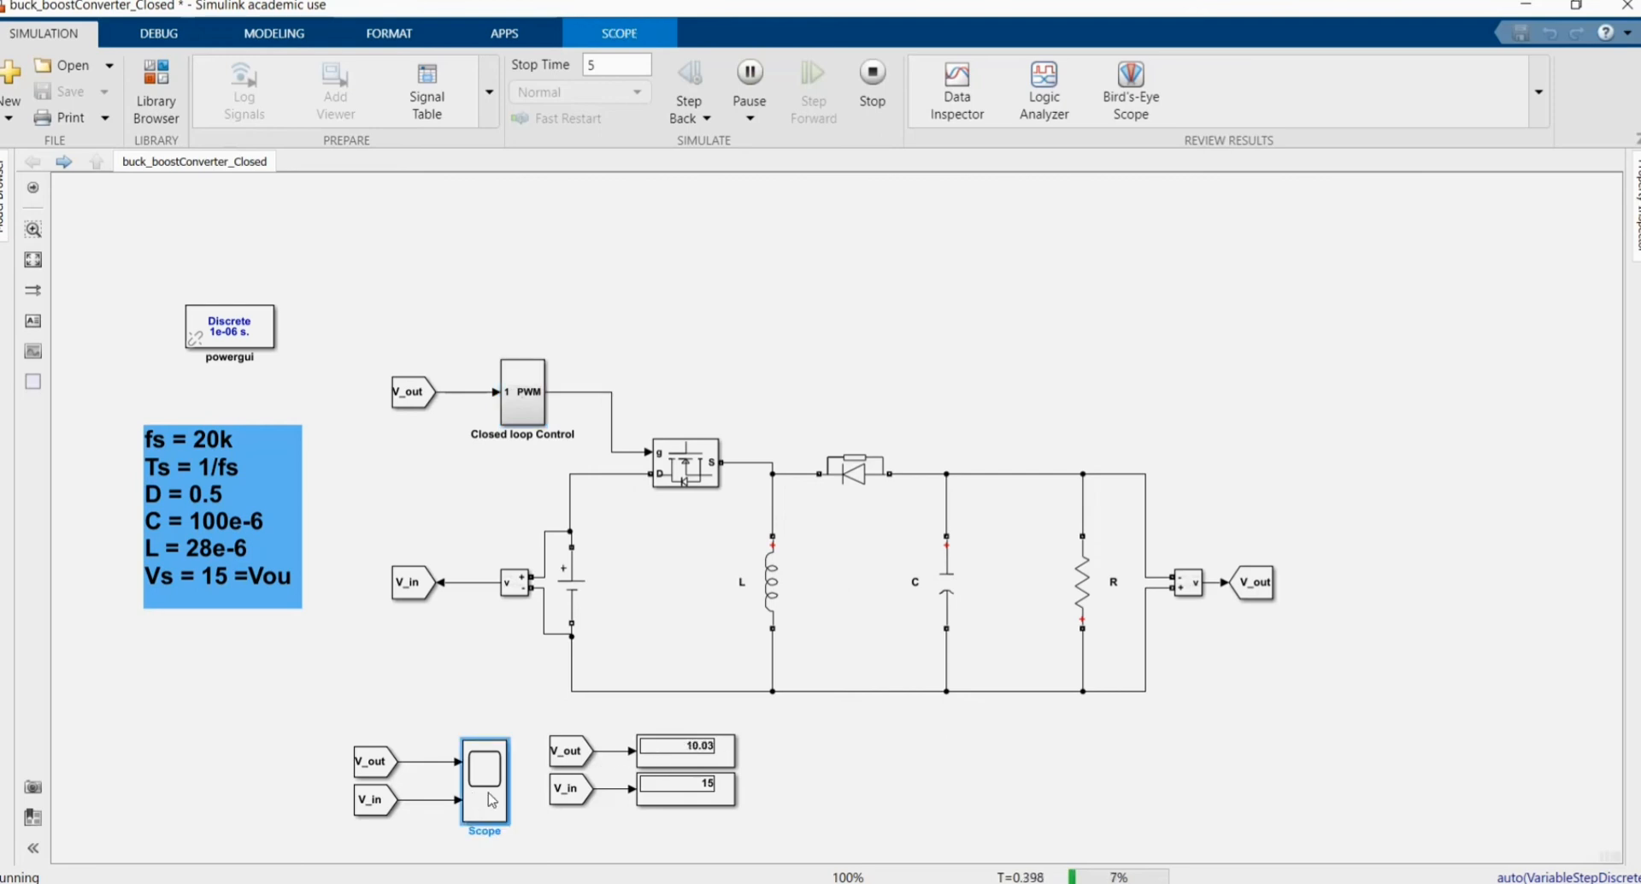
double_click(484, 780)
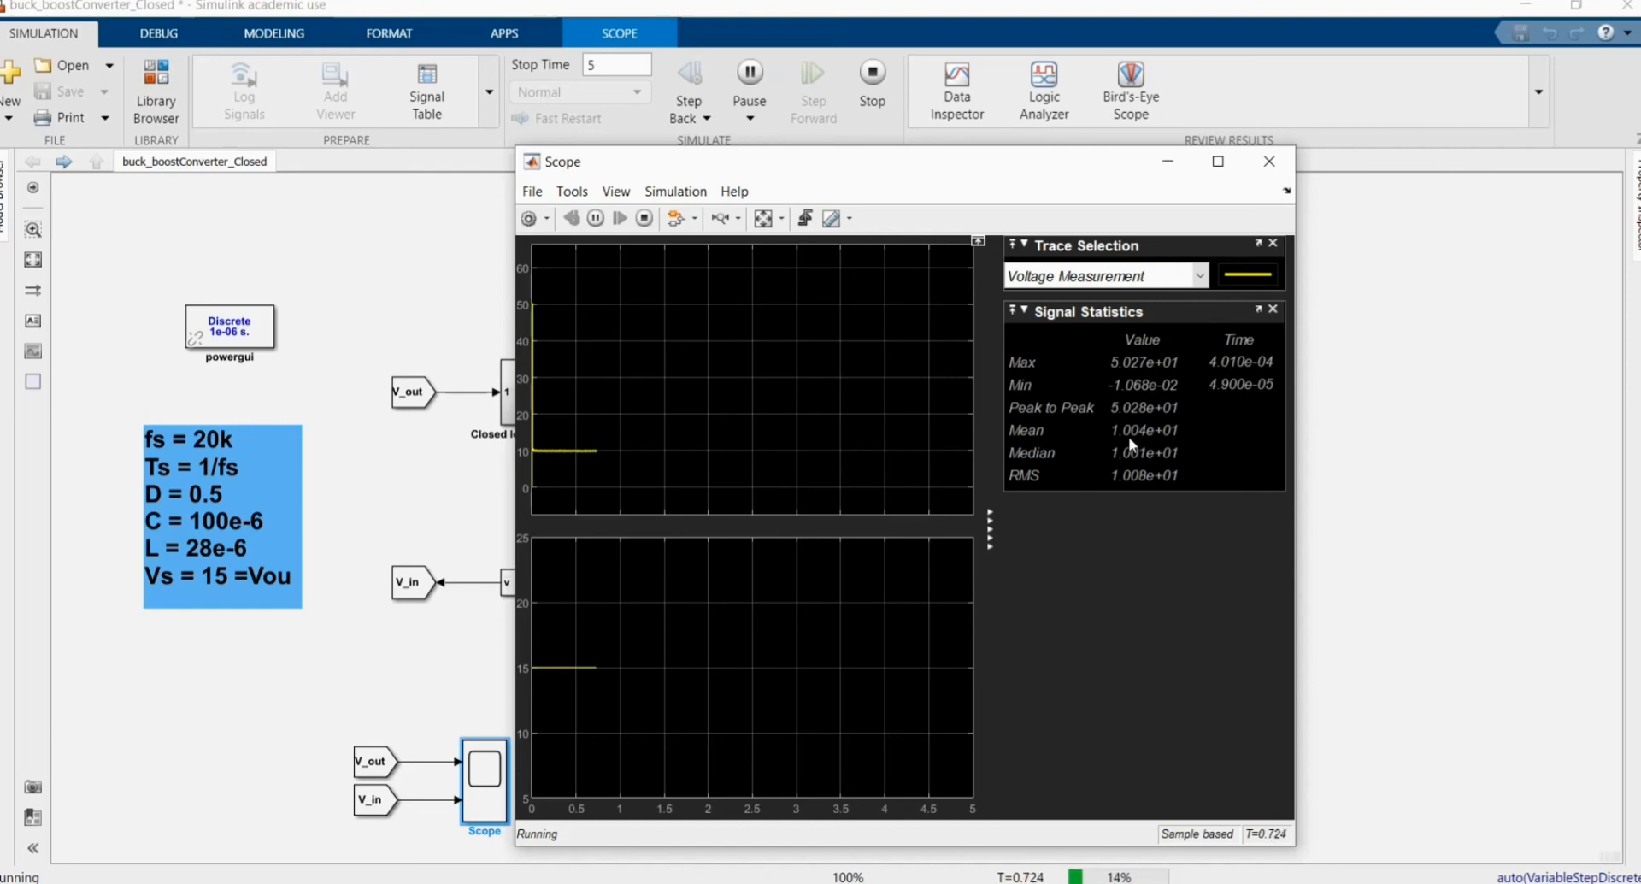
mouse_move(1282, 185)
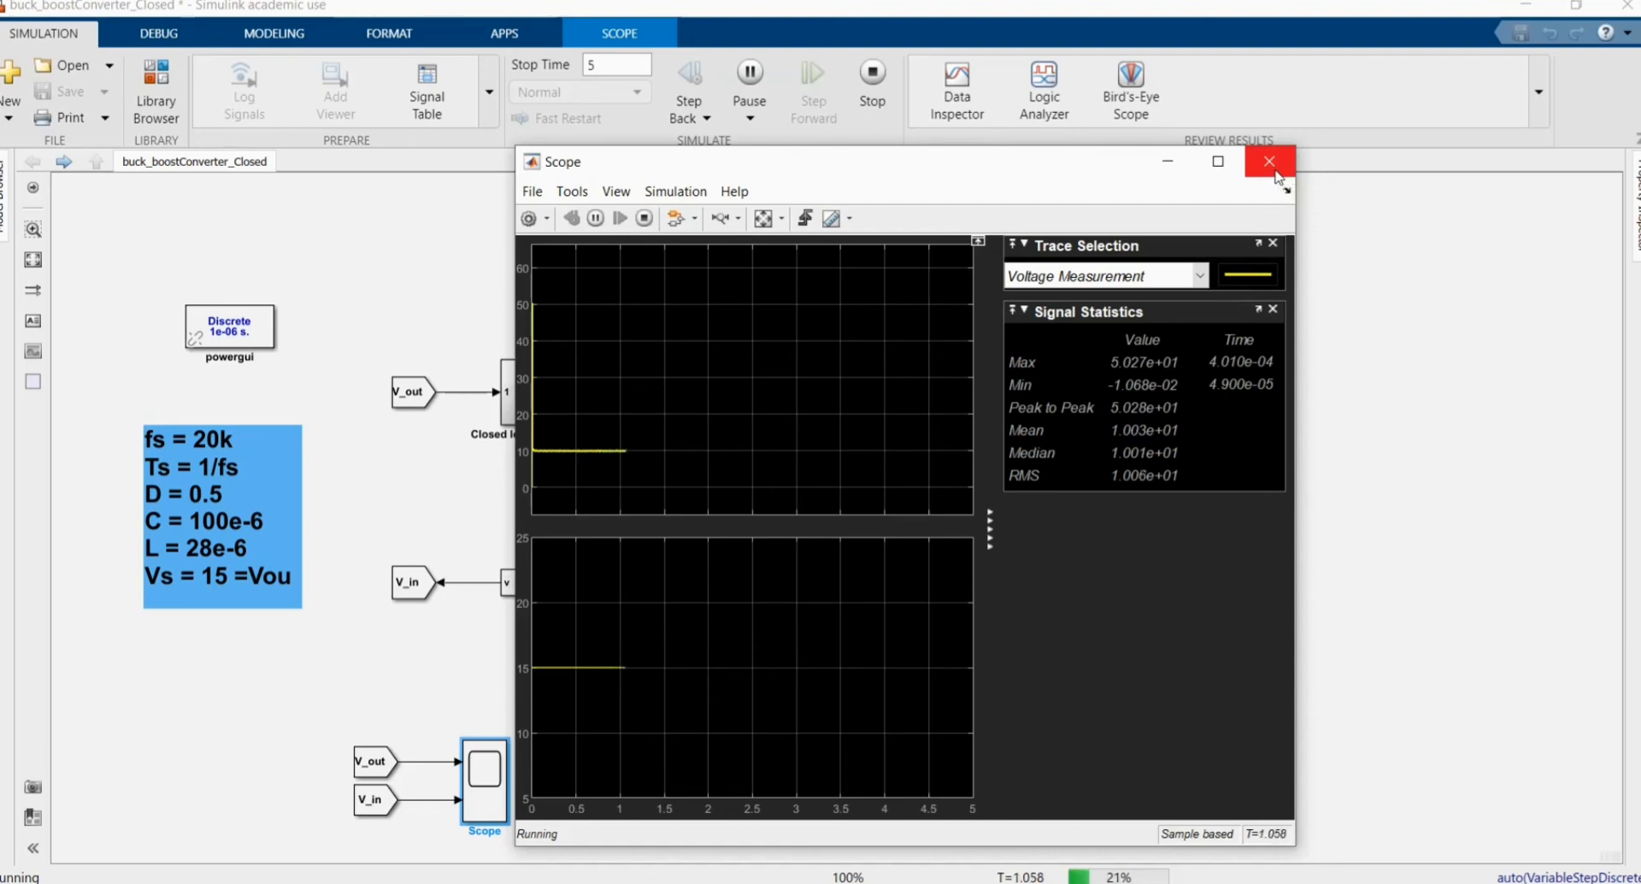
click(1270, 160)
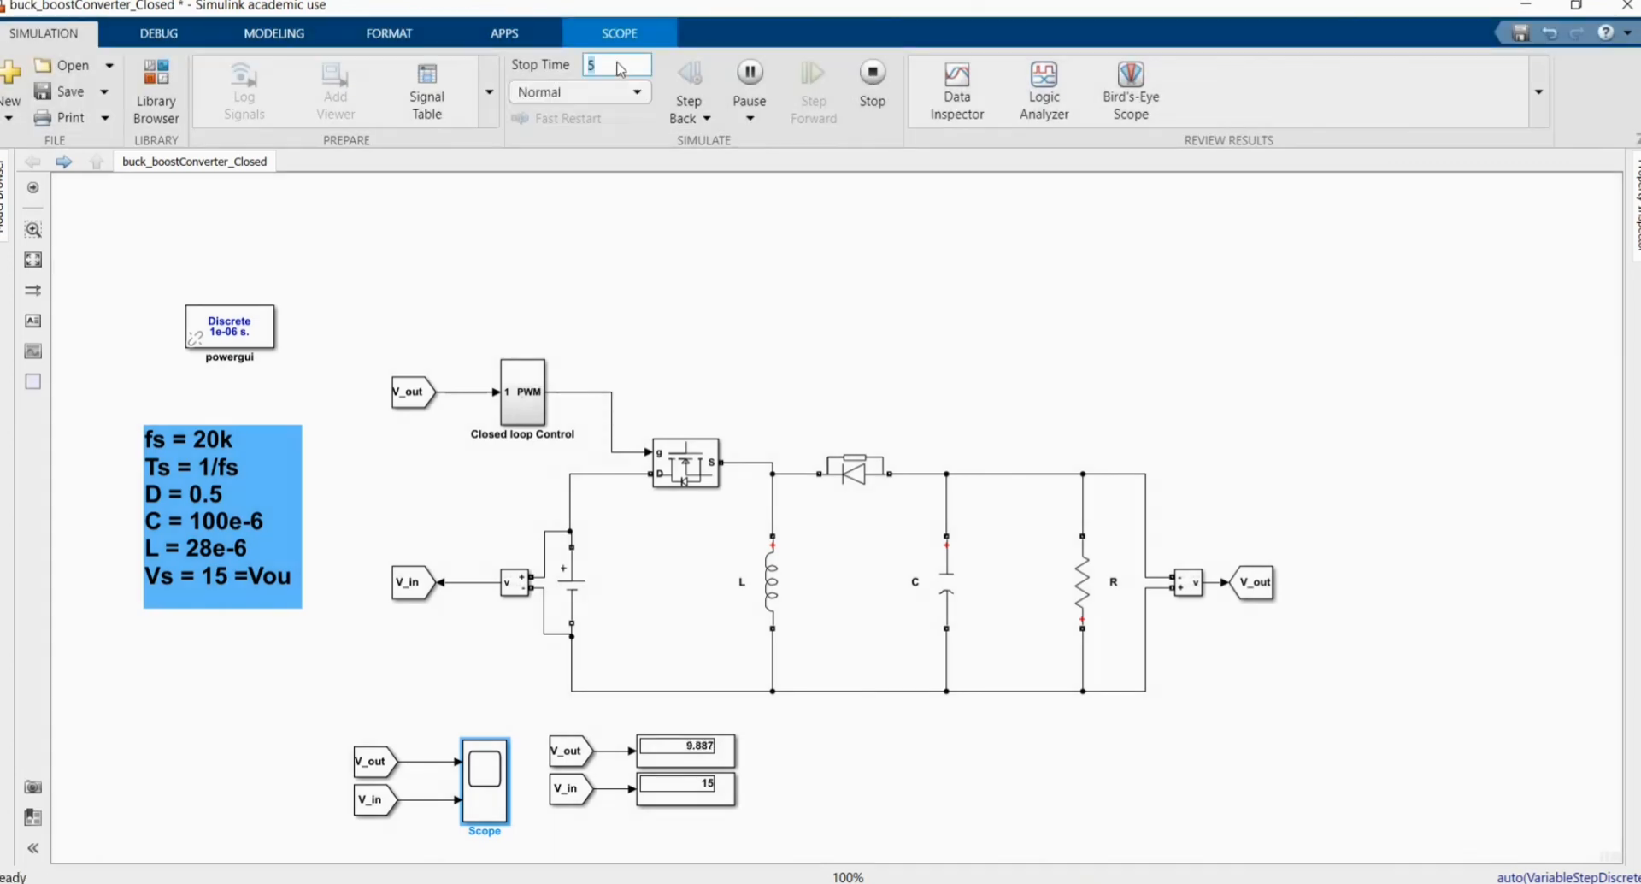
Set stop time to 3, recheck the PI controller at P 0.7 and I 100, and return to top level
text(3)
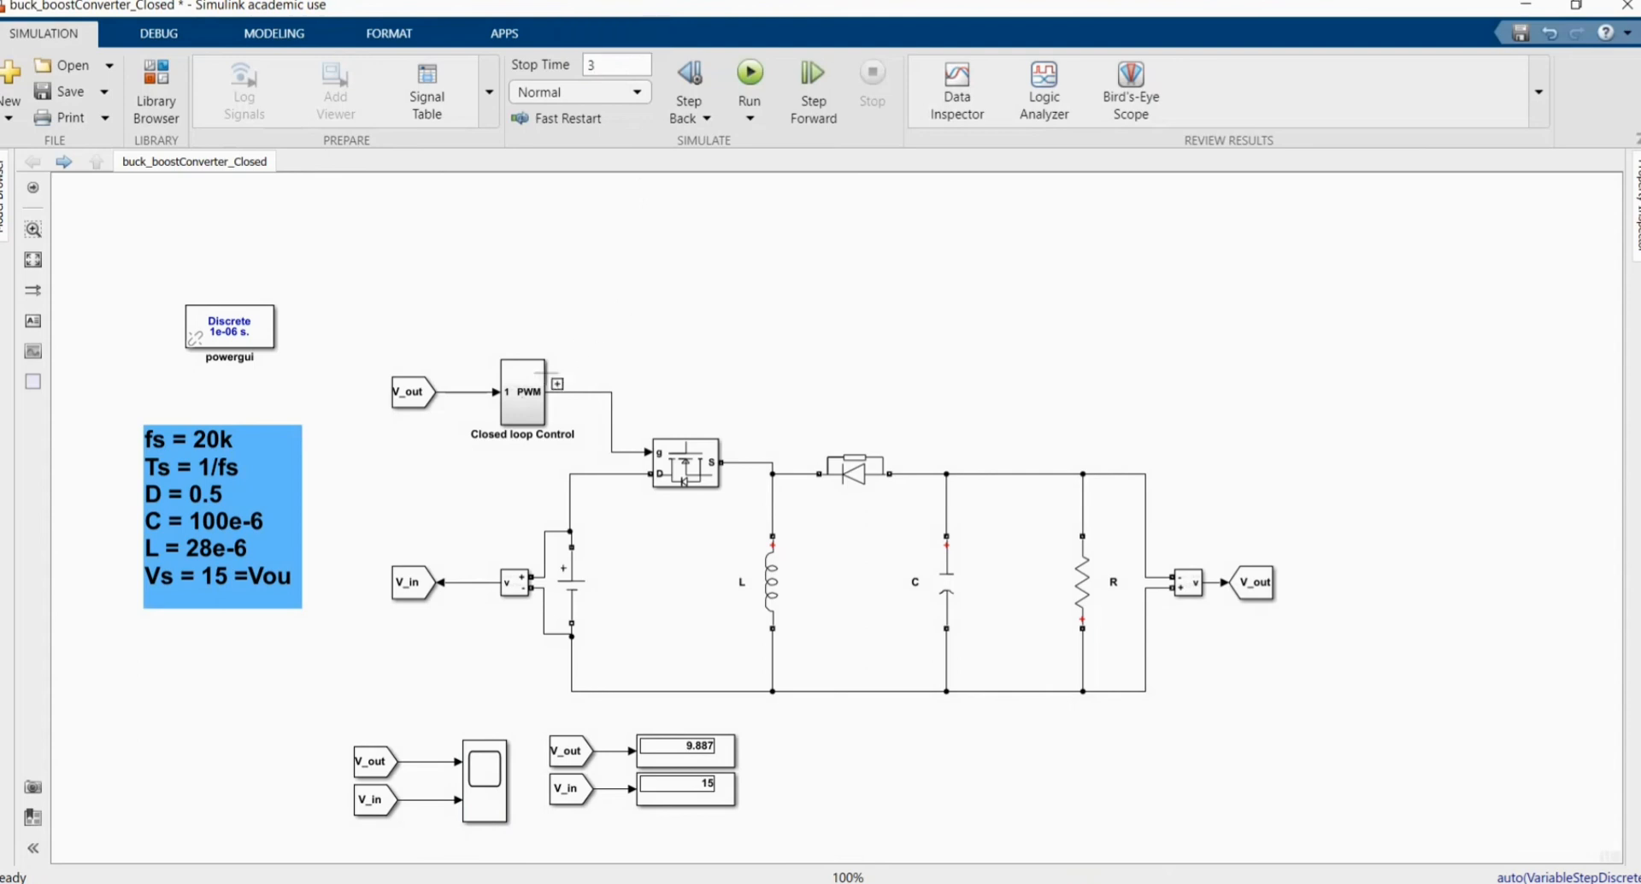
double_click(523, 391)
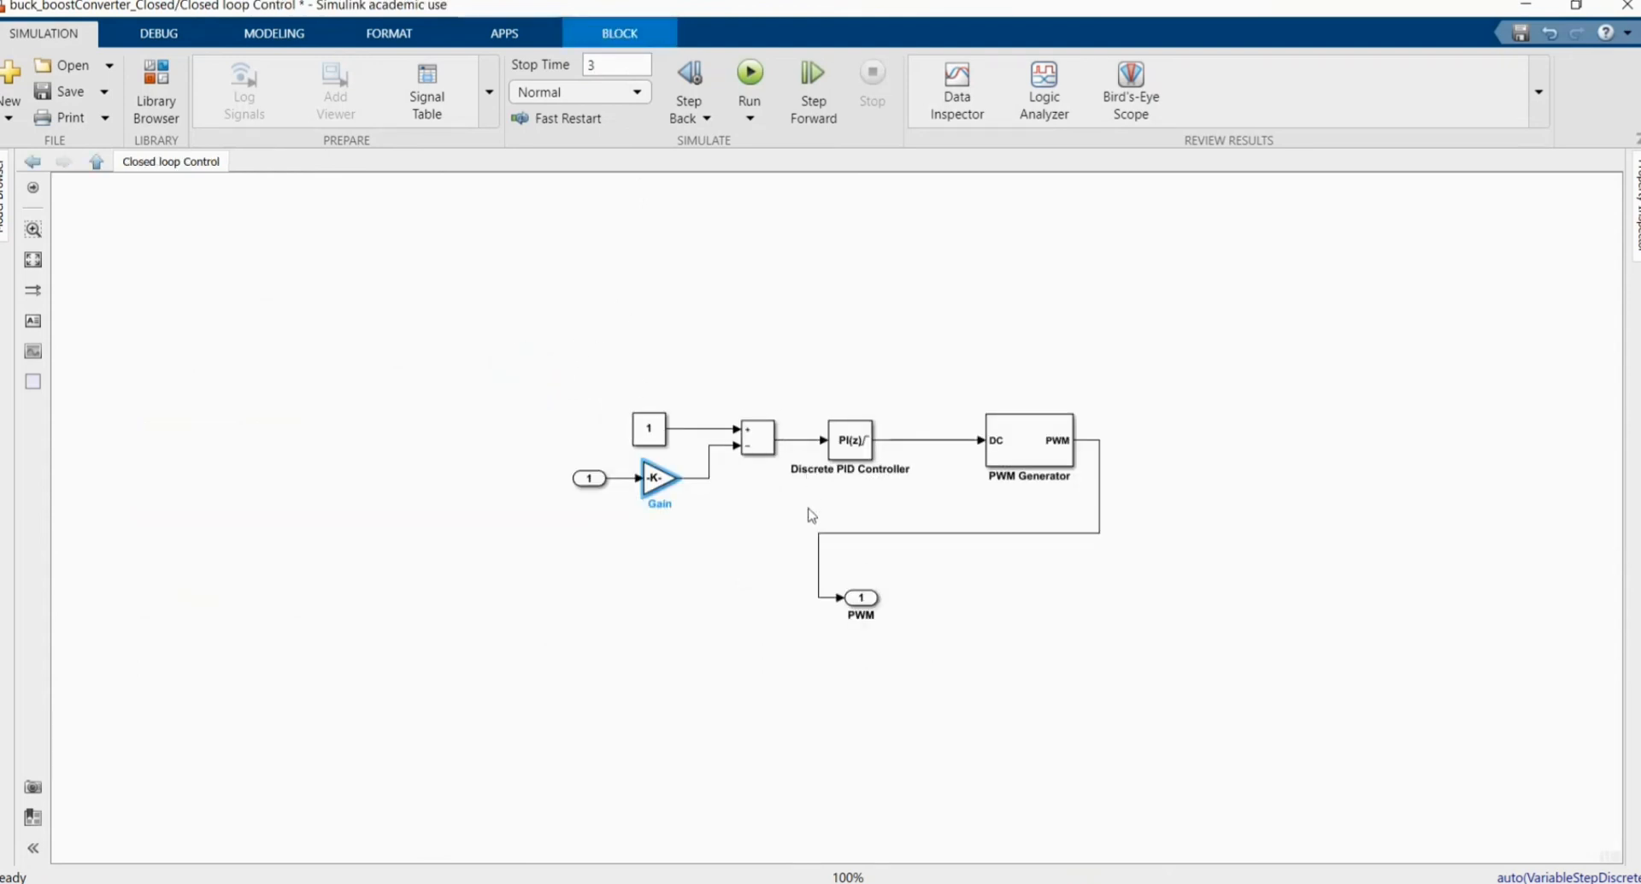
click(850, 439)
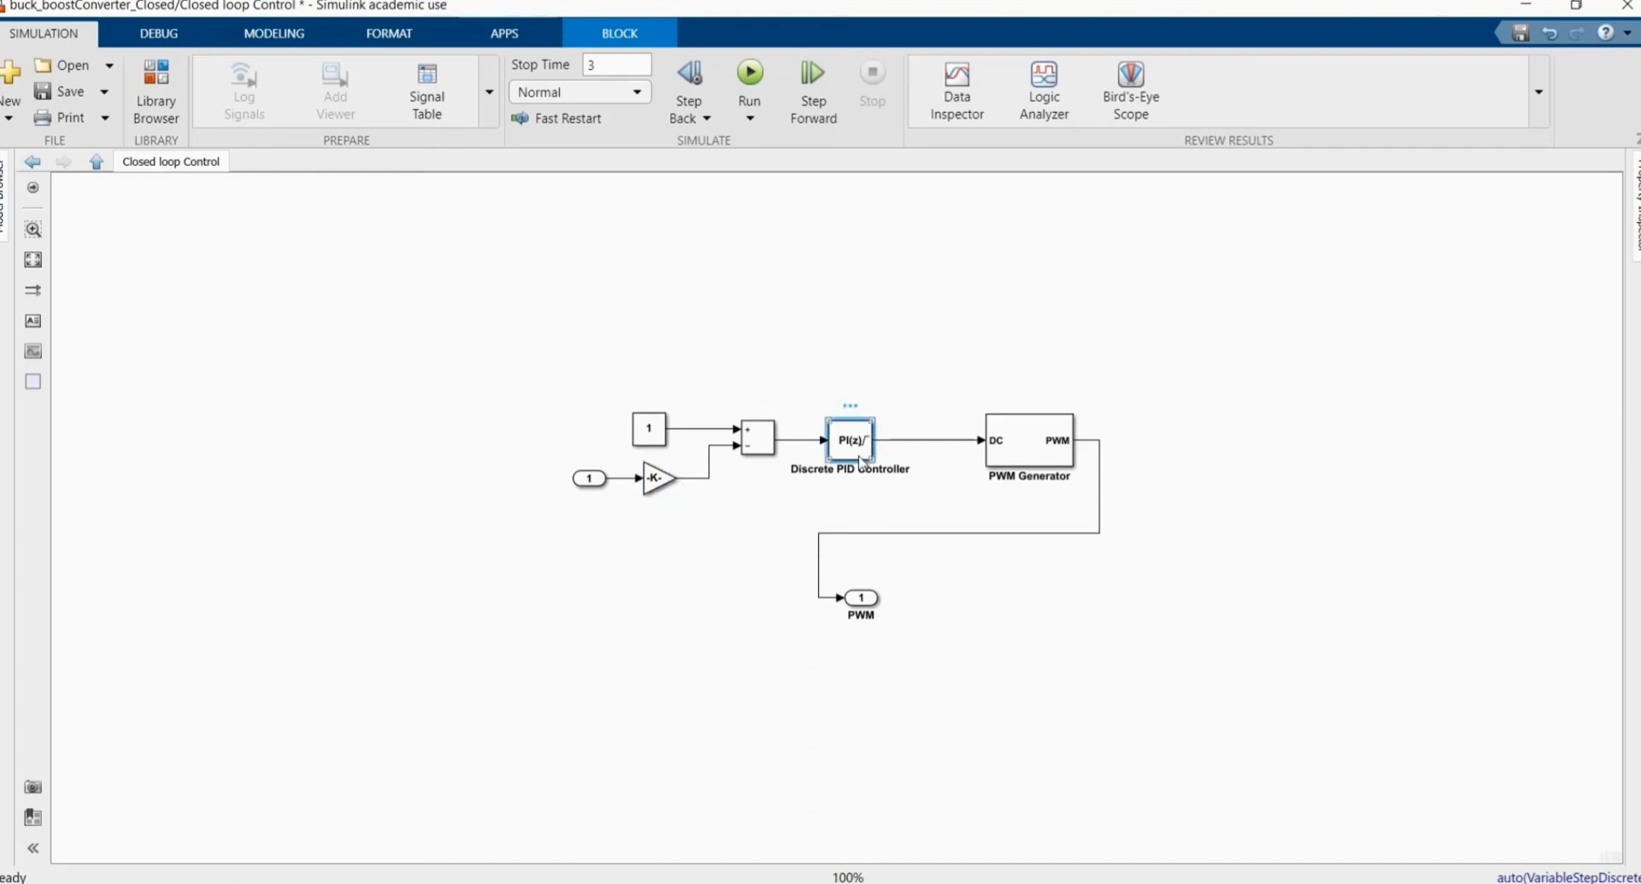
double_click(850, 439)
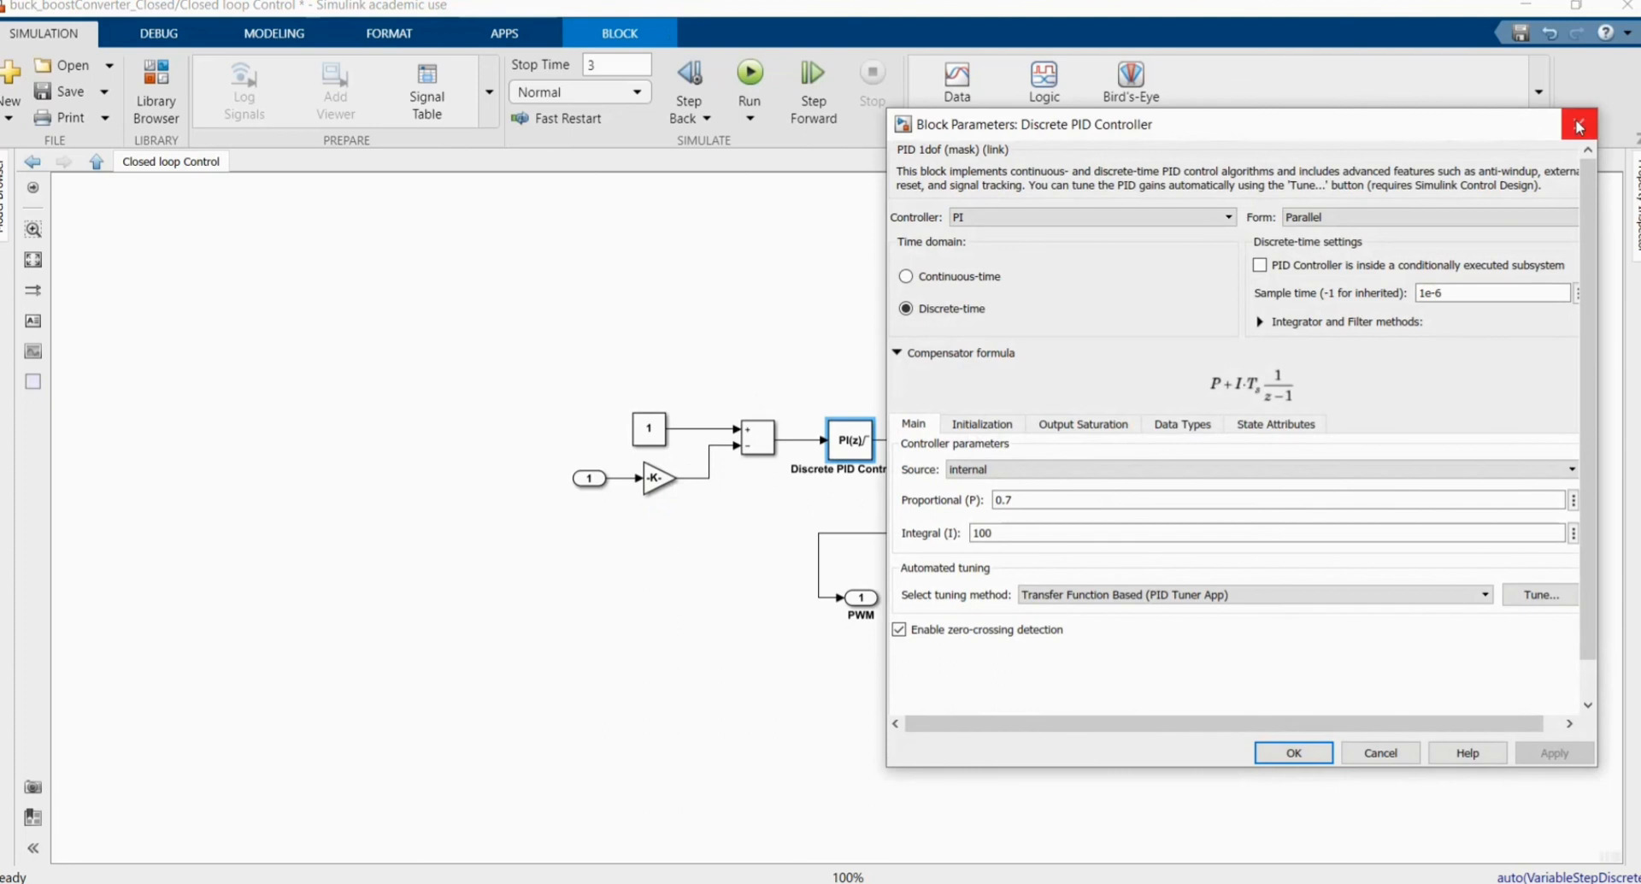
click(1577, 123)
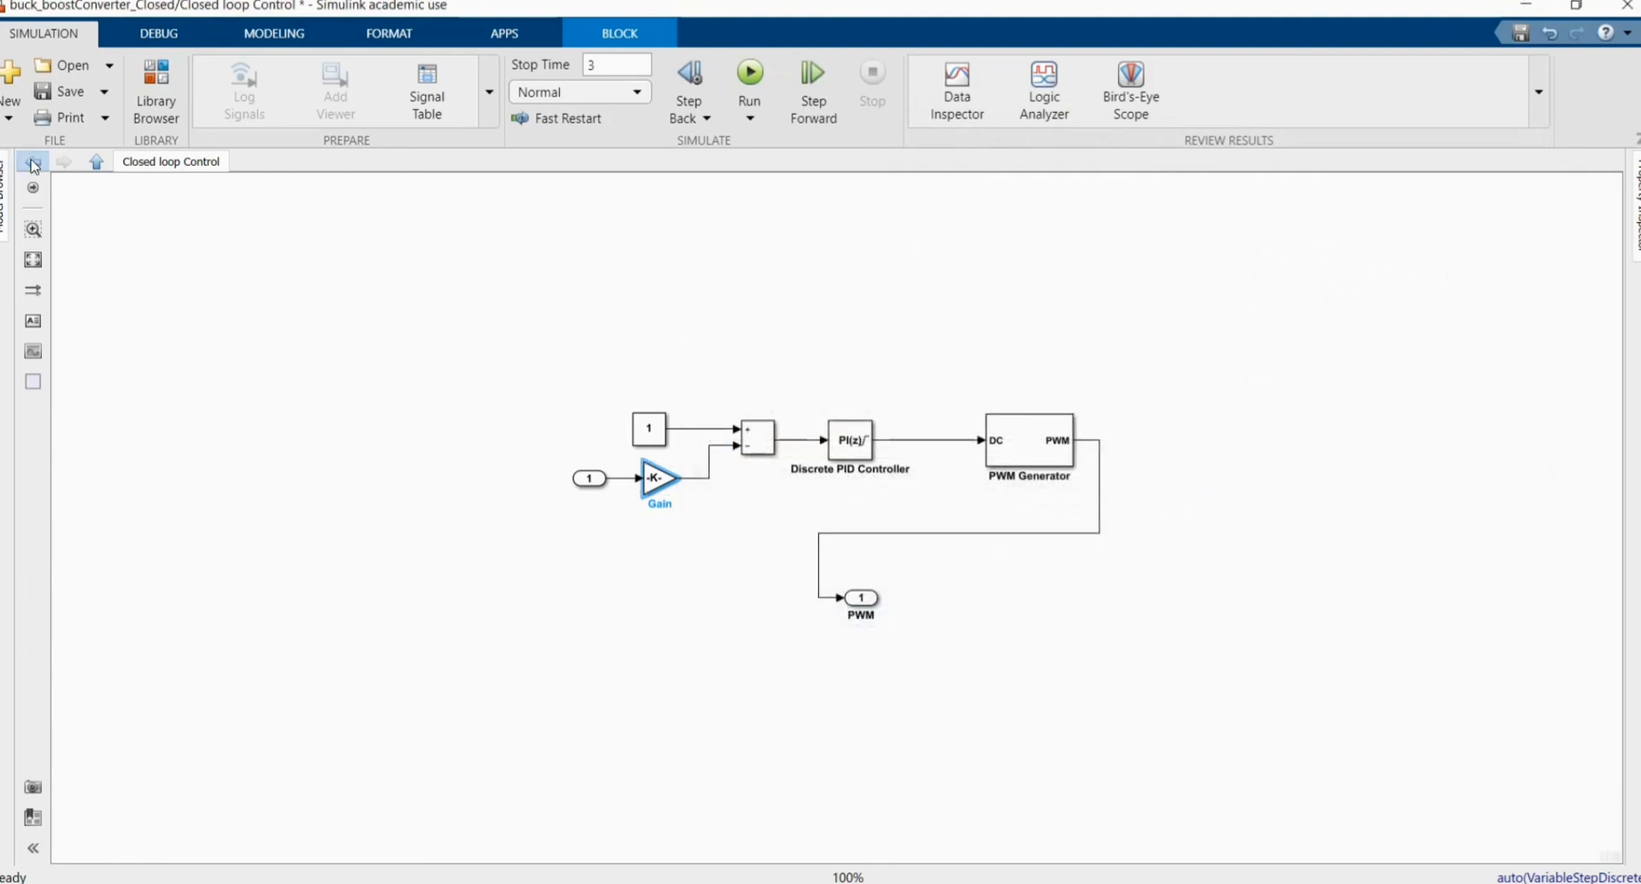
click(63, 161)
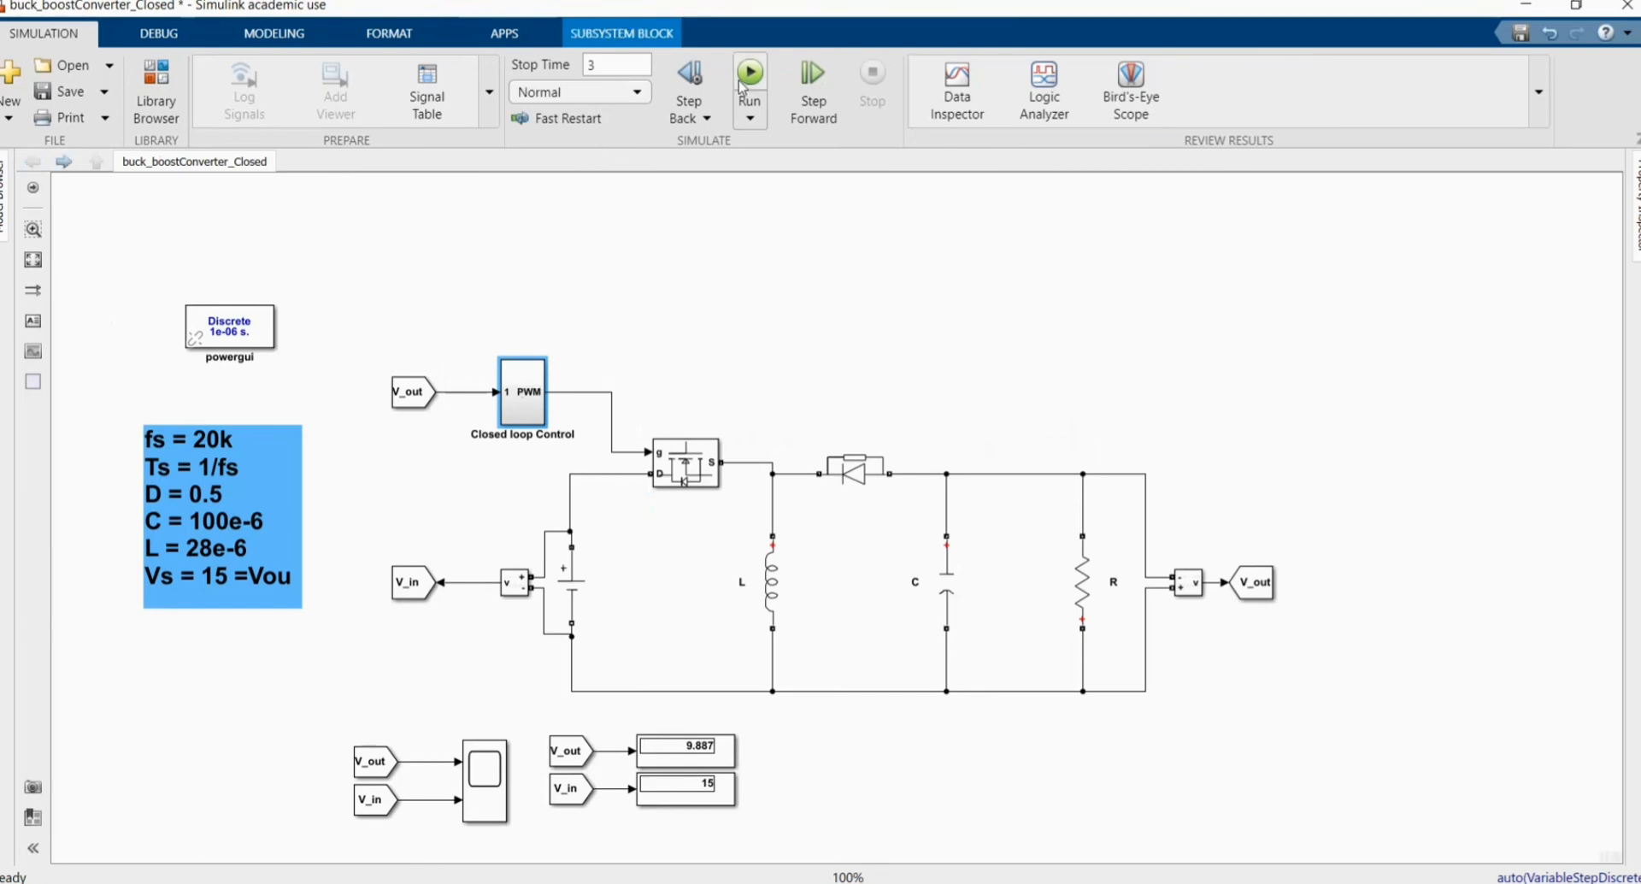
Rerun the simulation and confirm on the scope that V_out holds near 18 V, then close it
click(748, 72)
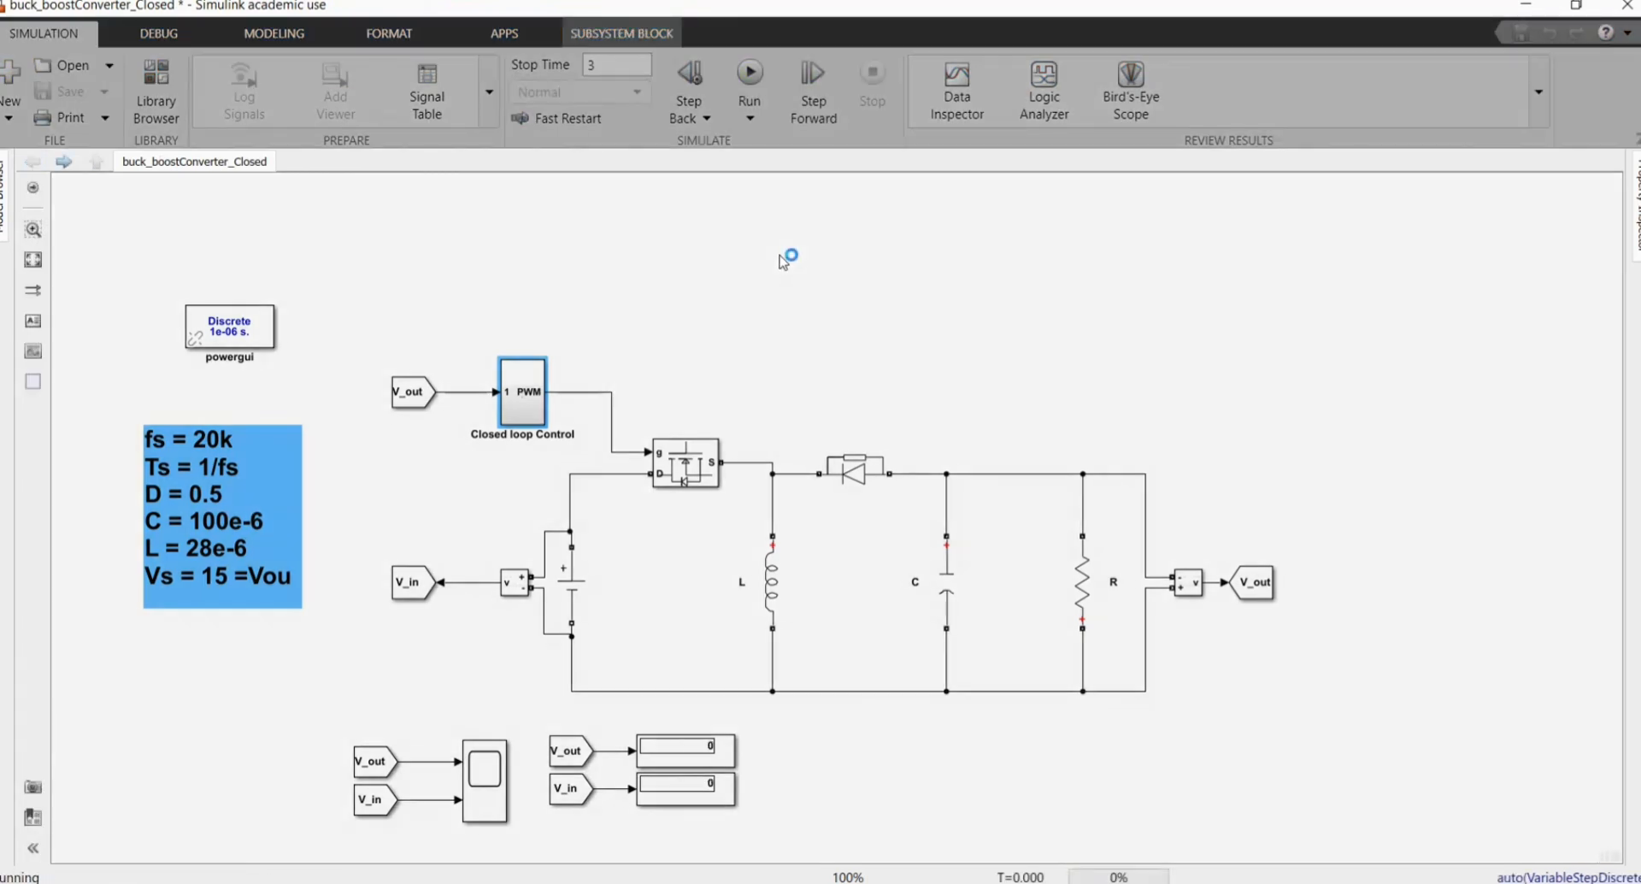
click(747, 74)
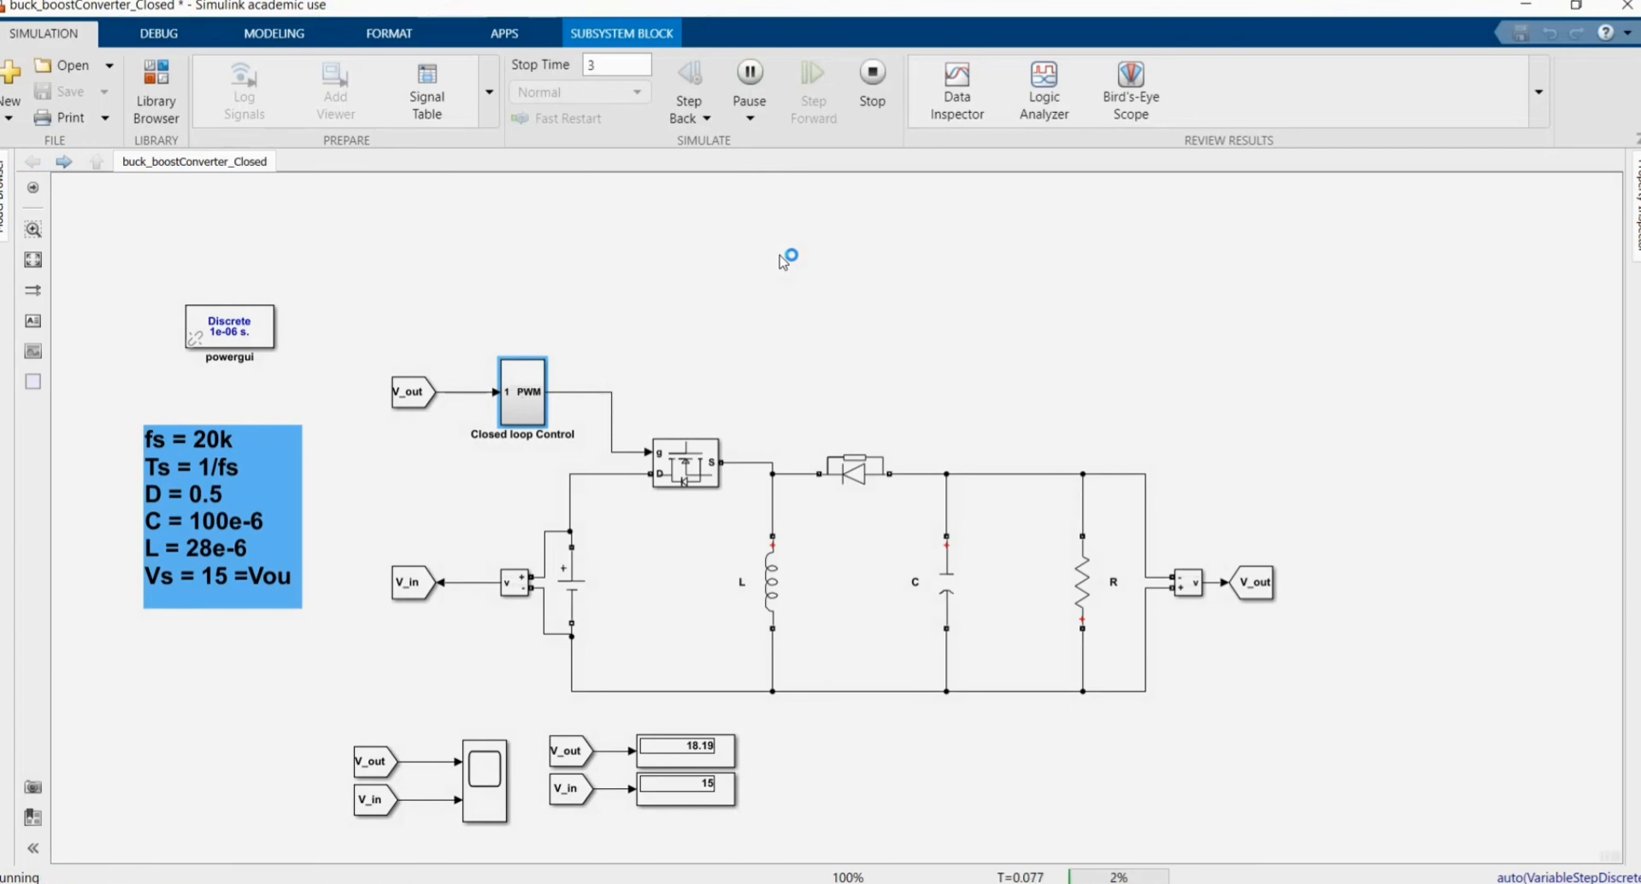
mouse_move(680, 660)
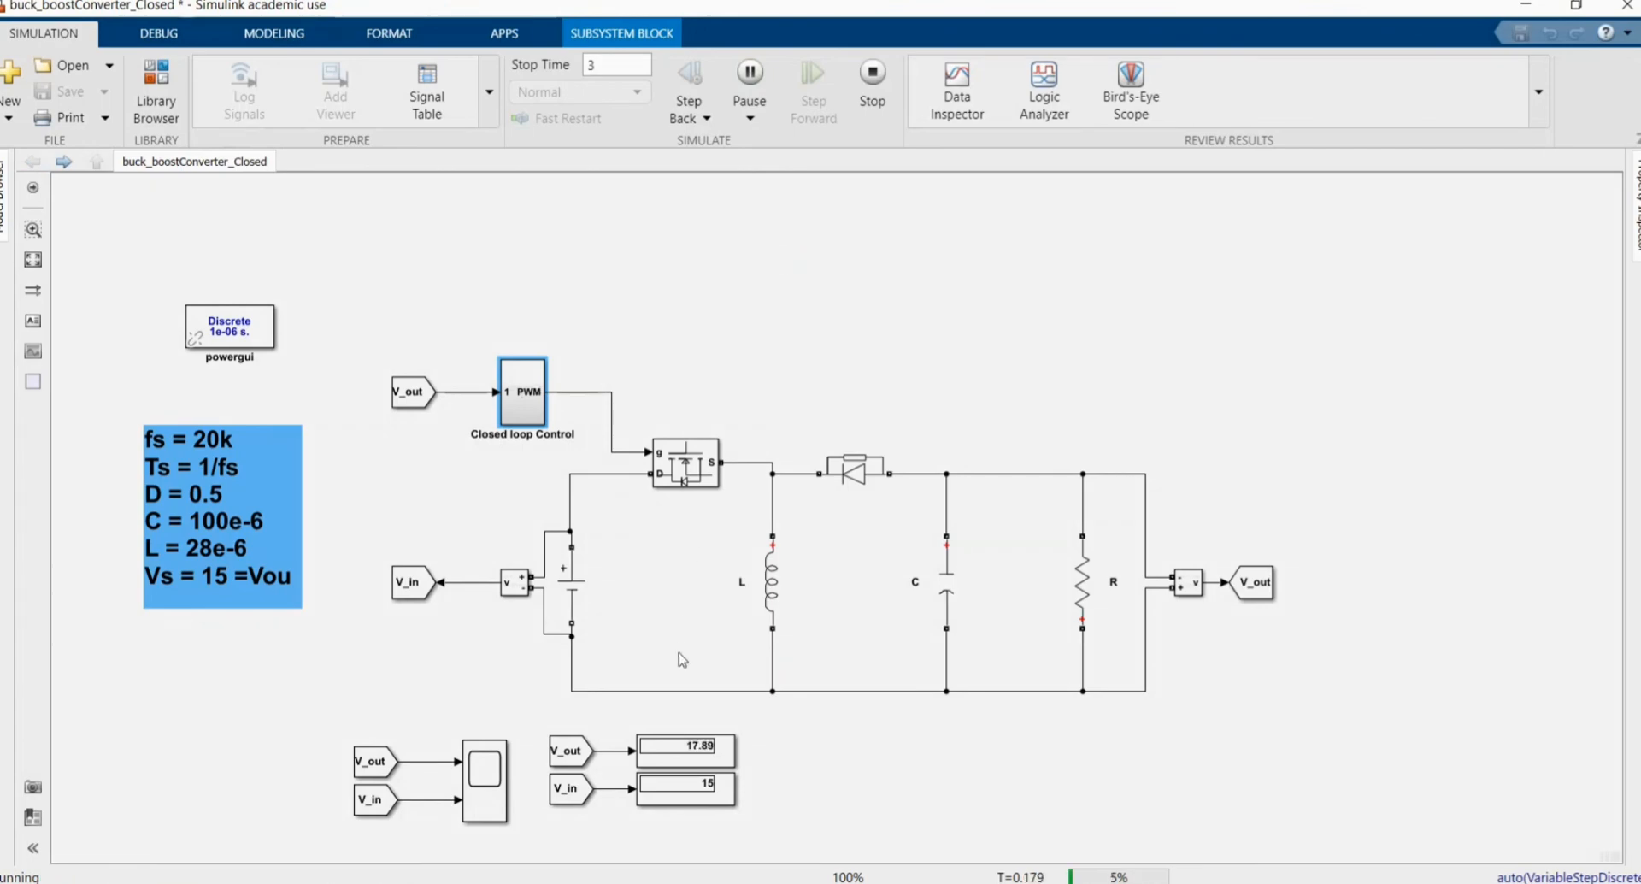
click(483, 779)
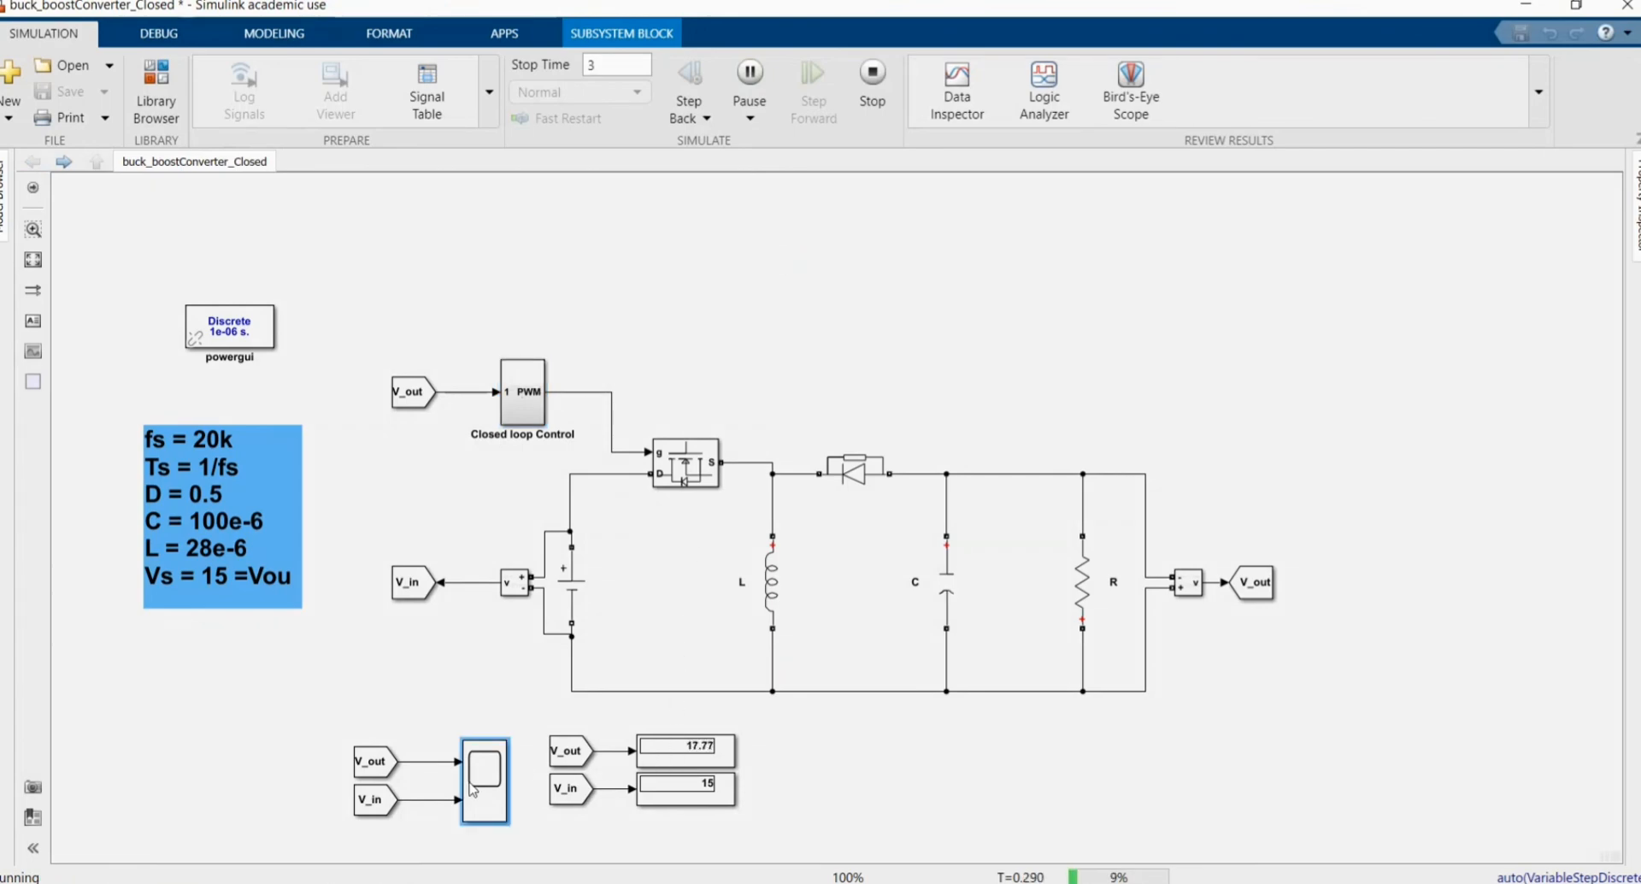
double_click(482, 780)
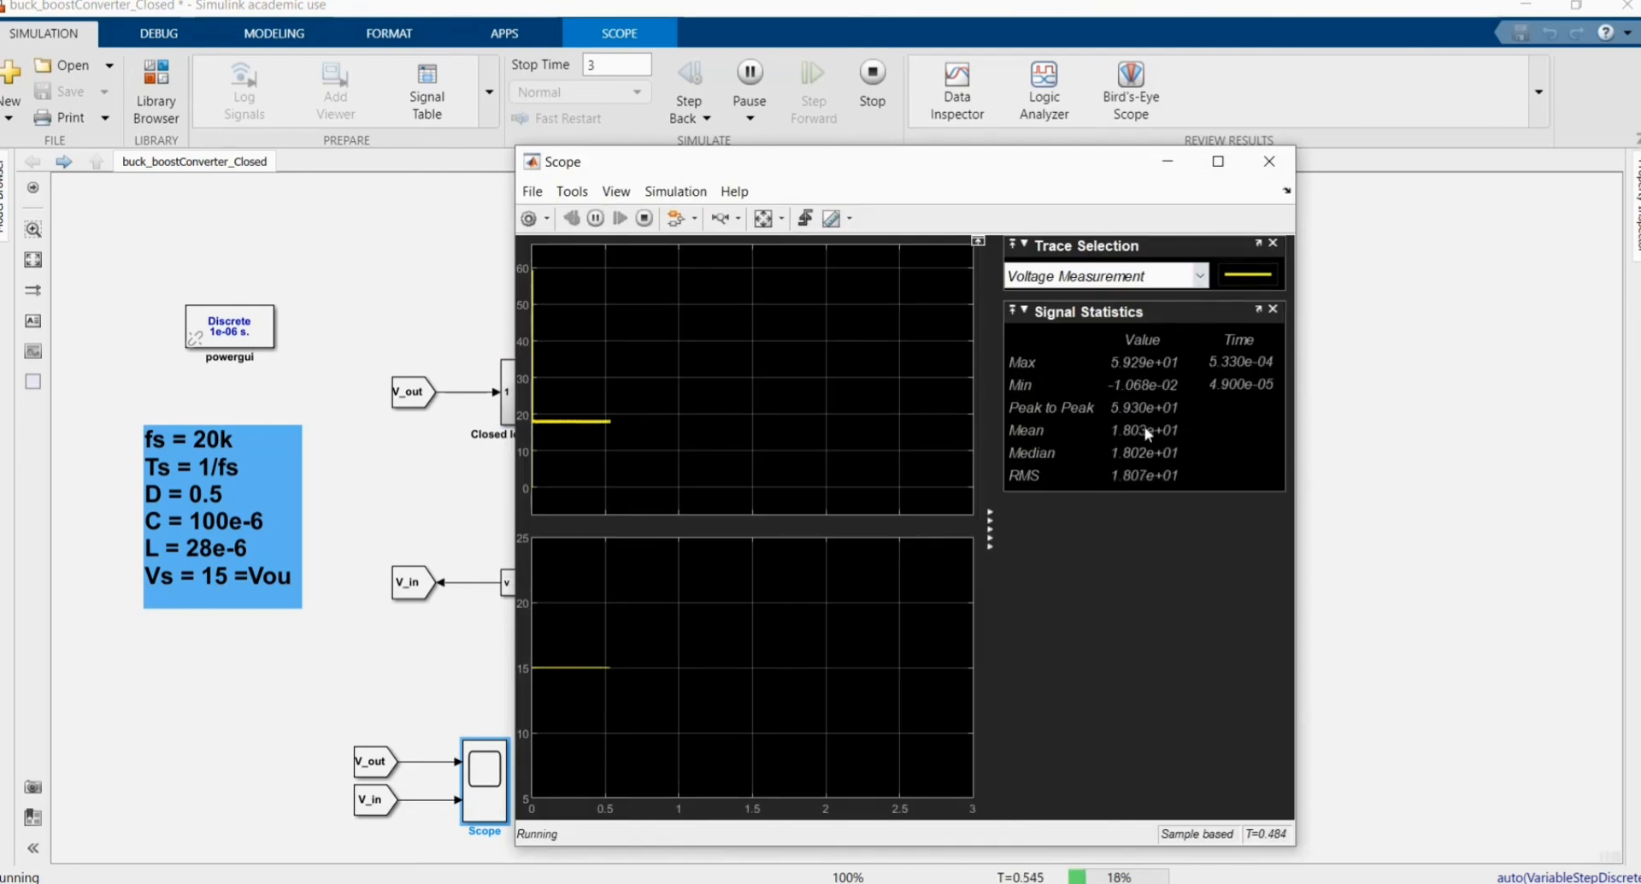
mouse_move(1264, 197)
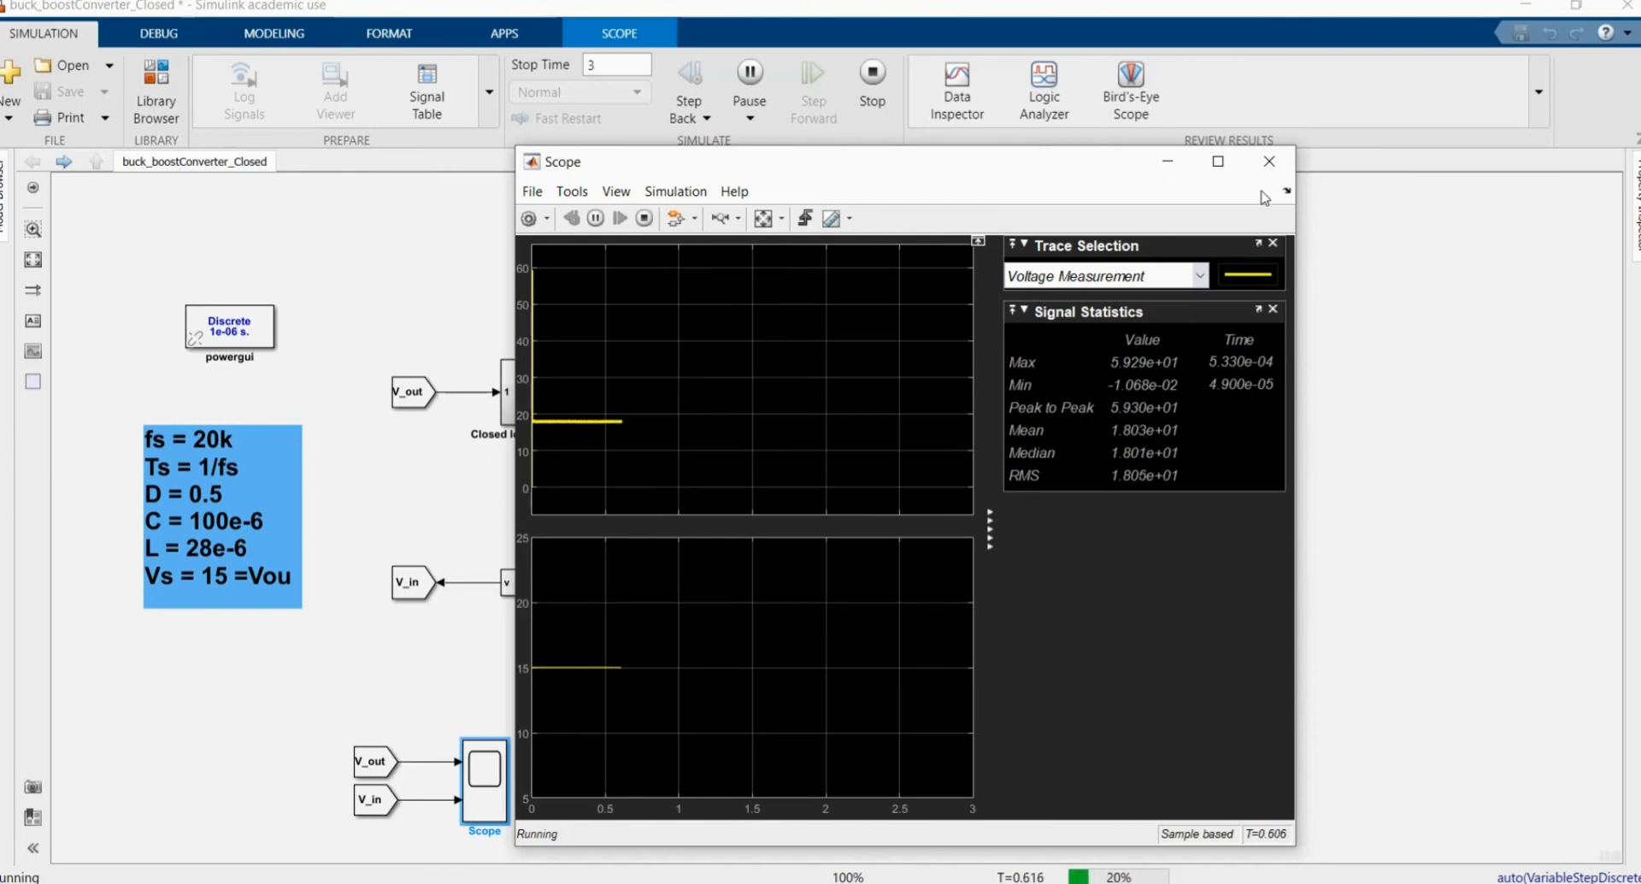
click(1269, 161)
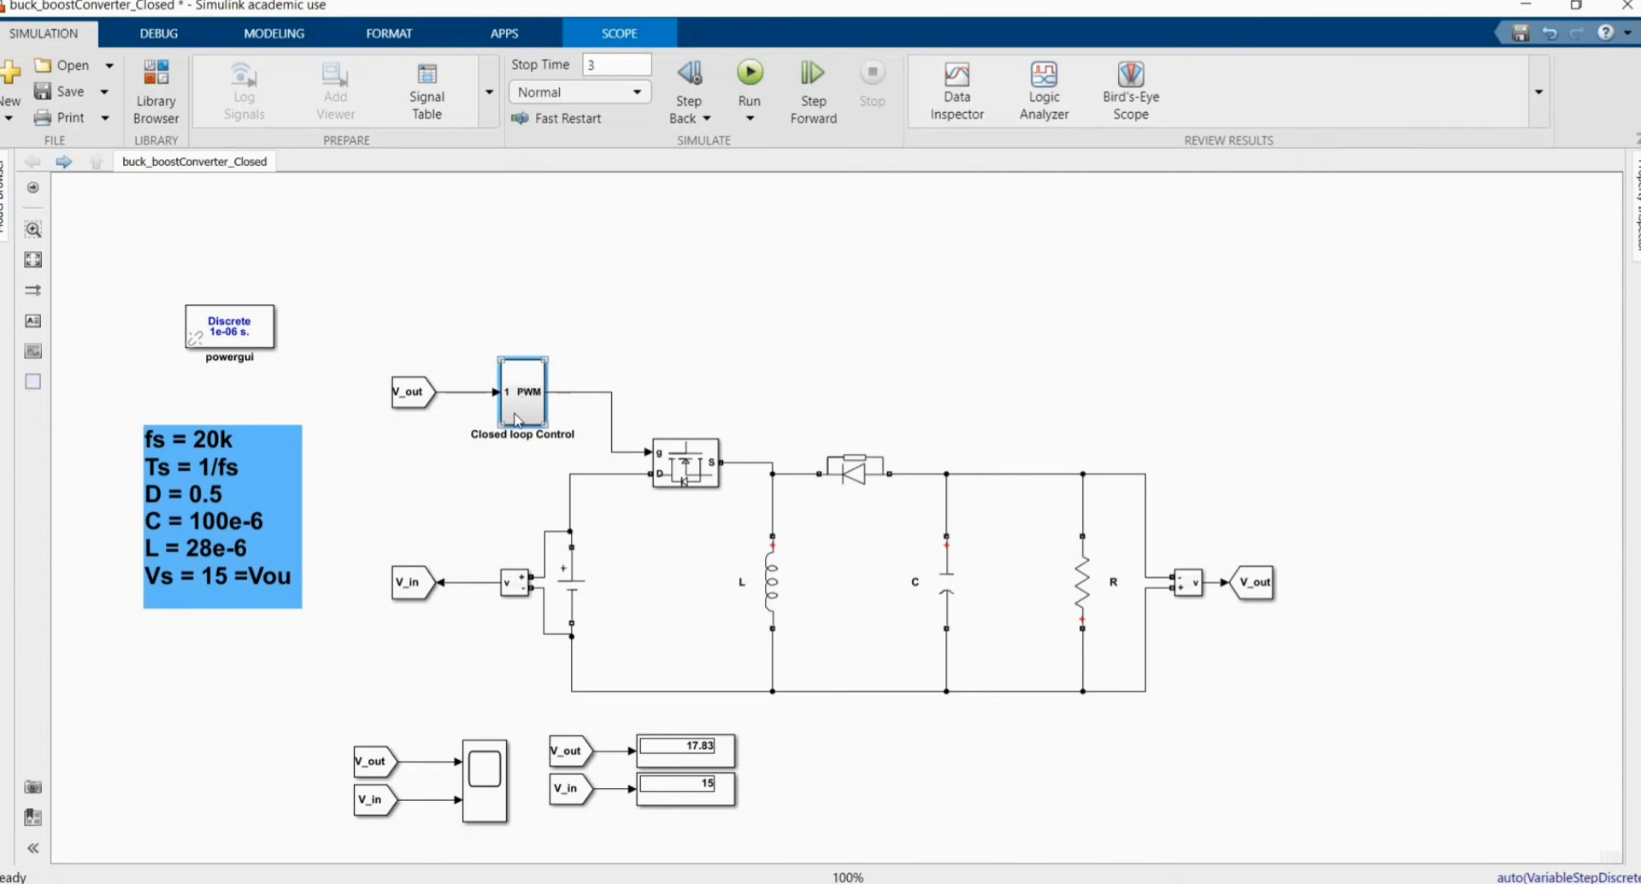
Set the Closed loop Control feedback Gain block to 1/20 for a 20 V setpoint
double_click(523, 390)
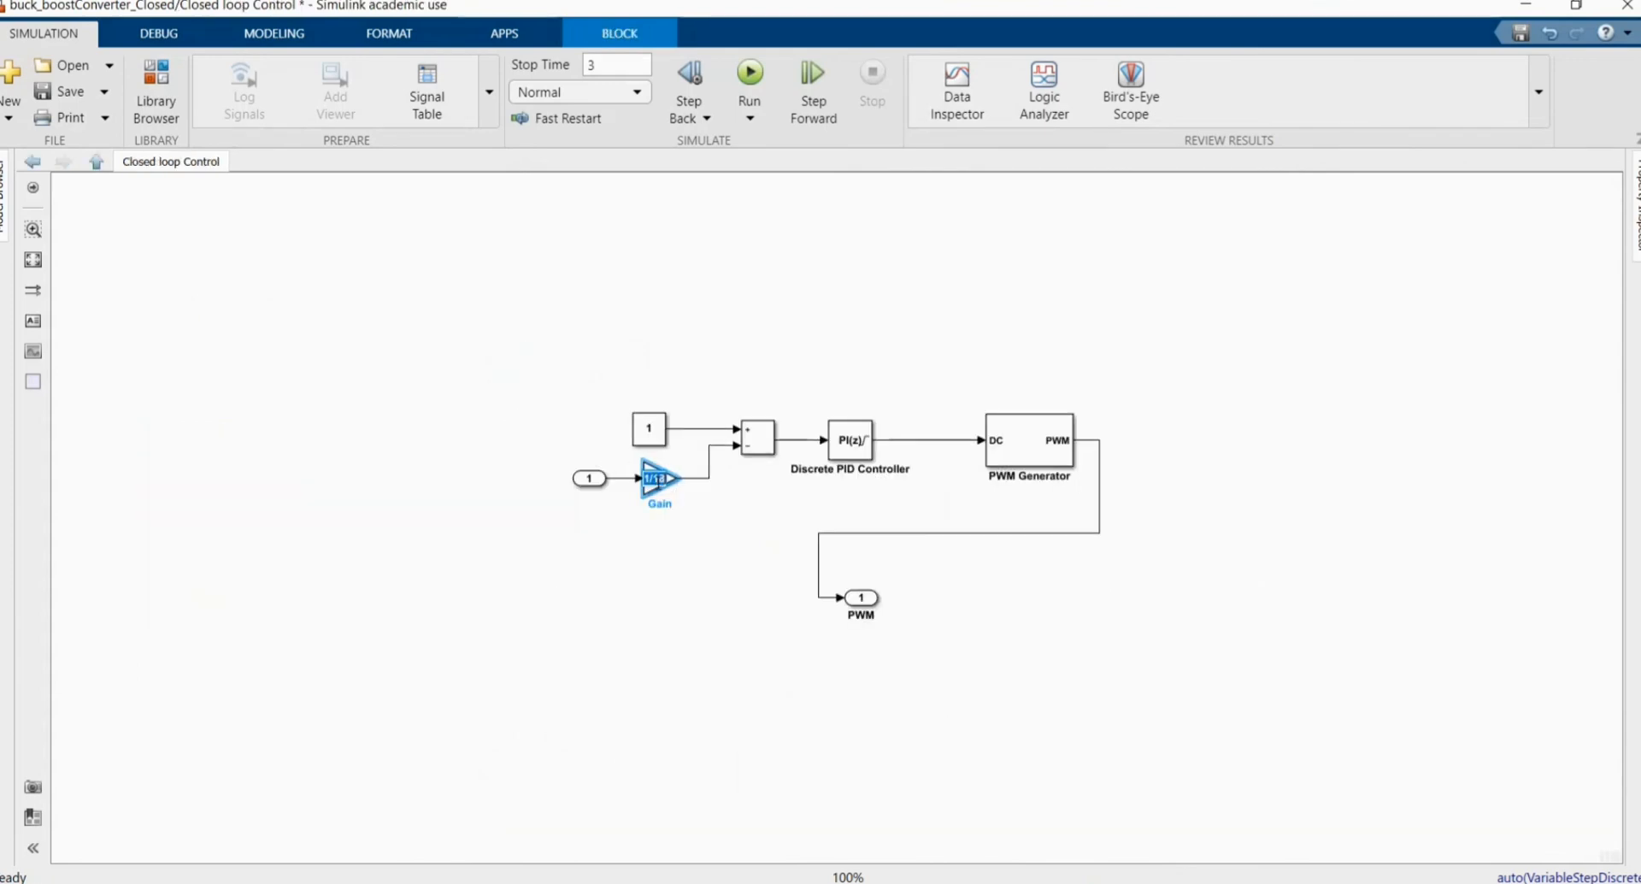
double_click(656, 481)
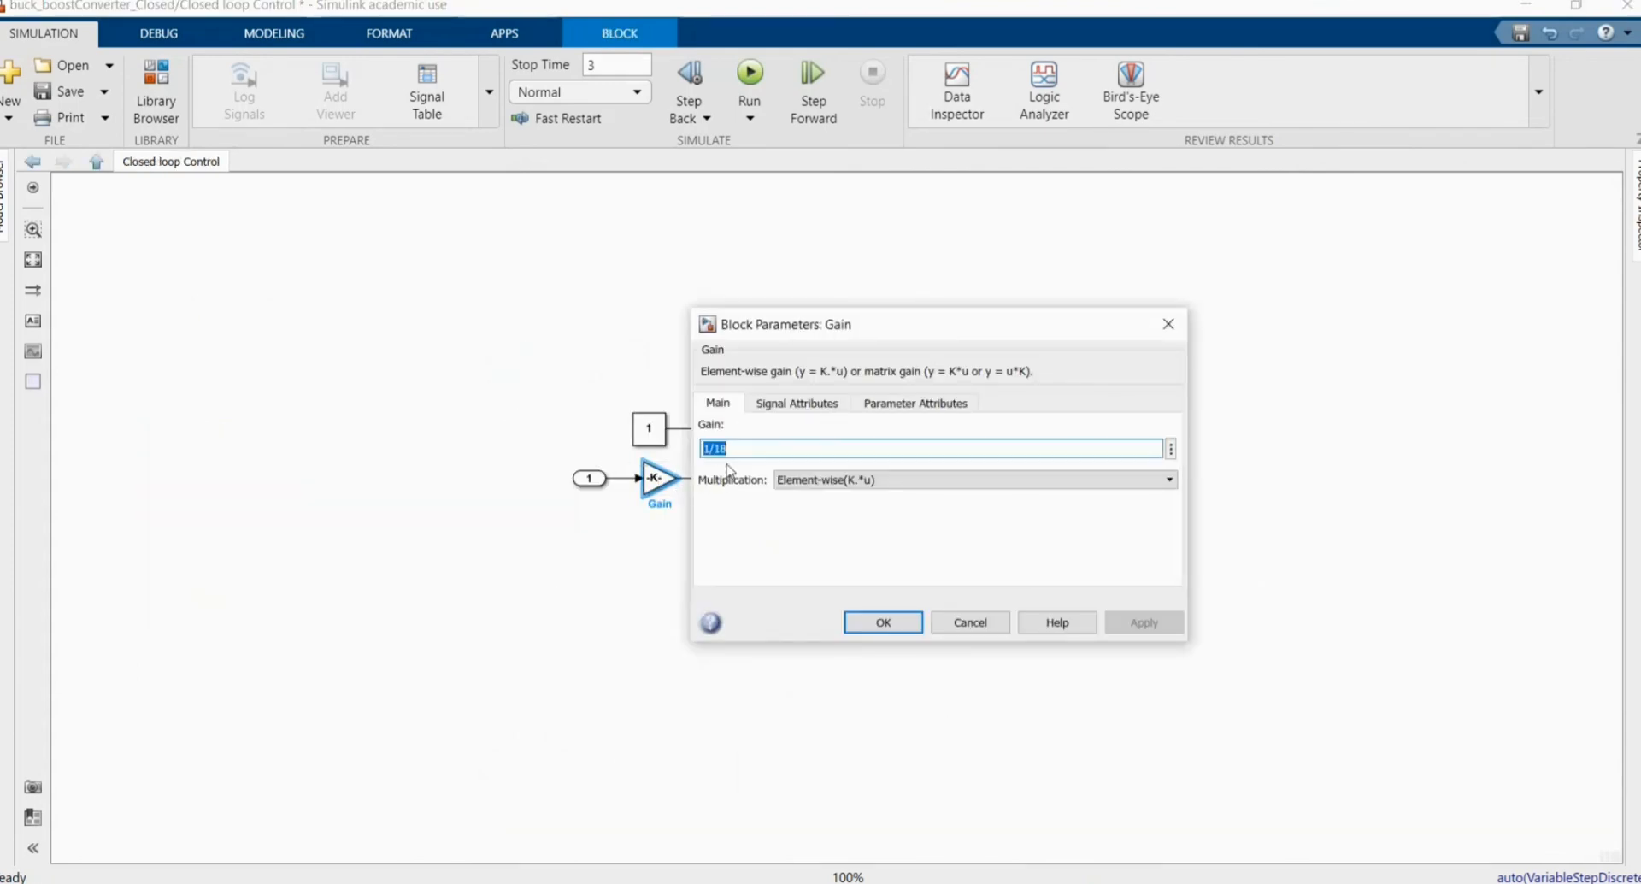
text(1/1)
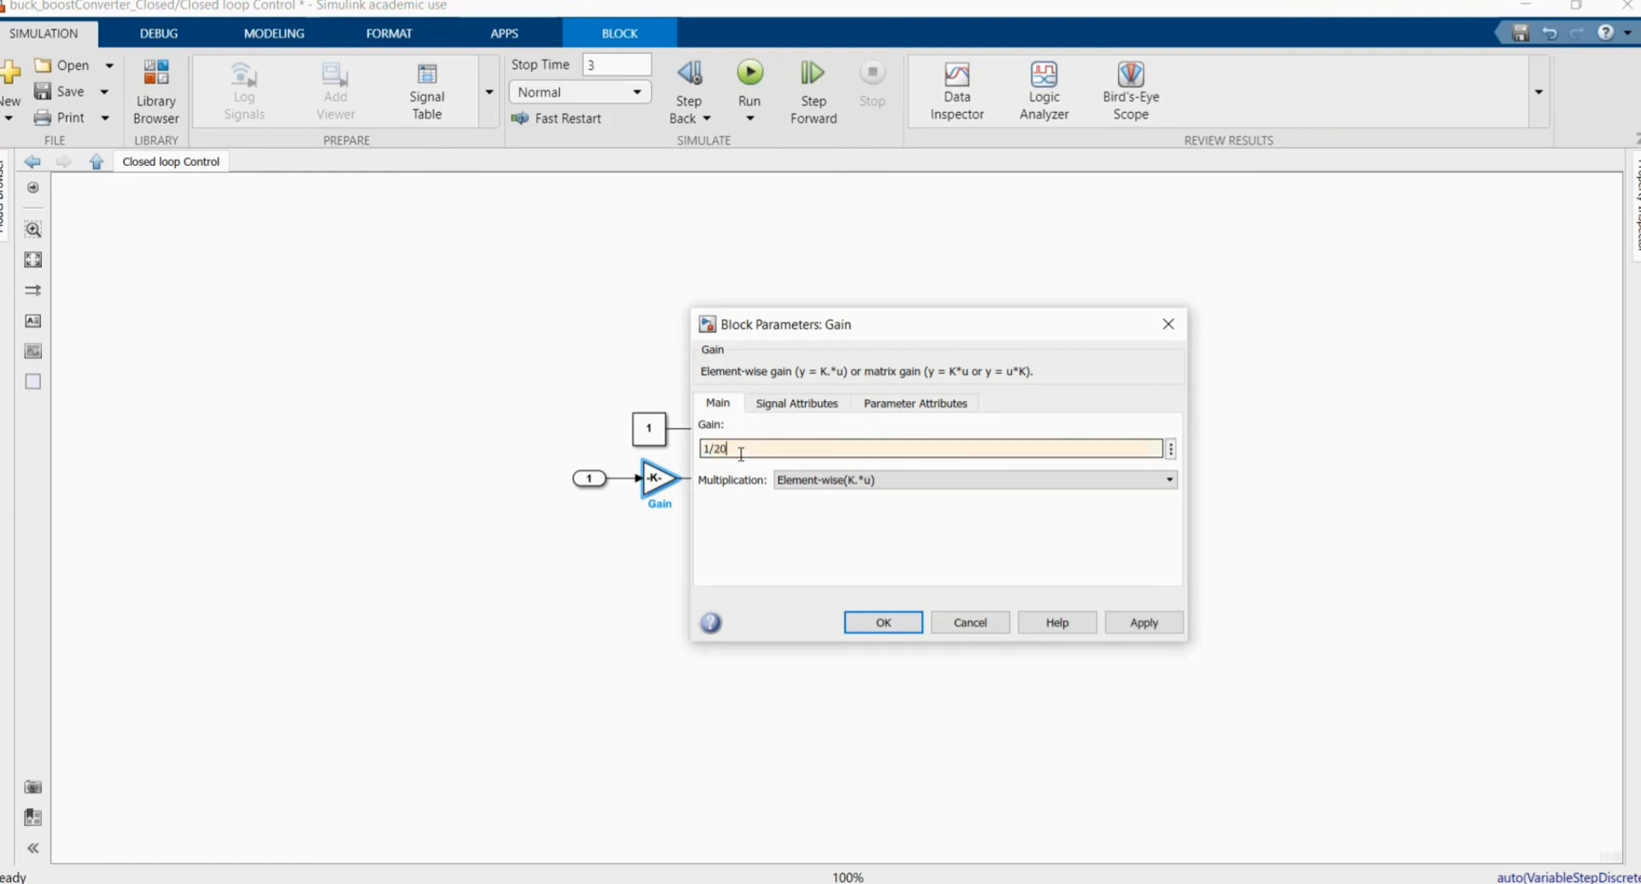
click(882, 622)
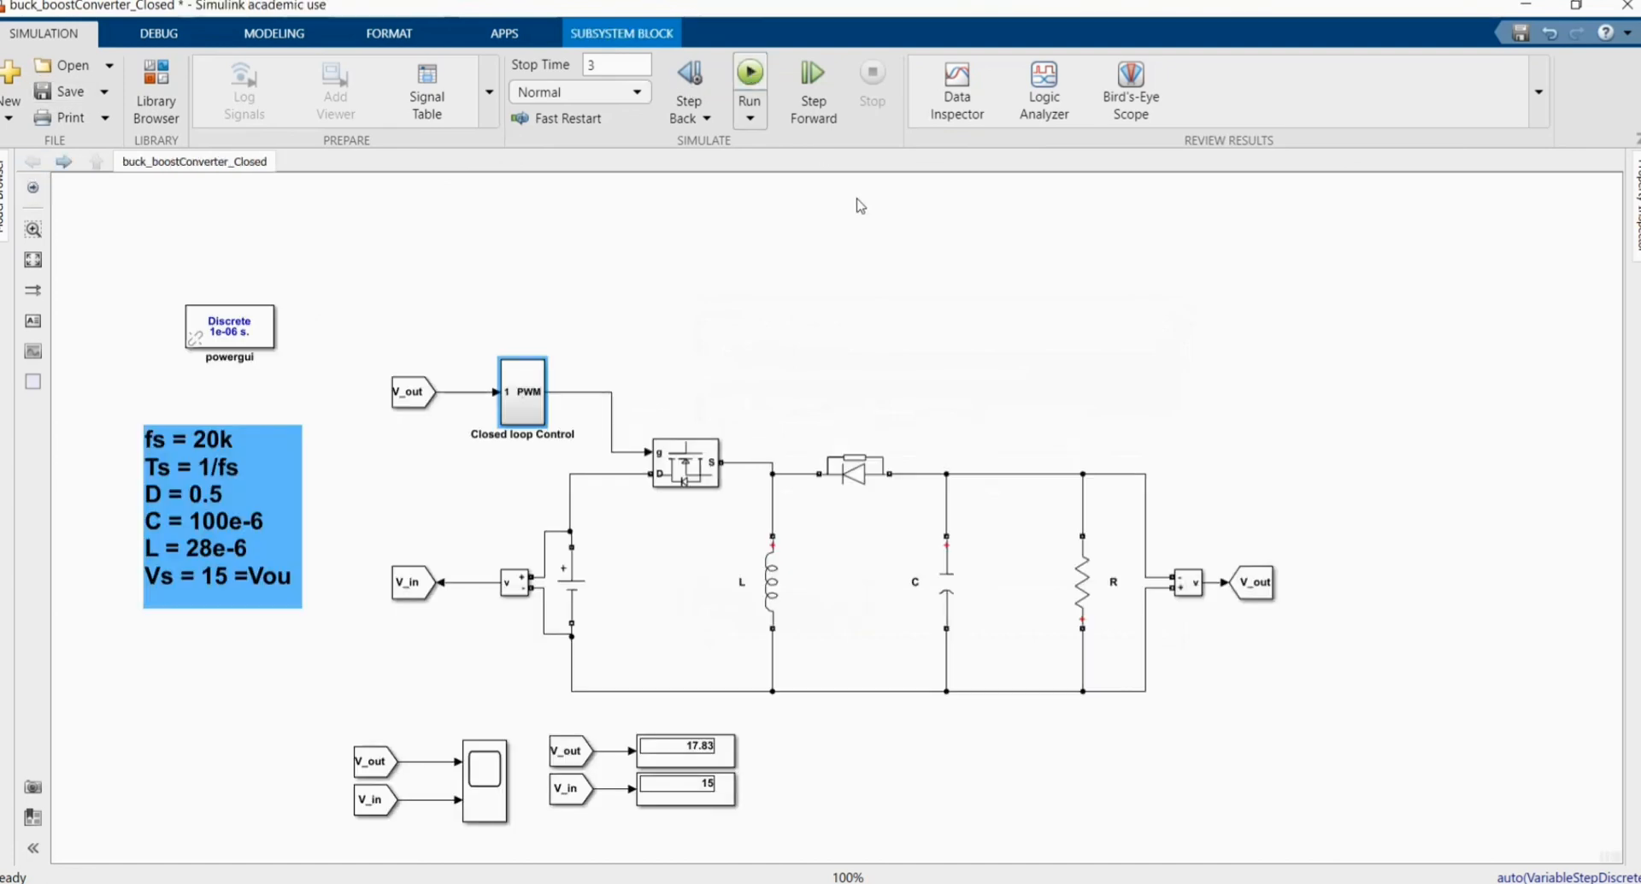
Run the simulation and check on the Scope that V_out settles near 20 V
click(749, 71)
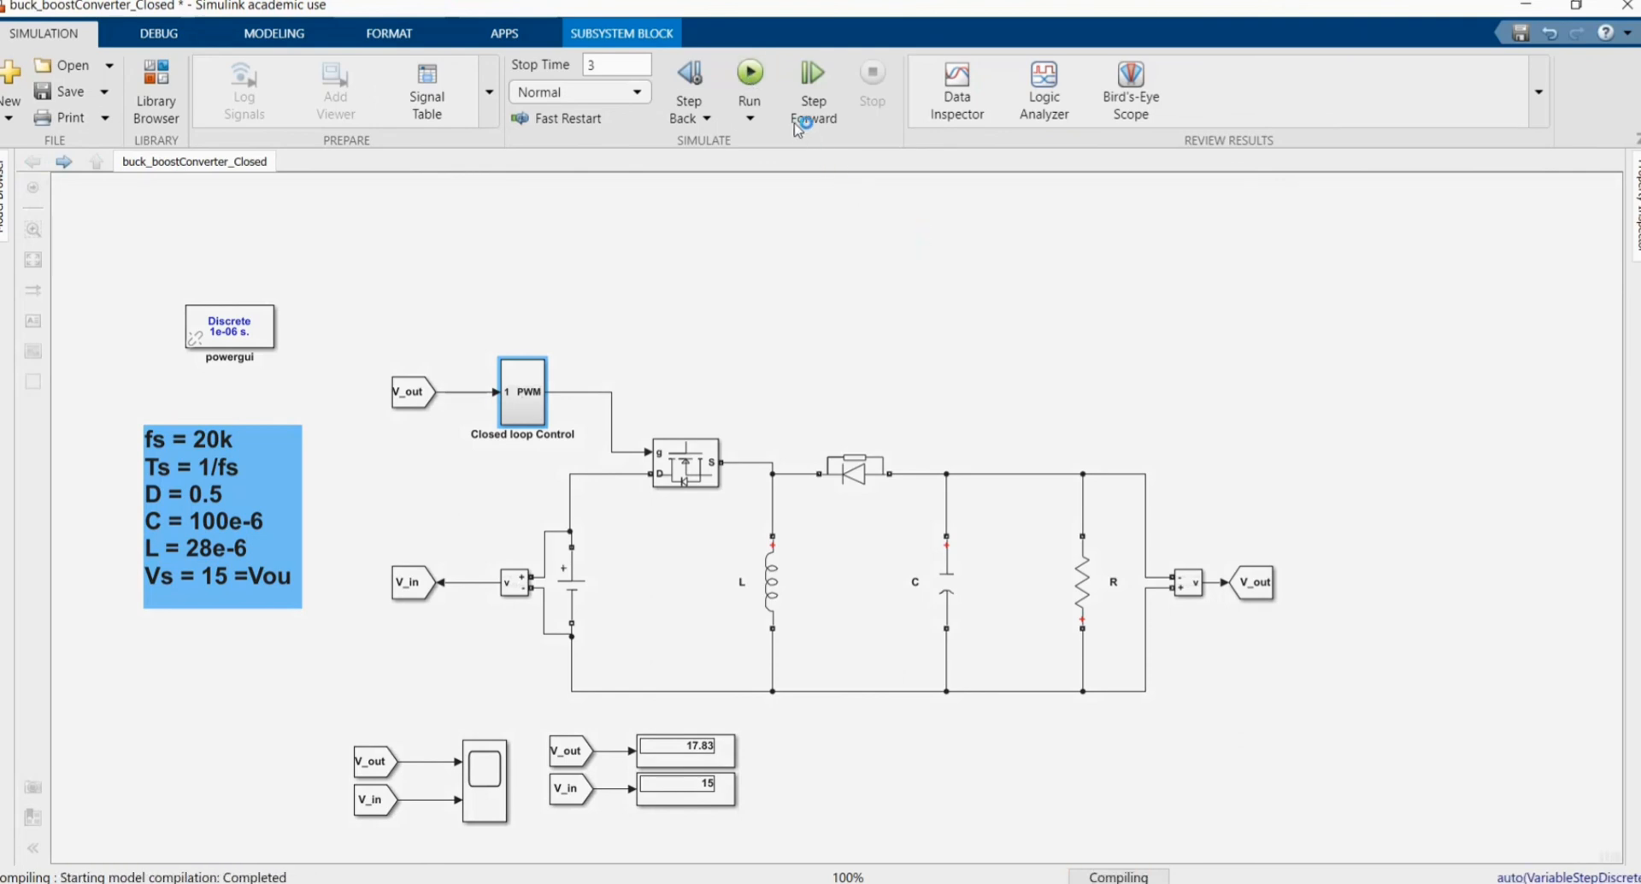
click(749, 81)
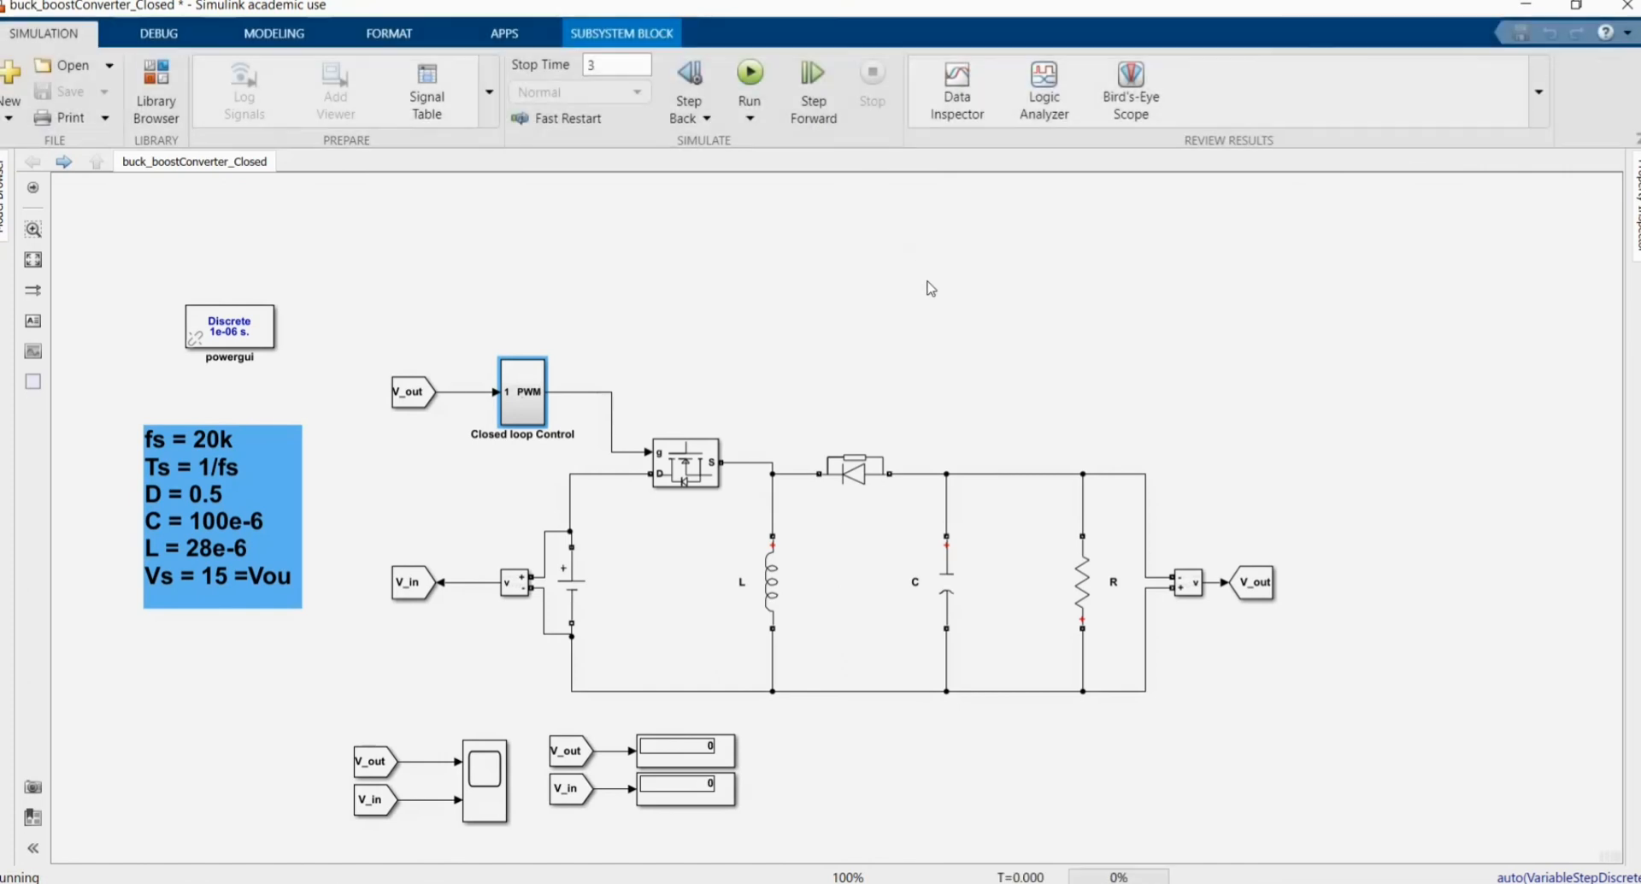
click(748, 73)
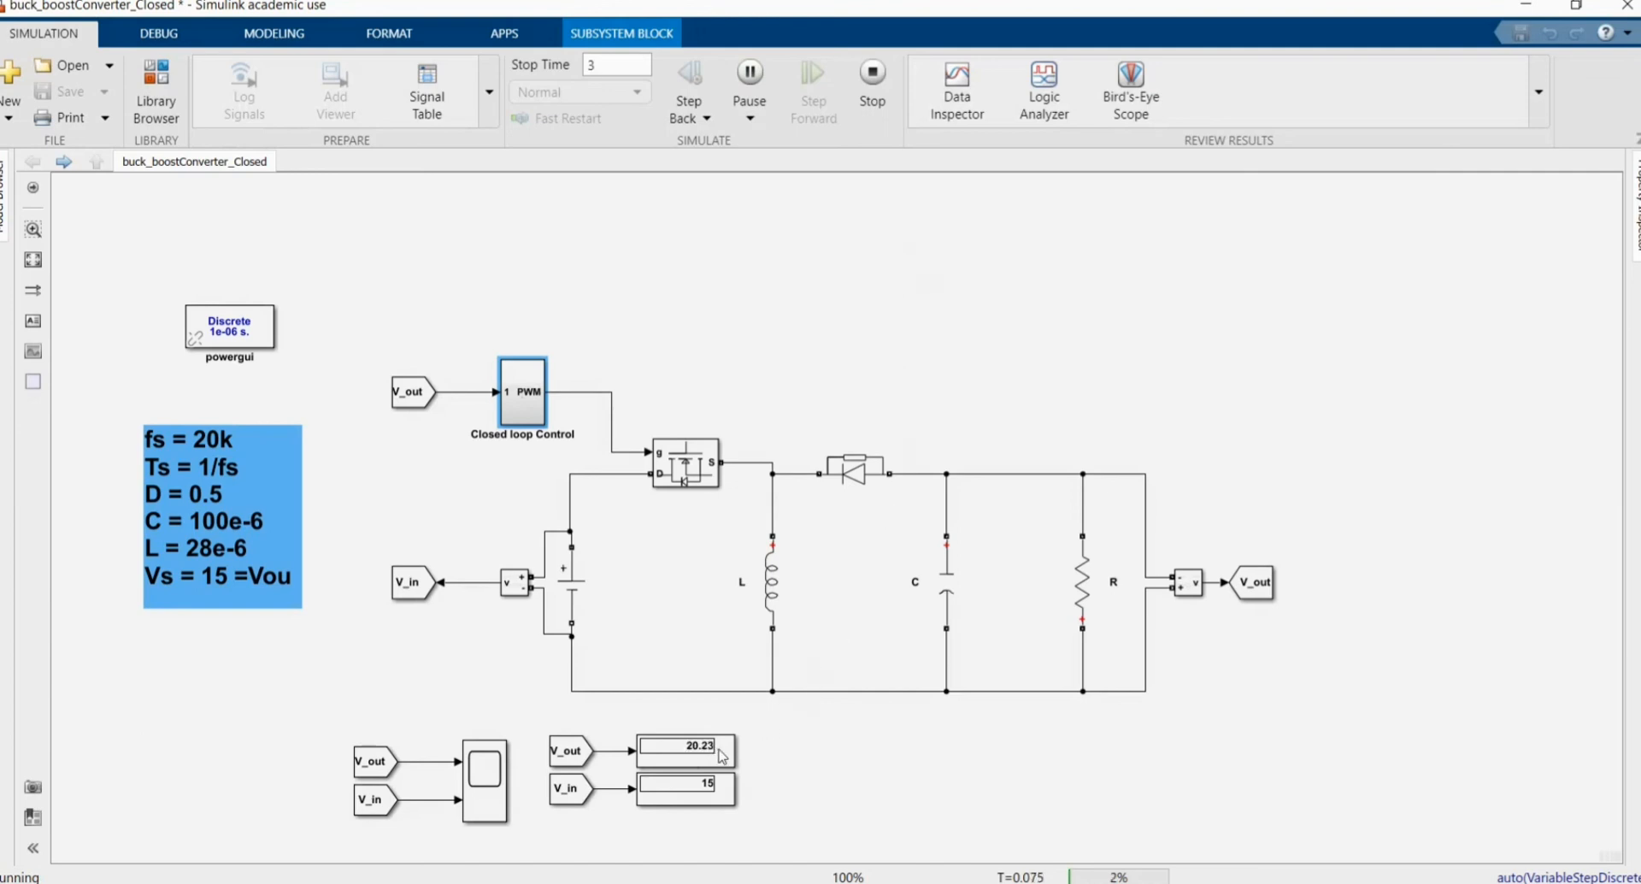
mouse_move(483, 805)
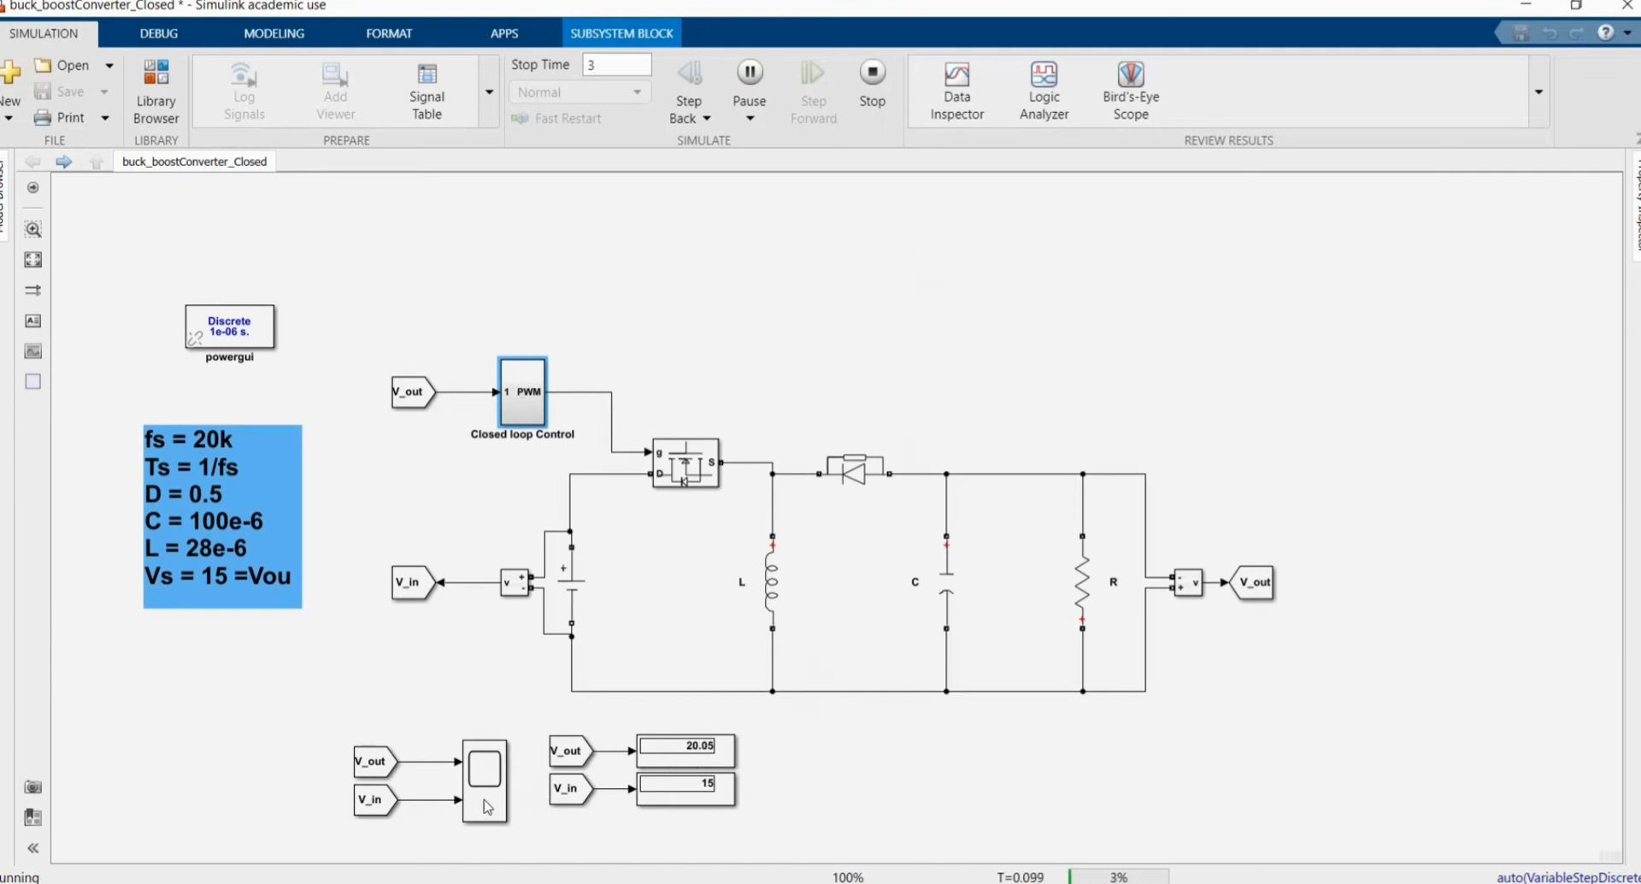
double_click(484, 765)
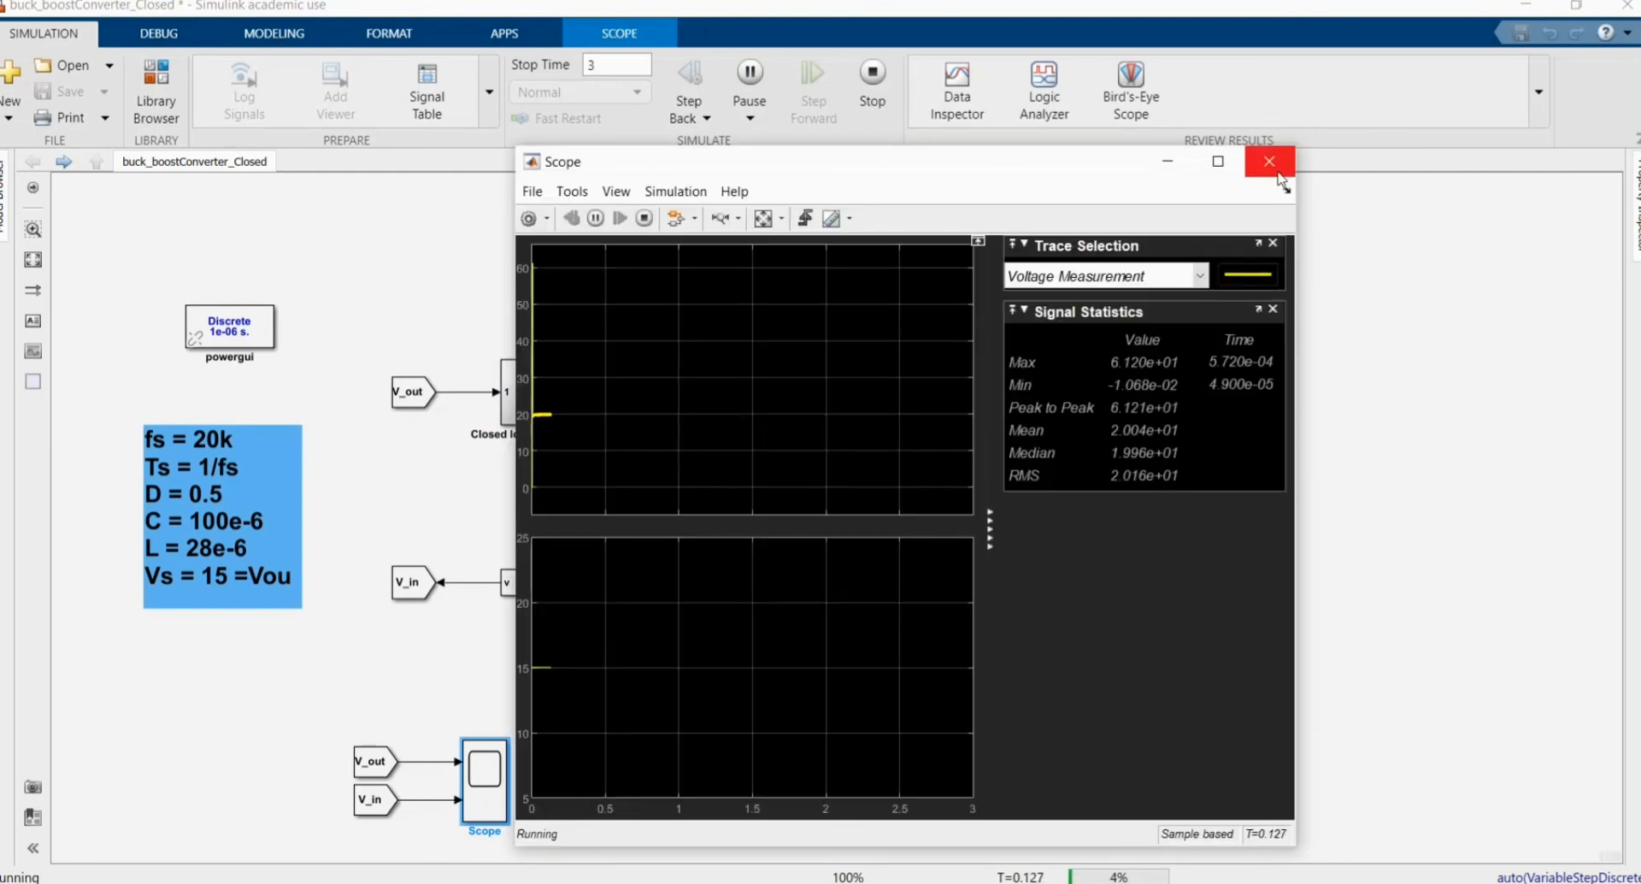
click(1269, 163)
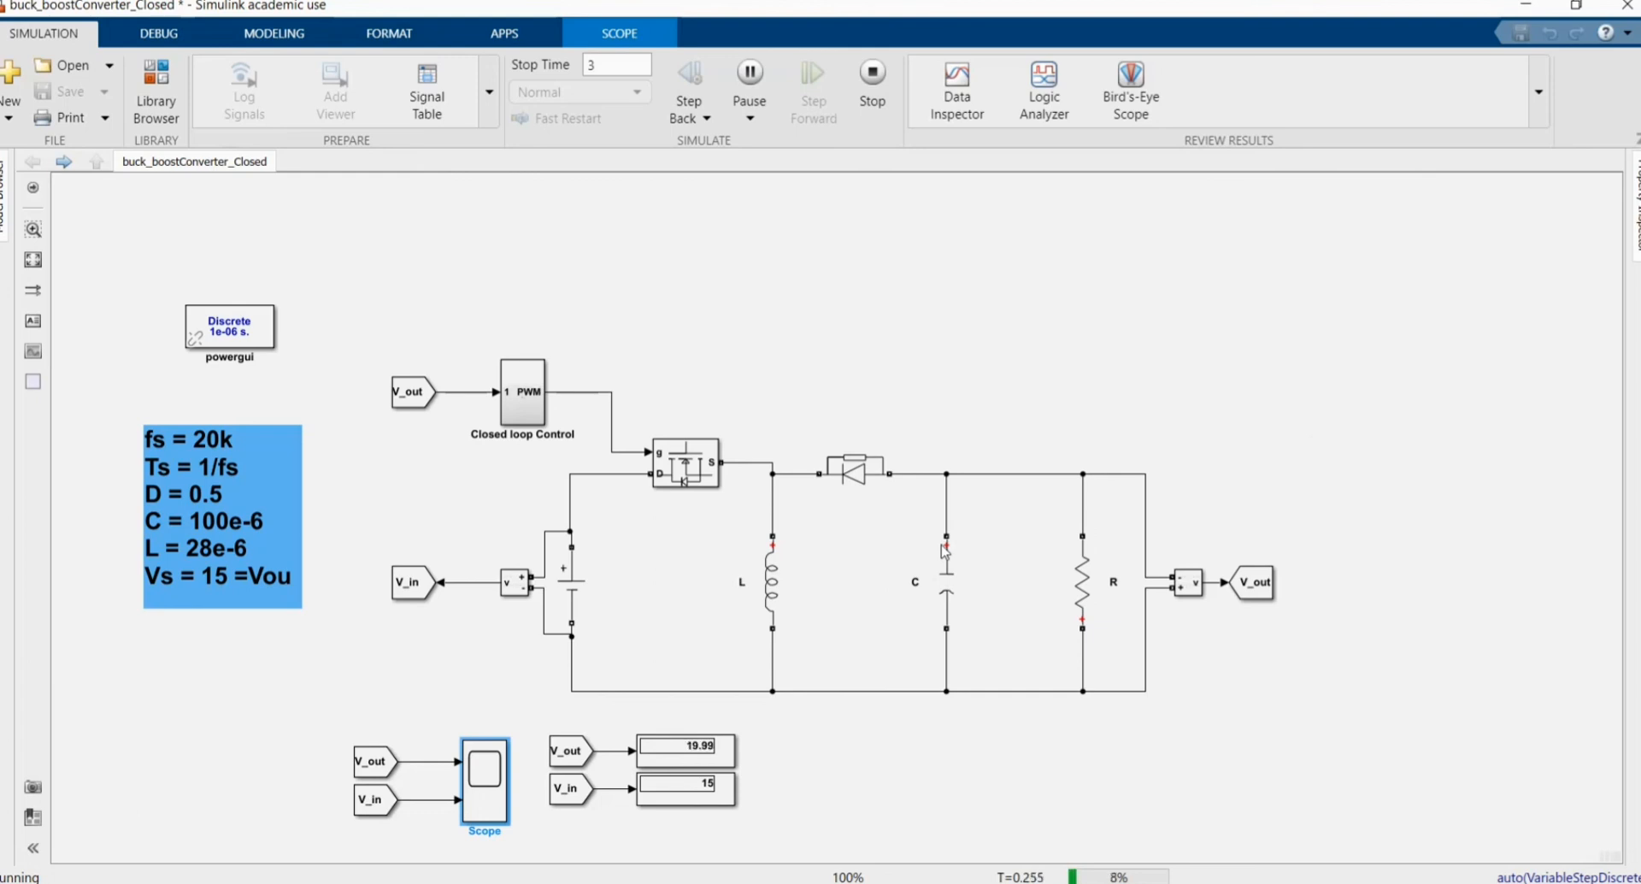
mouse_move(818, 696)
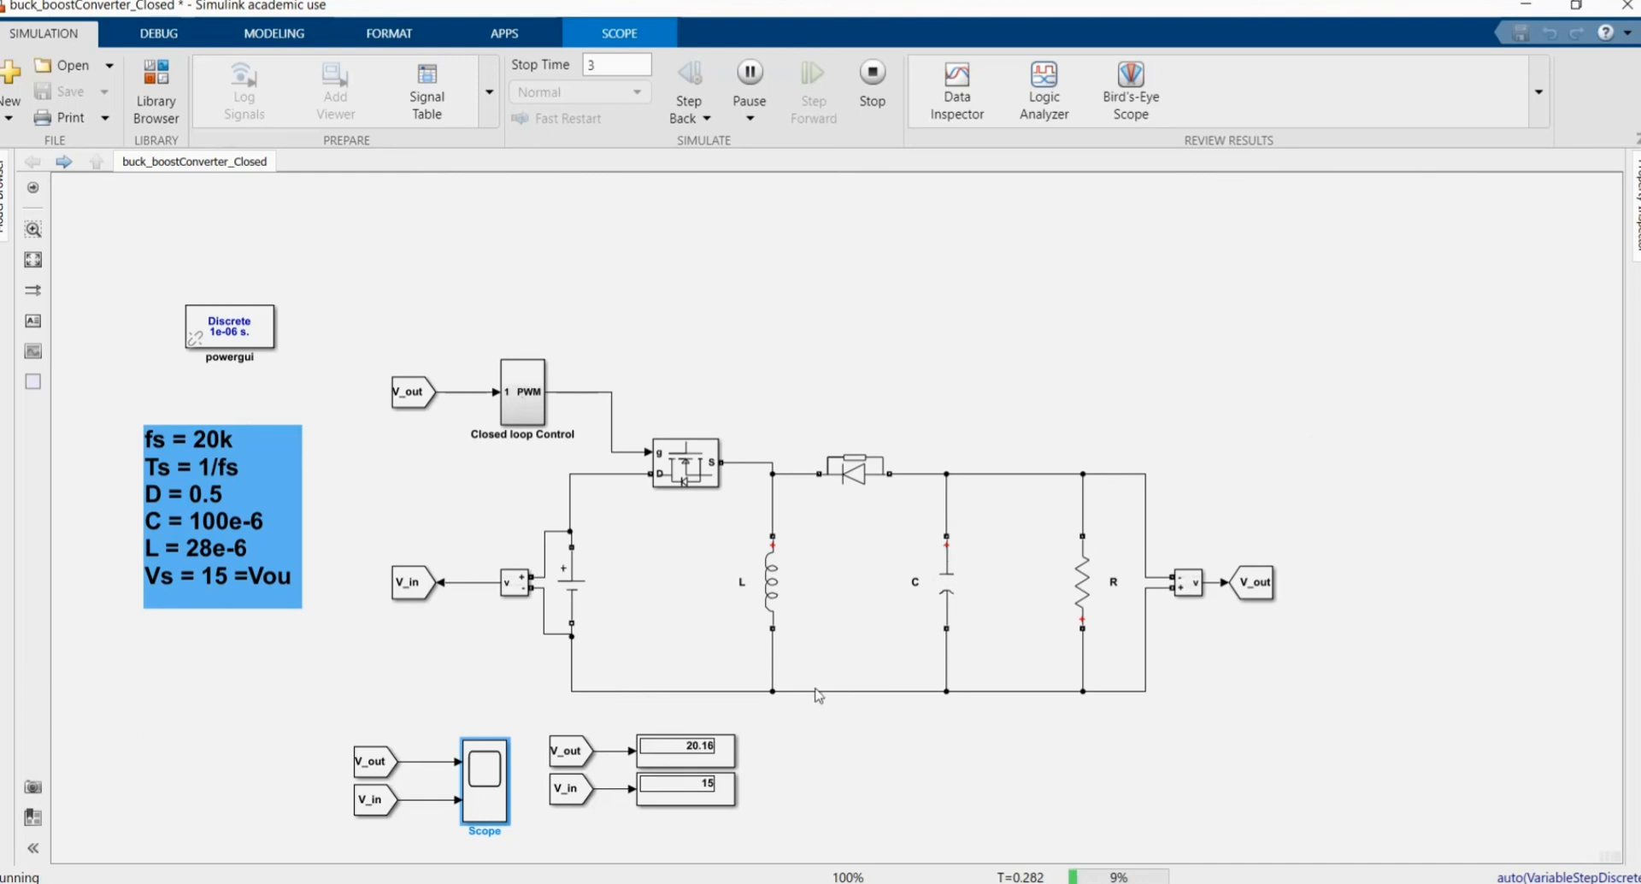